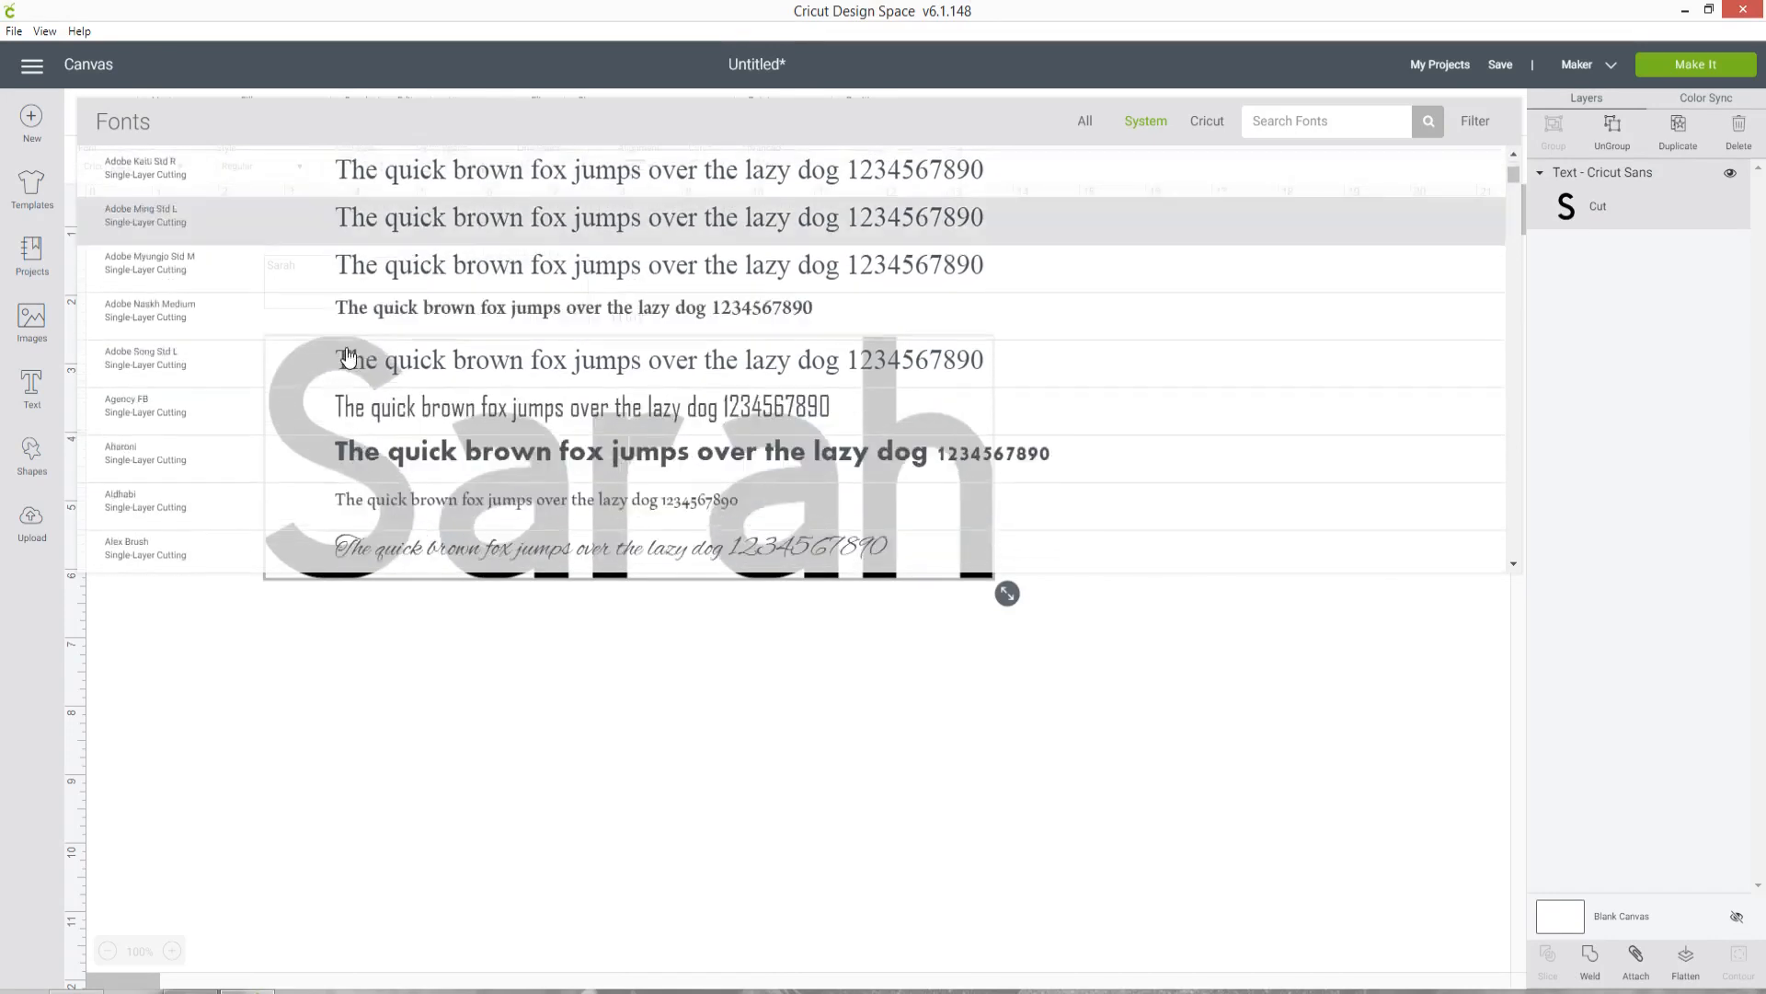
- Apply the Alex Brush script font to the word Sarah from the System fonts list
{"action": "scroll", "scroll_direction": "down", "scroll_amount": 3}
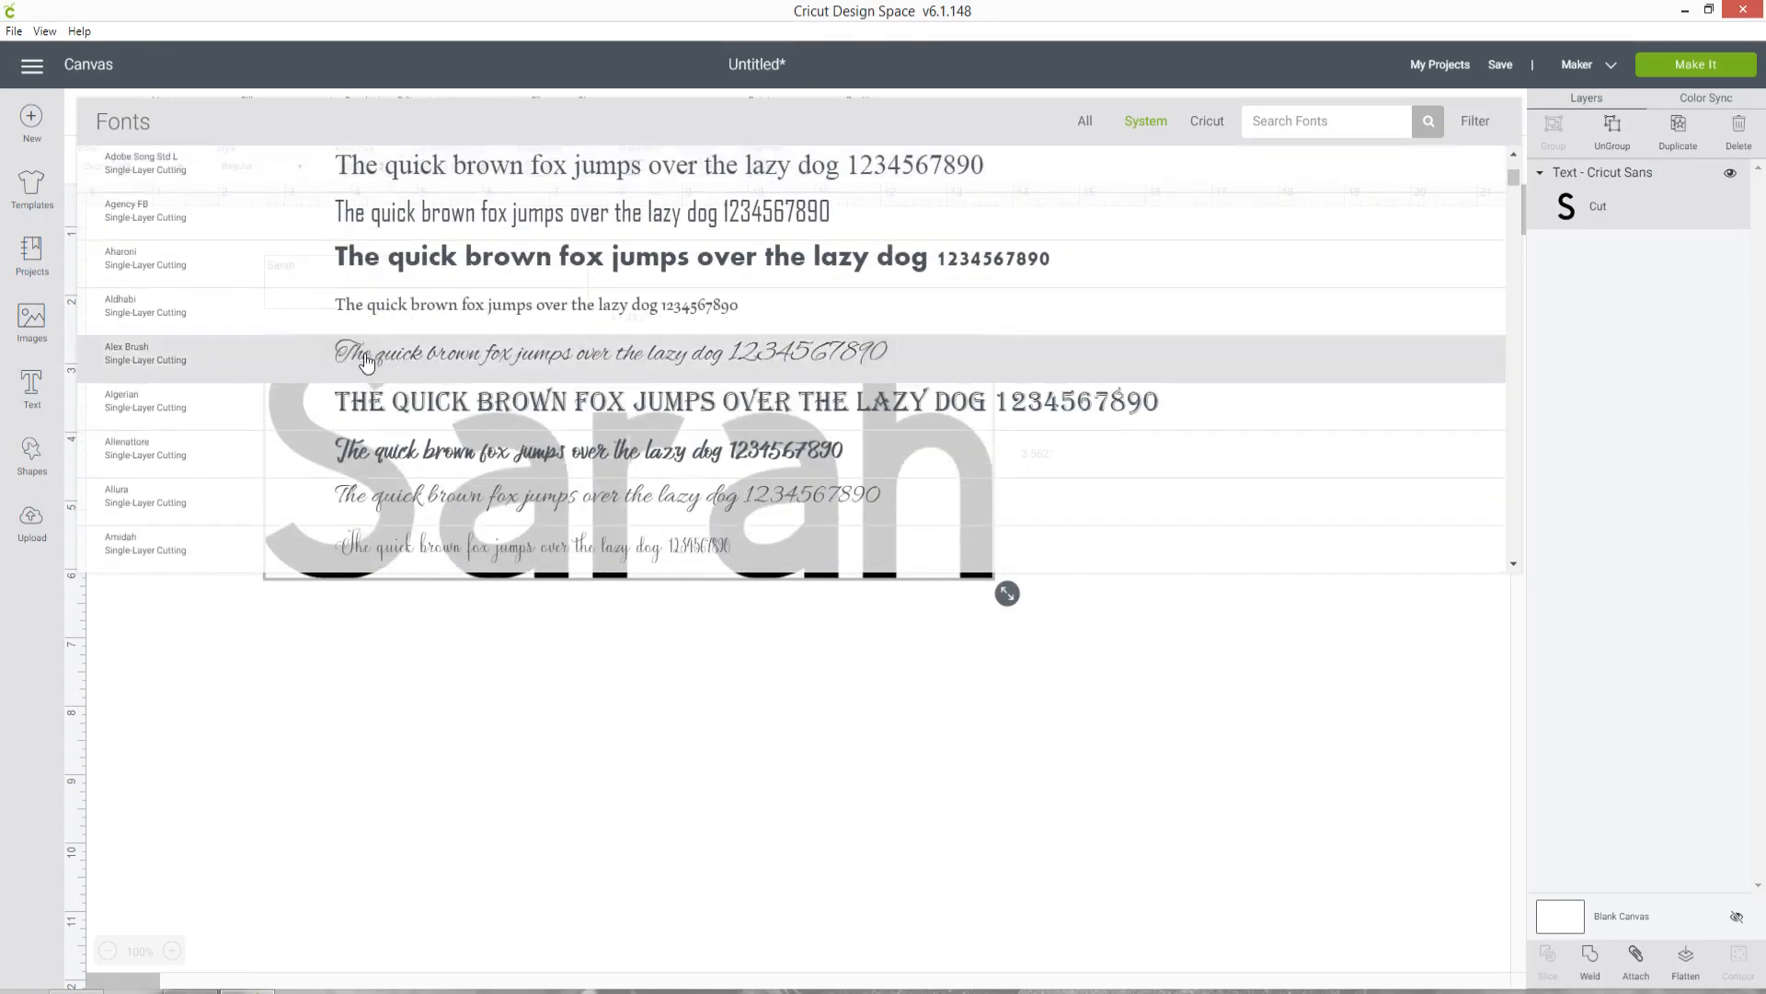
{"action": "left_click", "coordinate": [368, 353]}
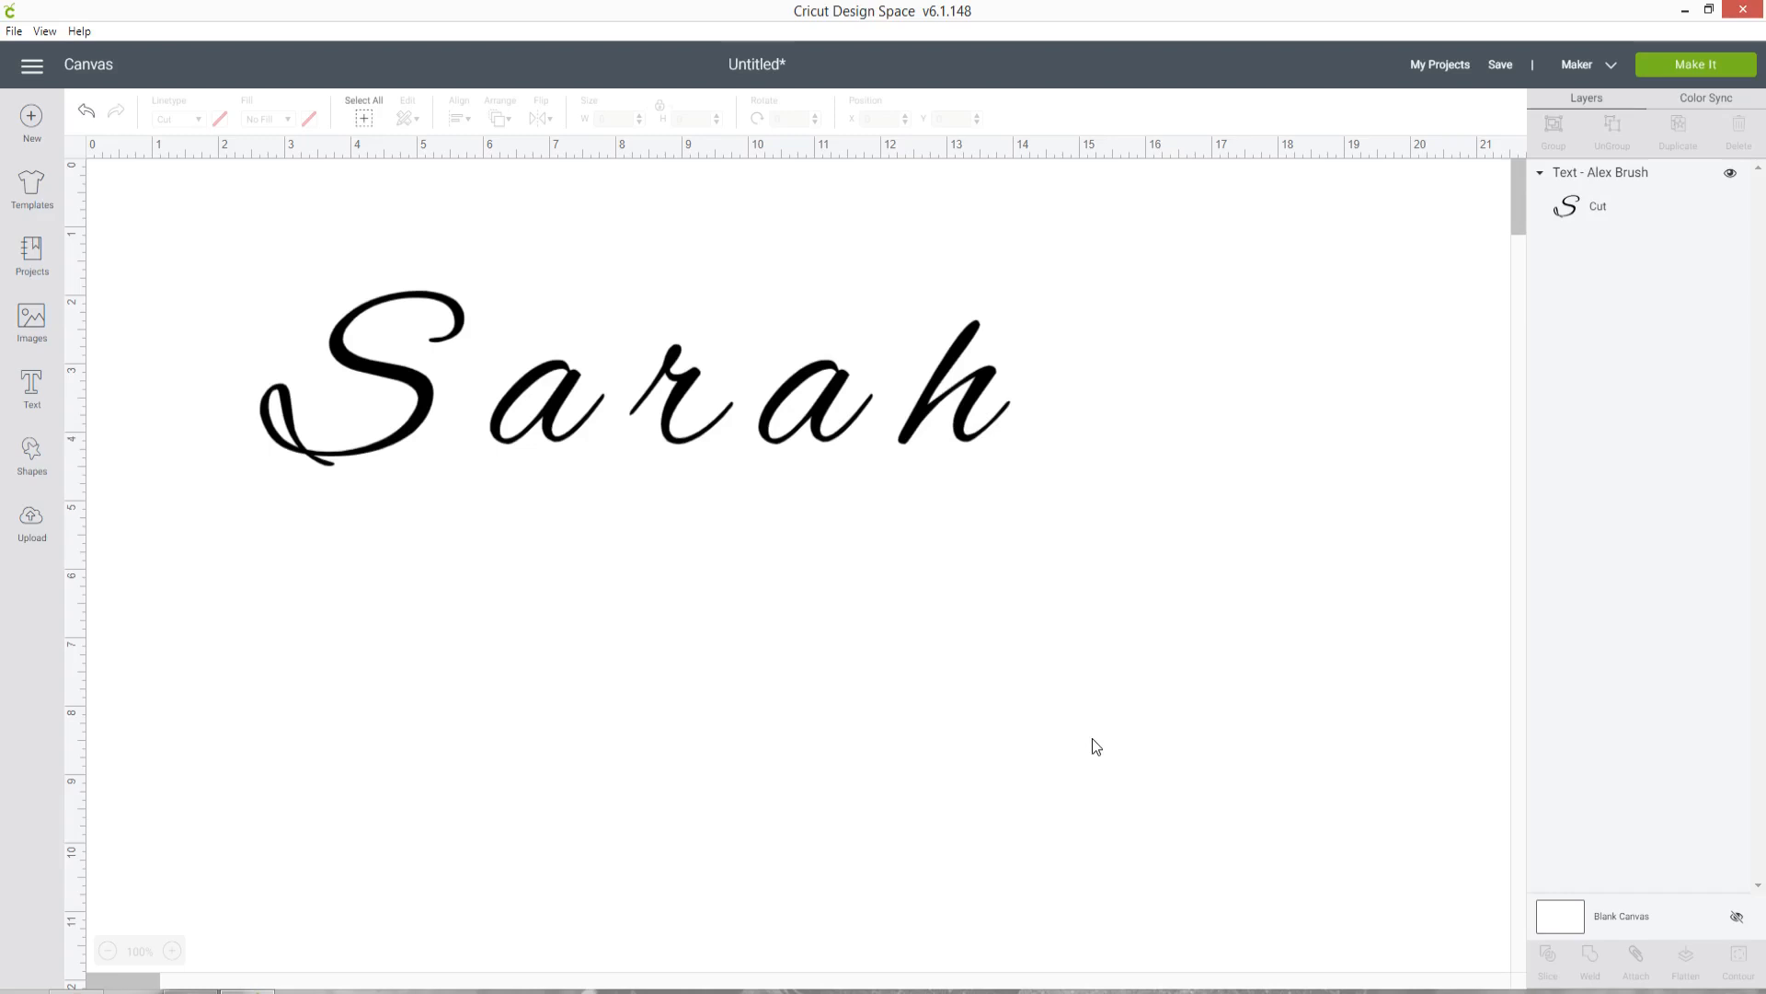
{"action": "mouse_move", "coordinate": [396, 406]}
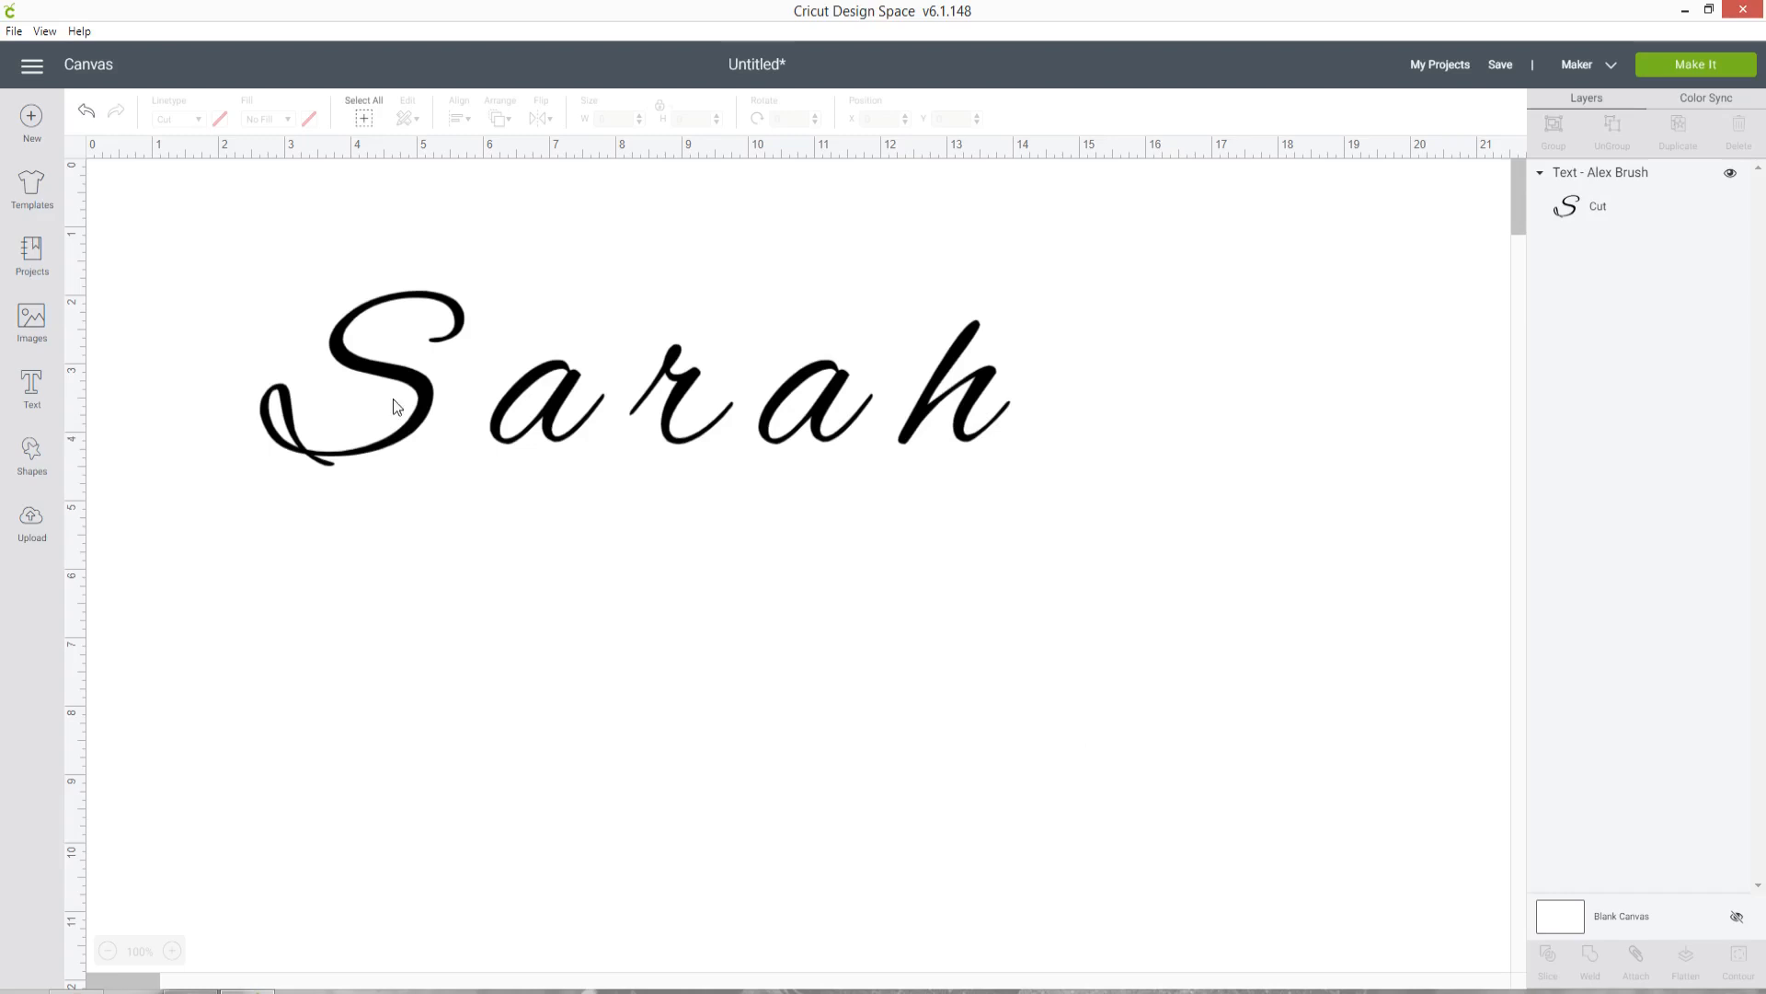
{"action": "mouse_move", "coordinate": [399, 425]}
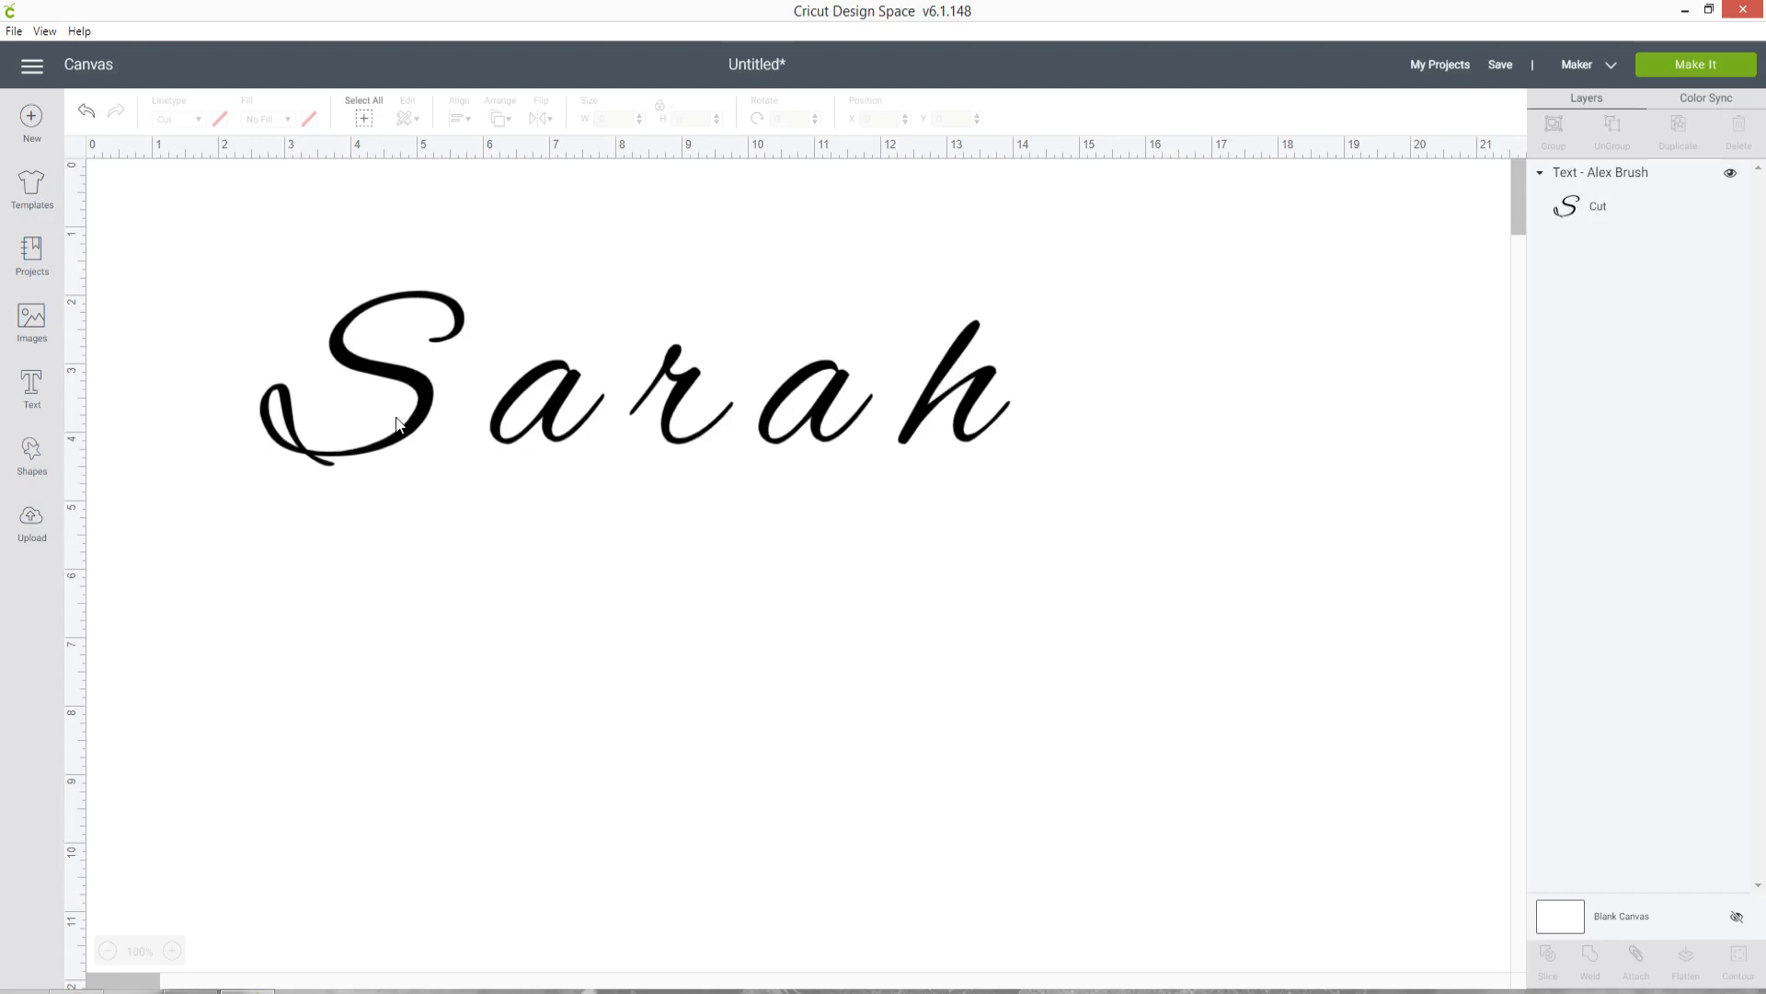
{"action": "mouse_move", "coordinate": [1078, 472]}
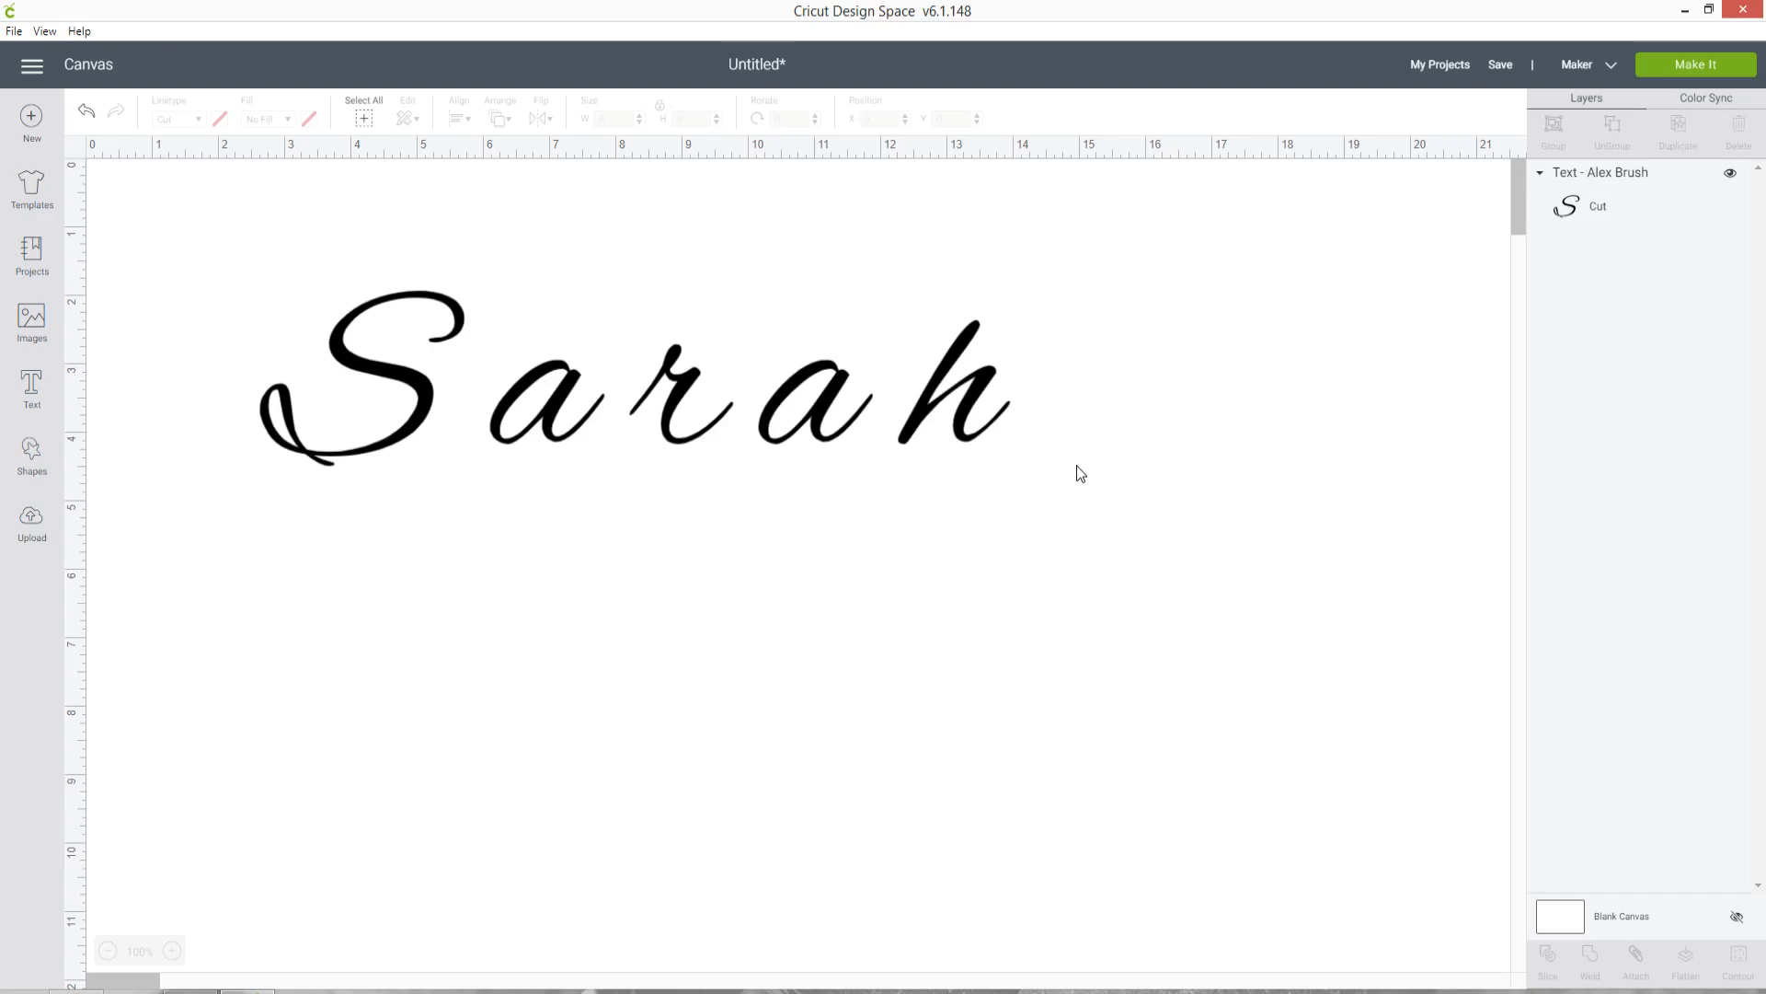
{"action": "mouse_move", "coordinate": [949, 395]}
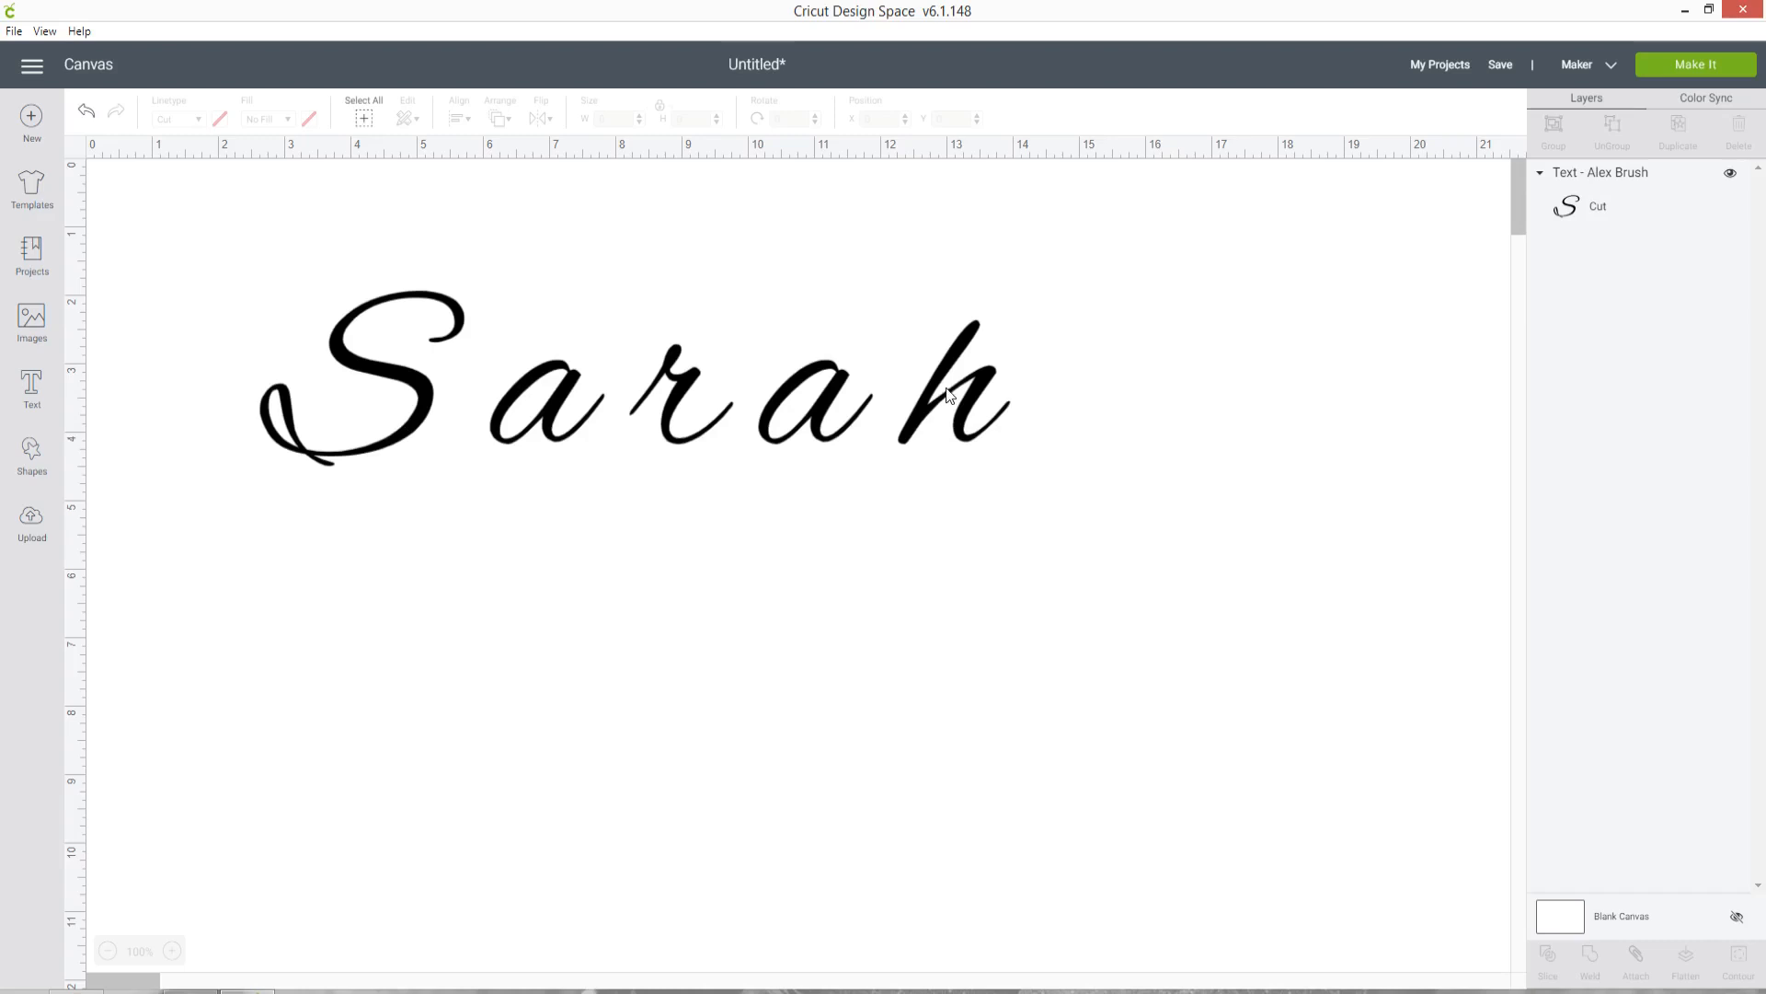
- Select Sarah and lower its Letter Space to -0.7 so the script letters sit closer
{"action": "left_click", "coordinate": [631, 393]}
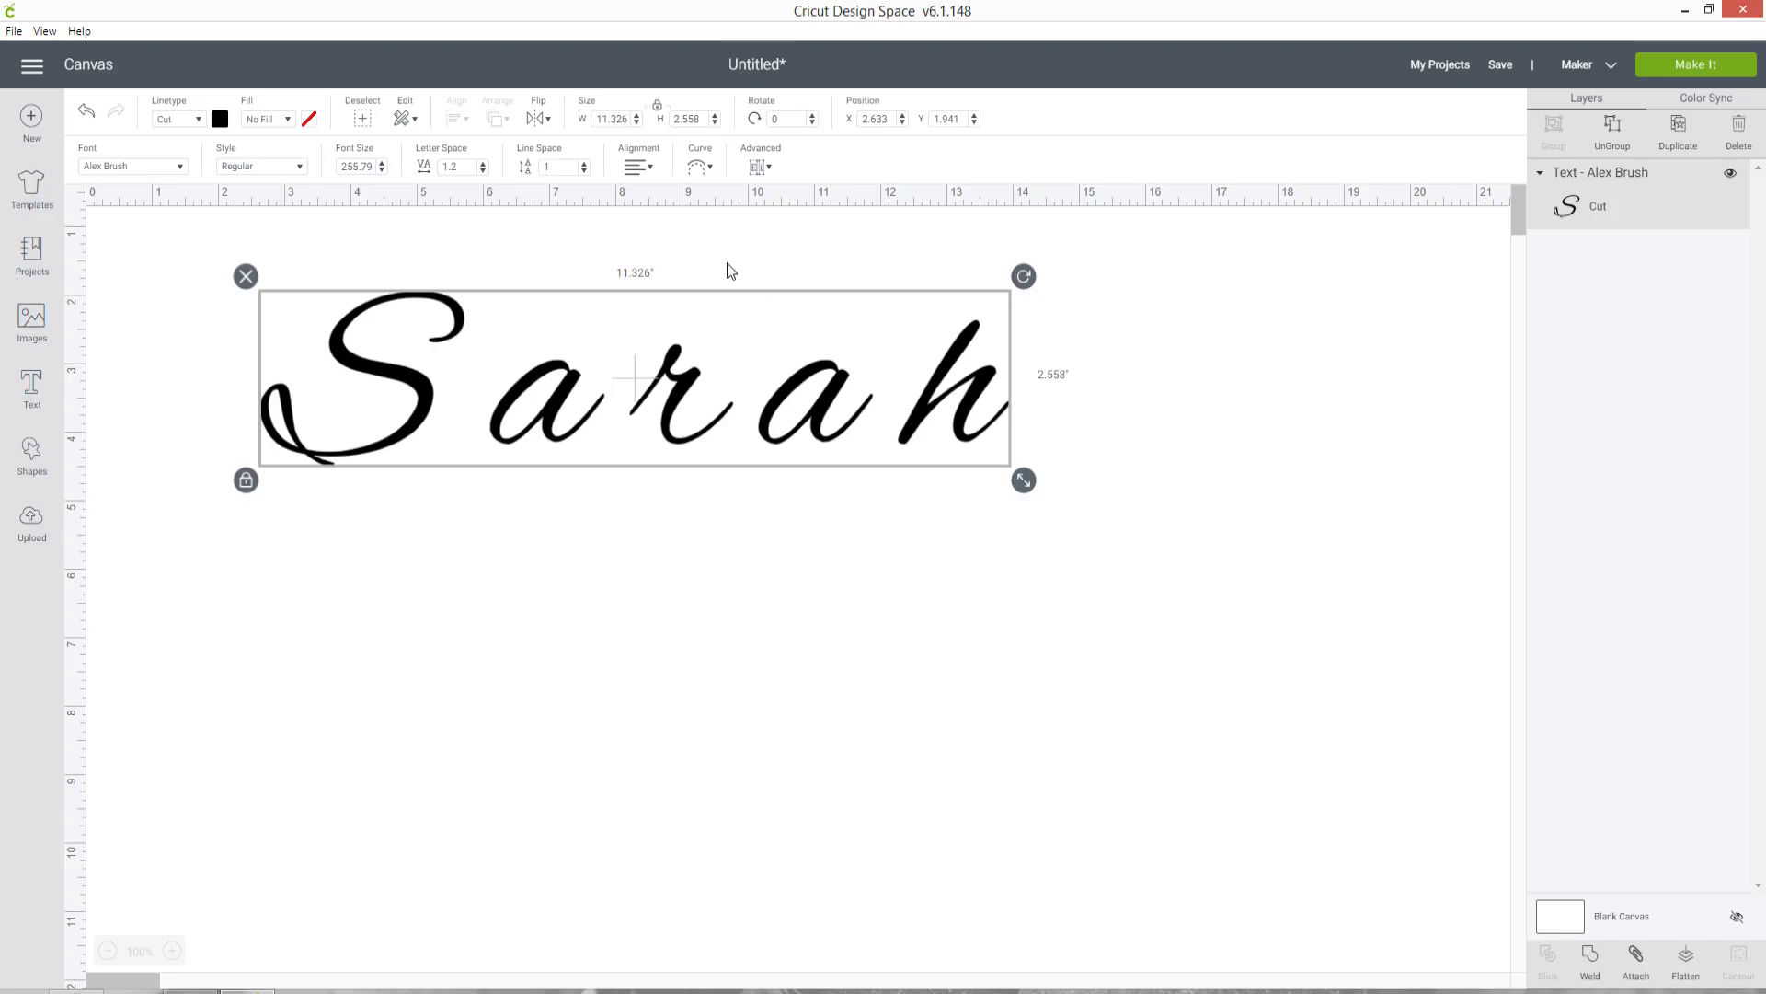
{"action": "left_click", "coordinate": [449, 166]}
{"action": "type", "text": "0"}
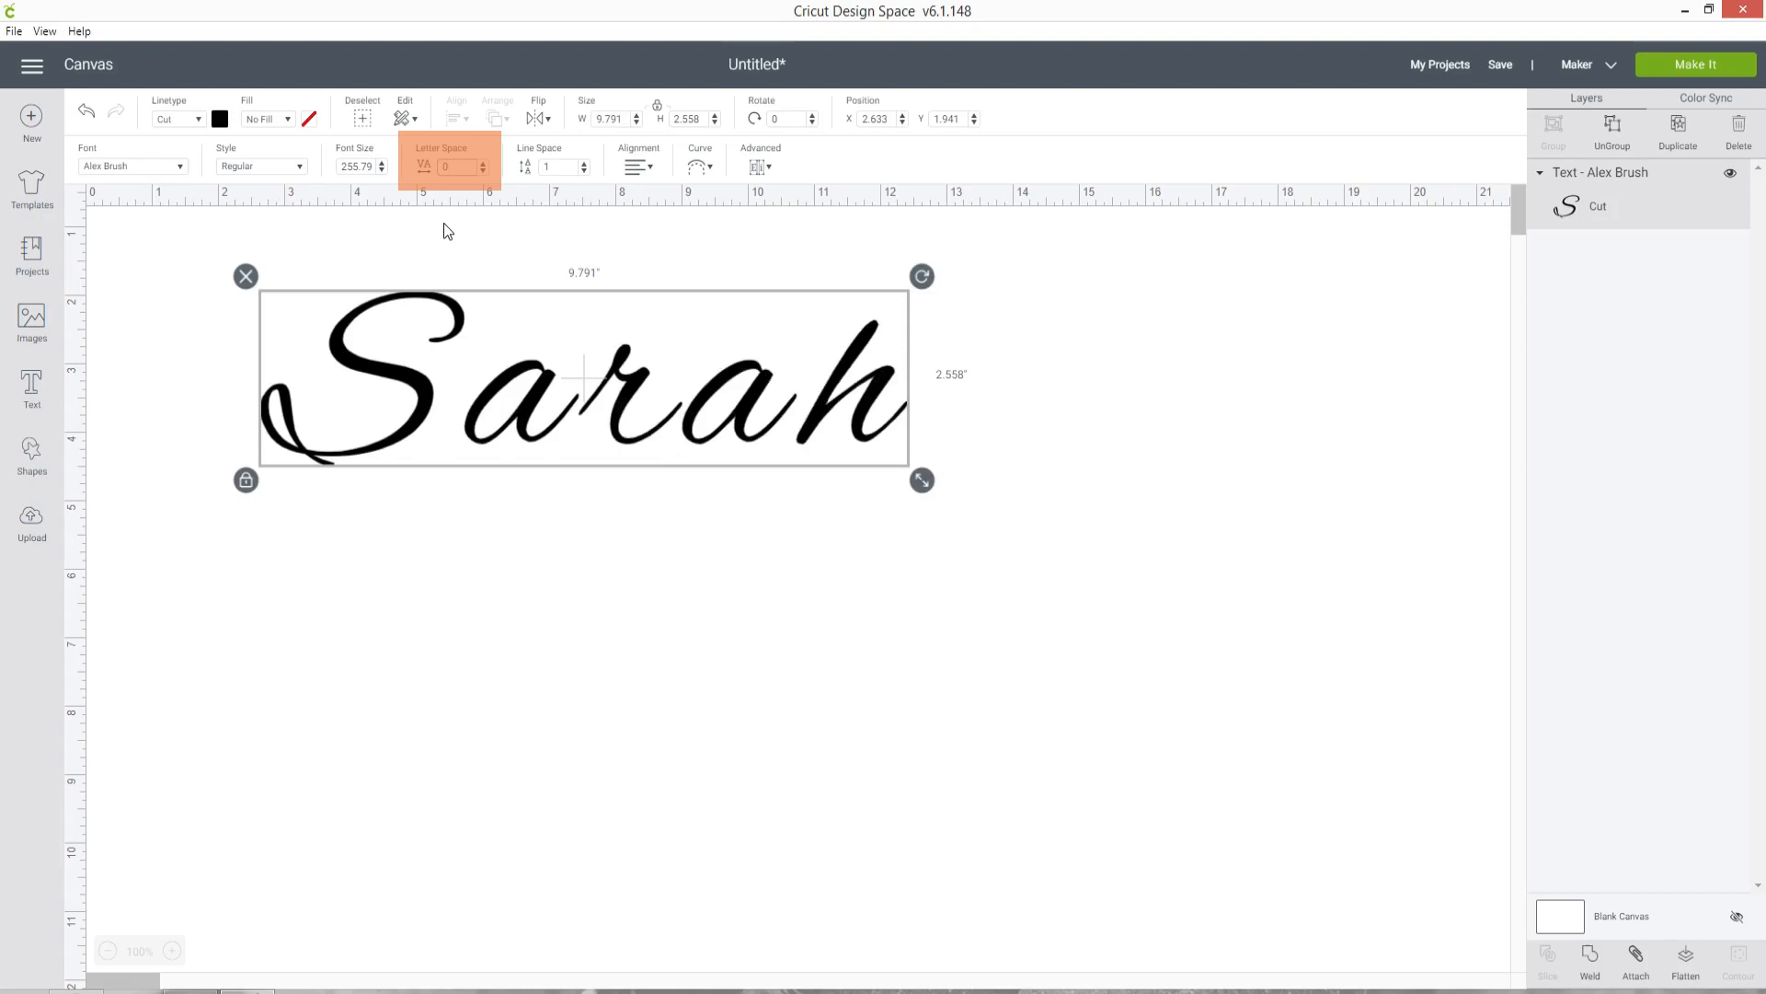
{"action": "left_click", "coordinate": [480, 170]}
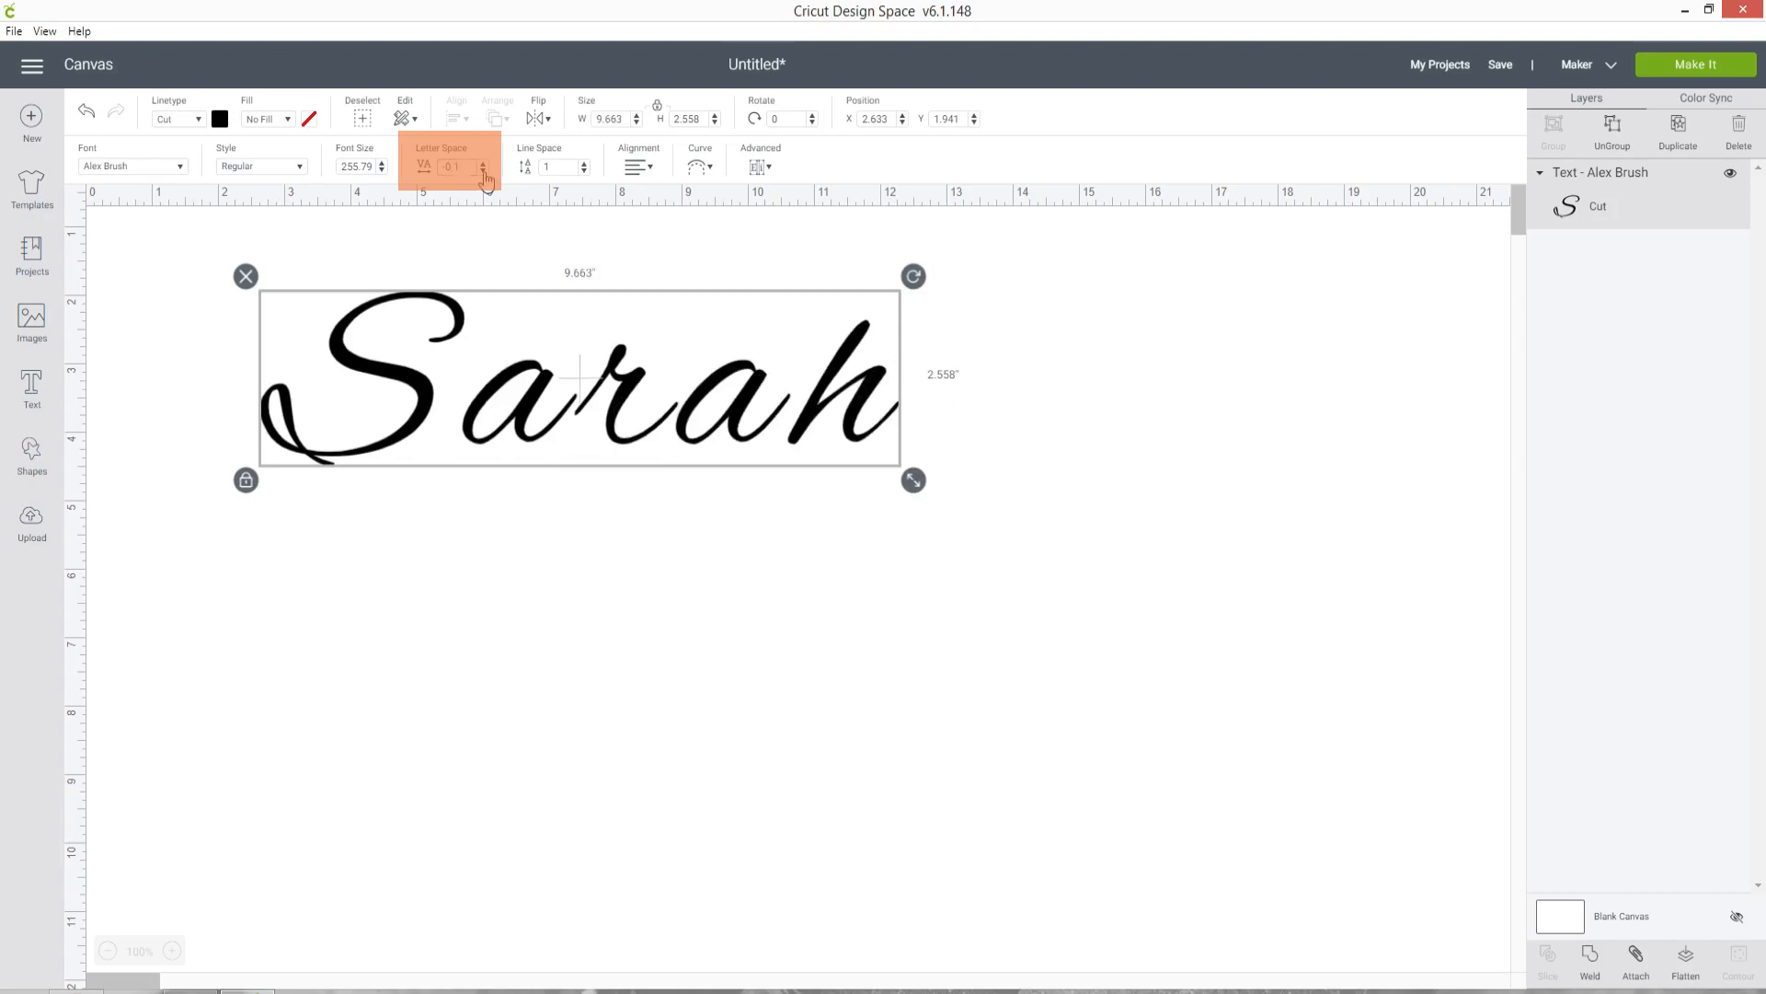
{"action": "left_click", "coordinate": [482, 171]}
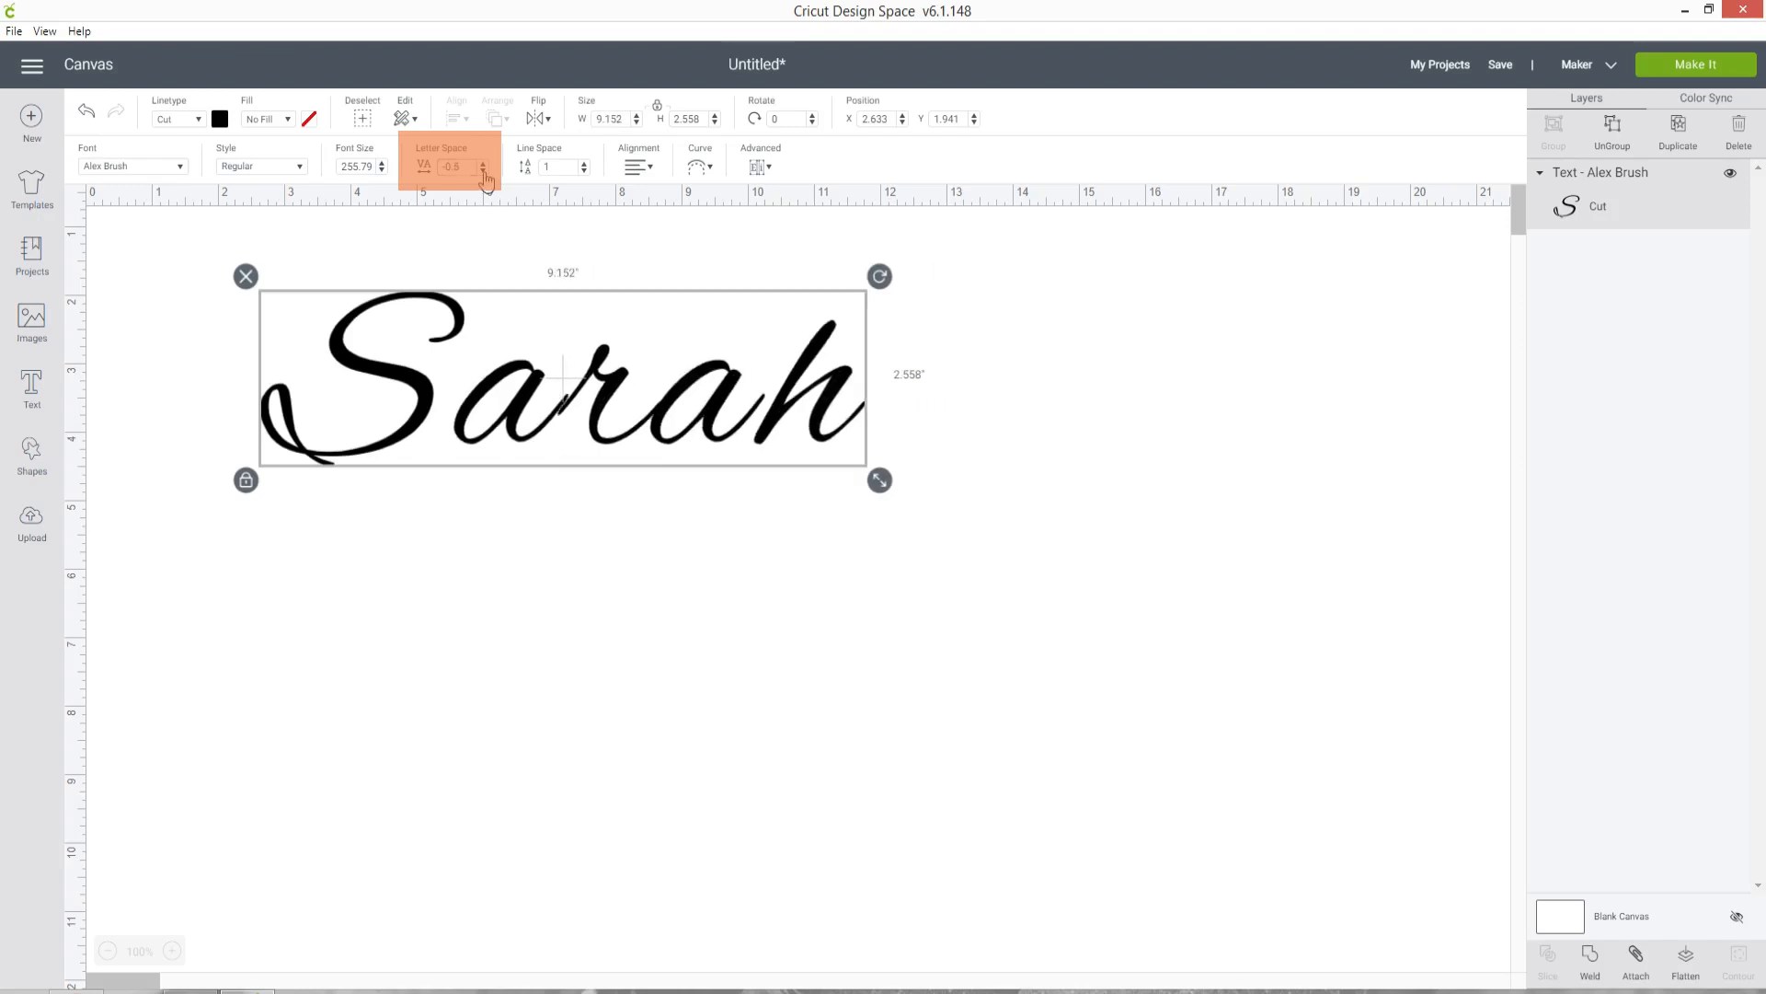
{"action": "left_click", "coordinate": [482, 169]}
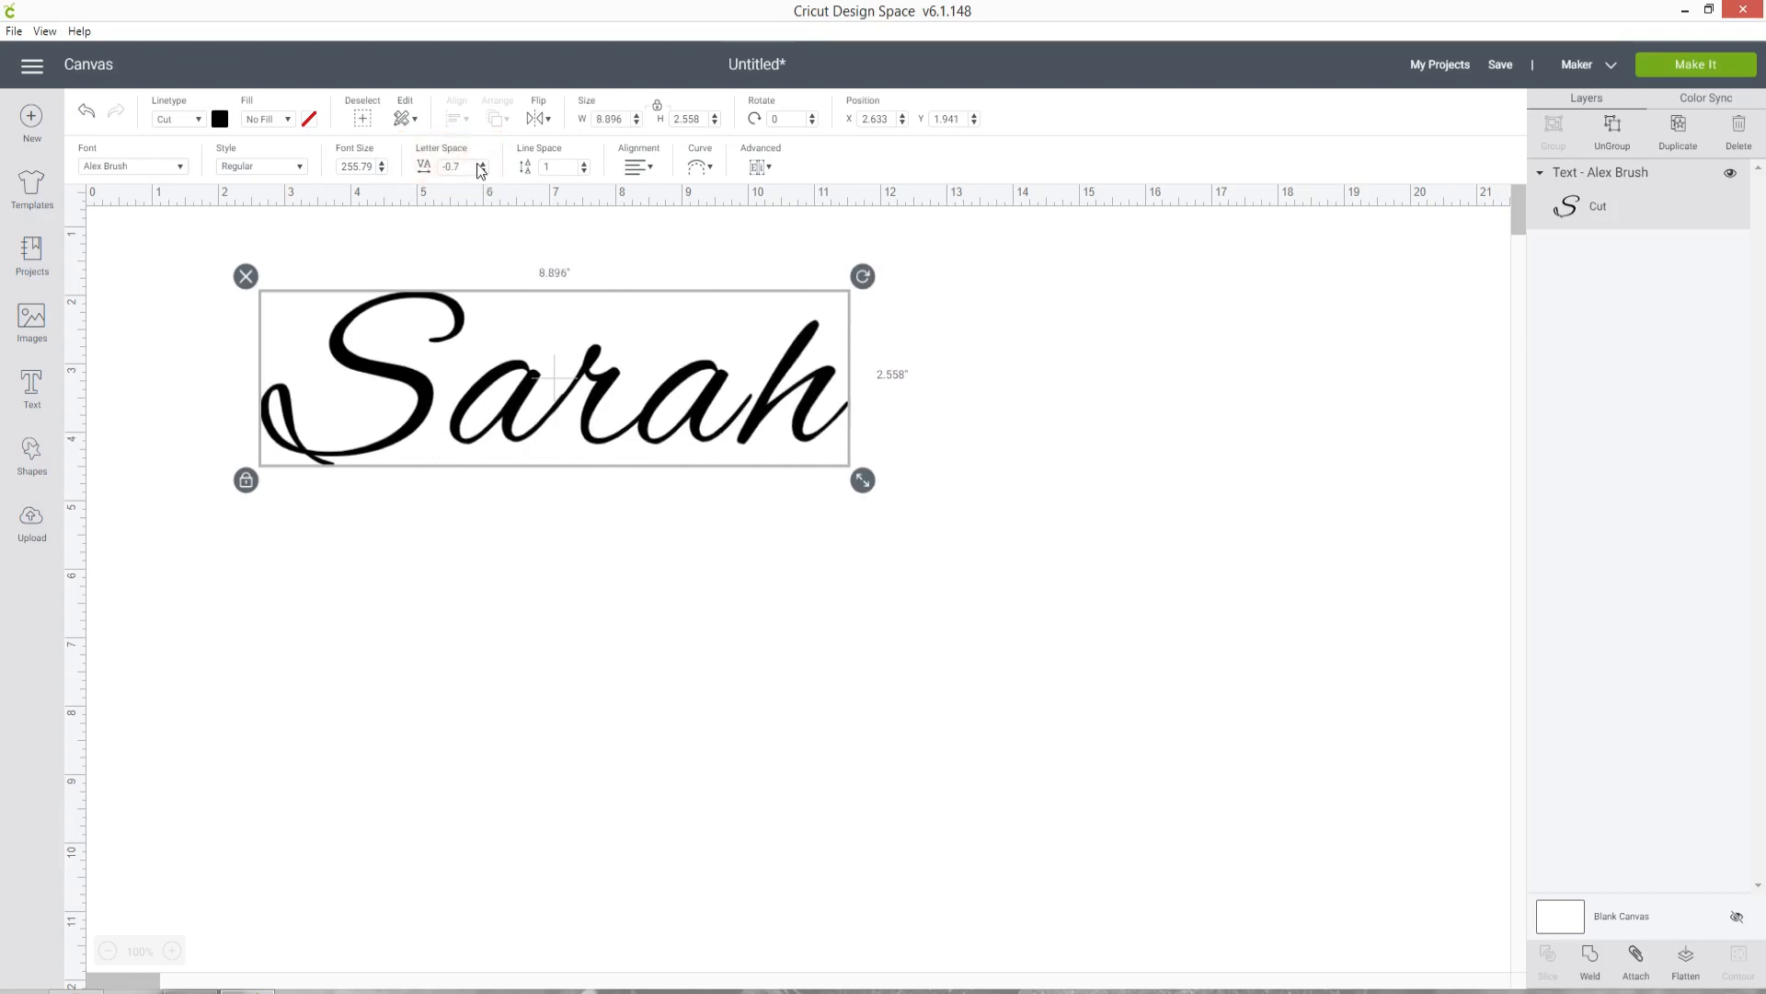
{"action": "mouse_move", "coordinate": [753, 440]}
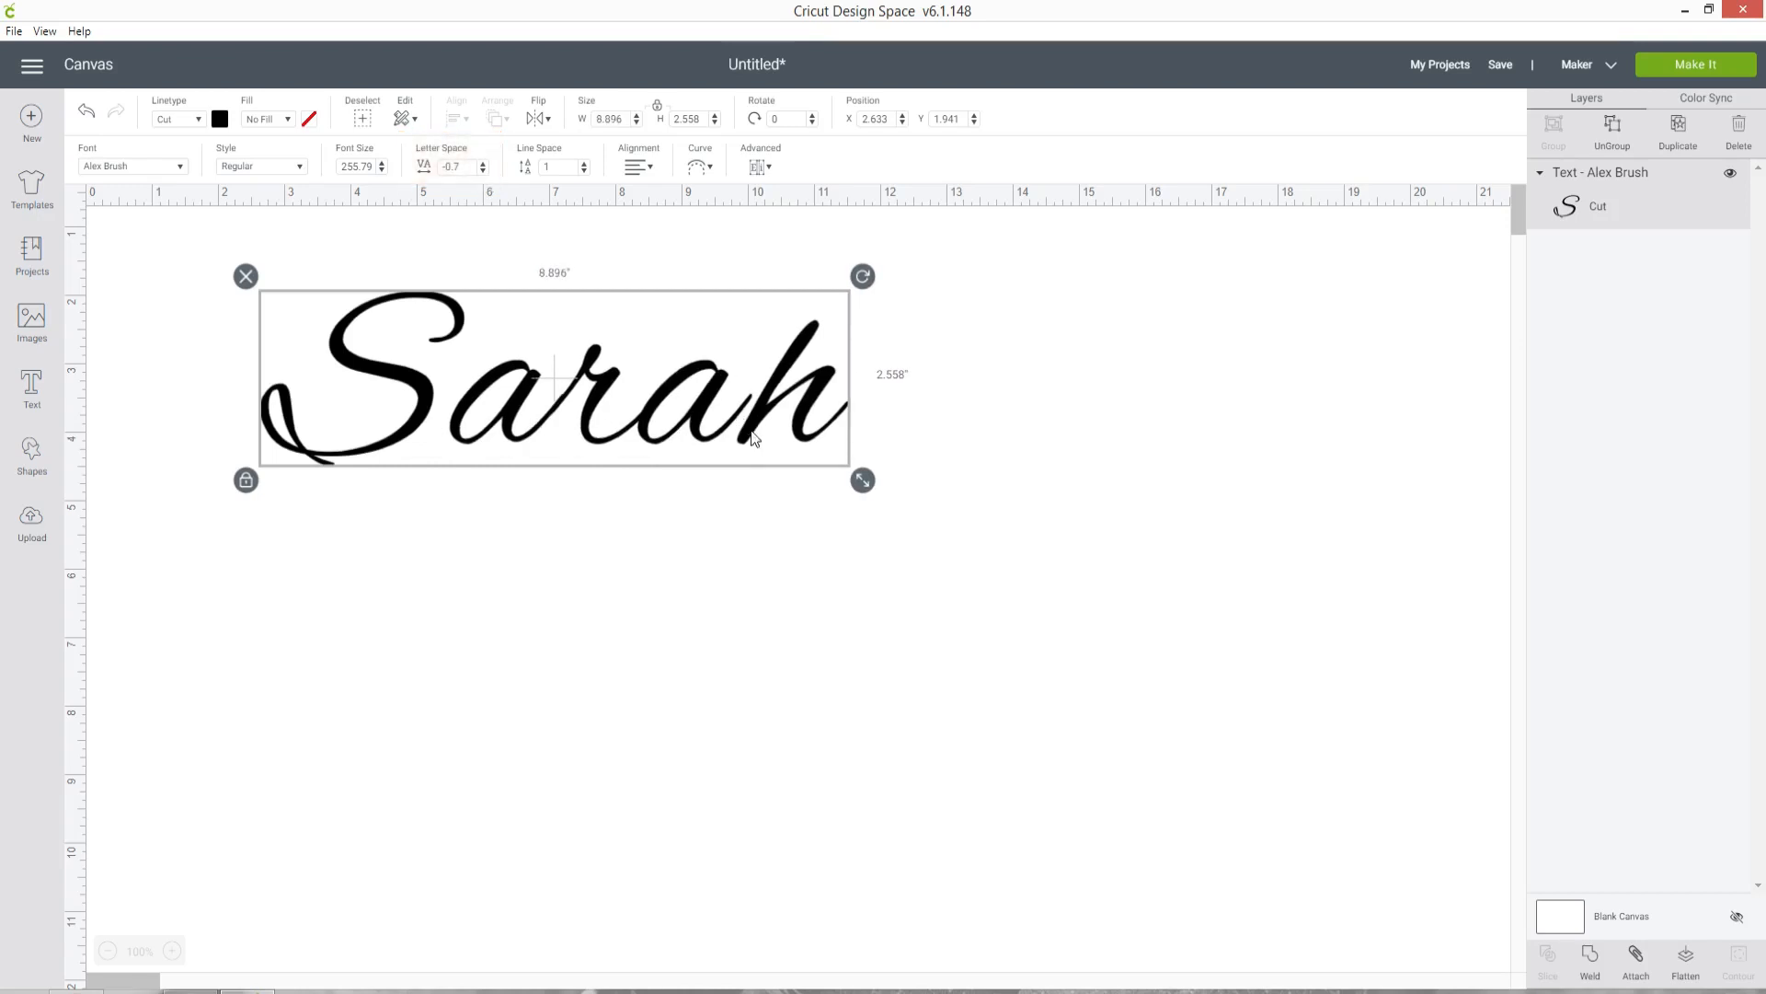
{"action": "mouse_move", "coordinate": [1081, 370]}
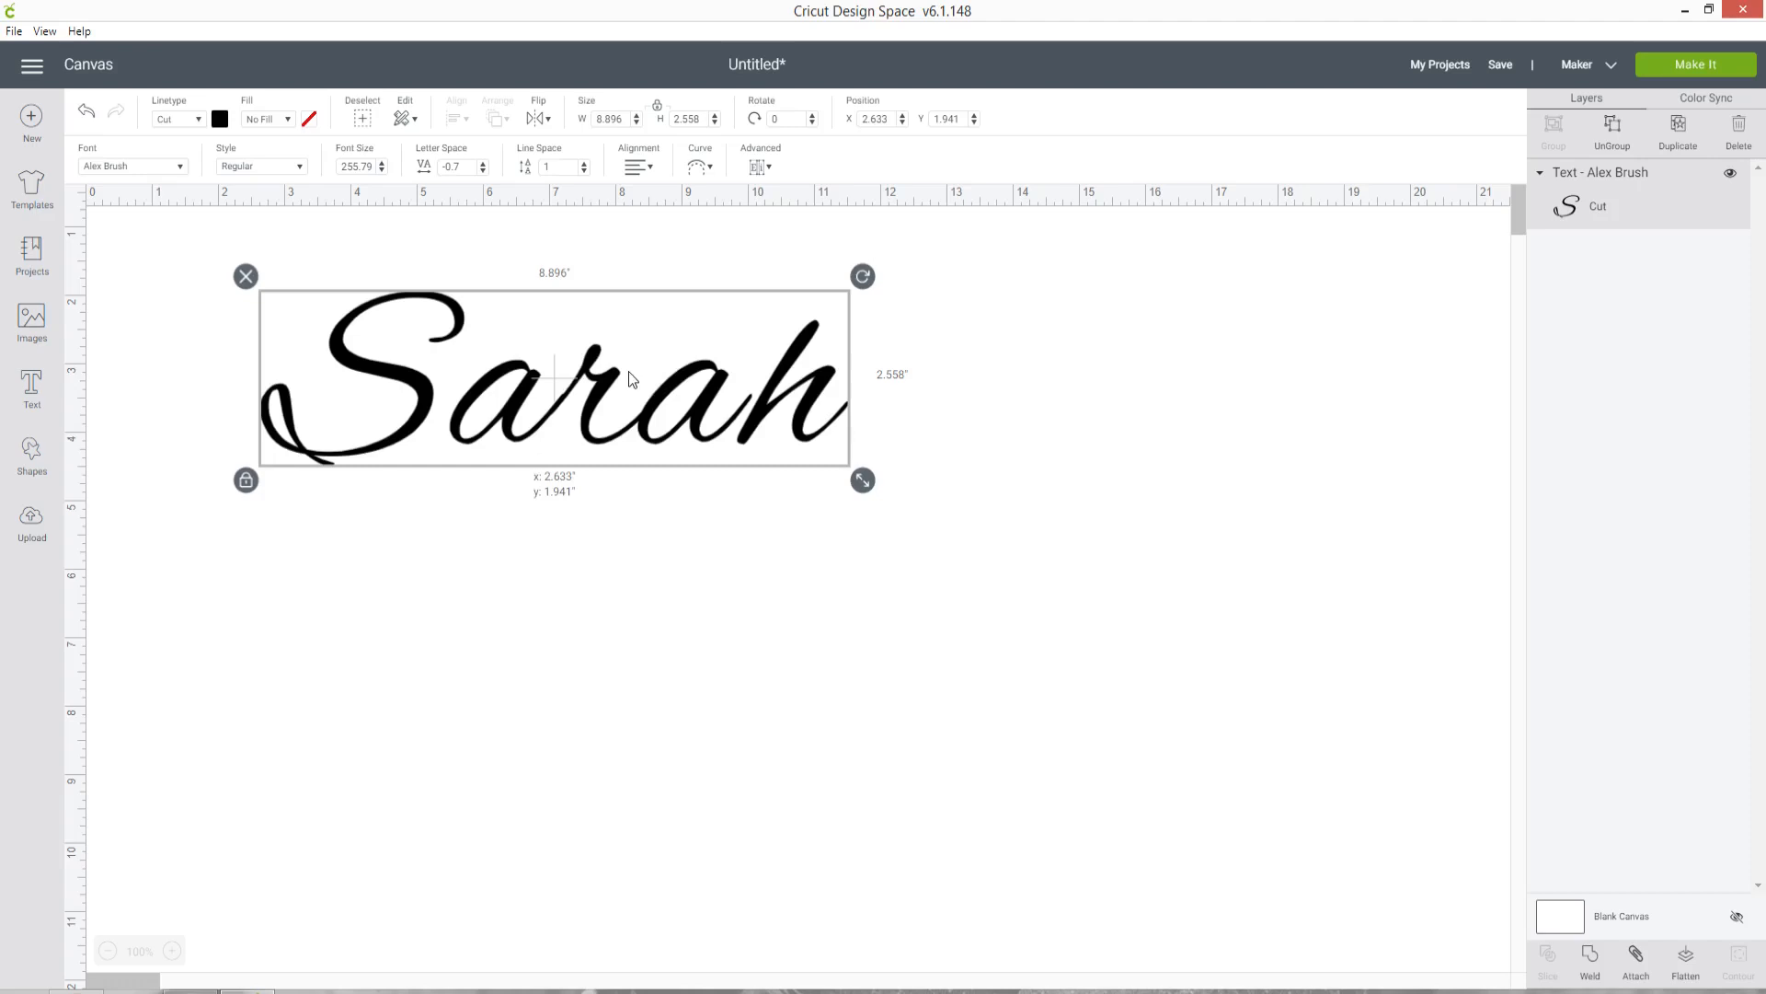
- Ungroup Sarah into five letters and nudge the h so it joins the a
{"action": "right_click", "coordinate": [631, 379]}
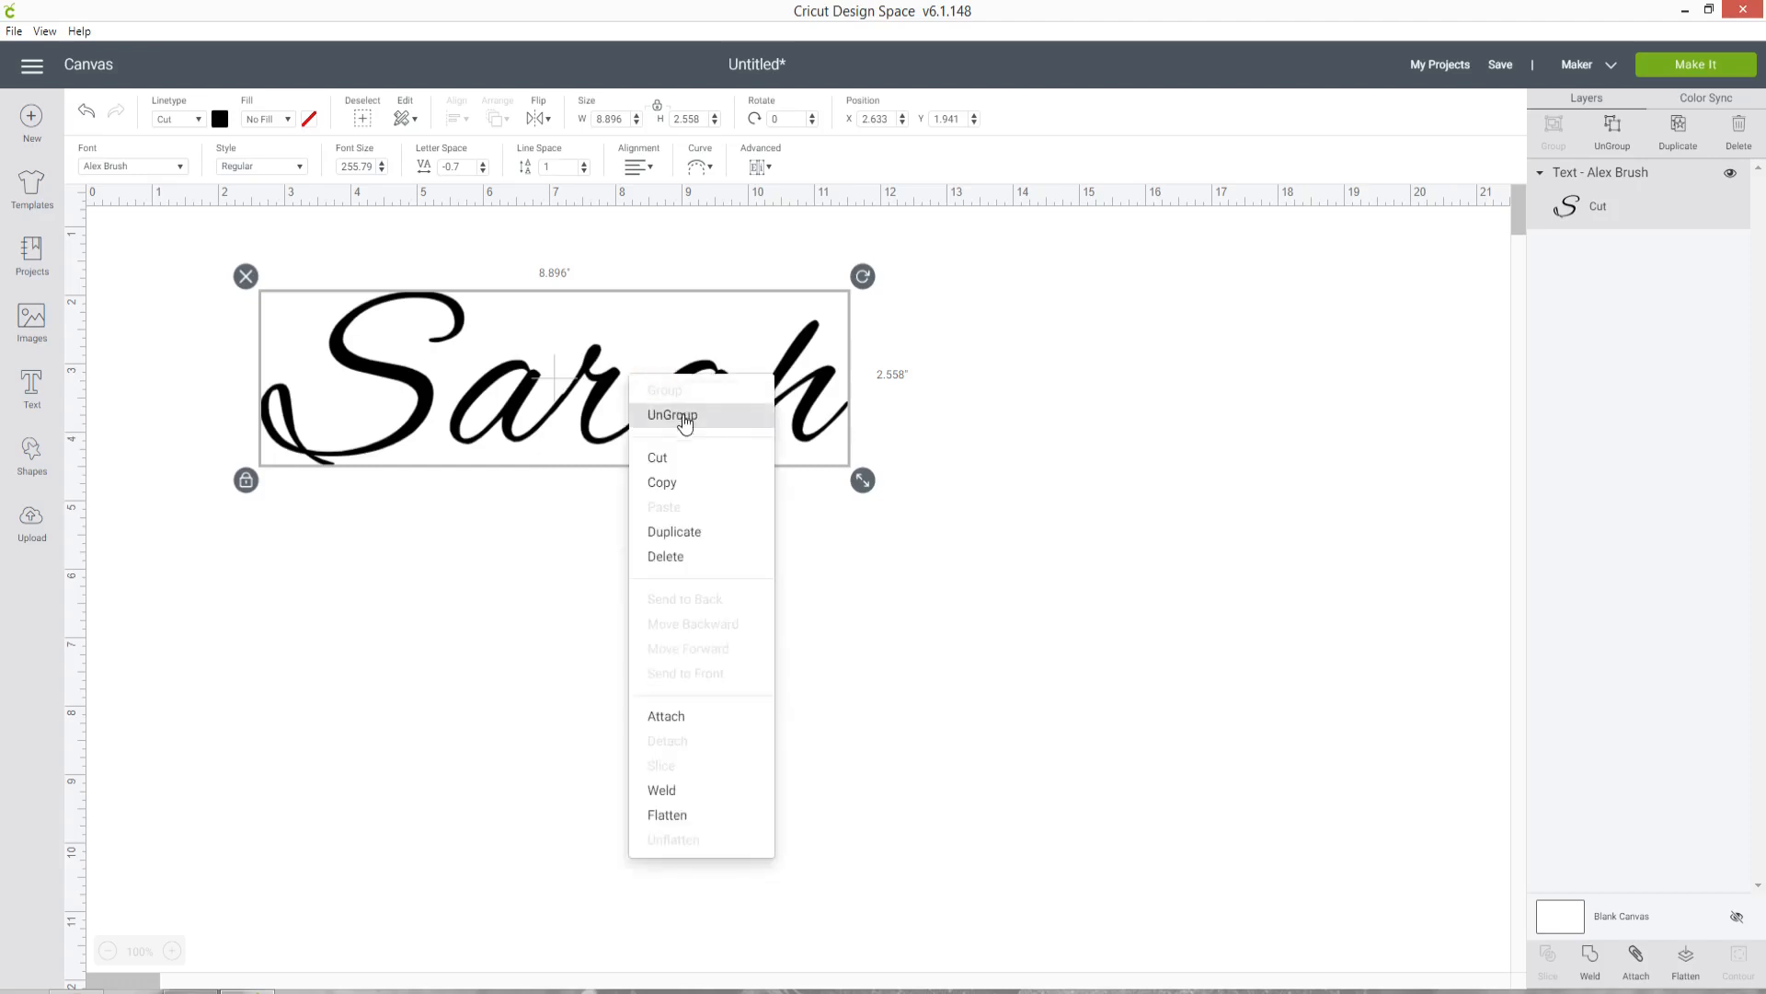
{"action": "left_click", "coordinate": [671, 414]}
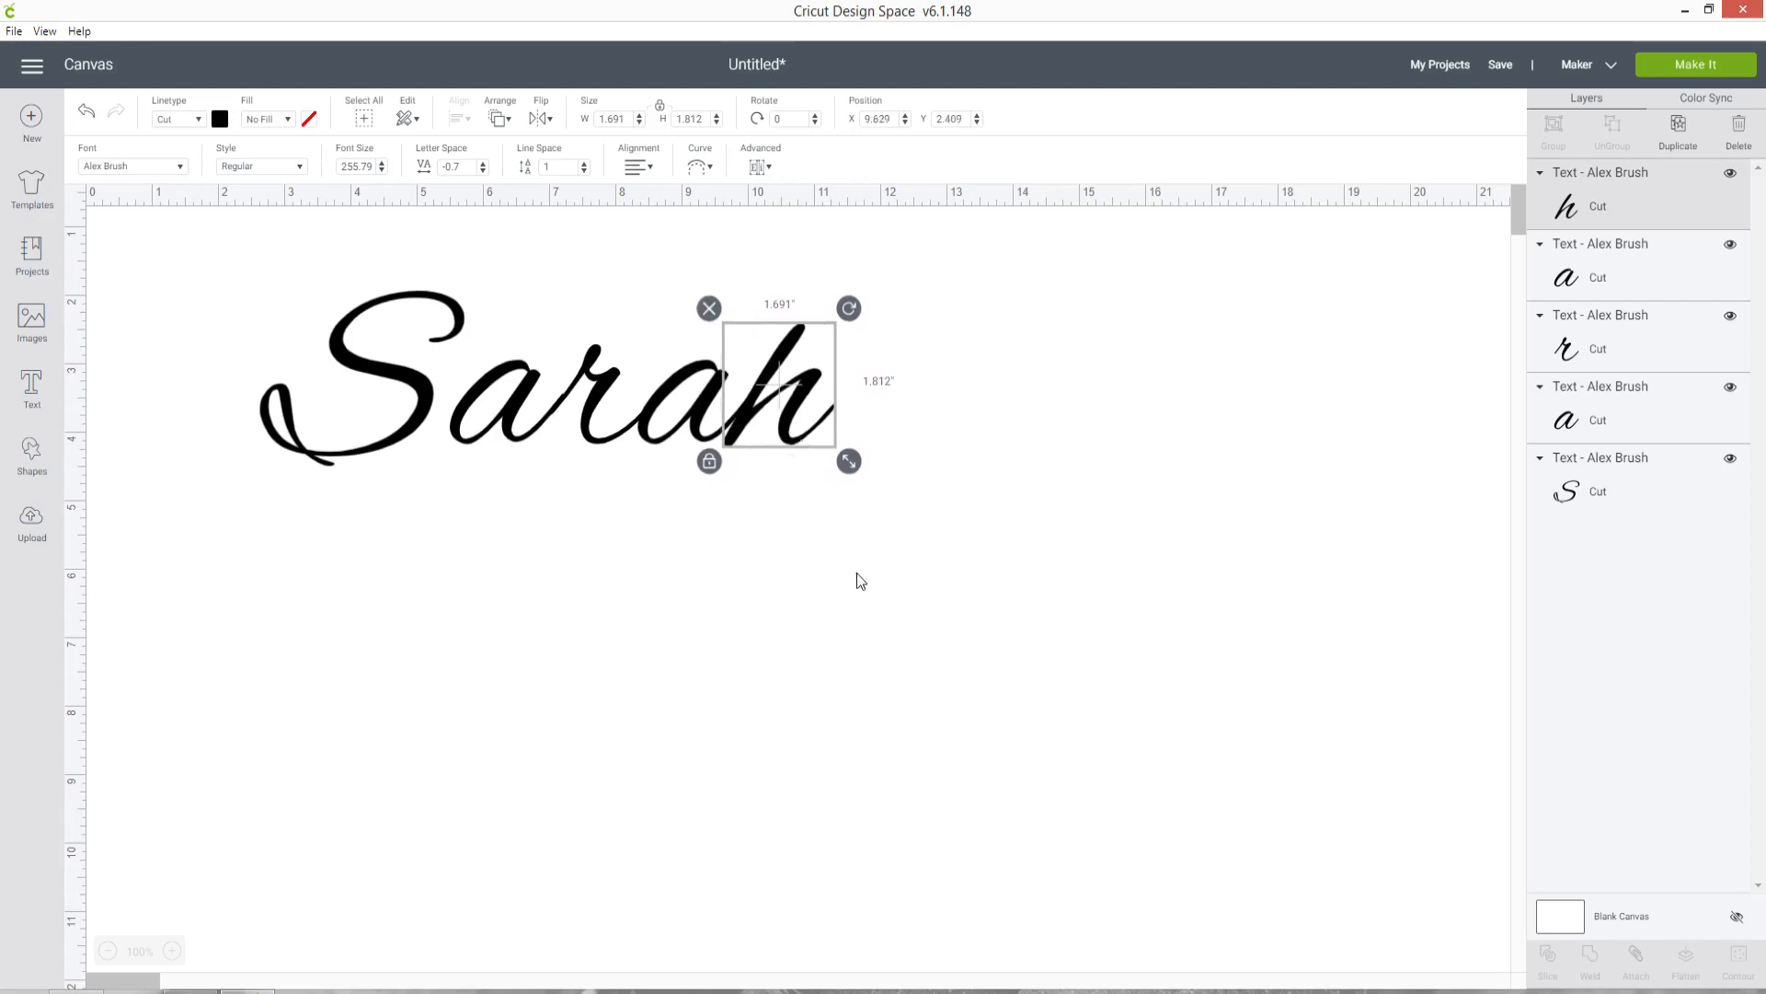
{"action": "left_click_drag", "start_coordinate": [776, 383], "coordinate": [776, 370]}
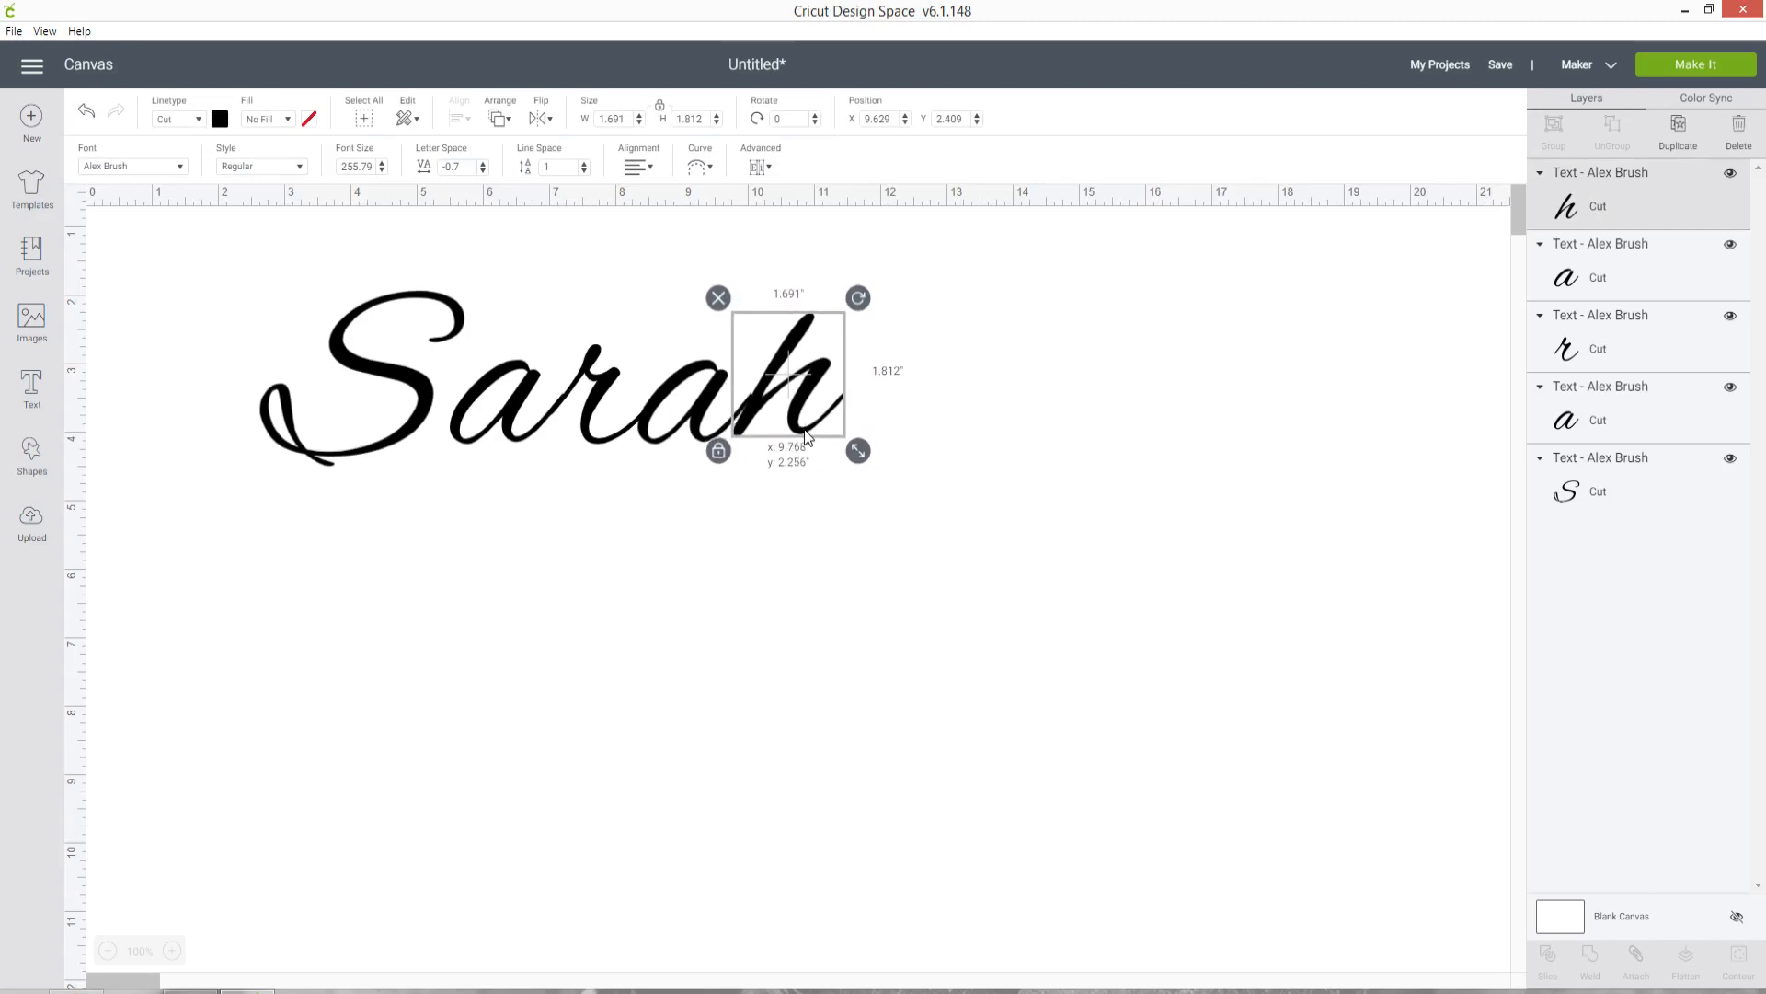
{"action": "left_click", "coordinate": [462, 624]}
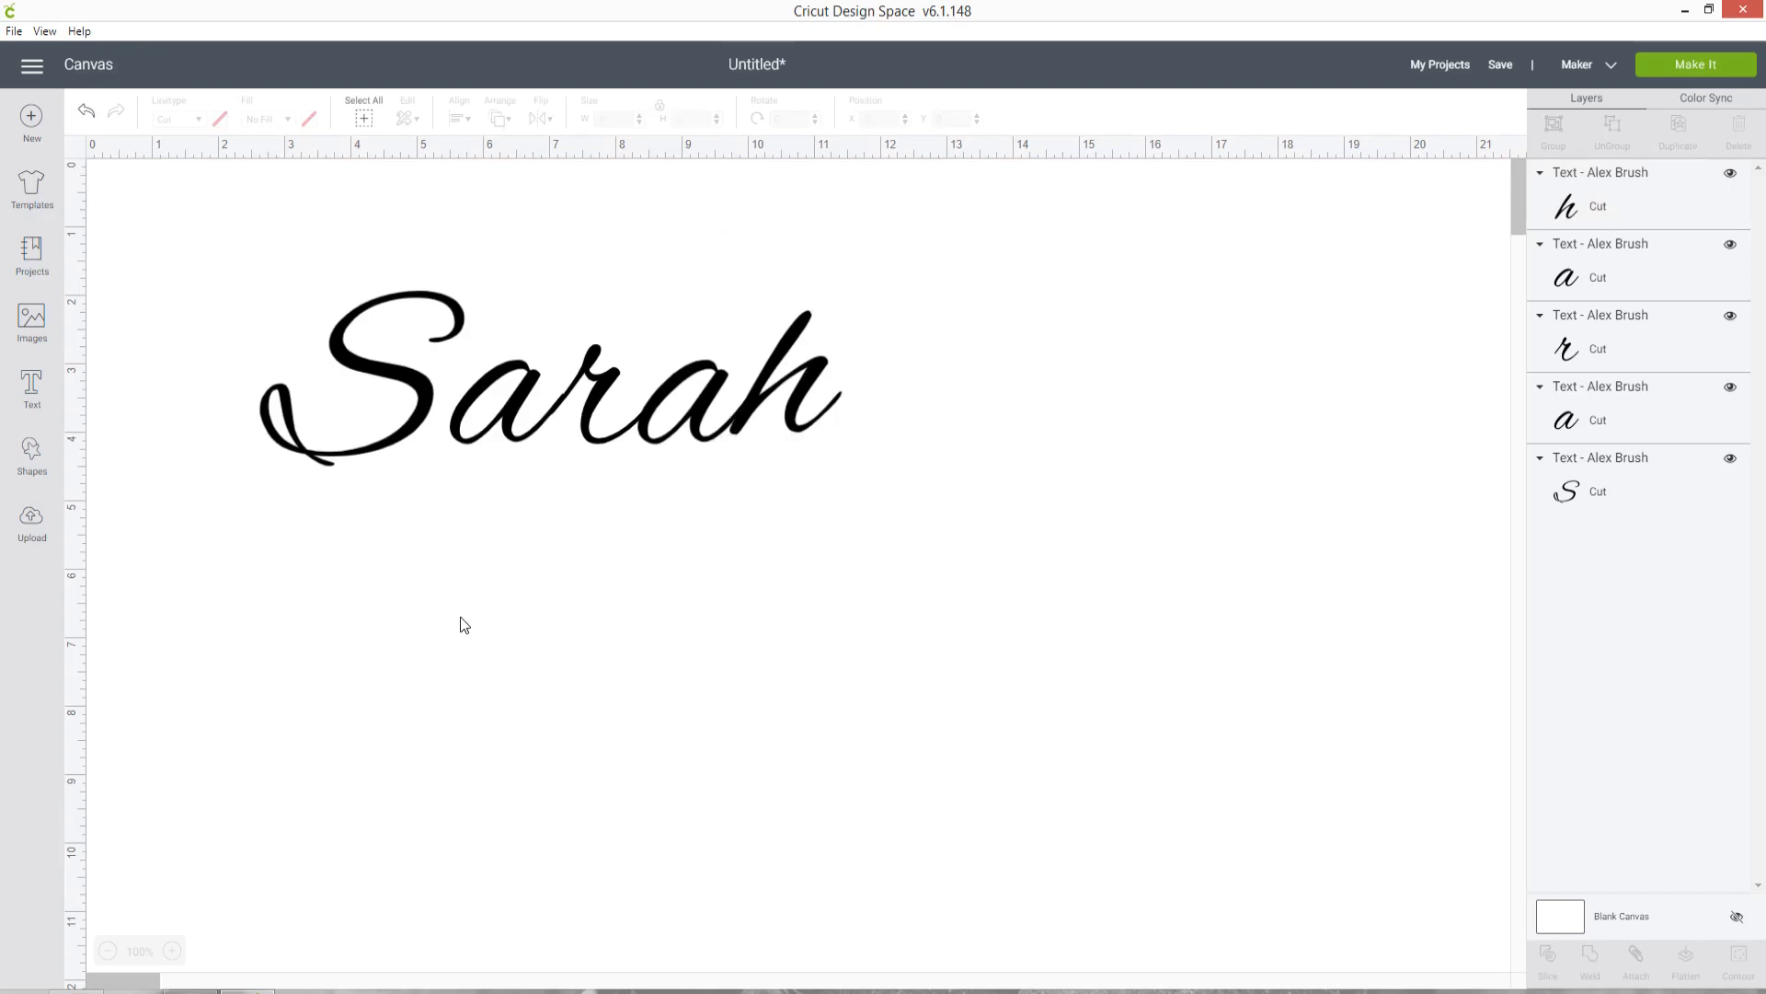
{"action": "mouse_move", "coordinate": [477, 609]}
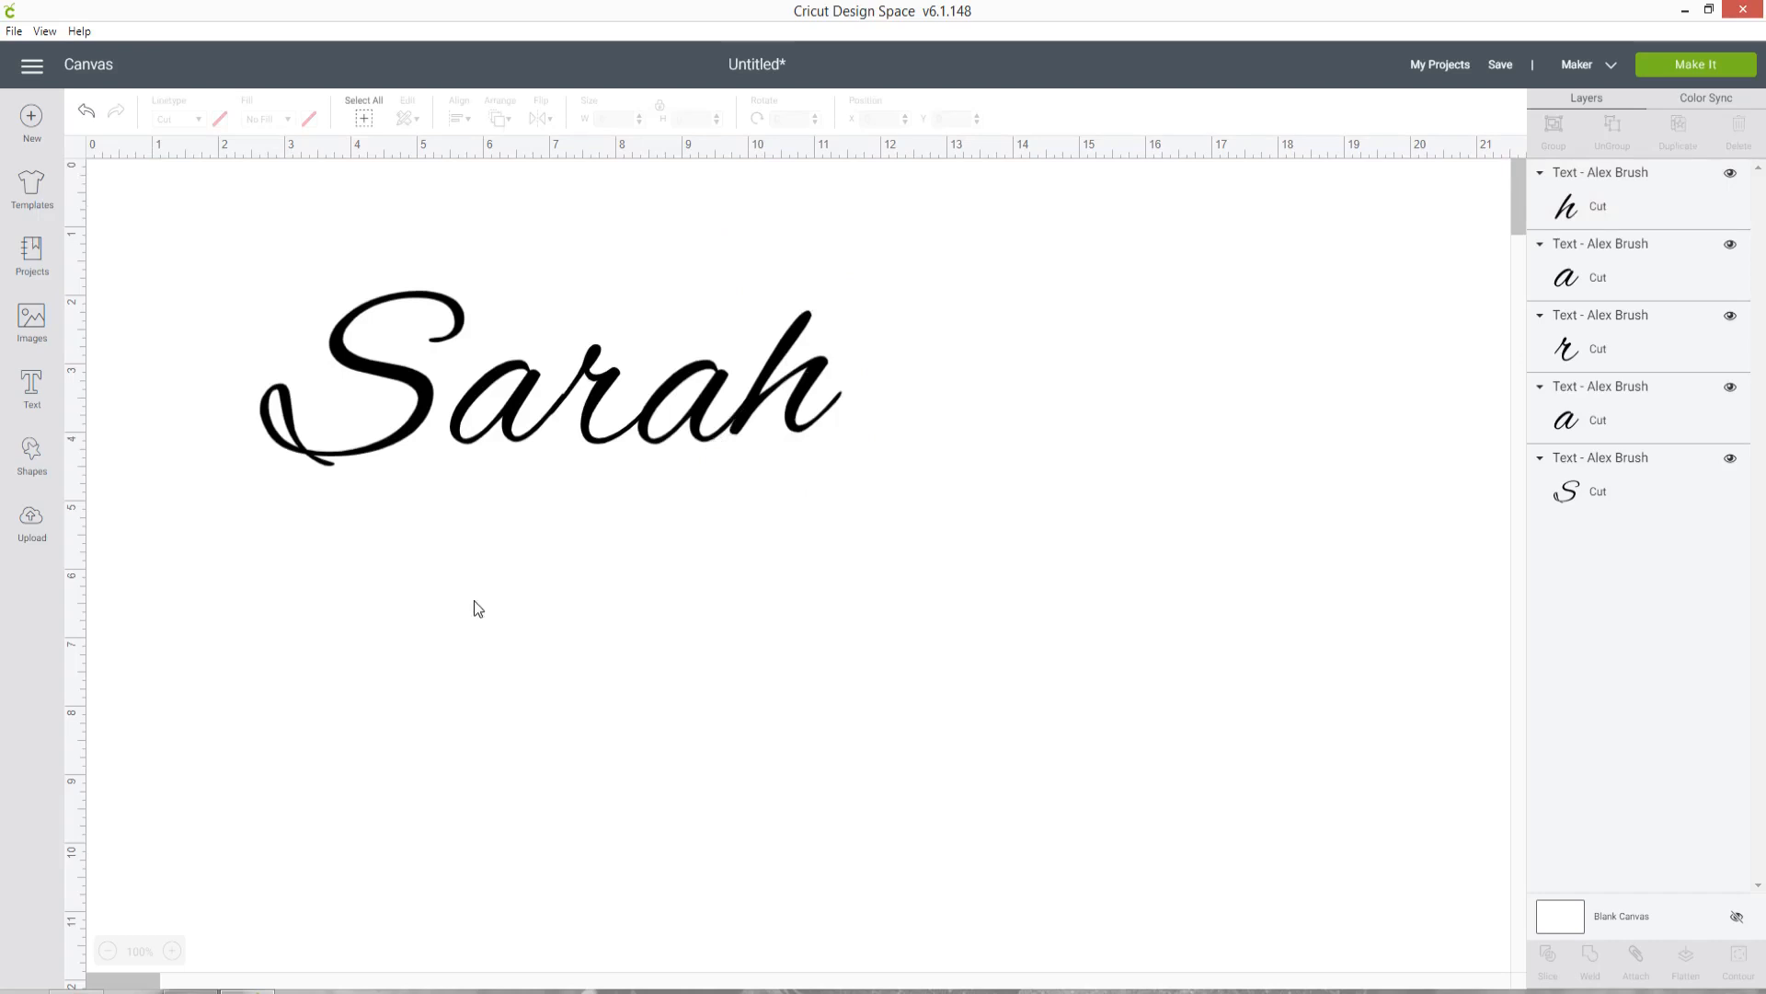
{"action": "mouse_move", "coordinate": [521, 535]}
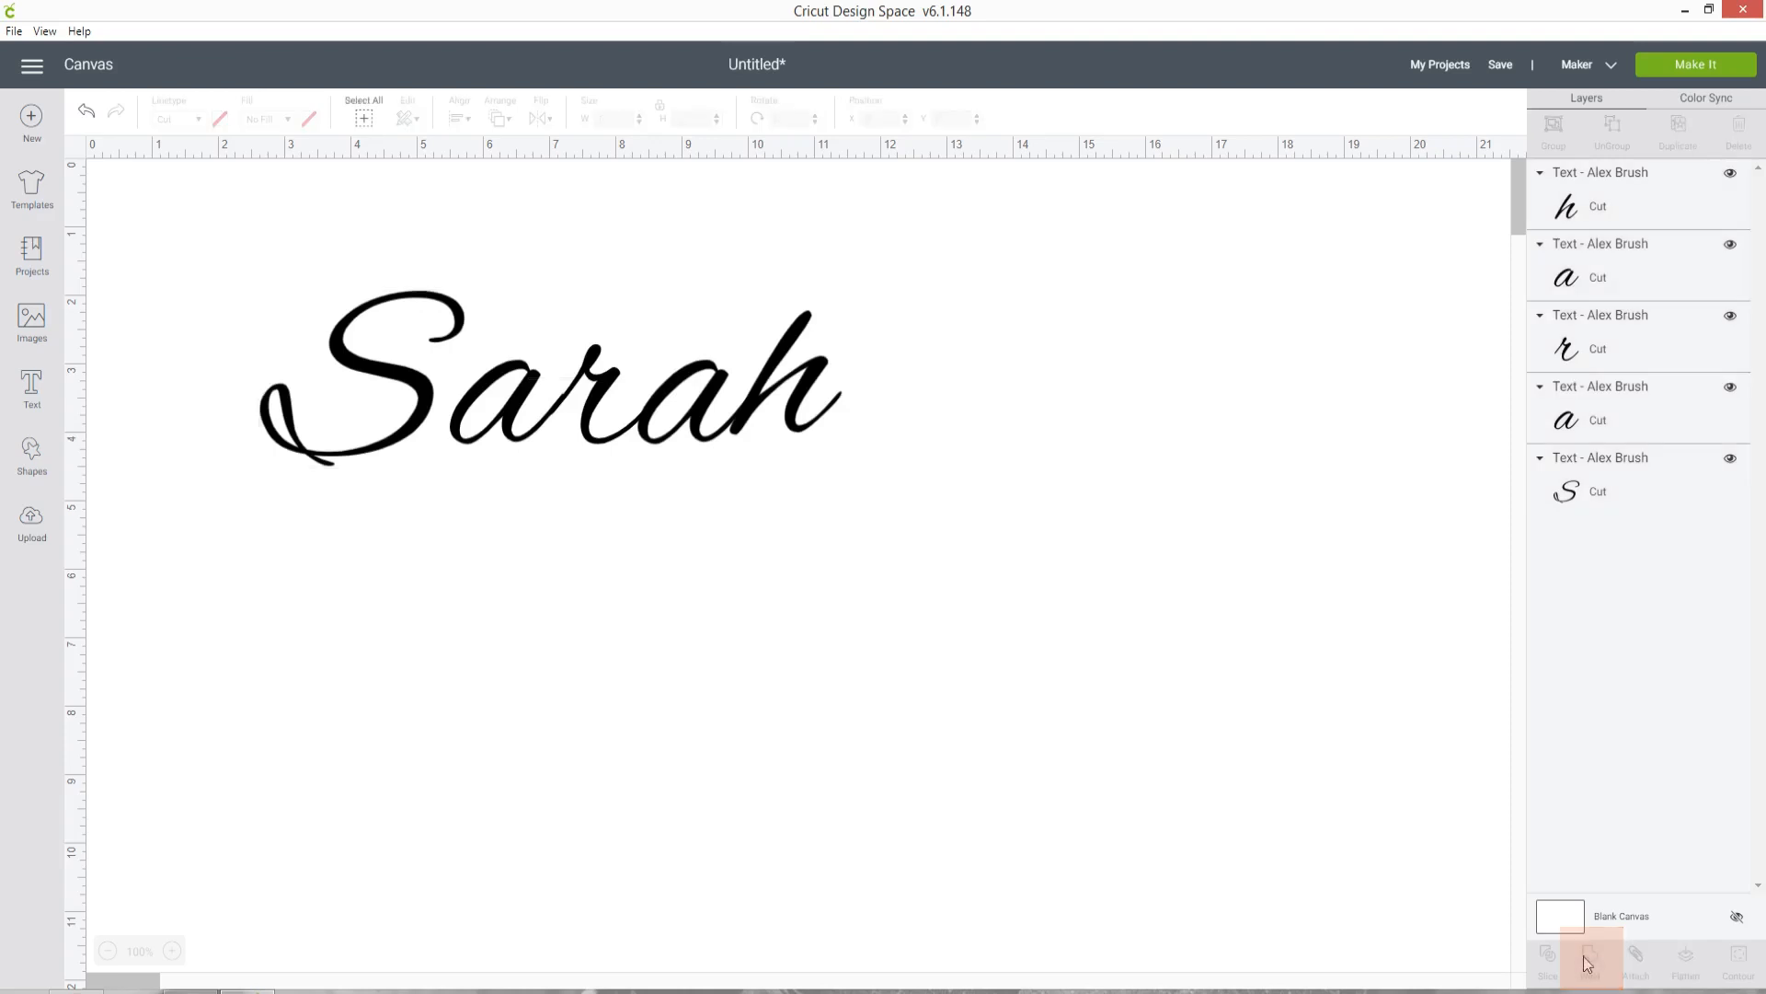
- Weld the five letters into one connected cut shape and zoom in on it
{"action": "left_click", "coordinate": [1588, 959]}
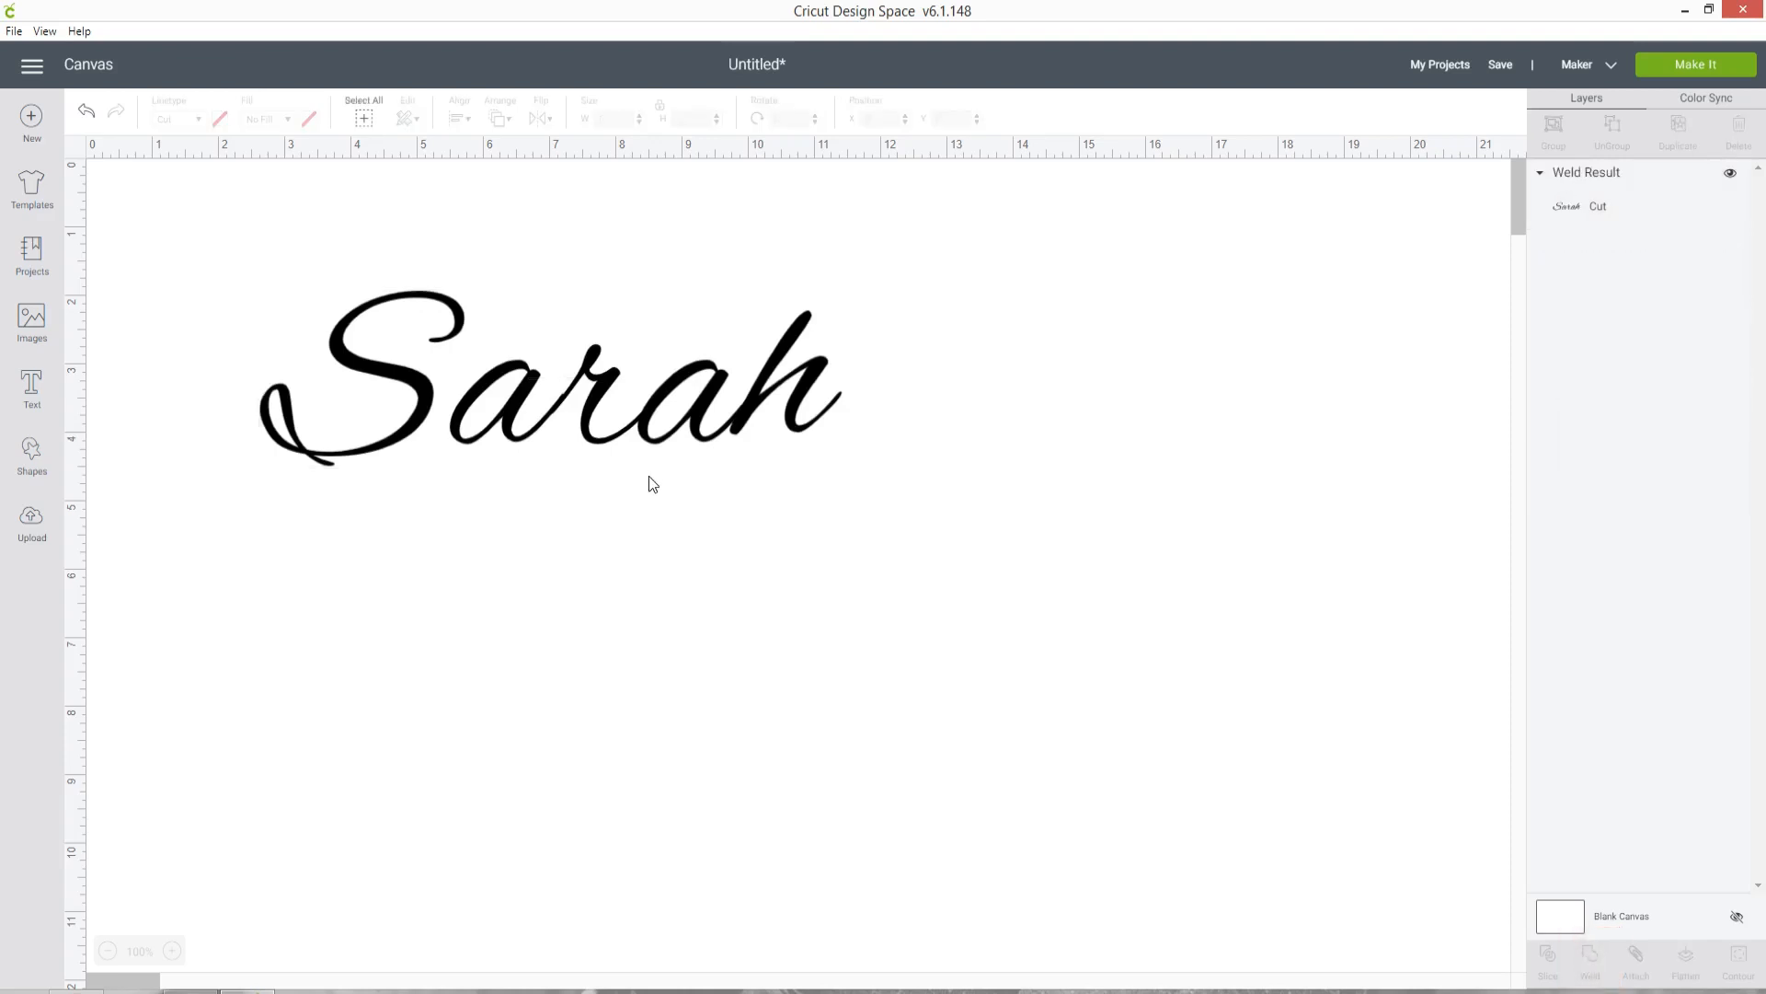
{"action": "left_click", "coordinate": [173, 951]}
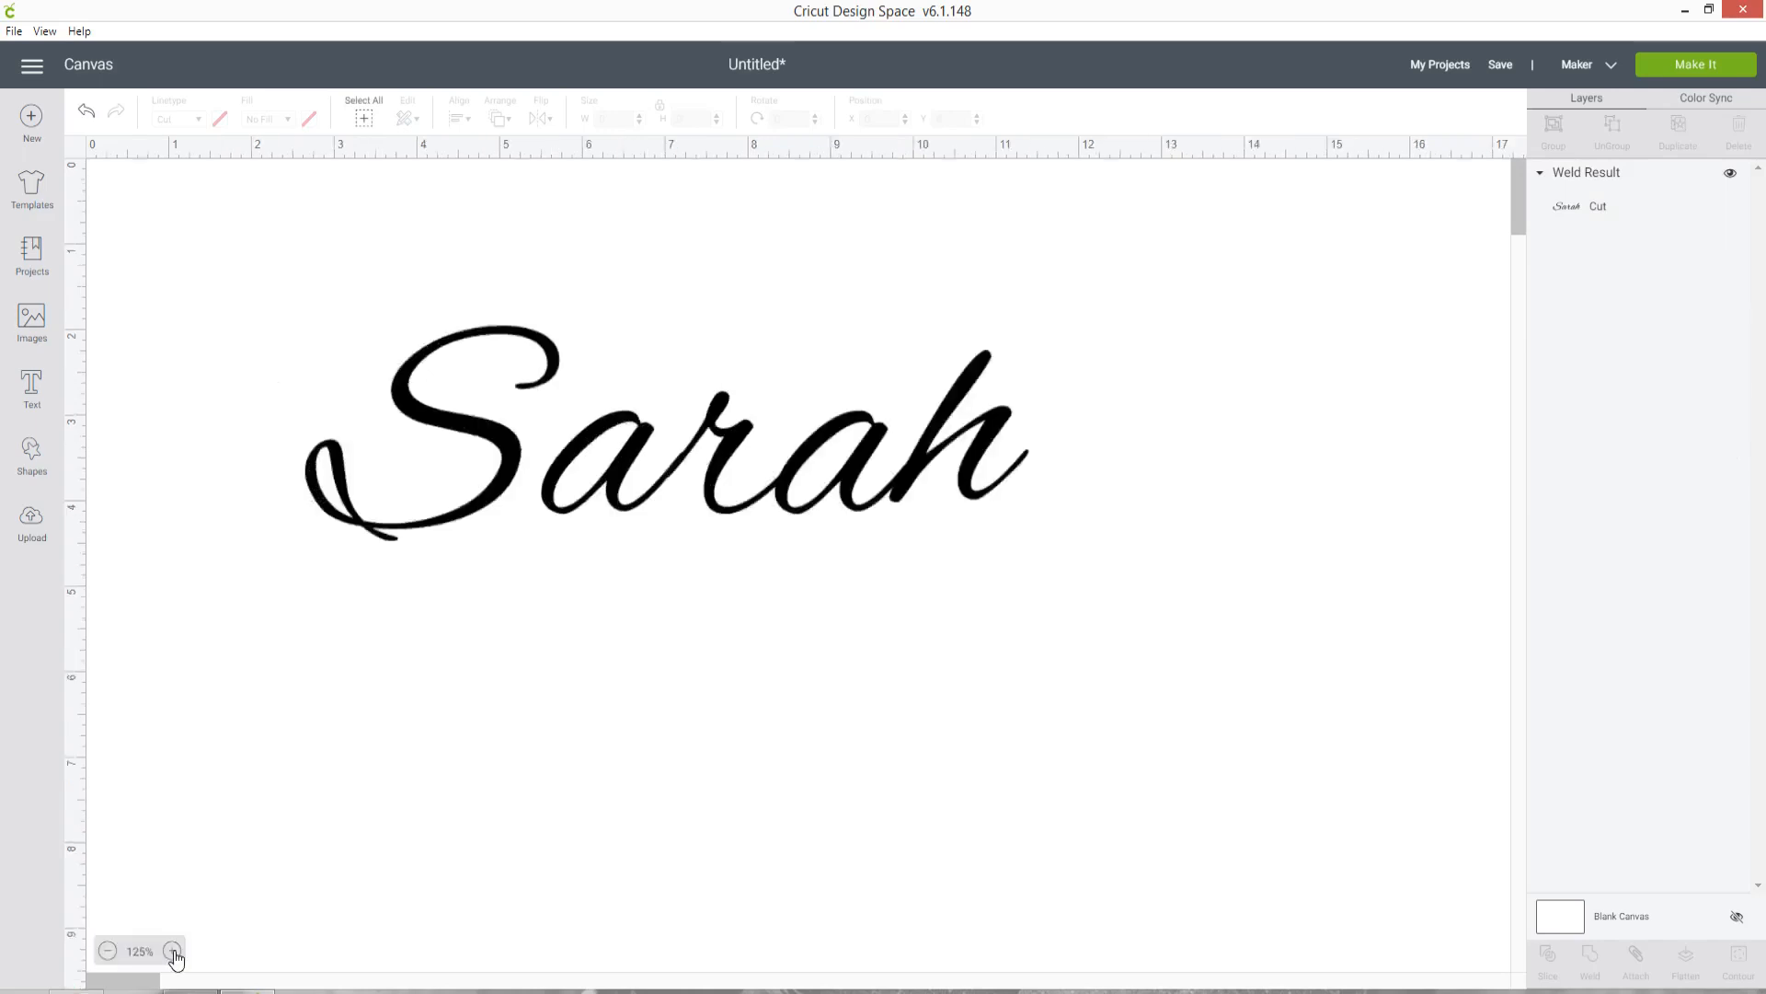
{"action": "left_click", "coordinate": [173, 949]}
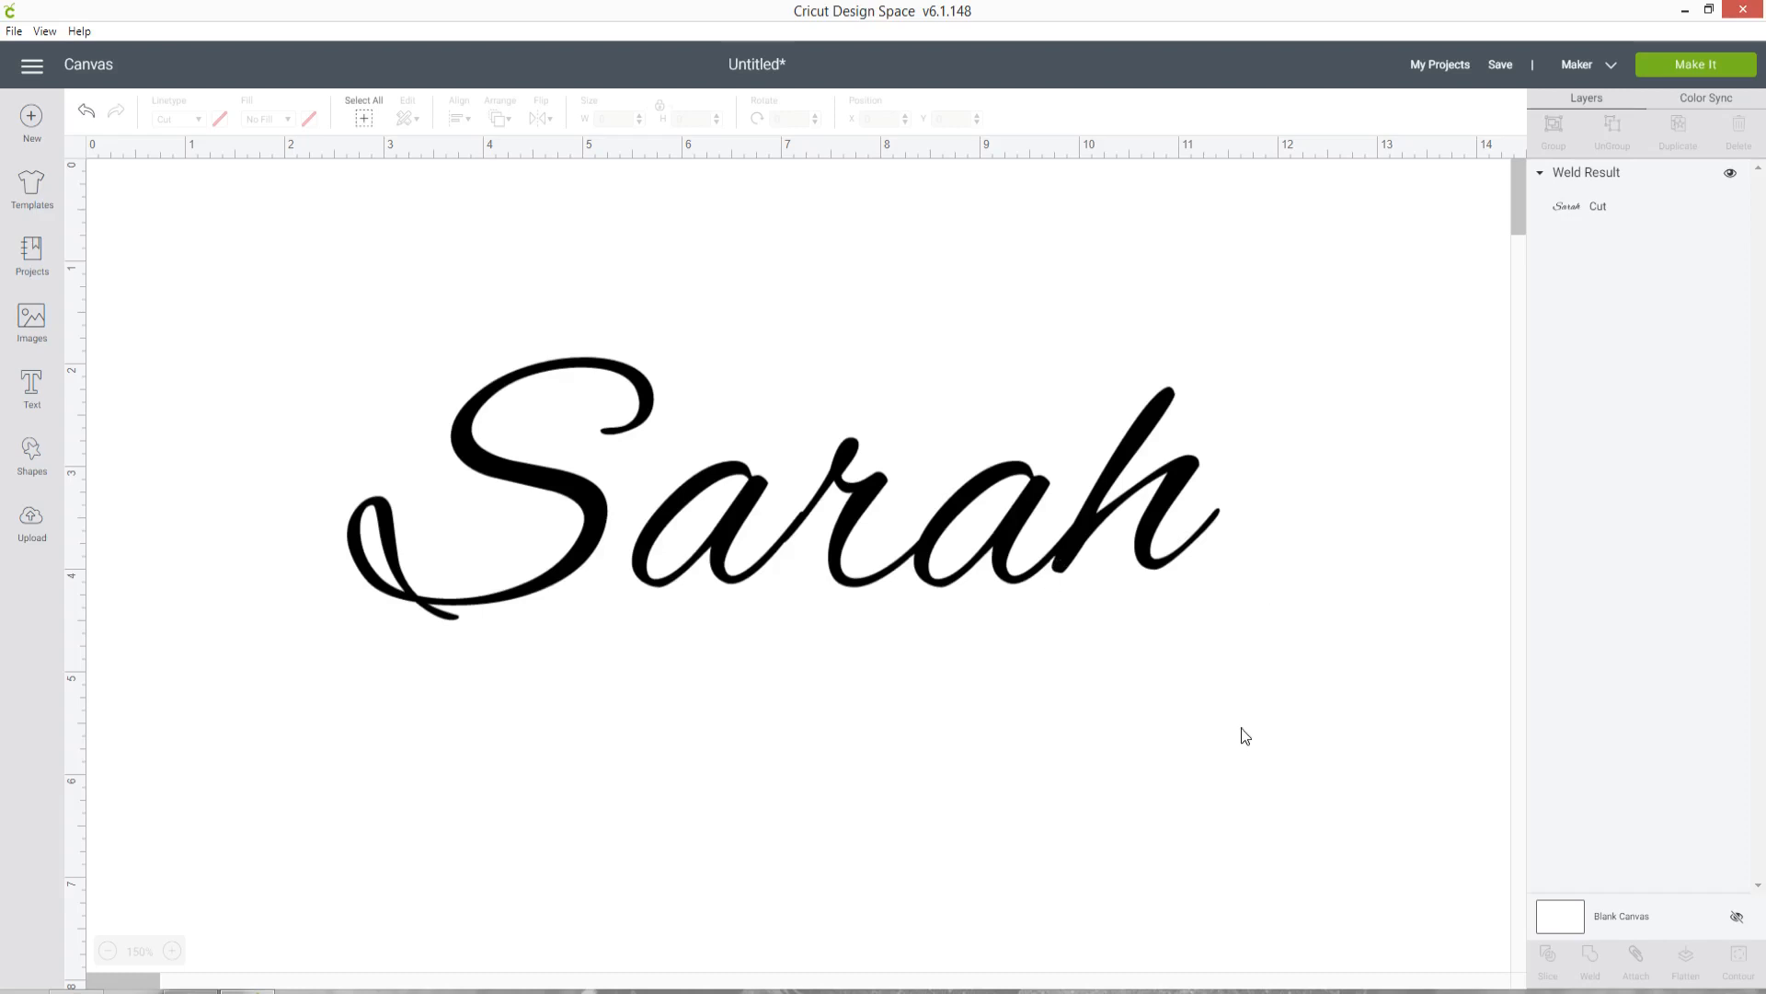
{"action": "mouse_move", "coordinate": [1236, 720]}
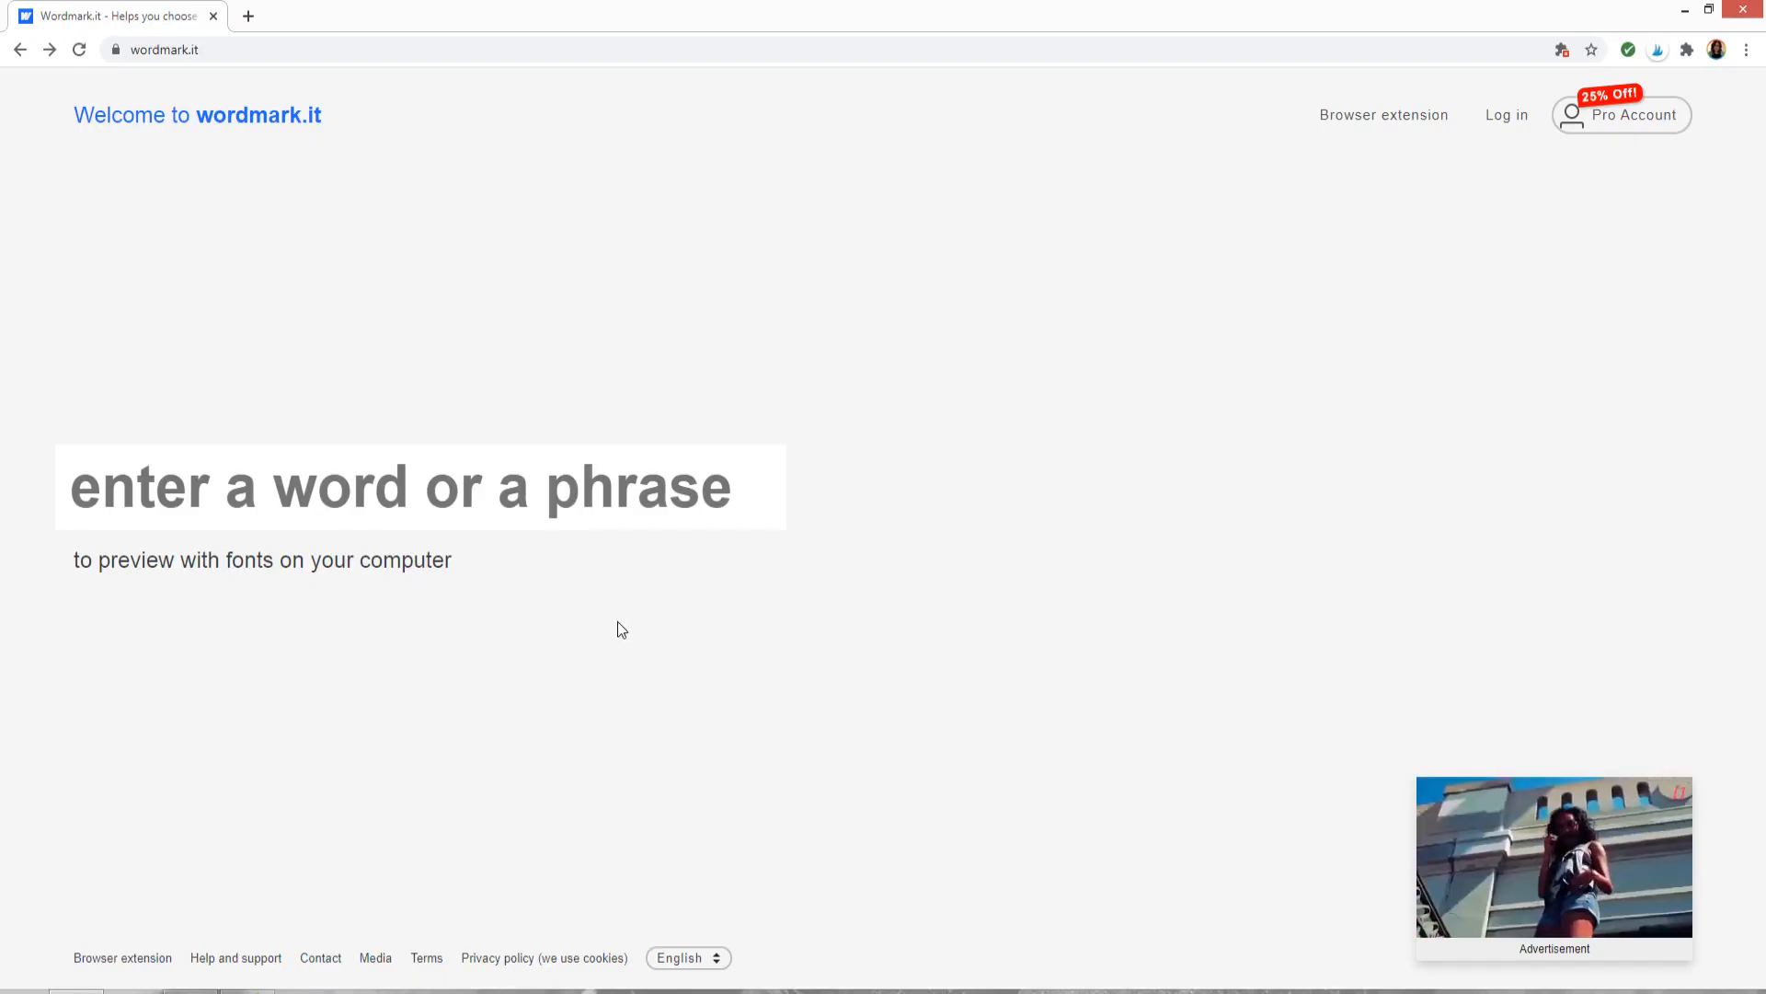
{"action": "mouse_move", "coordinate": [859, 512]}
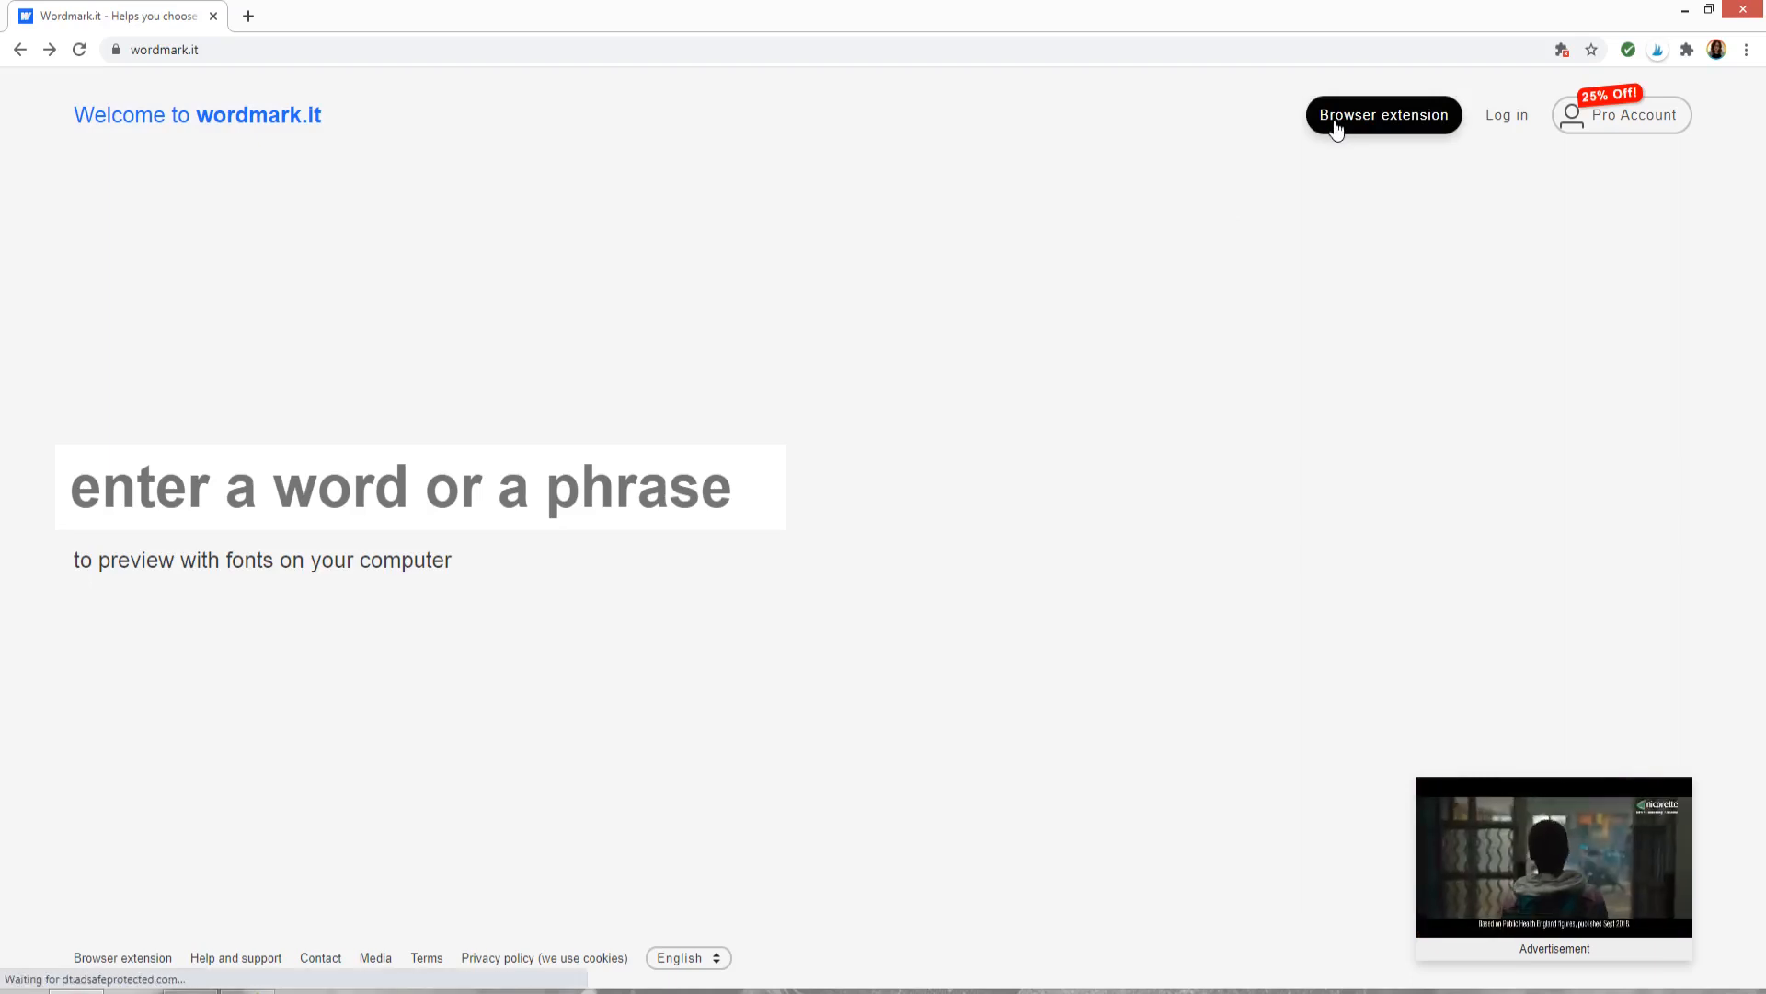
- Go to the font-detection help page and find Option 1: Google Chrome Extension
{"action": "left_click", "coordinate": [1384, 114]}
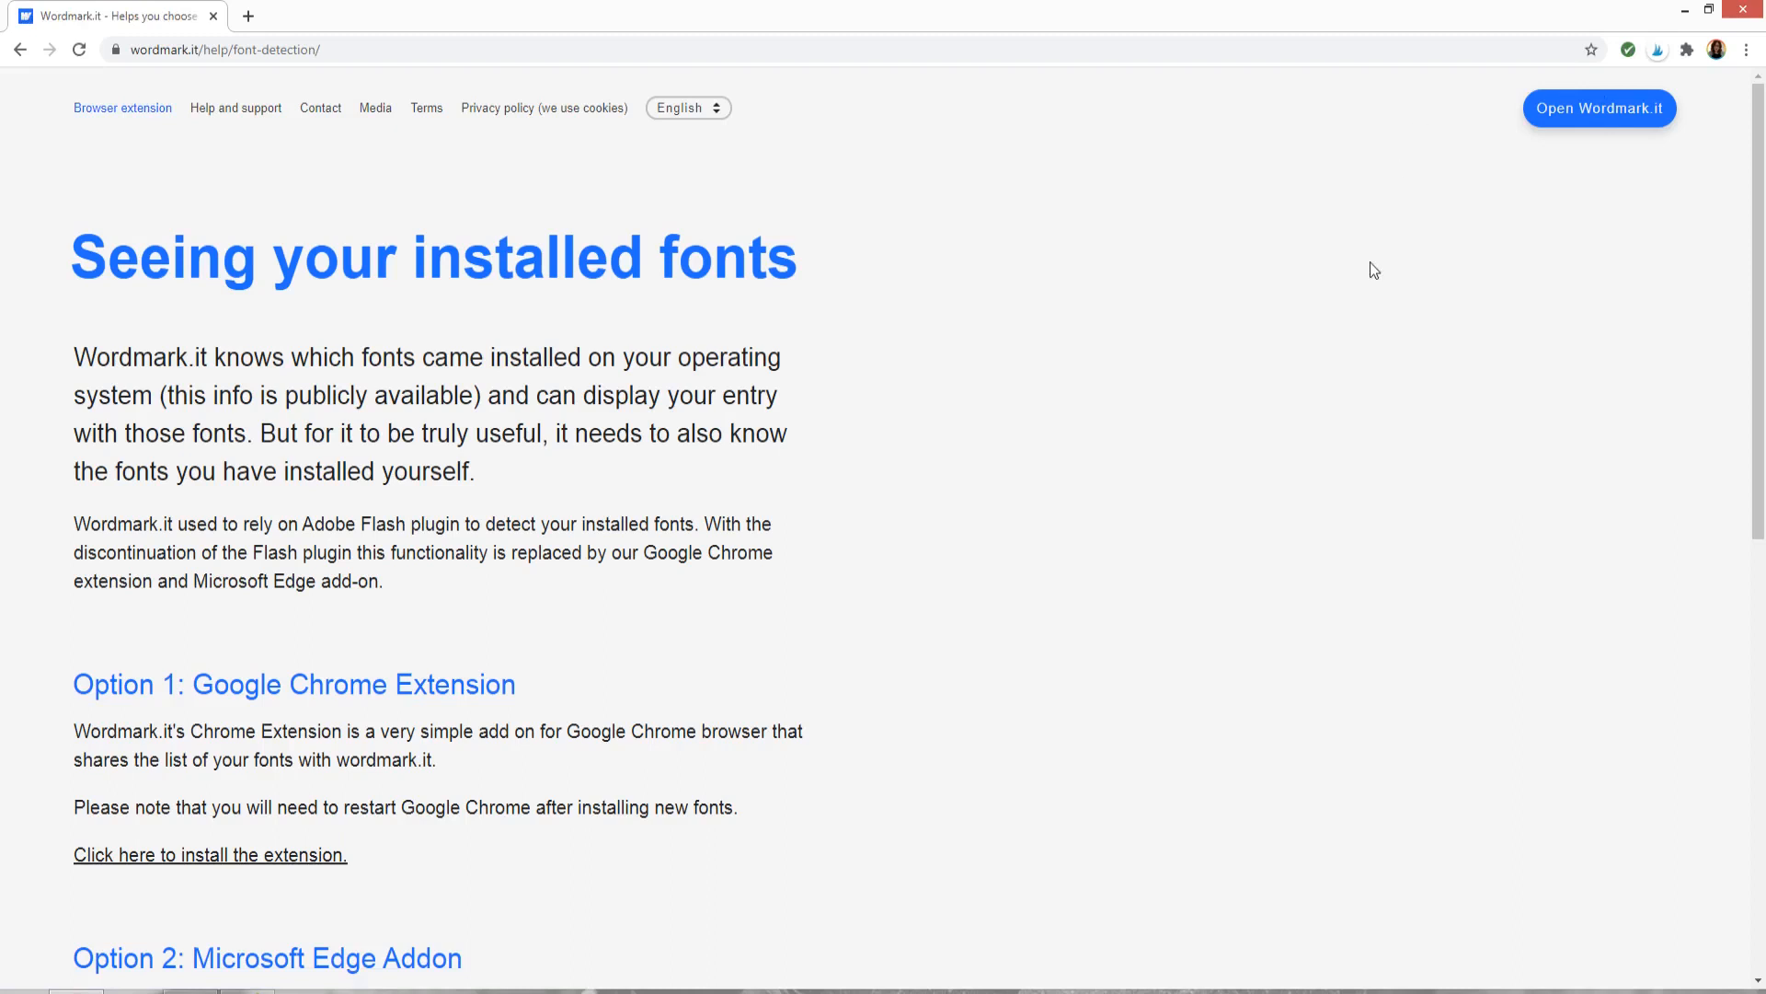
{"action": "mouse_move", "coordinate": [1060, 442]}
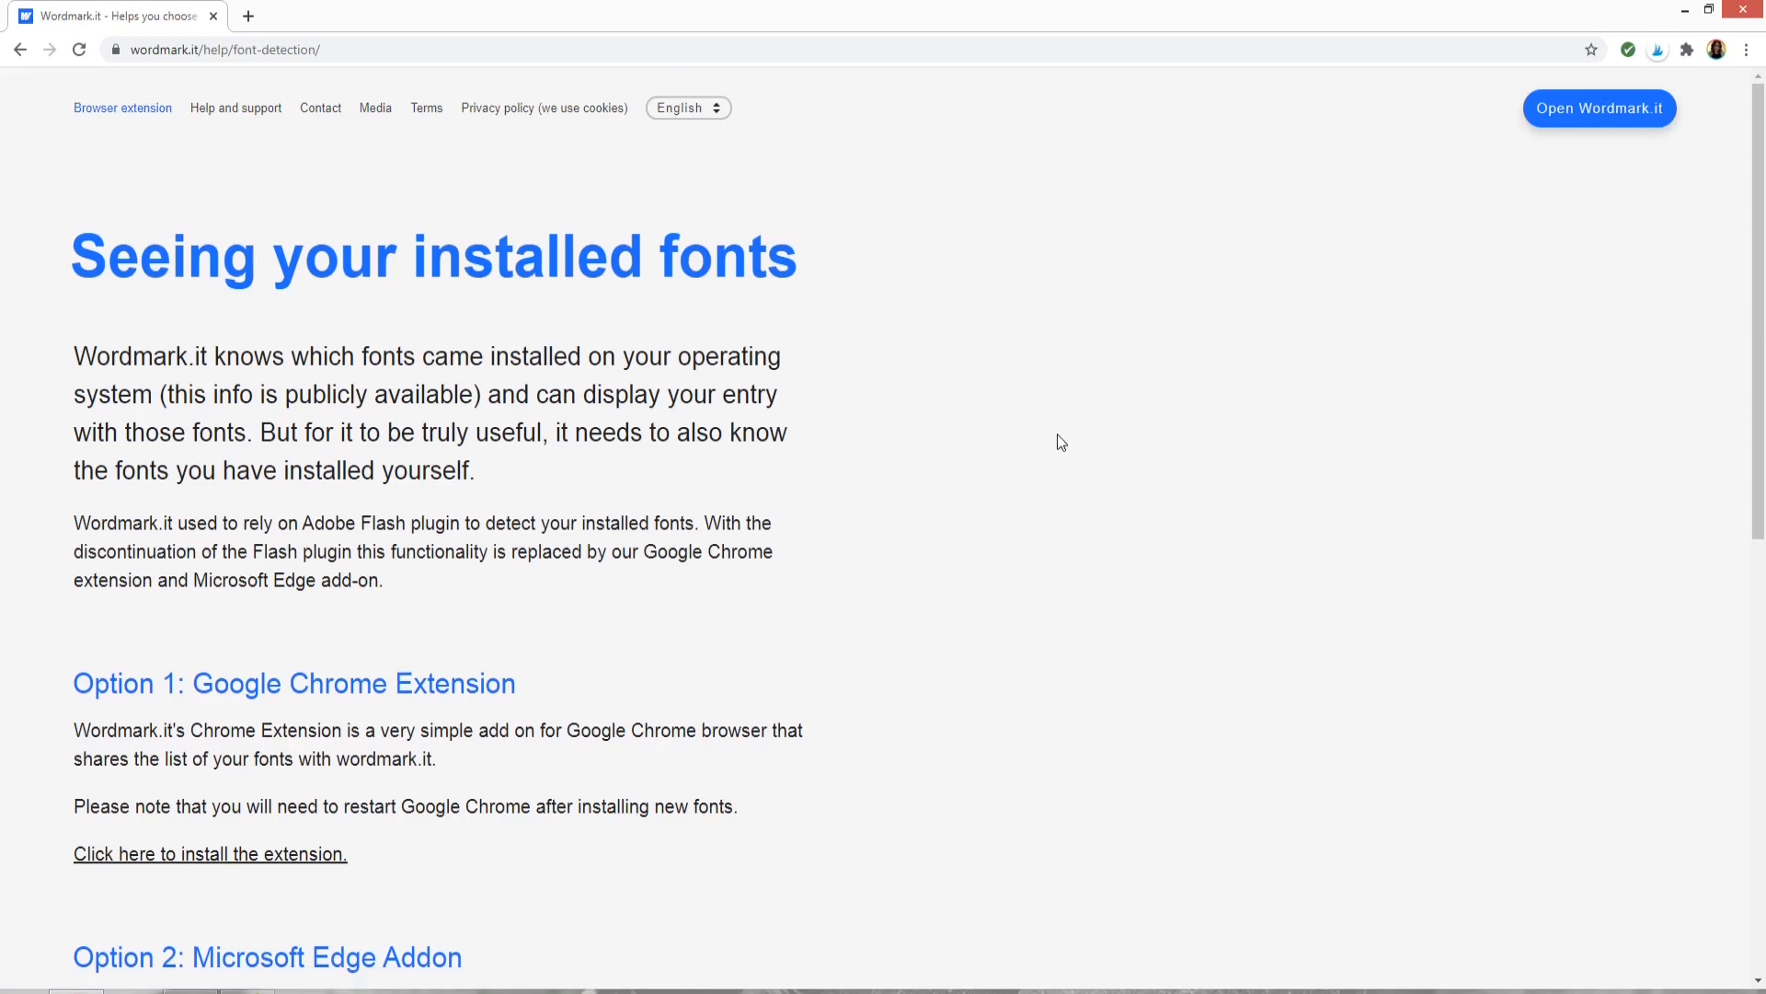
{"action": "scroll", "scroll_direction": "down", "scroll_amount": 3}
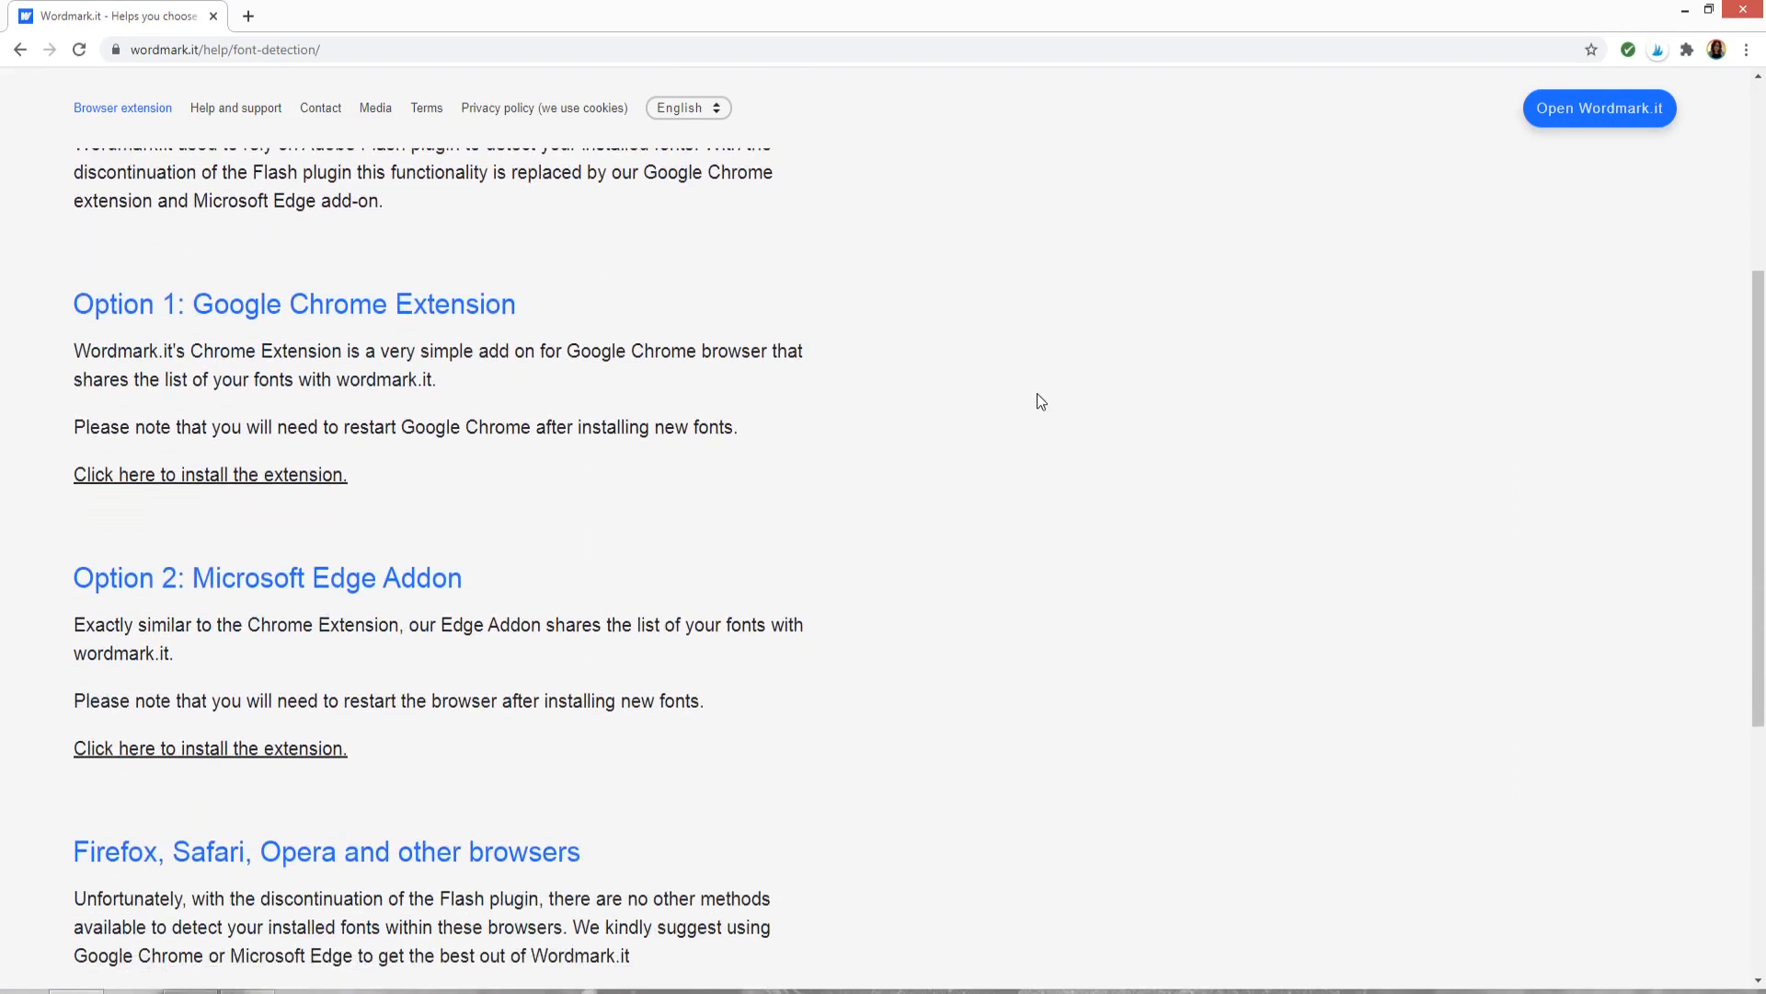
{"action": "mouse_move", "coordinate": [414, 336]}
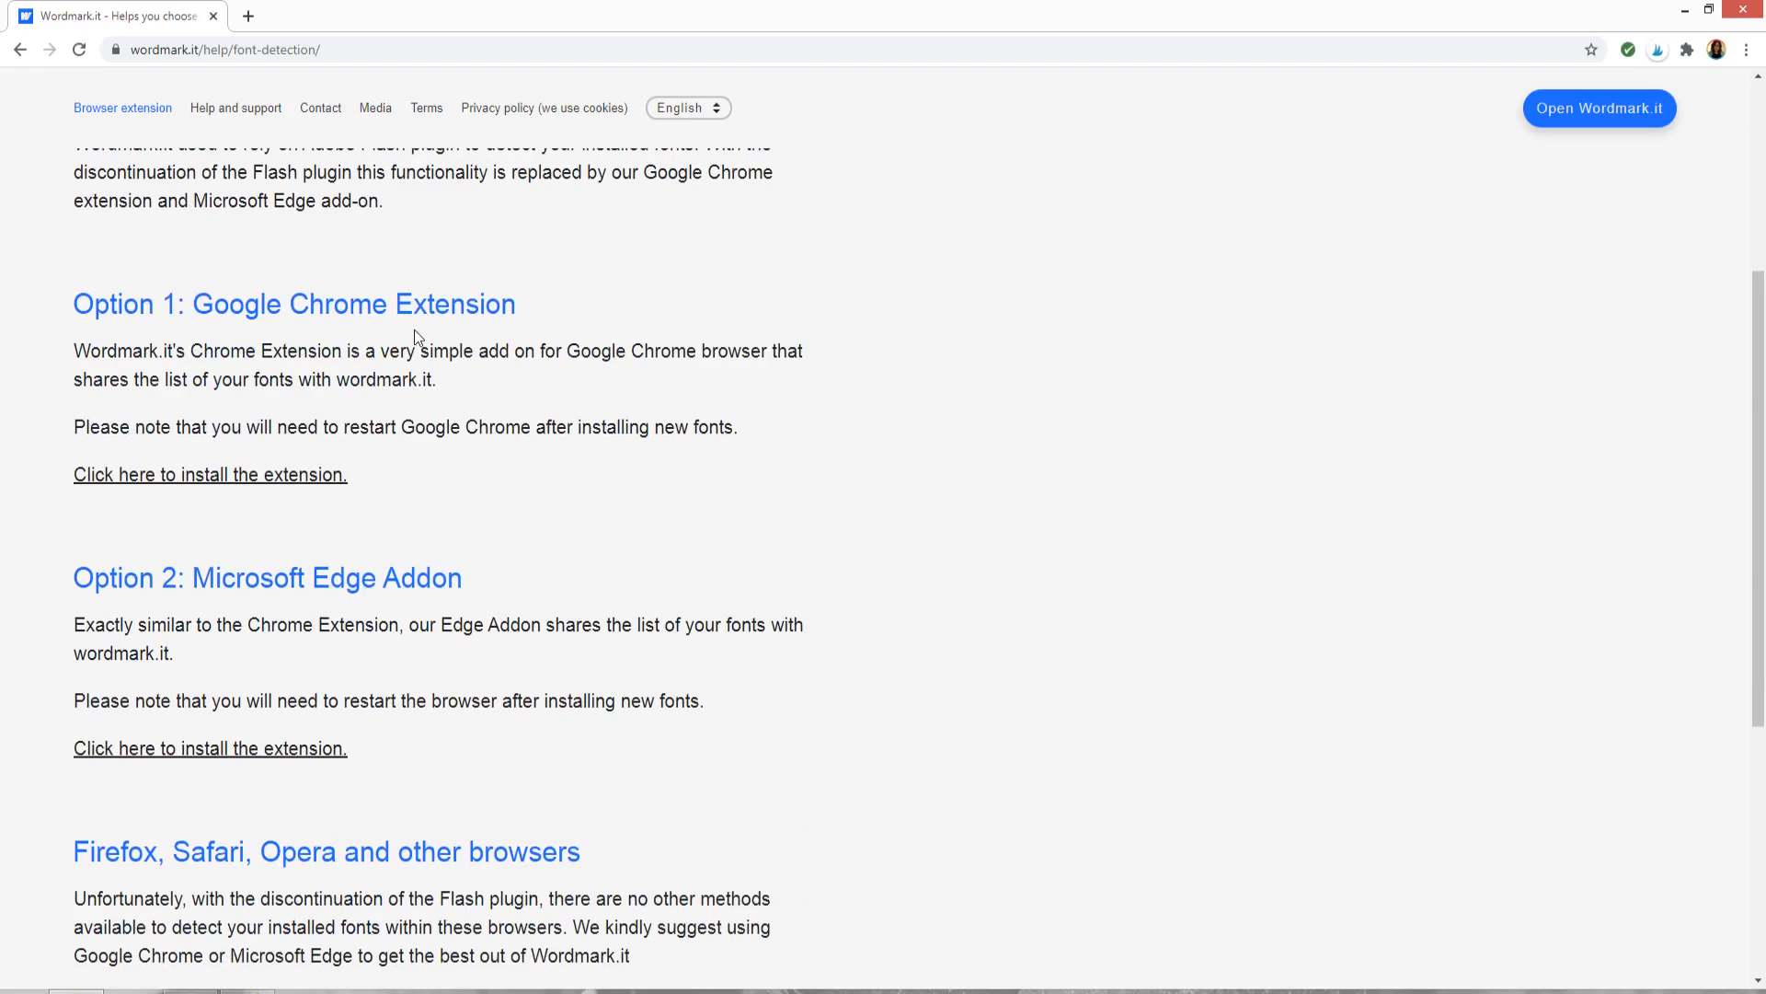
{"action": "mouse_move", "coordinate": [541, 616]}
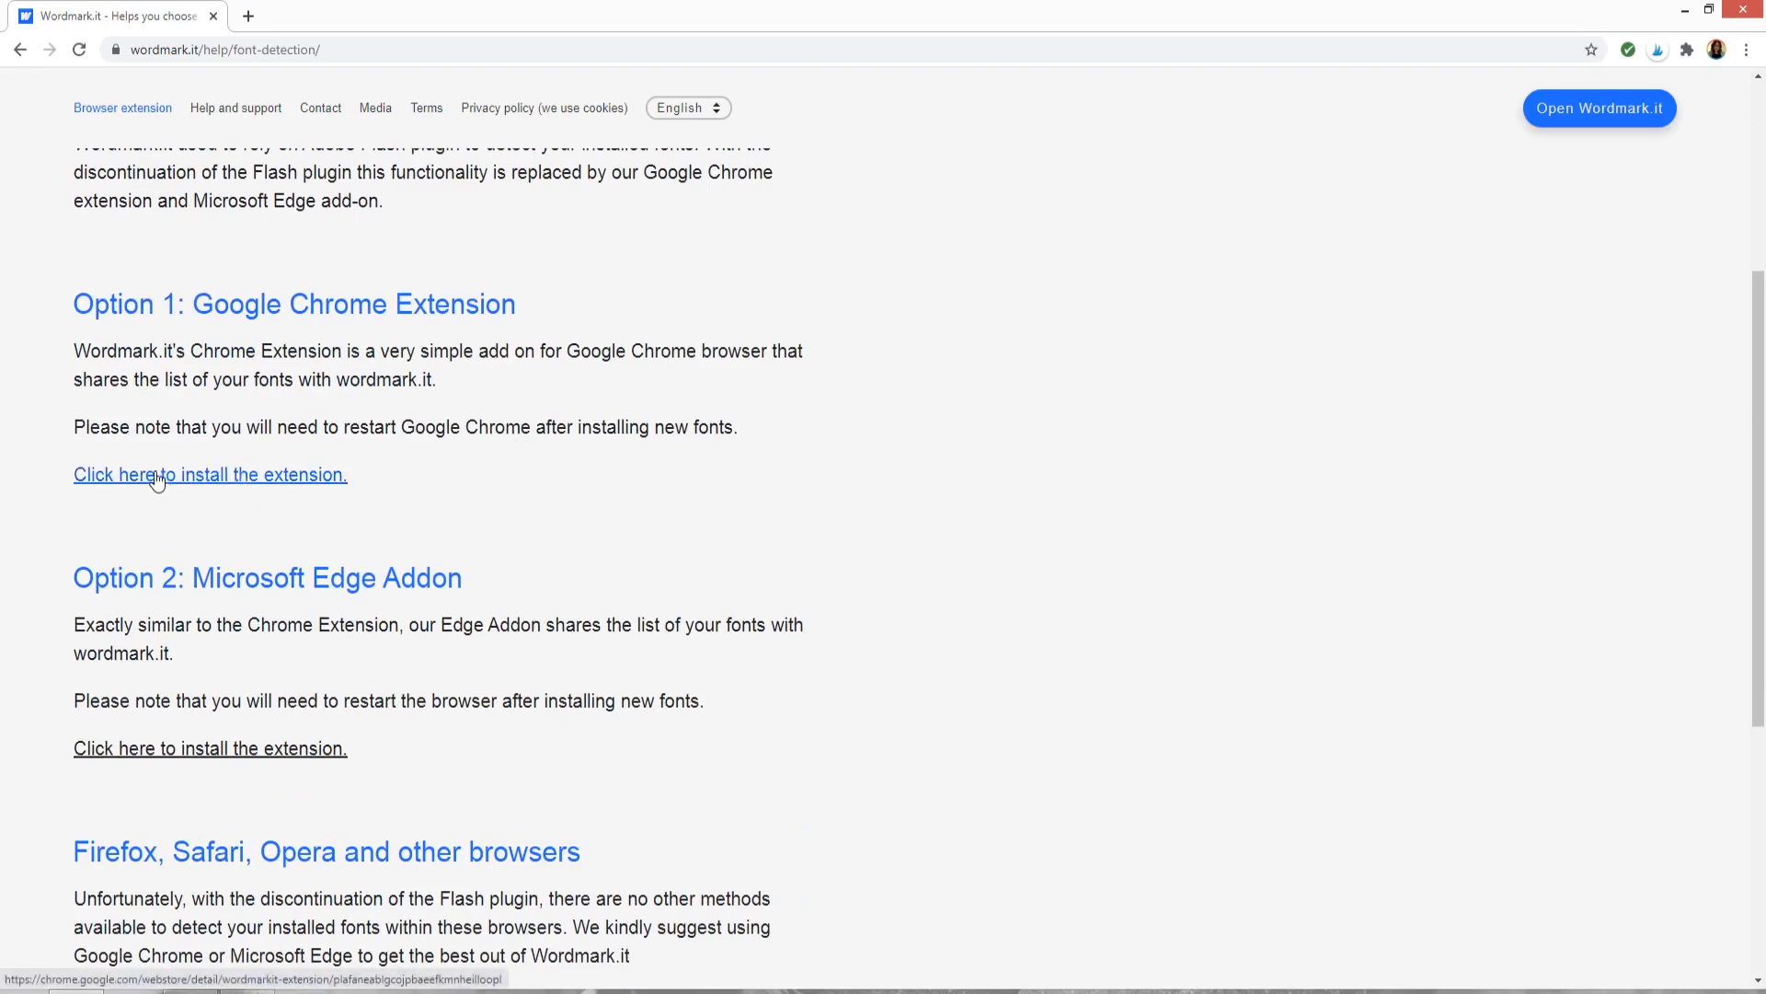
- Add the Wordmark.it Extension to Chrome from its Web Store page and confirm
{"action": "left_click", "coordinate": [210, 474]}
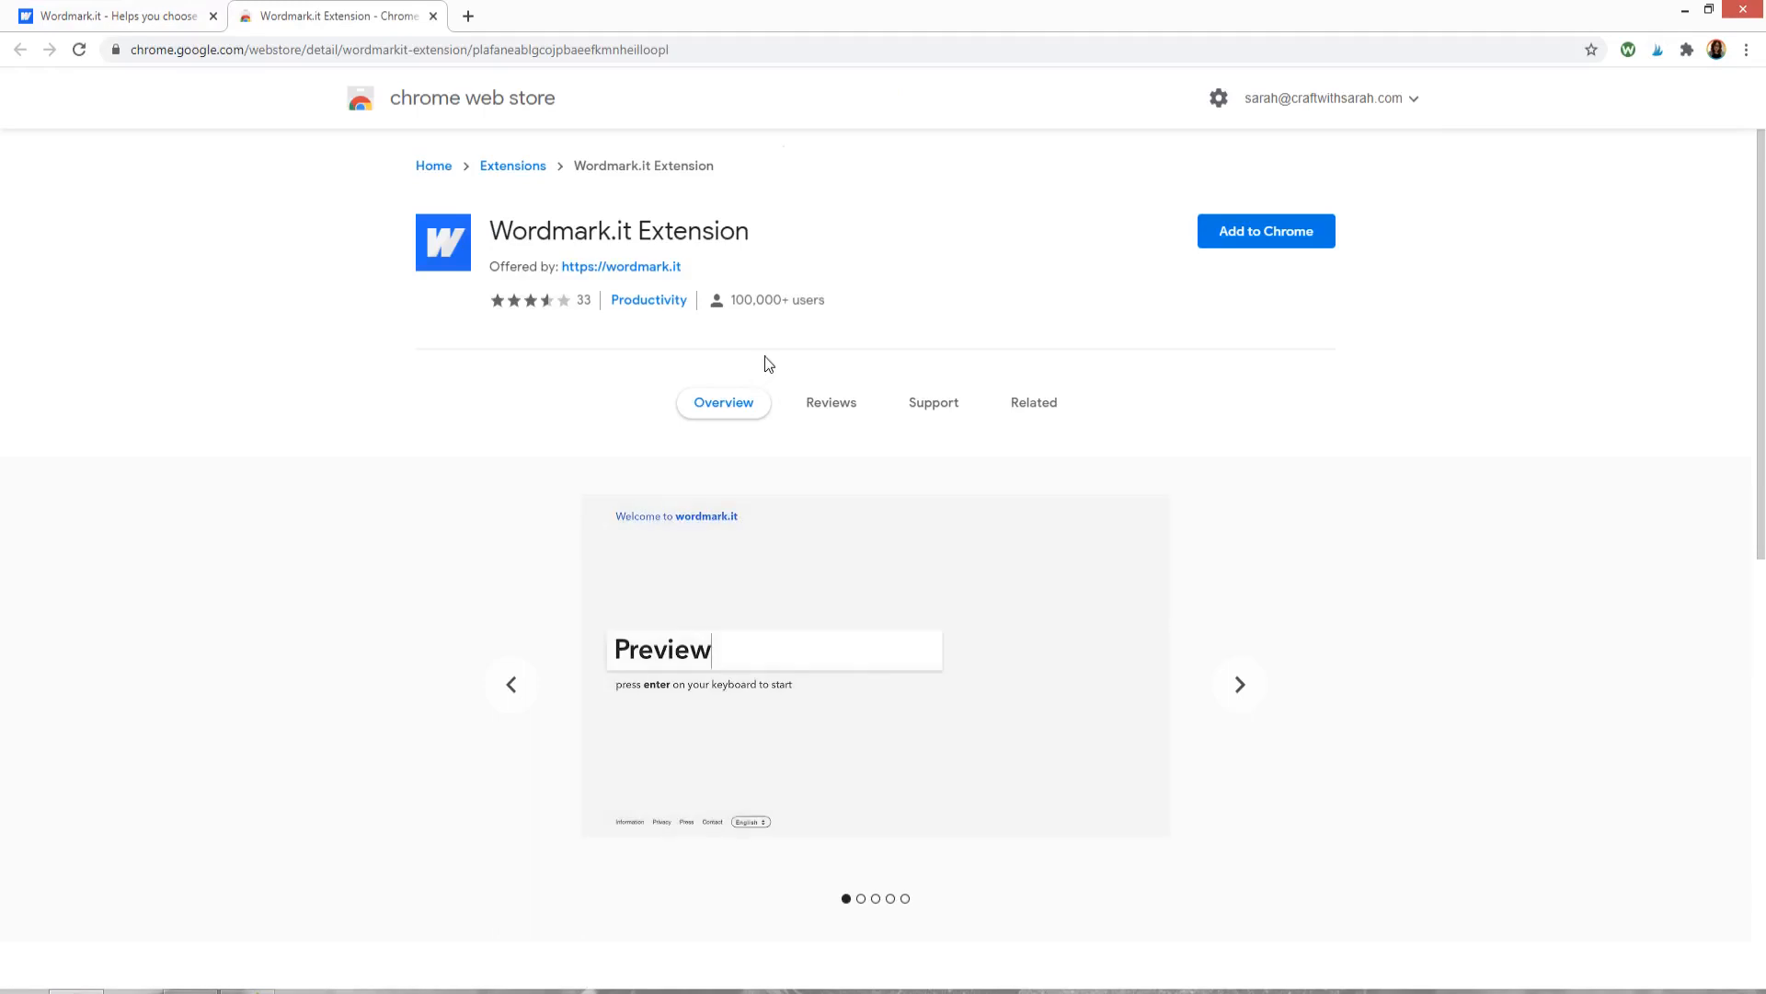
{"action": "left_click", "coordinate": [1265, 232]}
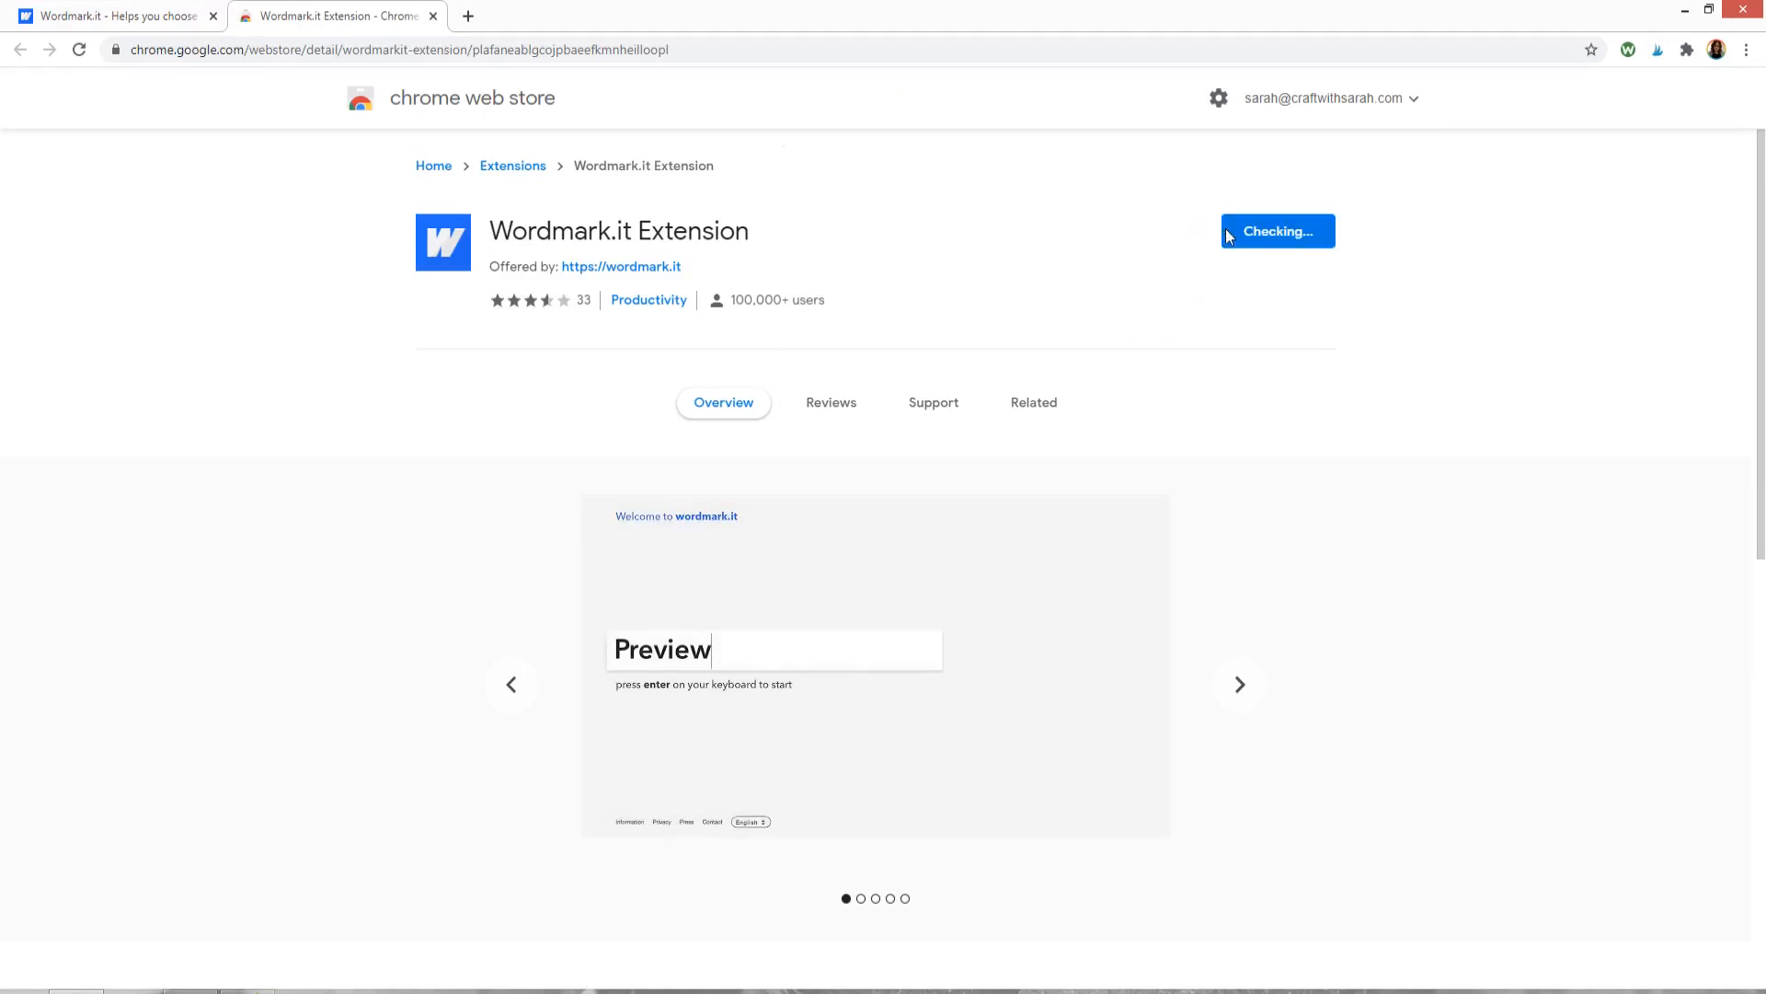
{"action": "left_click", "coordinate": [1277, 231]}
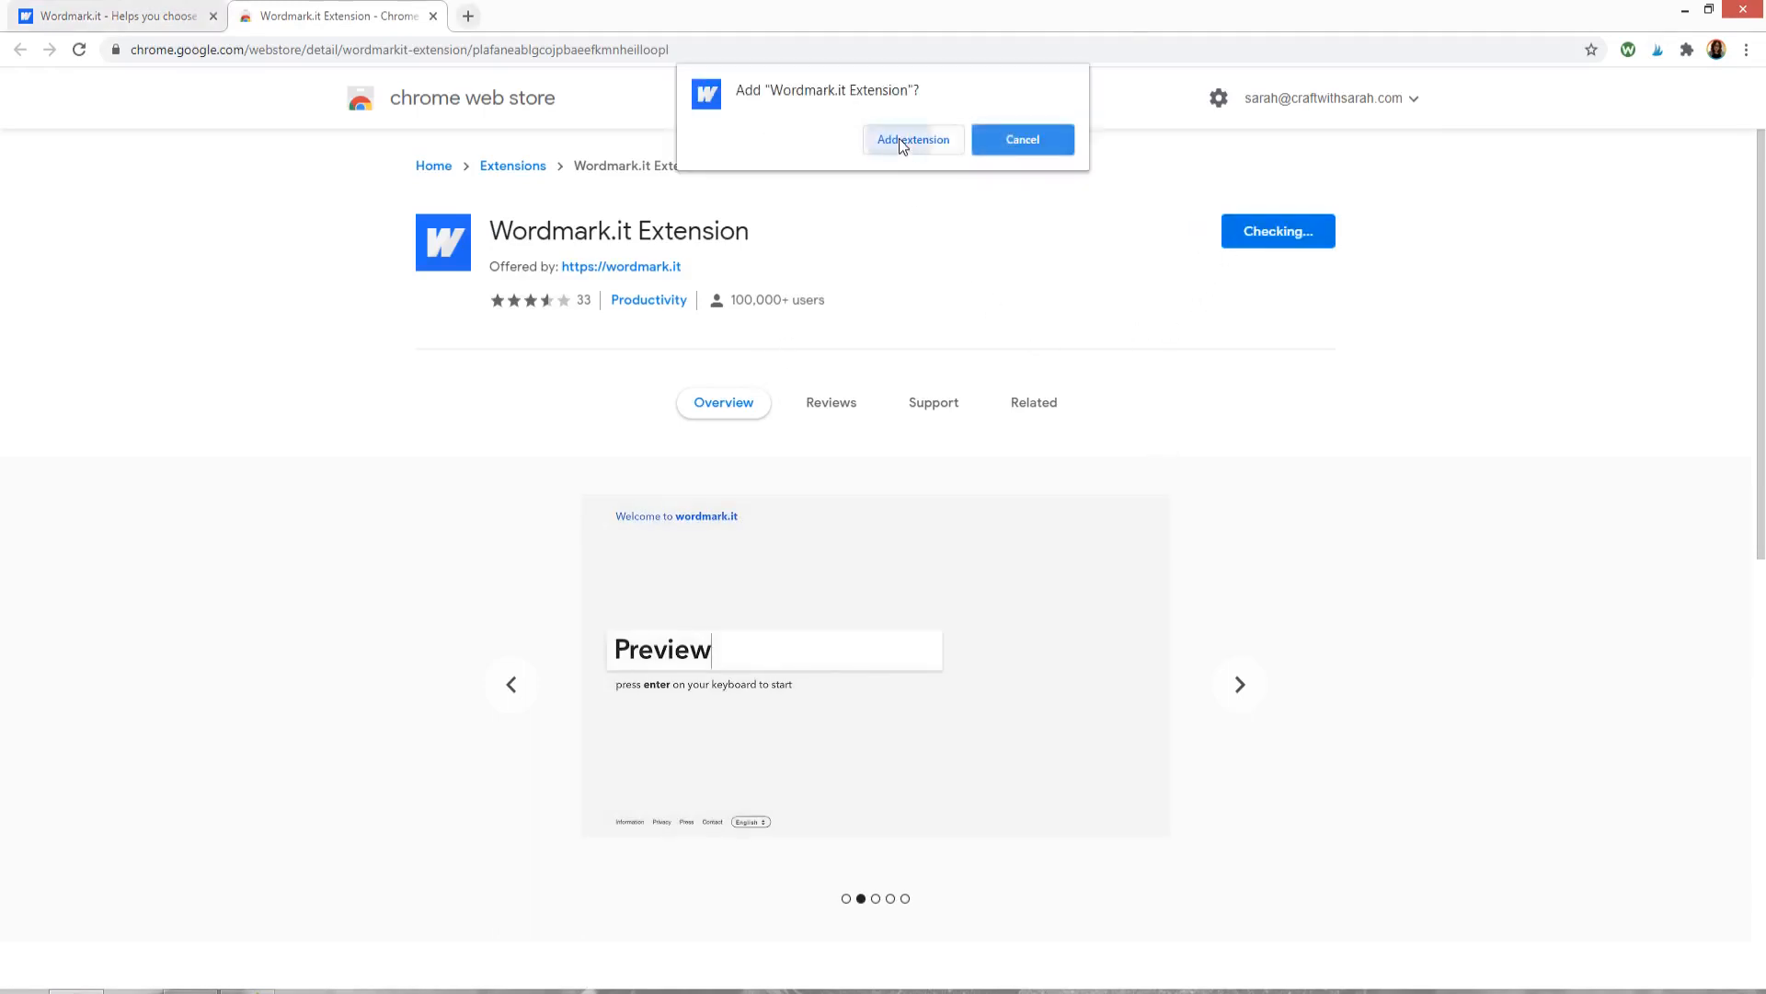
{"action": "left_click", "coordinate": [913, 138]}
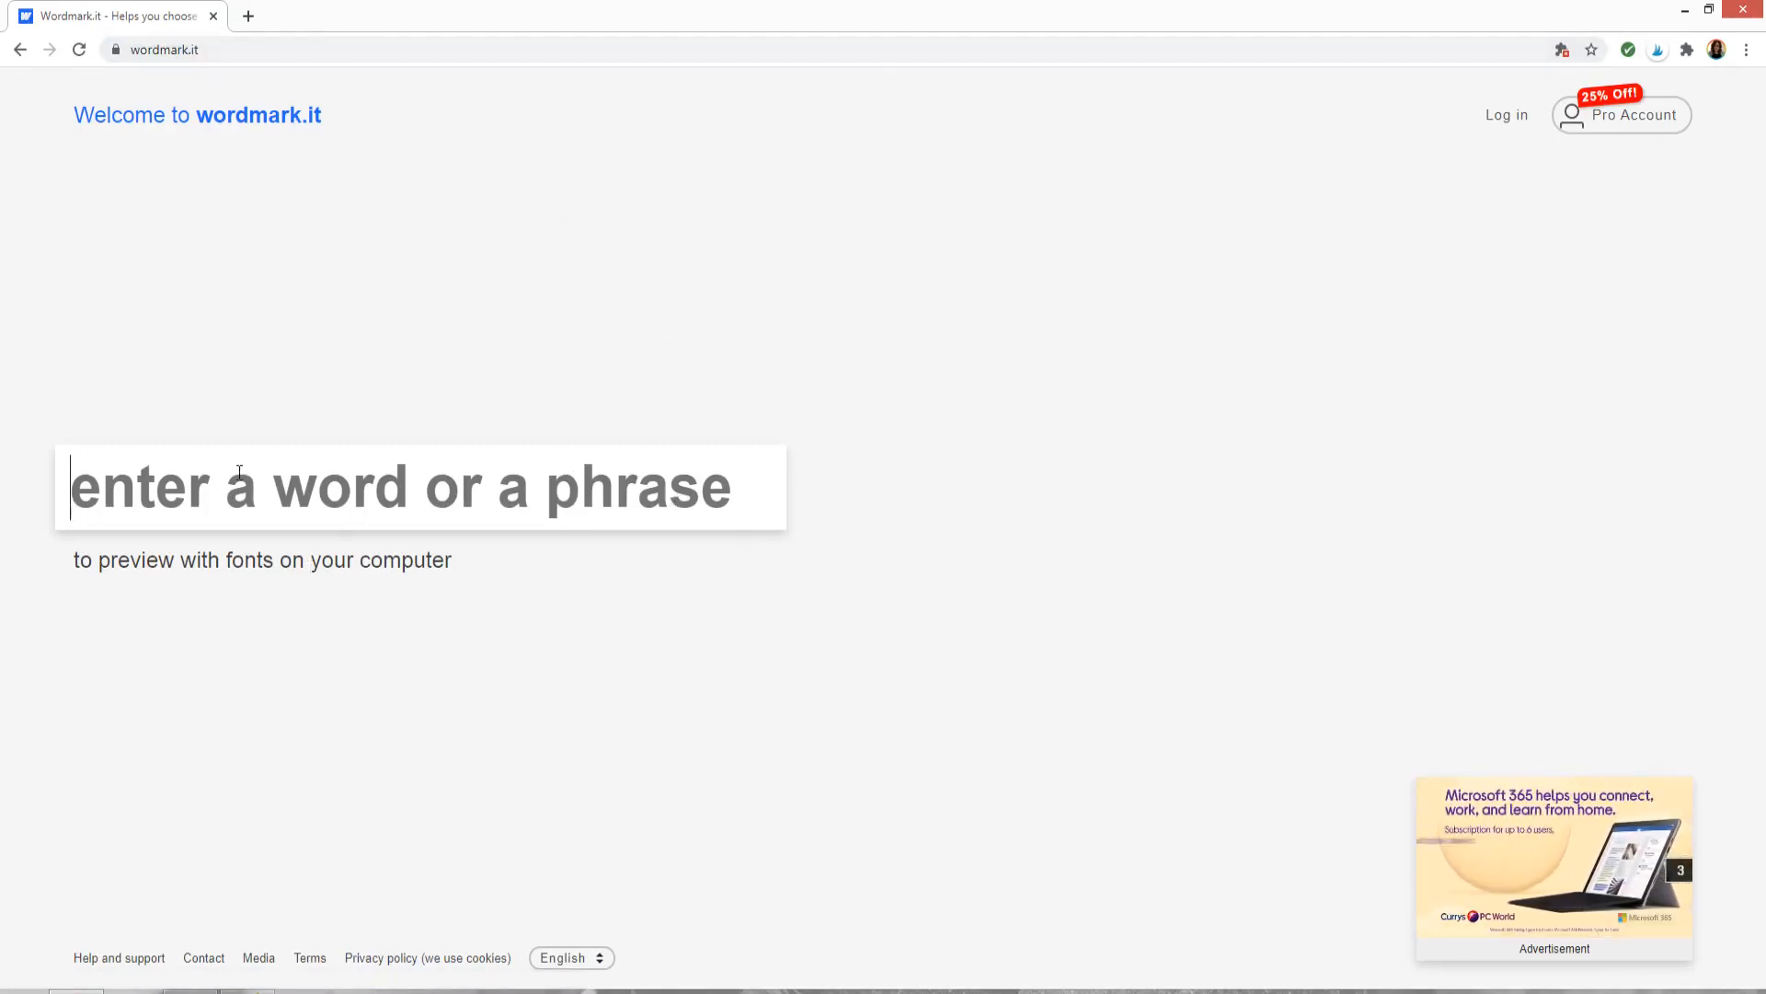
- Enter Sarah to preview it in every installed font and browse down the font grid
{"action": "type", "text": "S"}
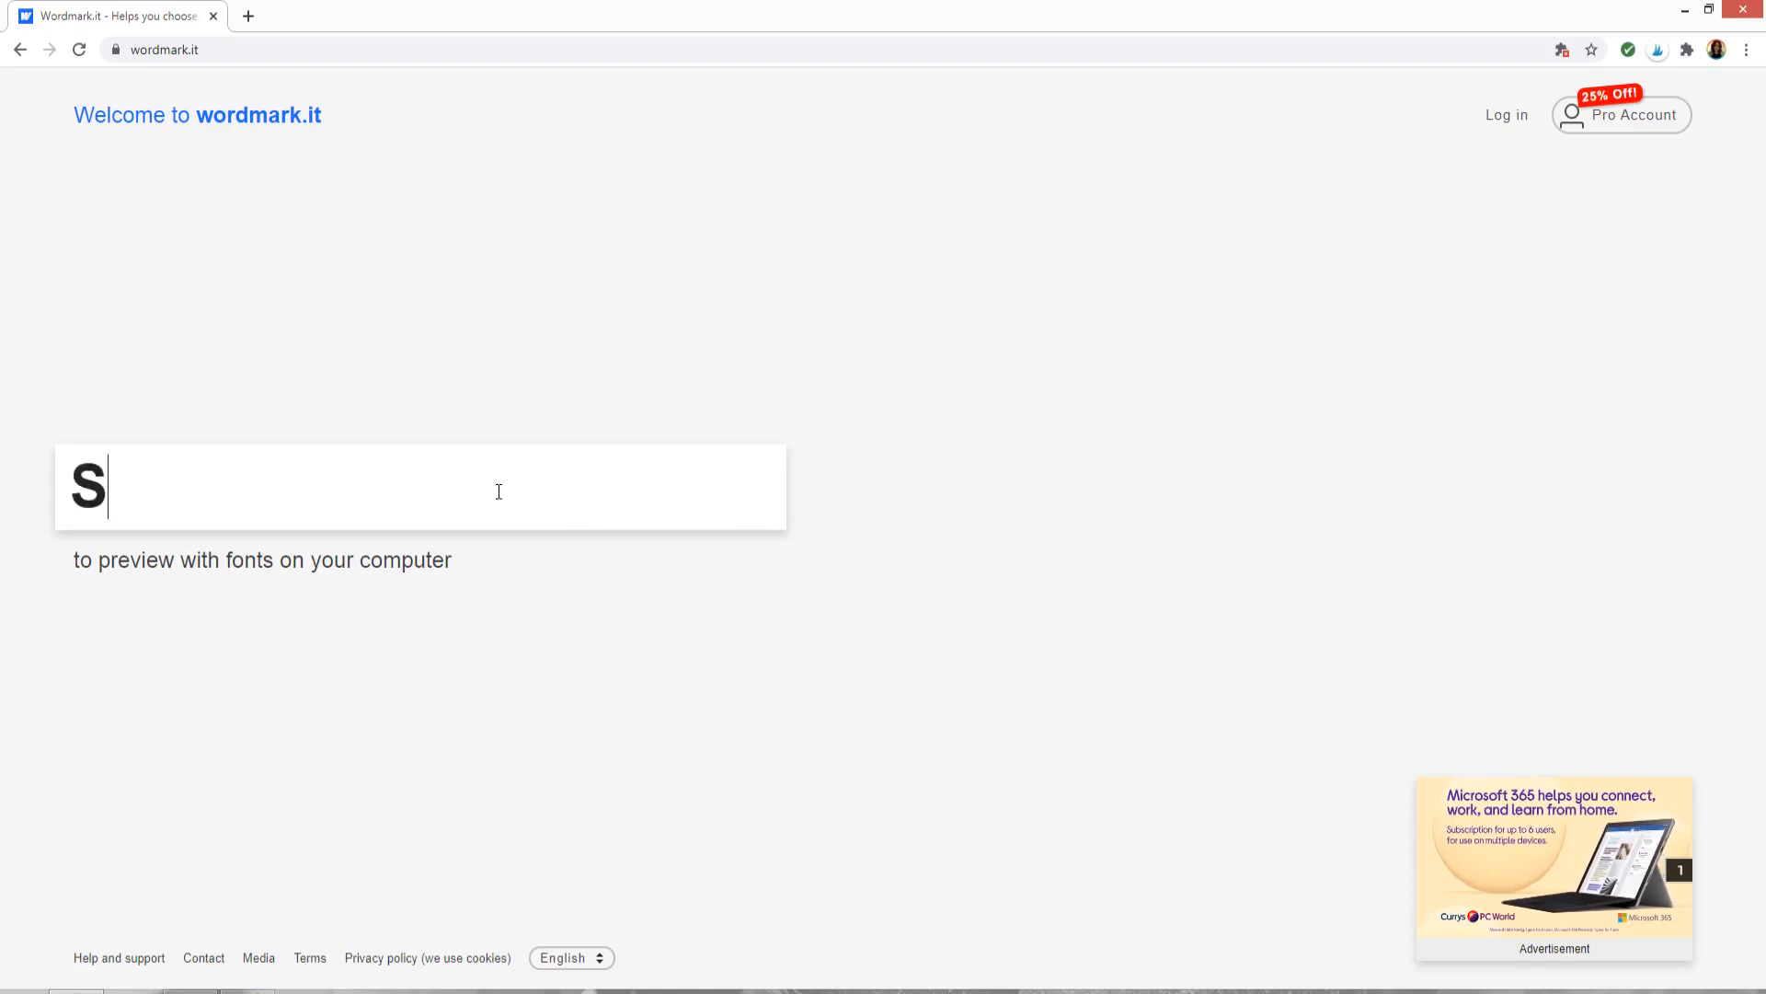
{"action": "type", "text": "arah"}
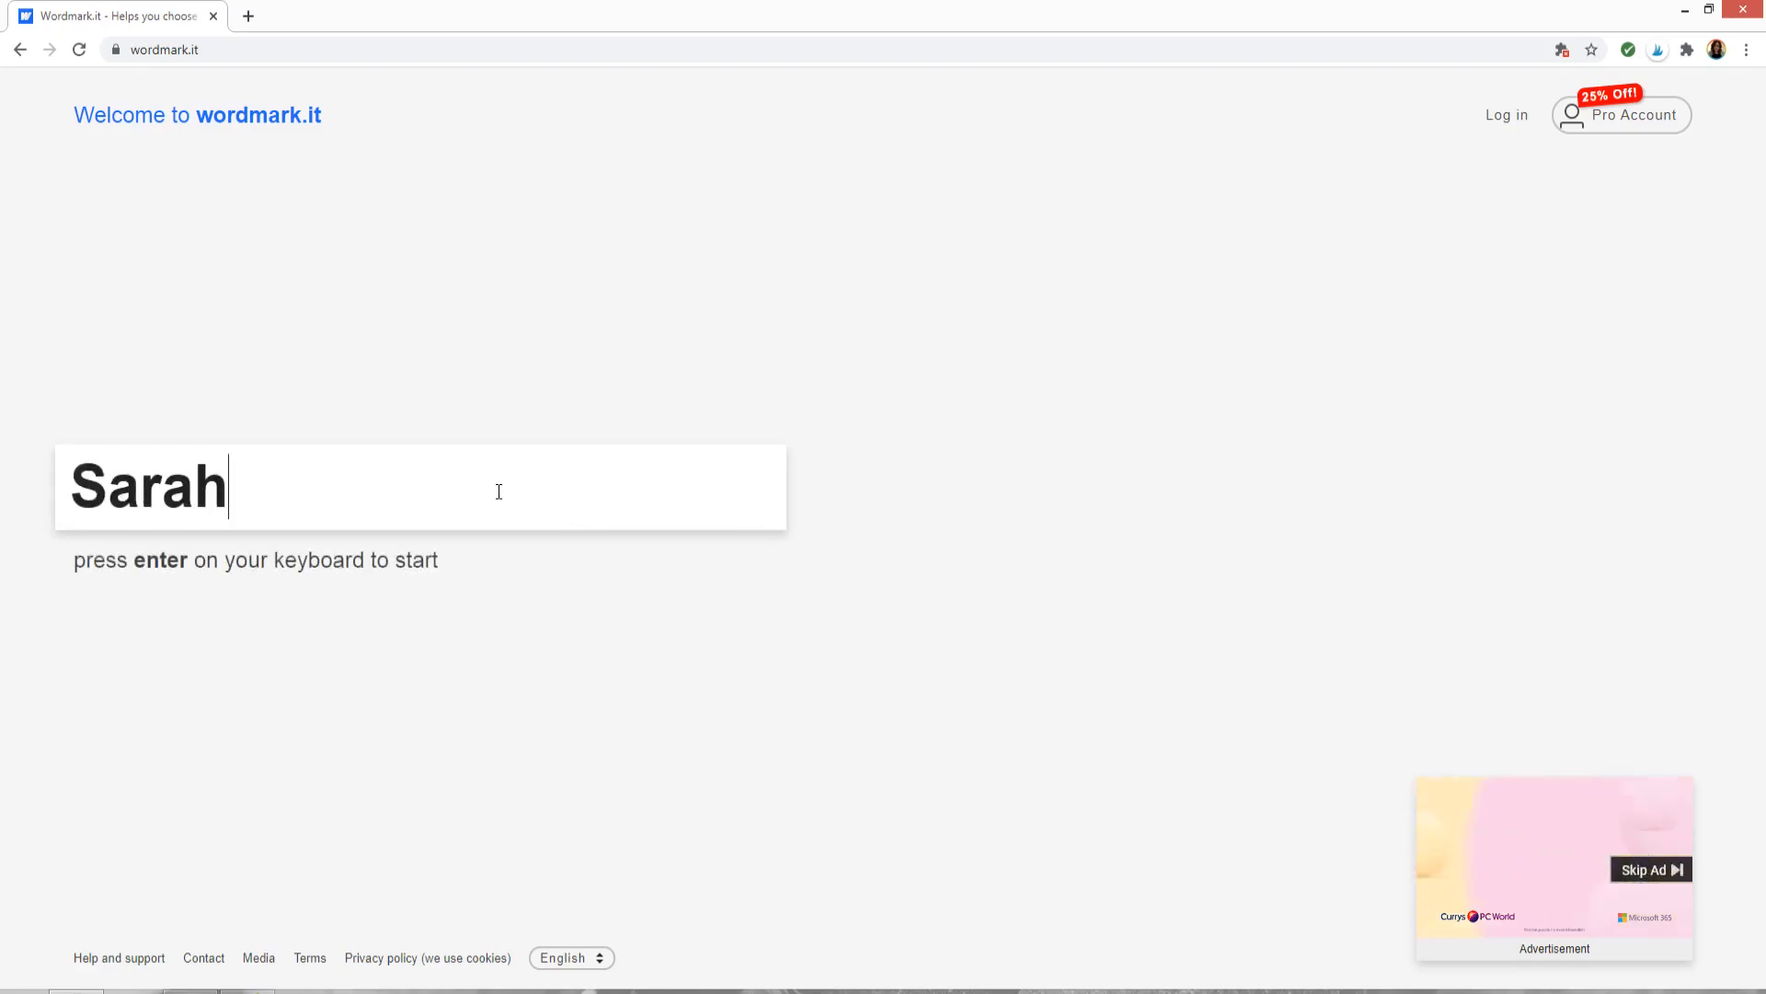
{"action": "key", "text": "enter"}
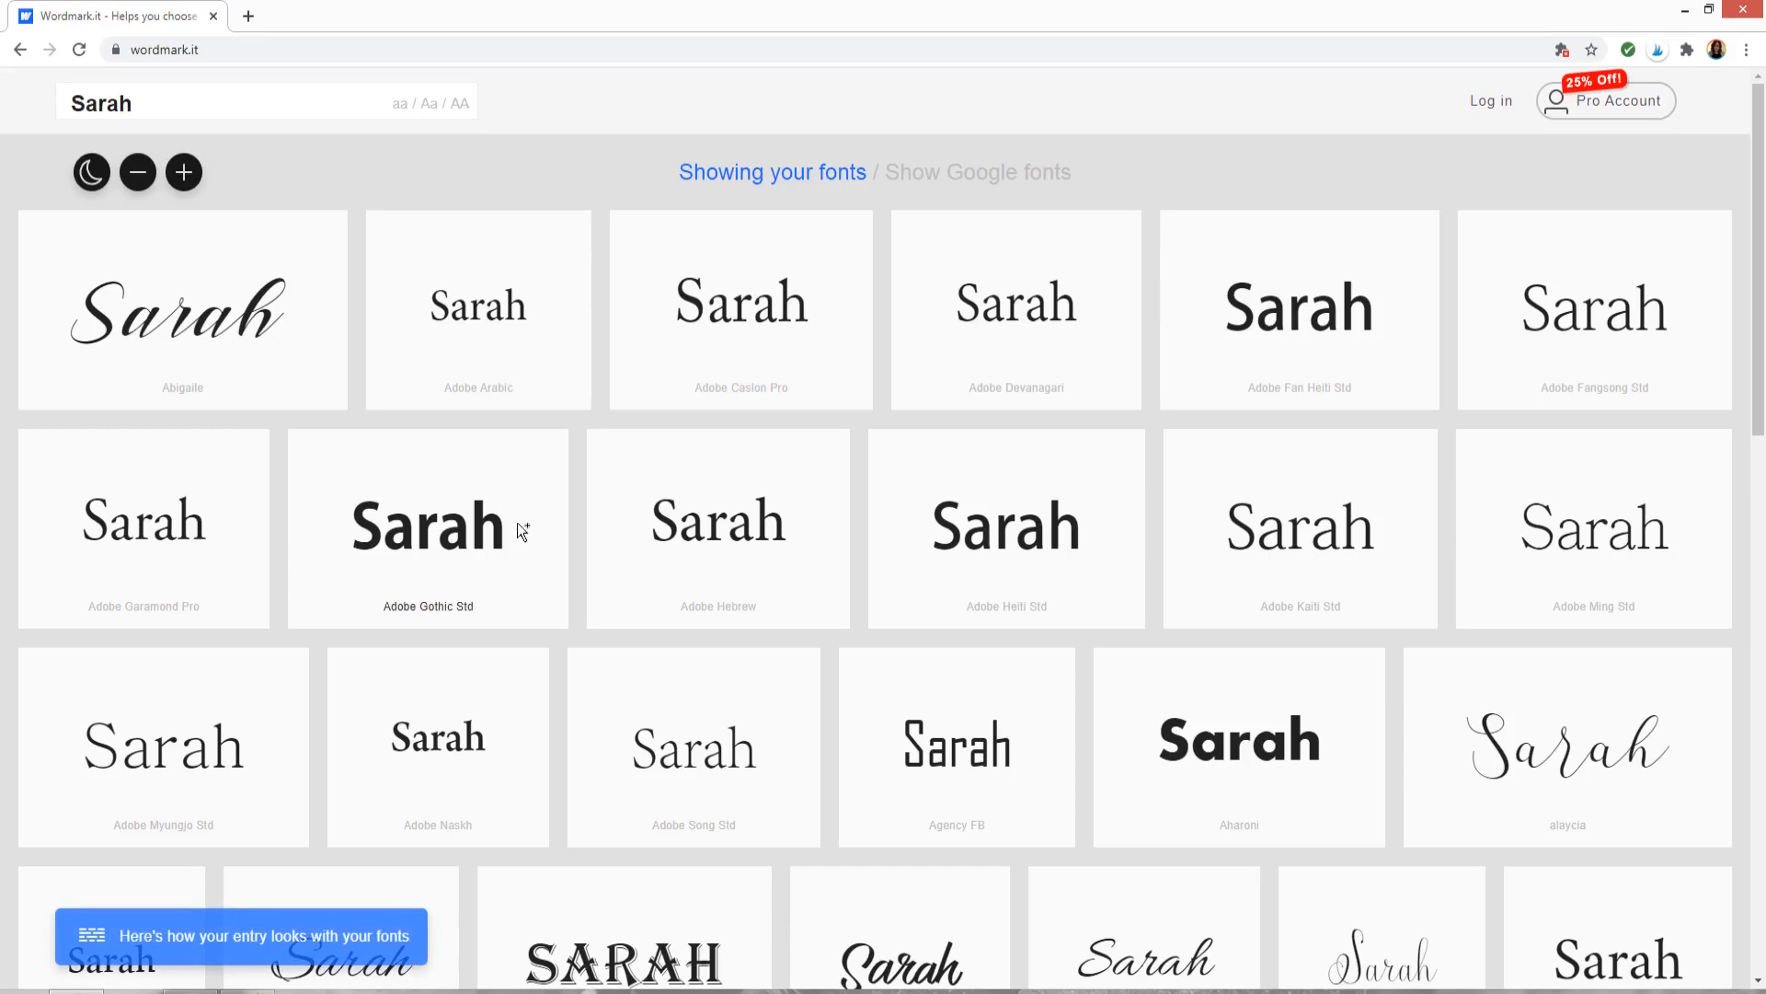
{"action": "scroll", "scroll_direction": "down", "scroll_amount": 3}
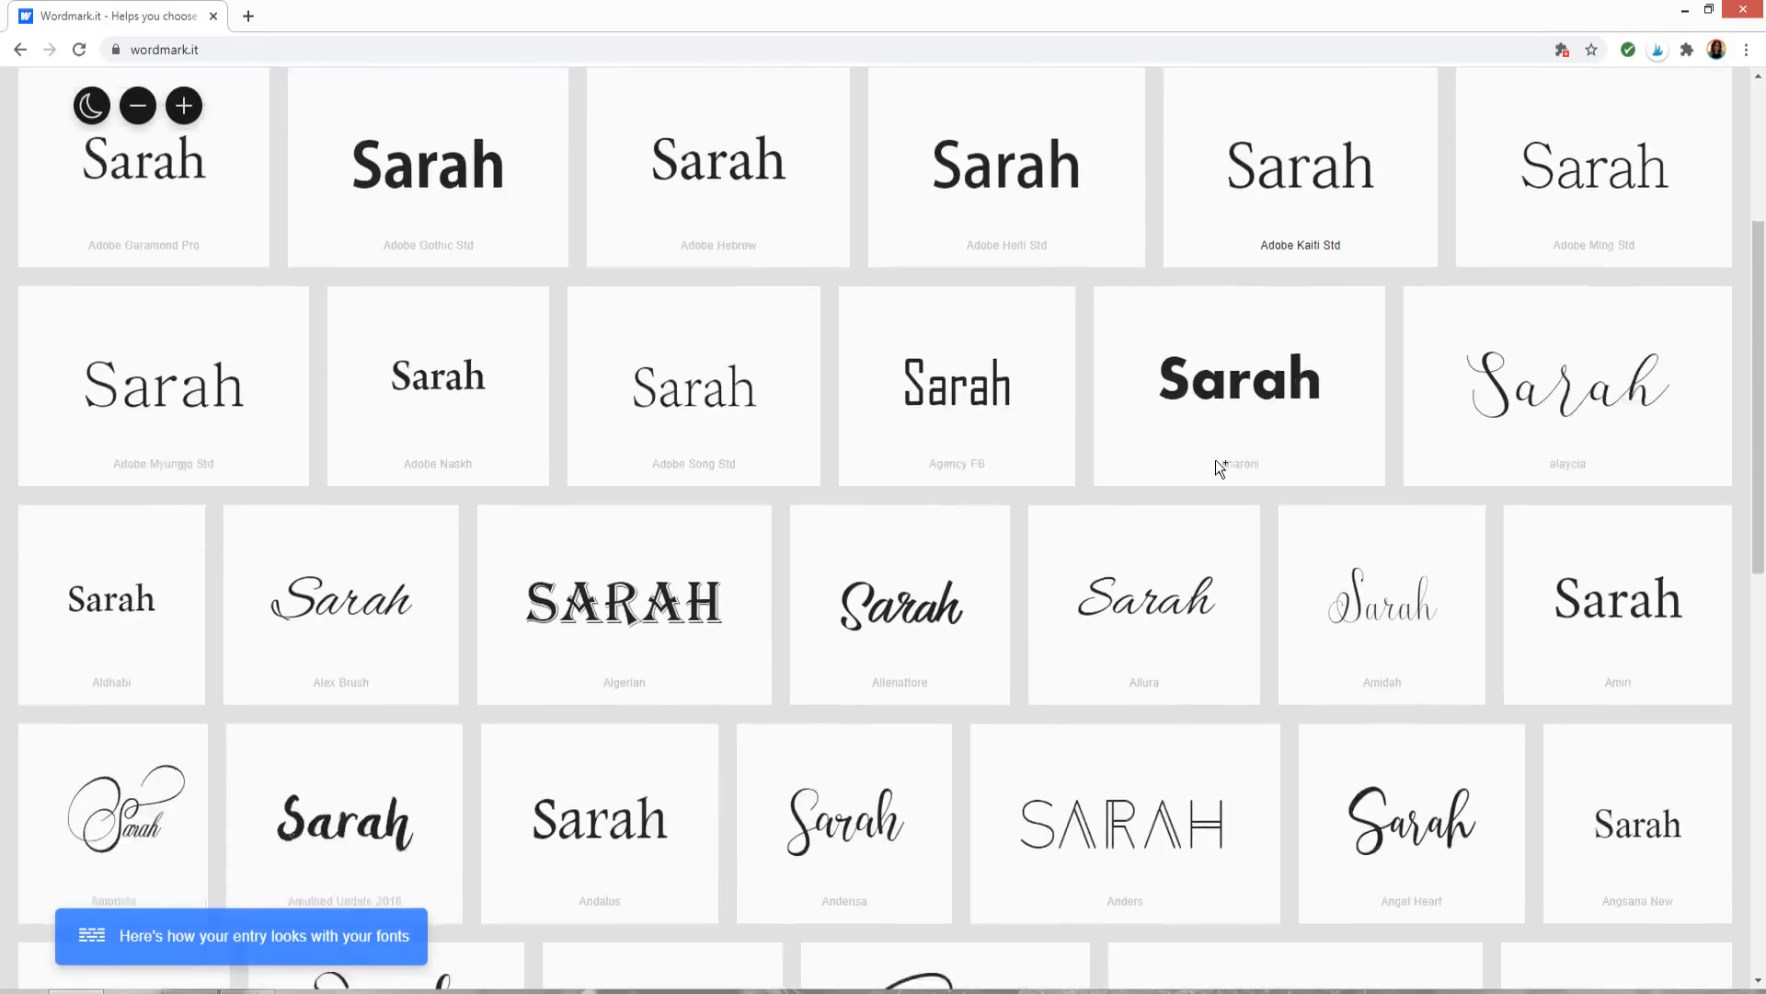
{"action": "scroll", "scroll_direction": "down", "scroll_amount": 3}
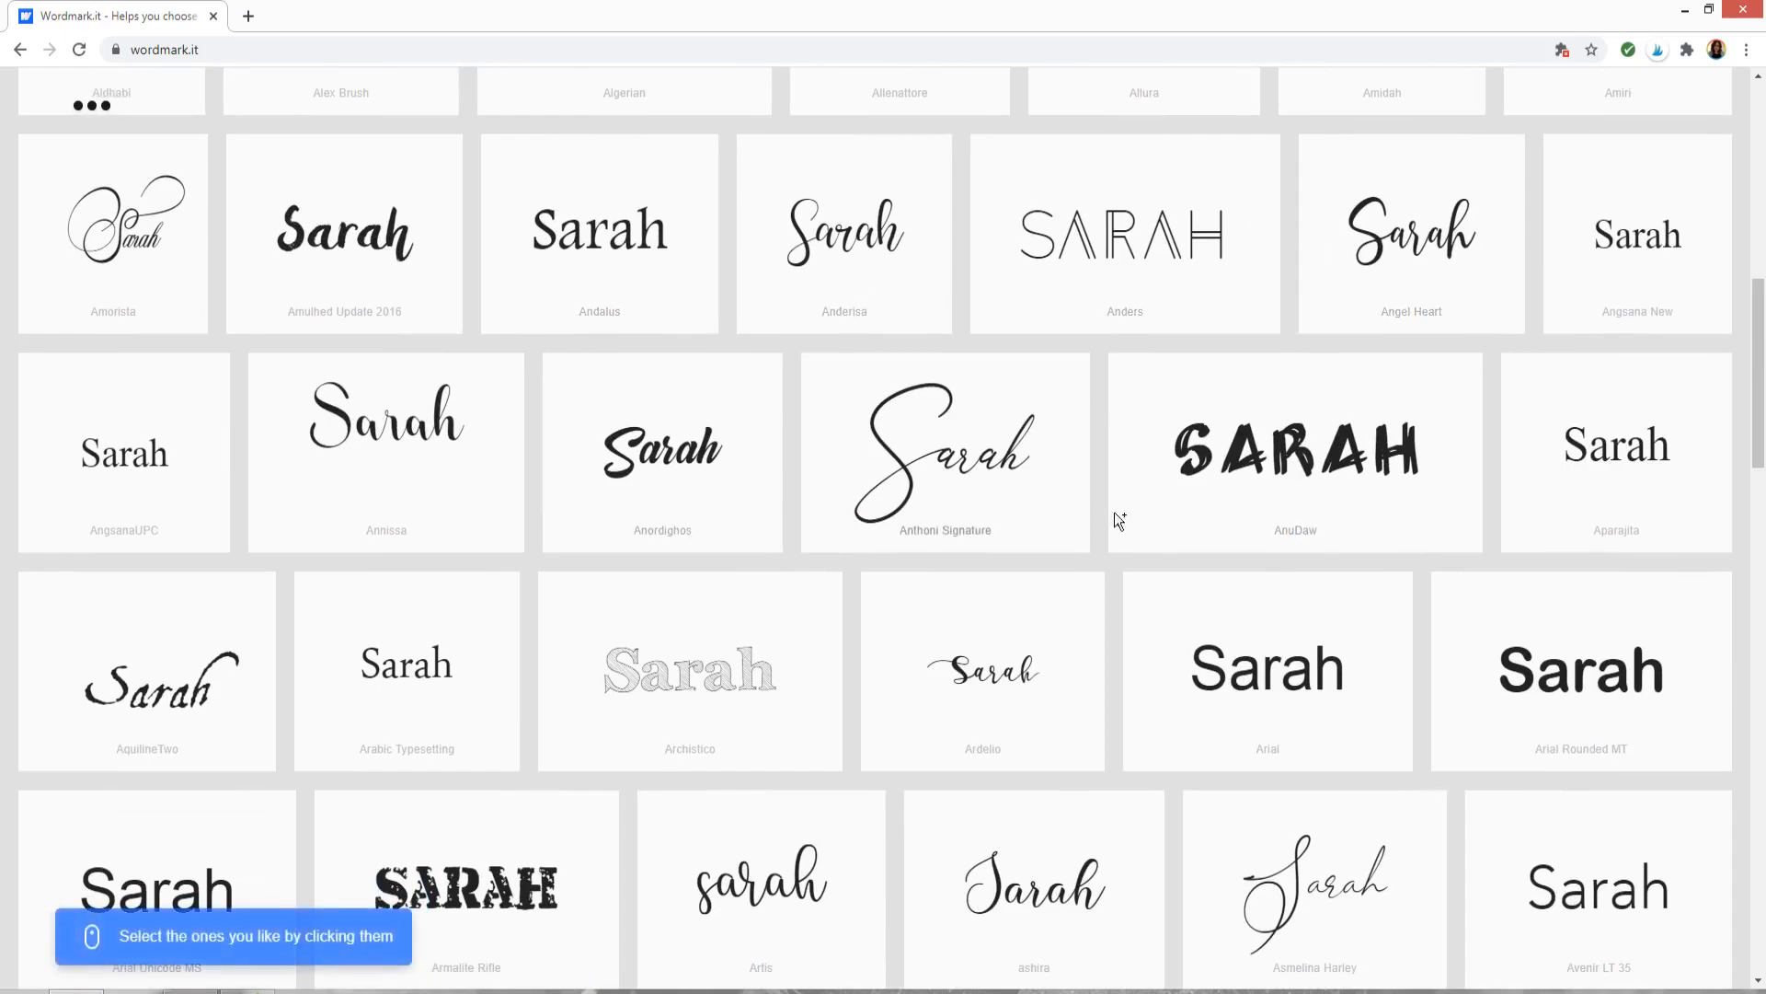
{"action": "scroll", "scroll_direction": "down", "scroll_amount": 3}
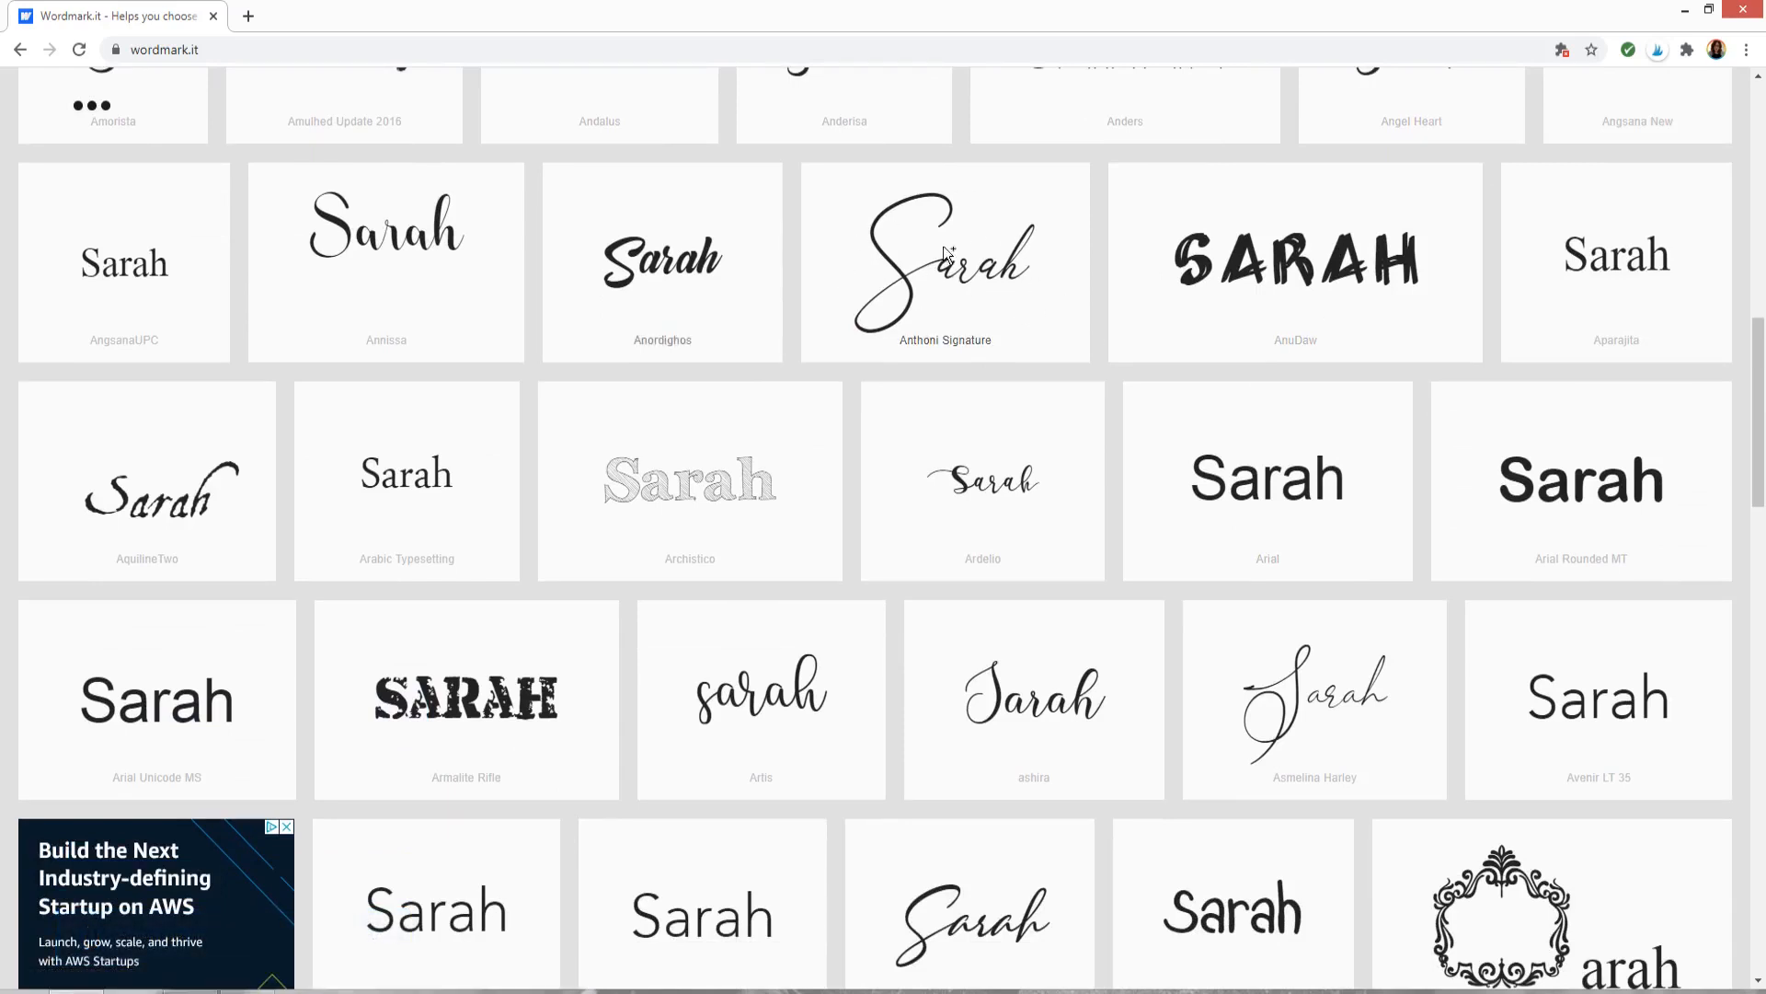
{"action": "scroll", "scroll_direction": "down", "scroll_amount": 3}
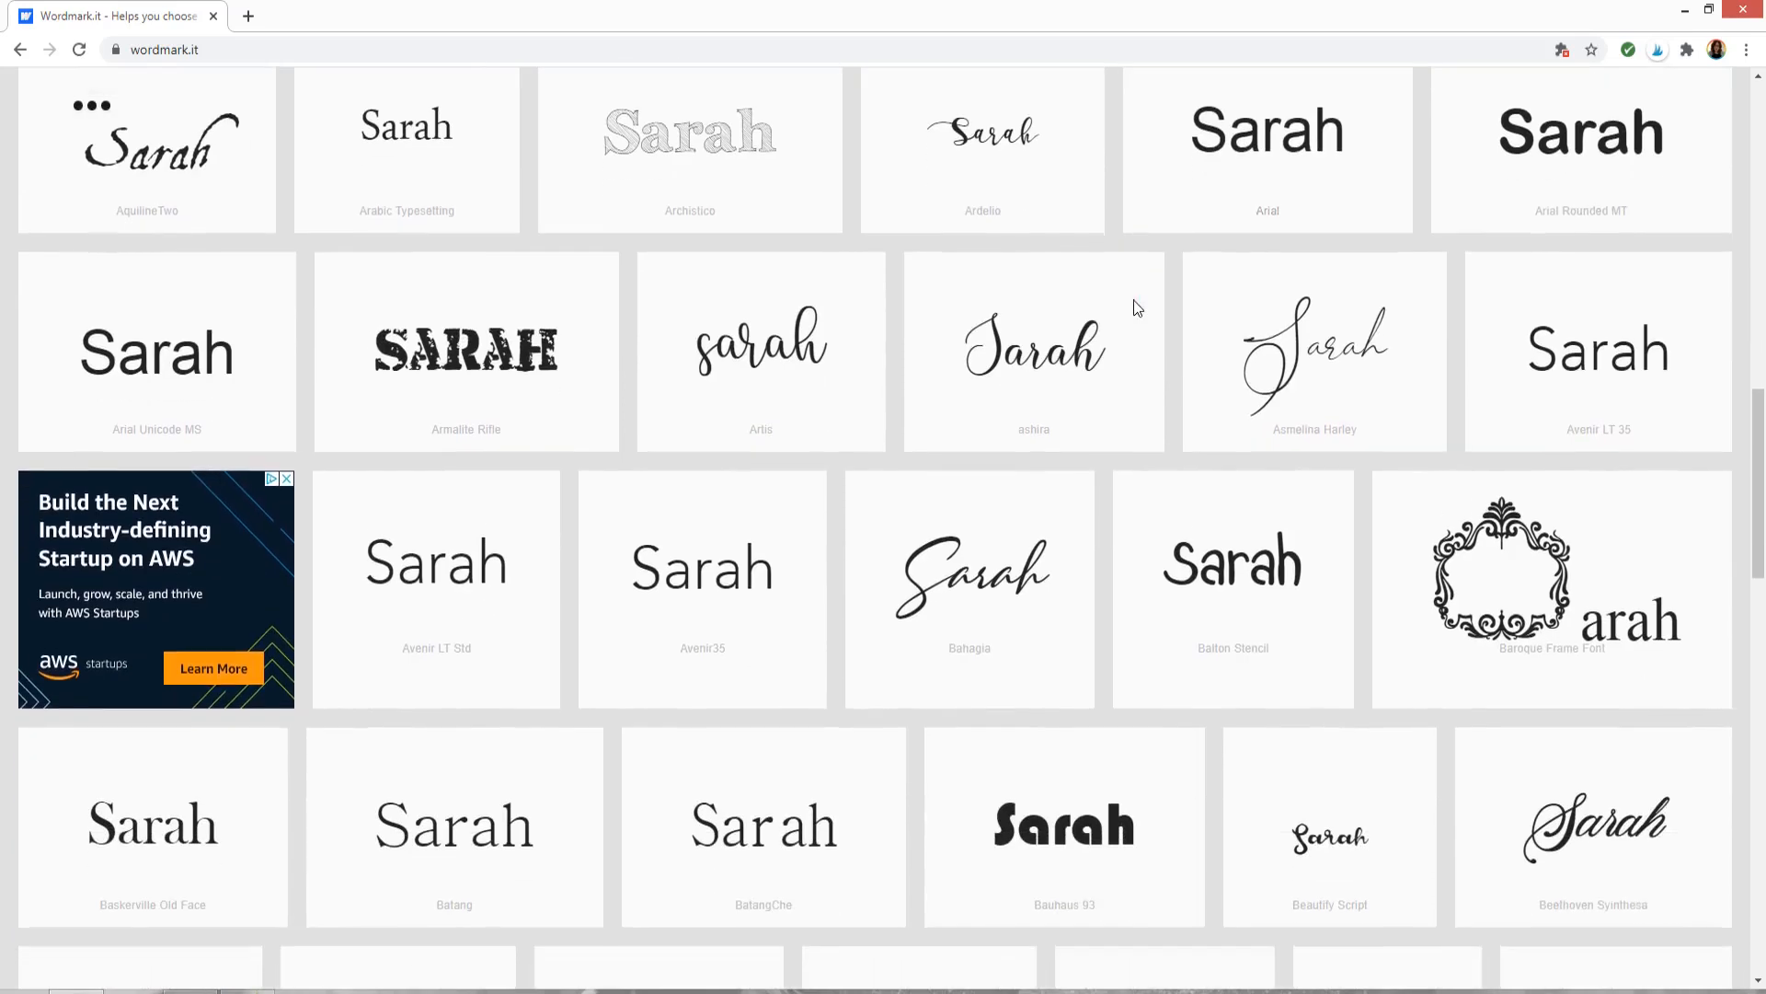
{"action": "scroll", "scroll_direction": "down", "scroll_amount": 3}
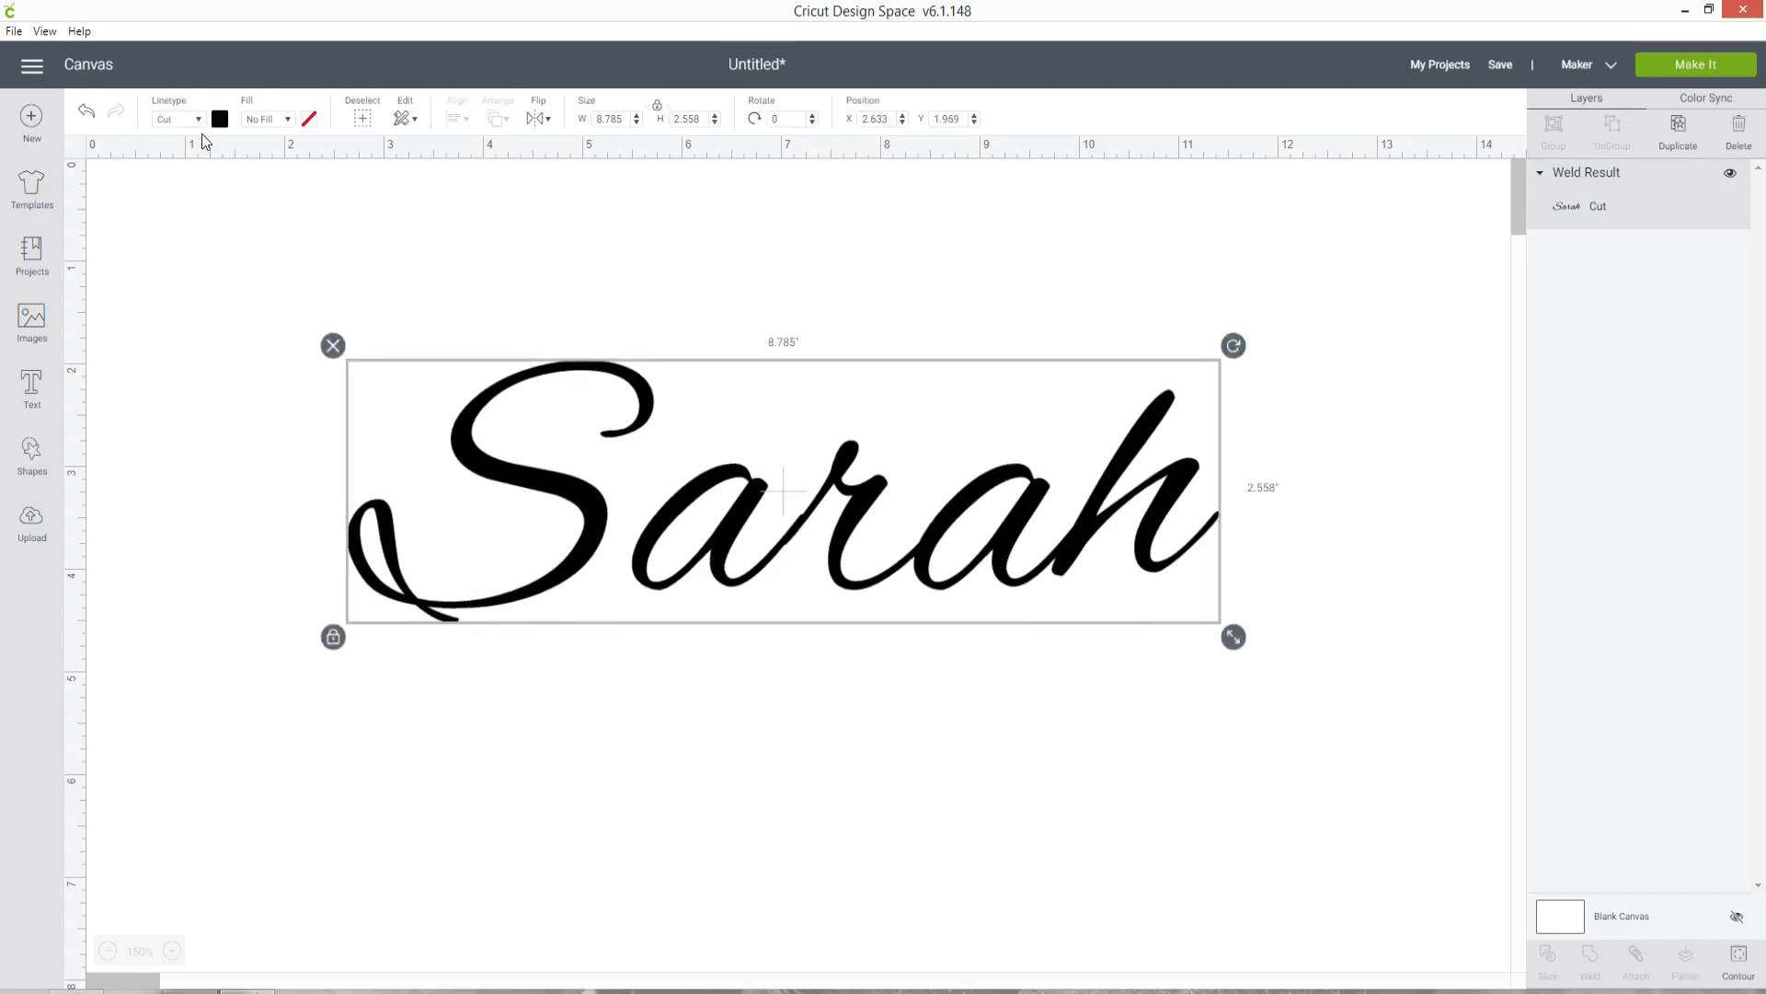
- Return to the Cricut canvas showing the welded Sarah cut layer
{"action": "left_click", "coordinate": [31, 388]}
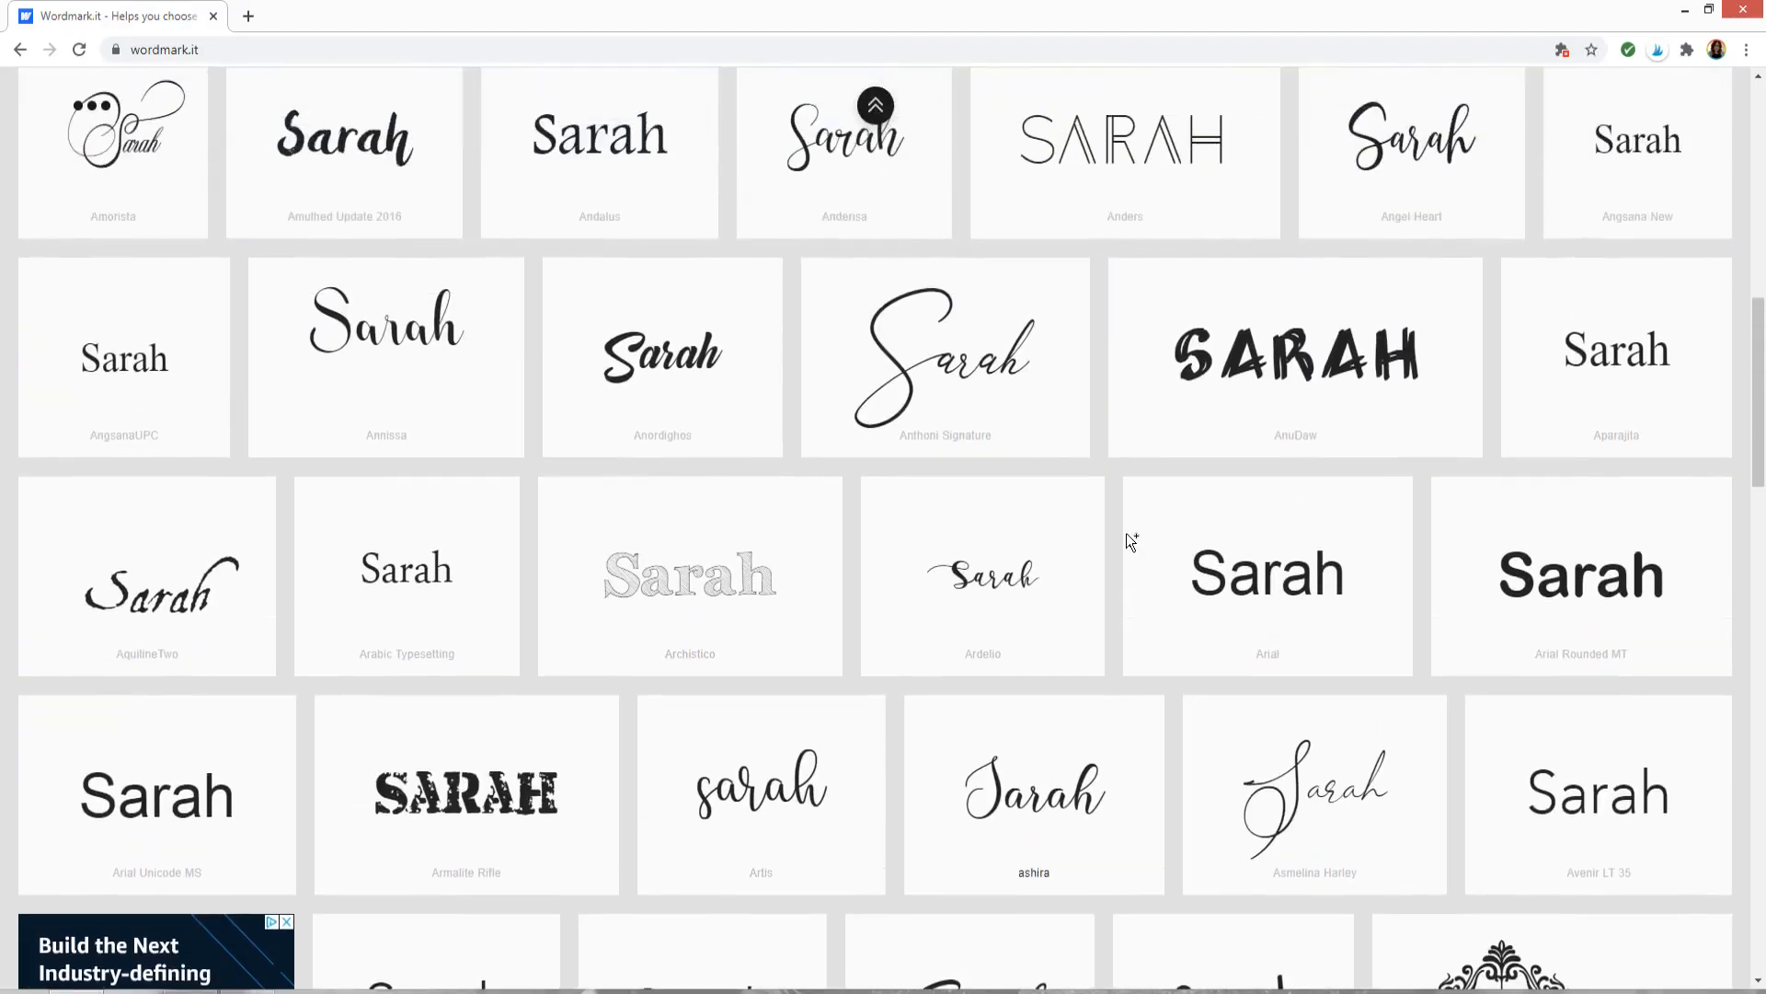
- Select the Alex Brush card and filter the previews down to that single font
{"action": "scroll", "scroll_direction": "down", "scroll_amount": 3}
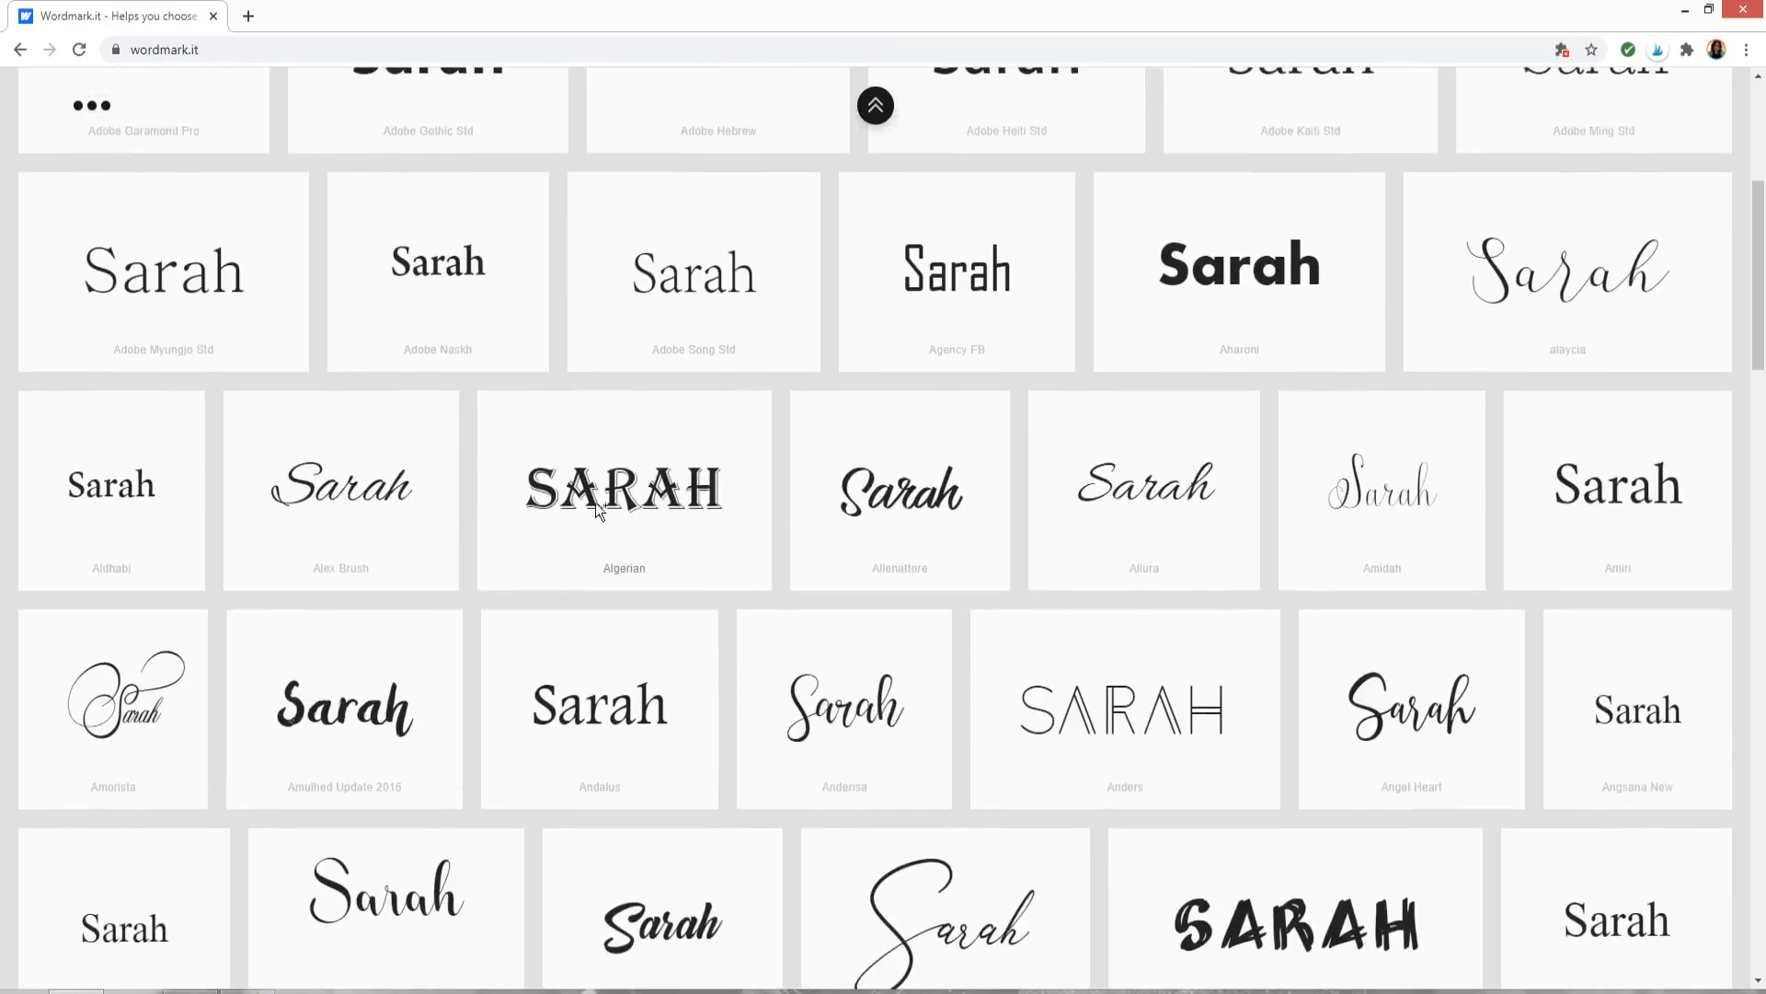
{"action": "left_click", "coordinate": [342, 490]}
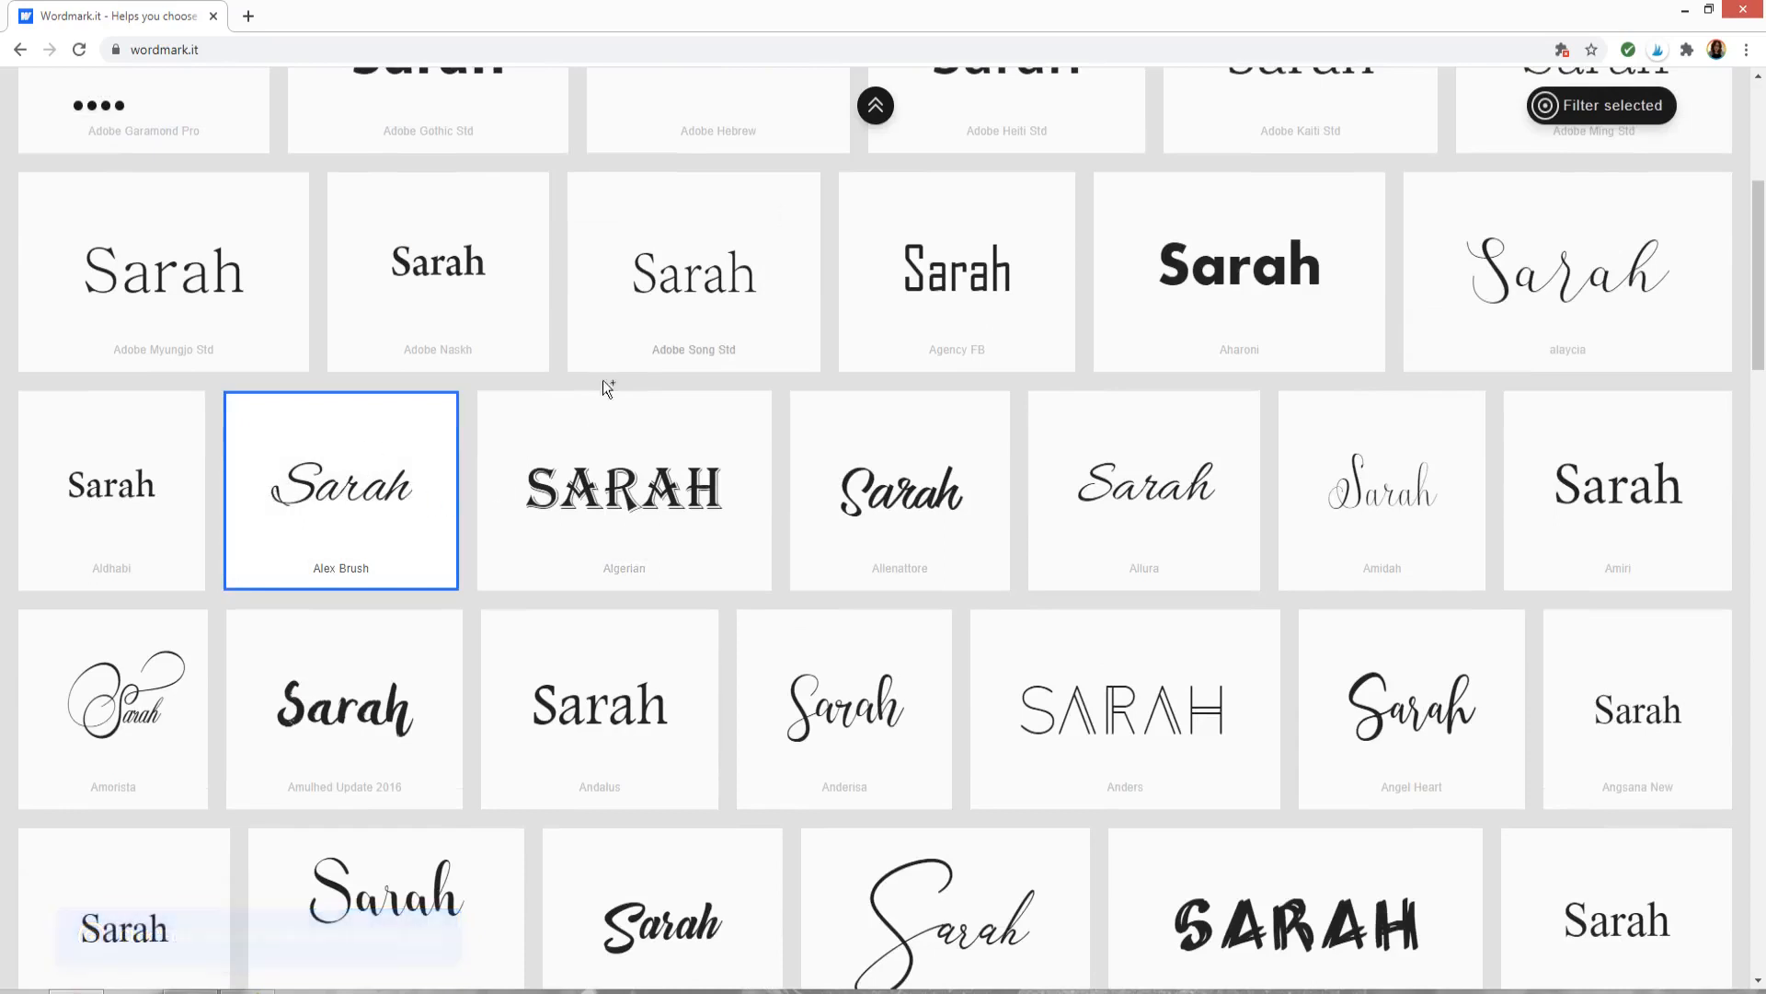
{"action": "left_click", "coordinate": [340, 489]}
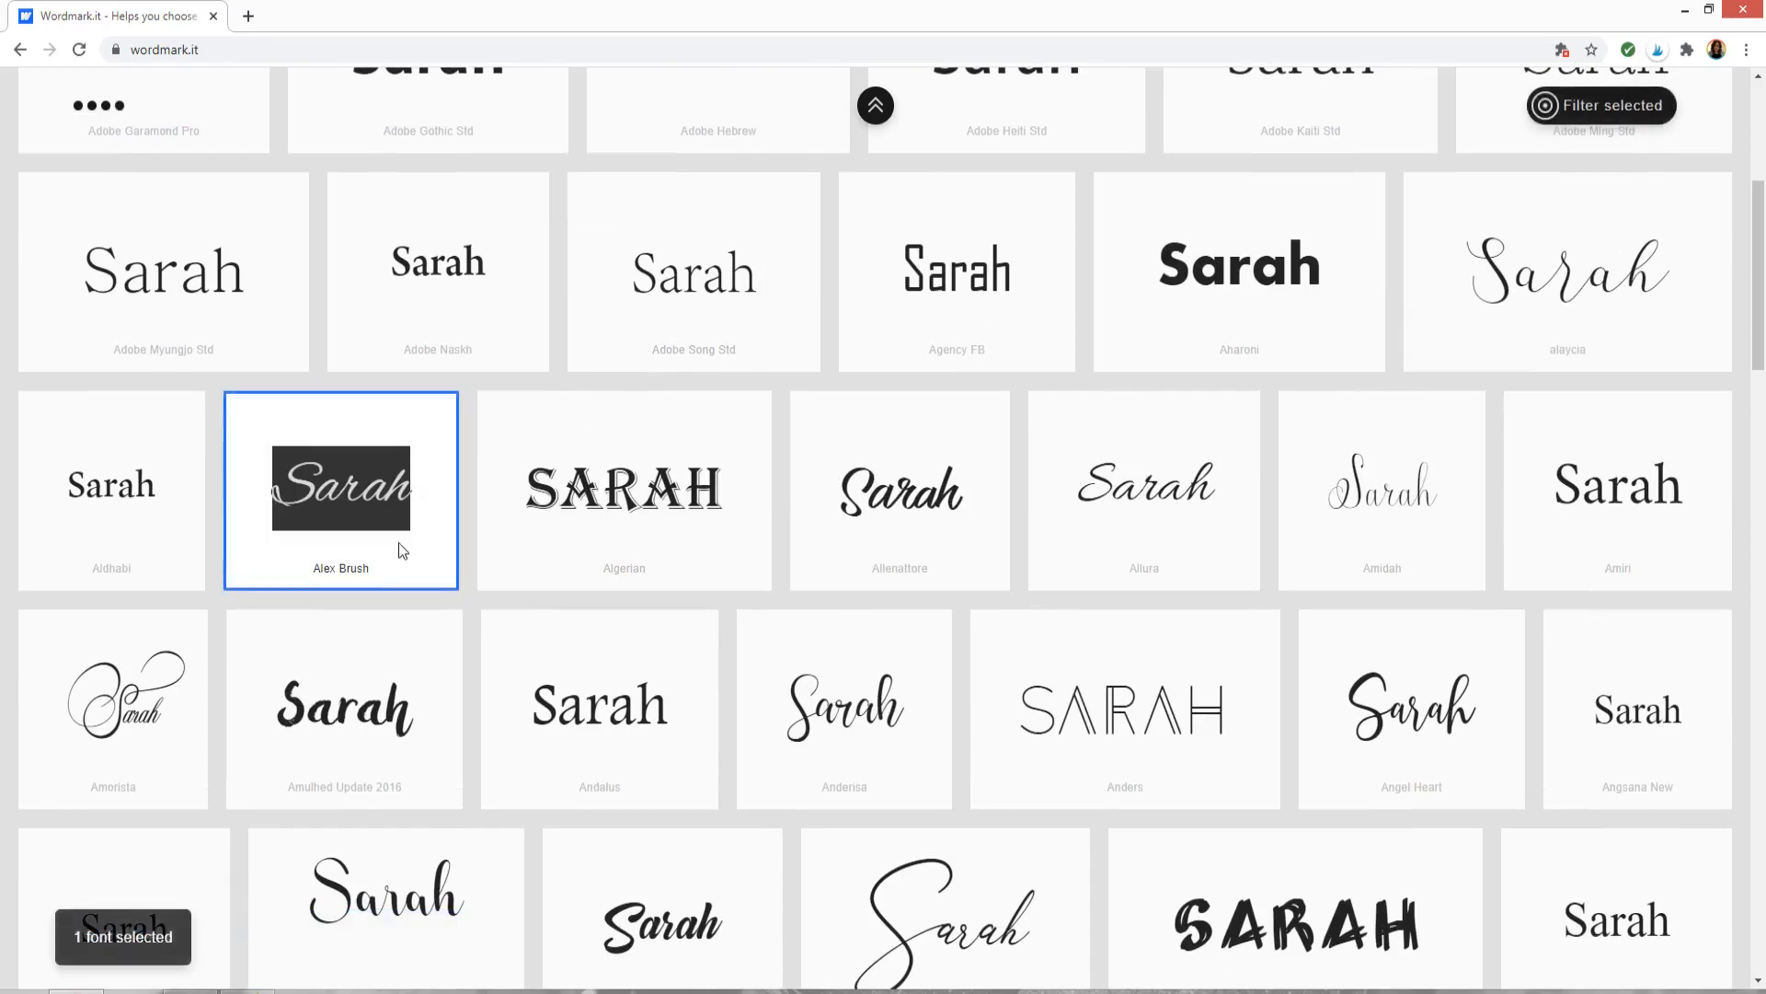
{"action": "left_click", "coordinate": [341, 490]}
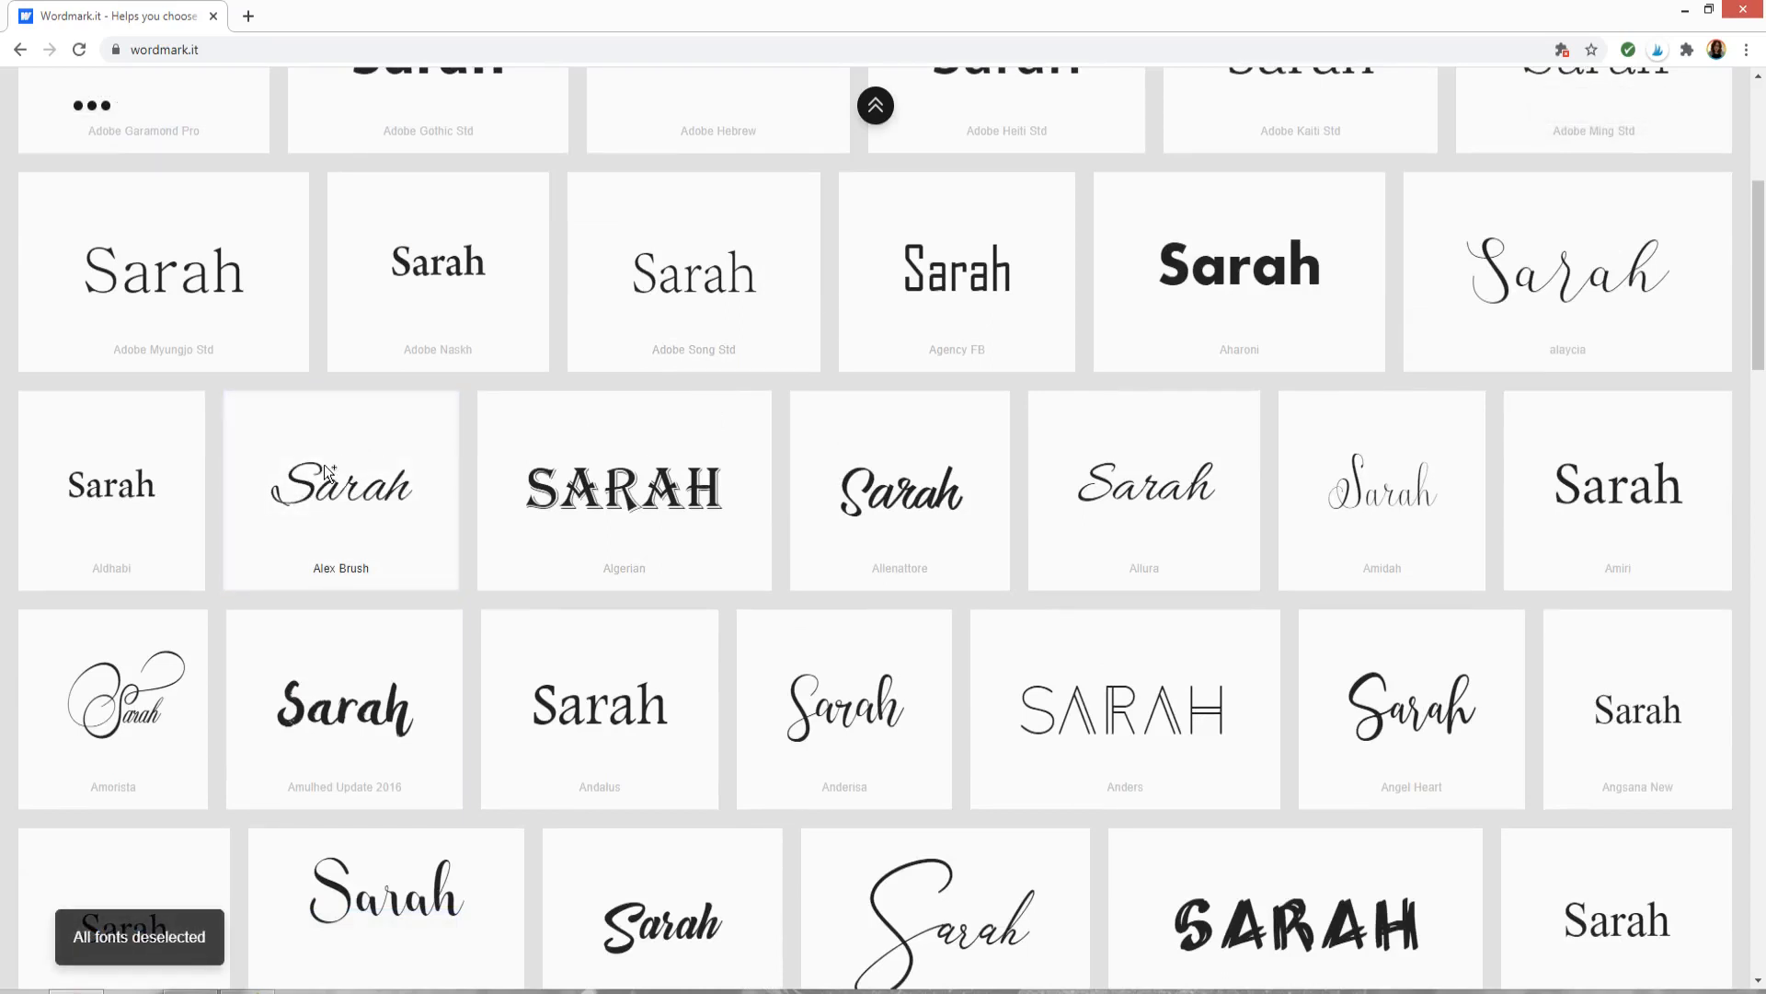
{"action": "left_click", "coordinate": [342, 489]}
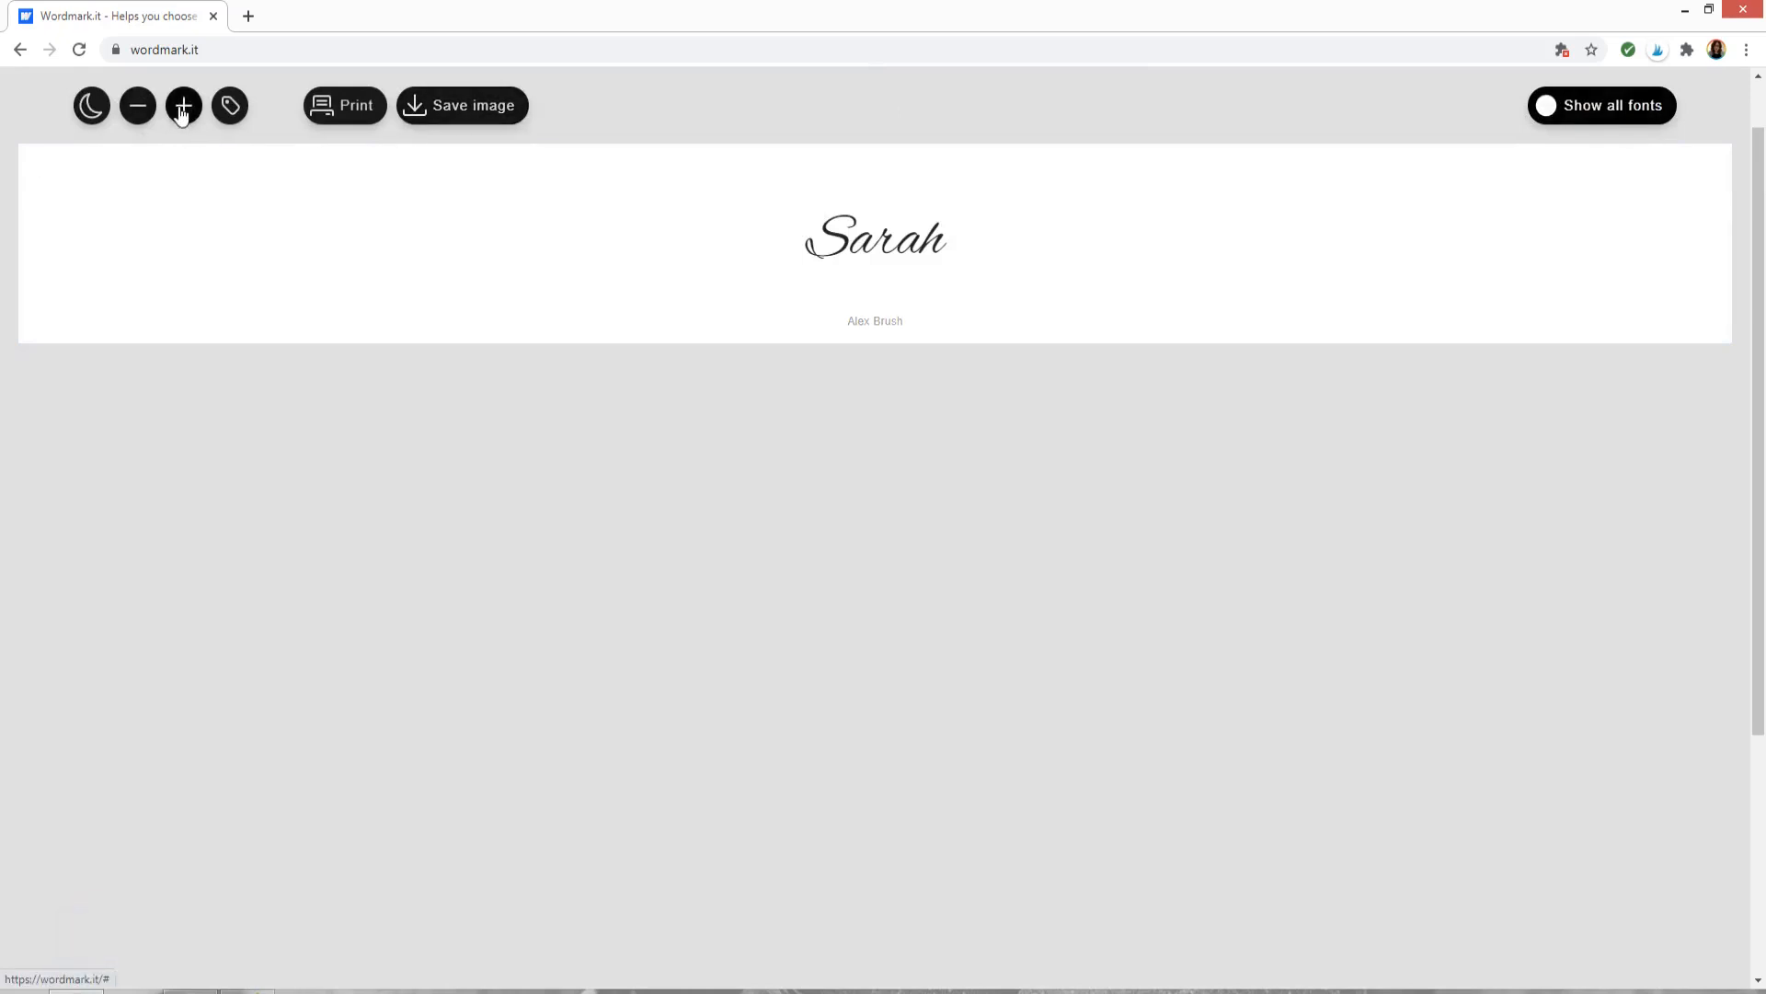
- Enlarge the lone Alex Brush preview of Sarah to a much bigger display size
{"action": "left_click", "coordinate": [184, 107]}
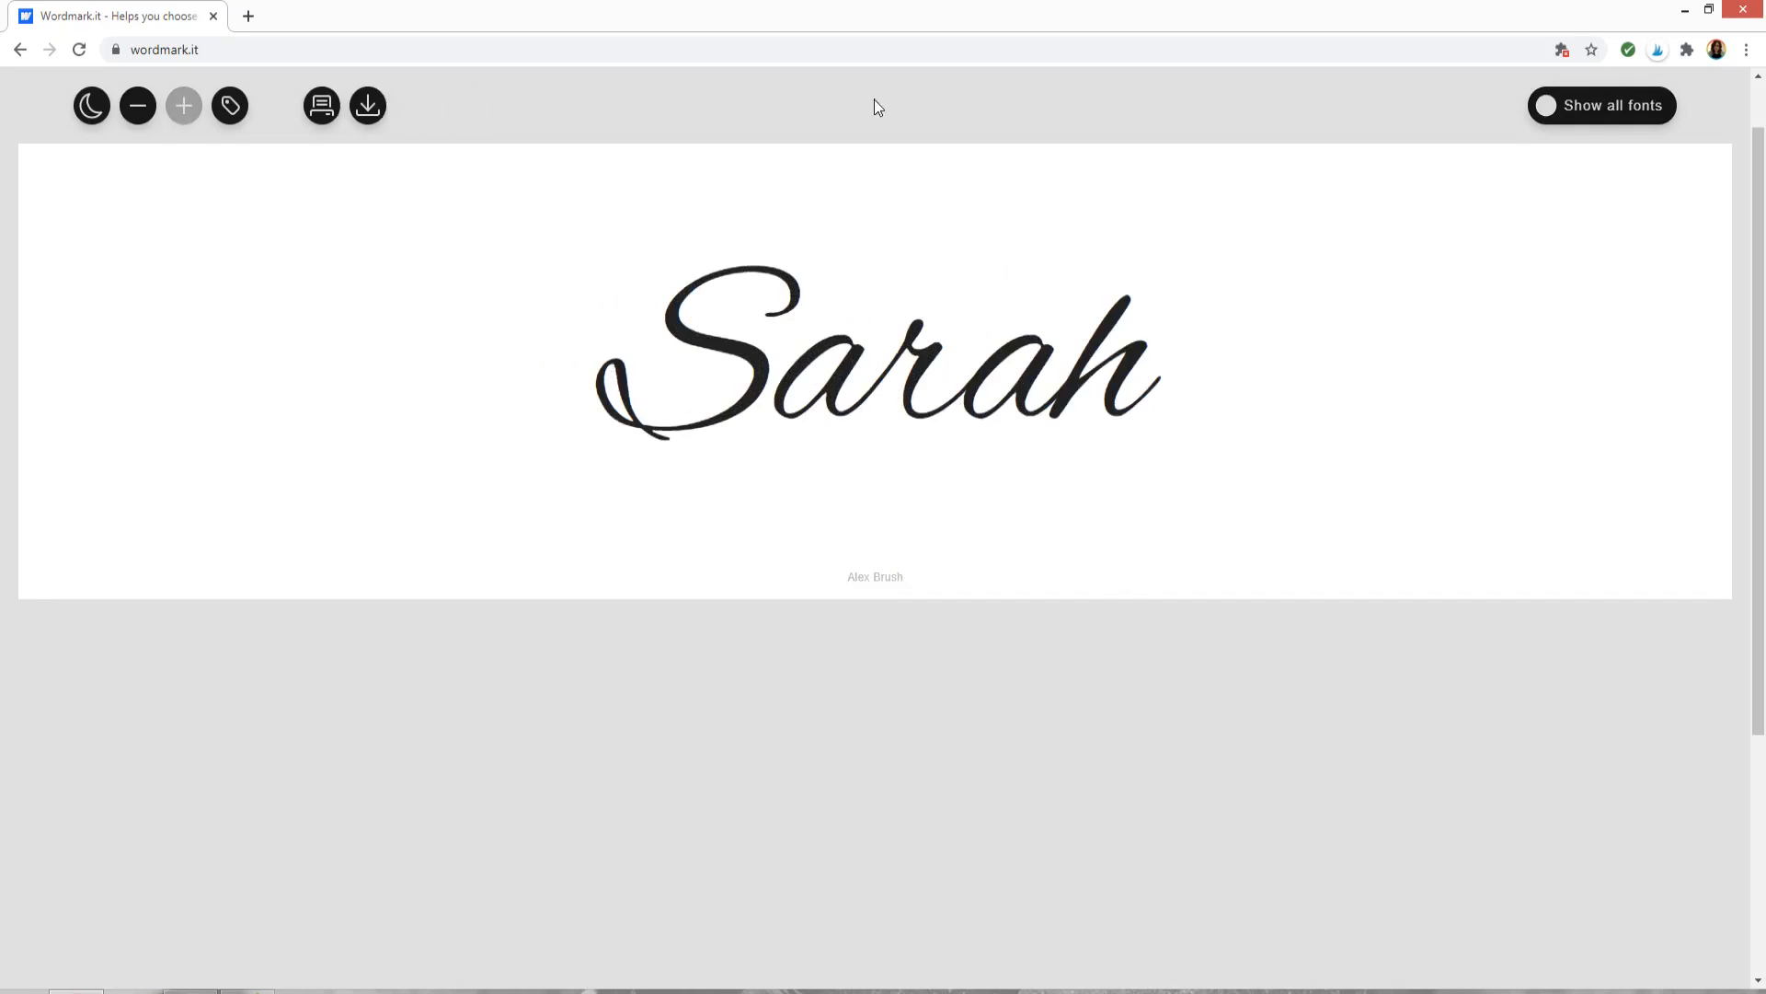
{"action": "mouse_move", "coordinate": [393, 114]}
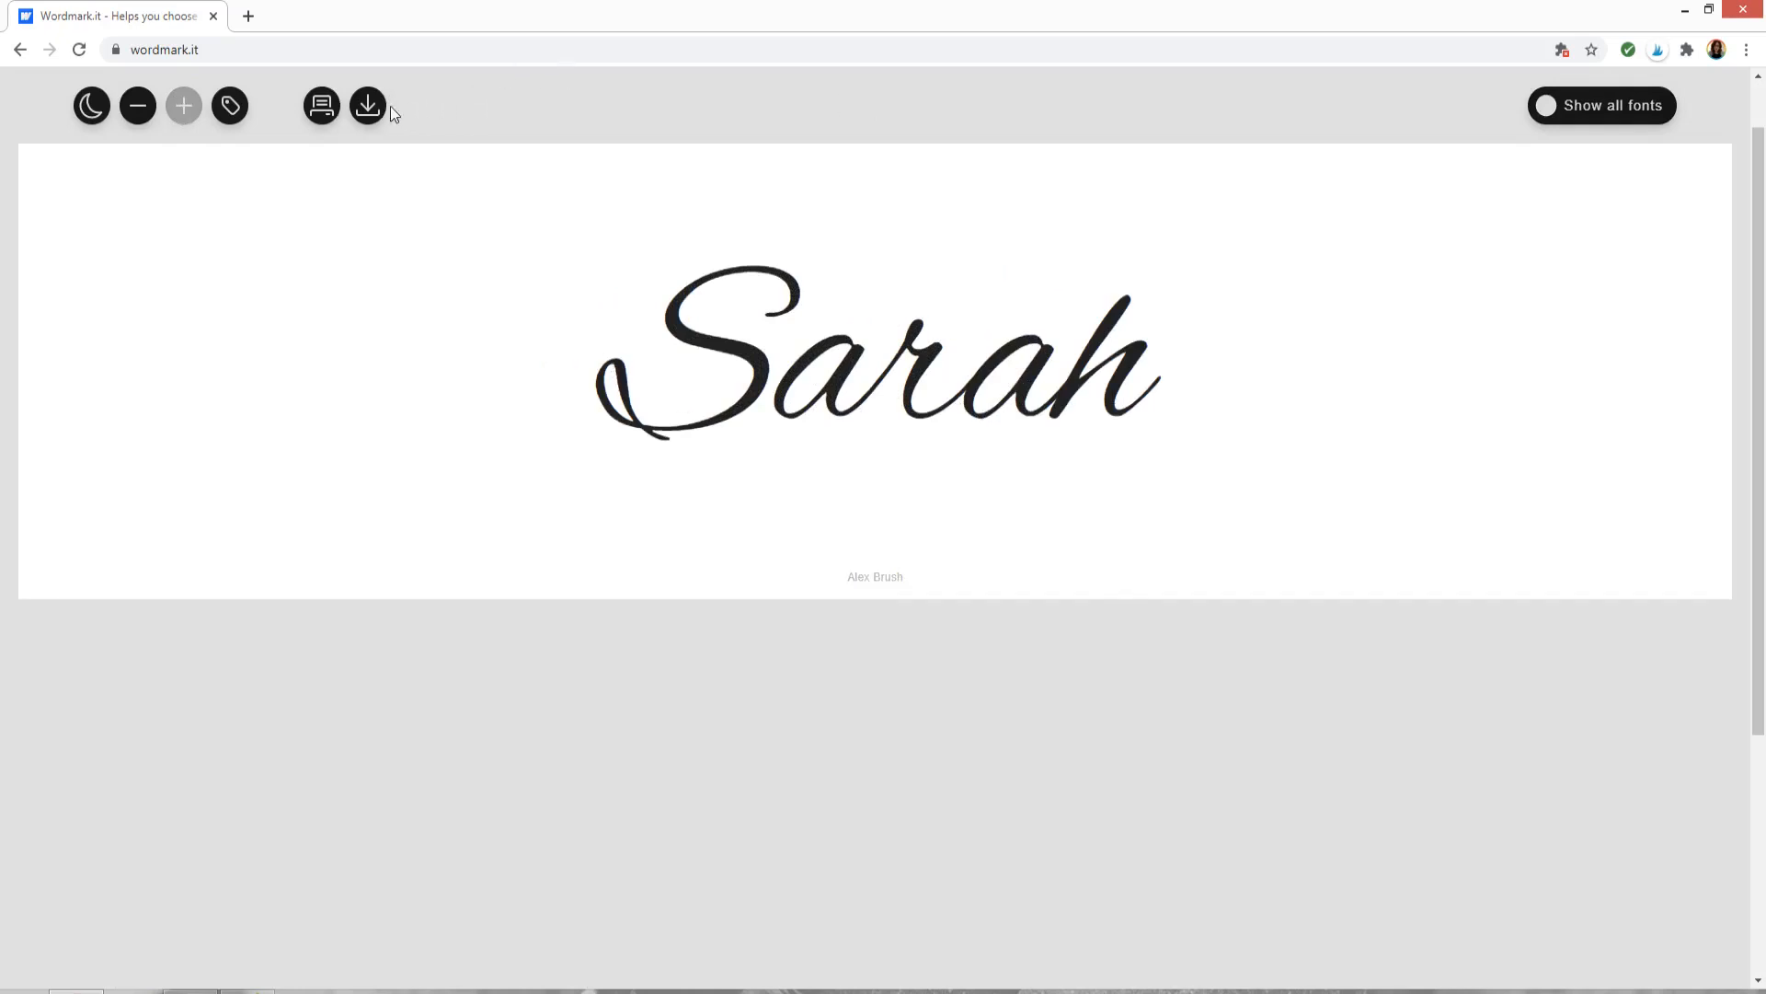
- Attempt to save the Sarah preview as an image, triggering the Pro upgrade offer
{"action": "left_click", "coordinate": [368, 107]}
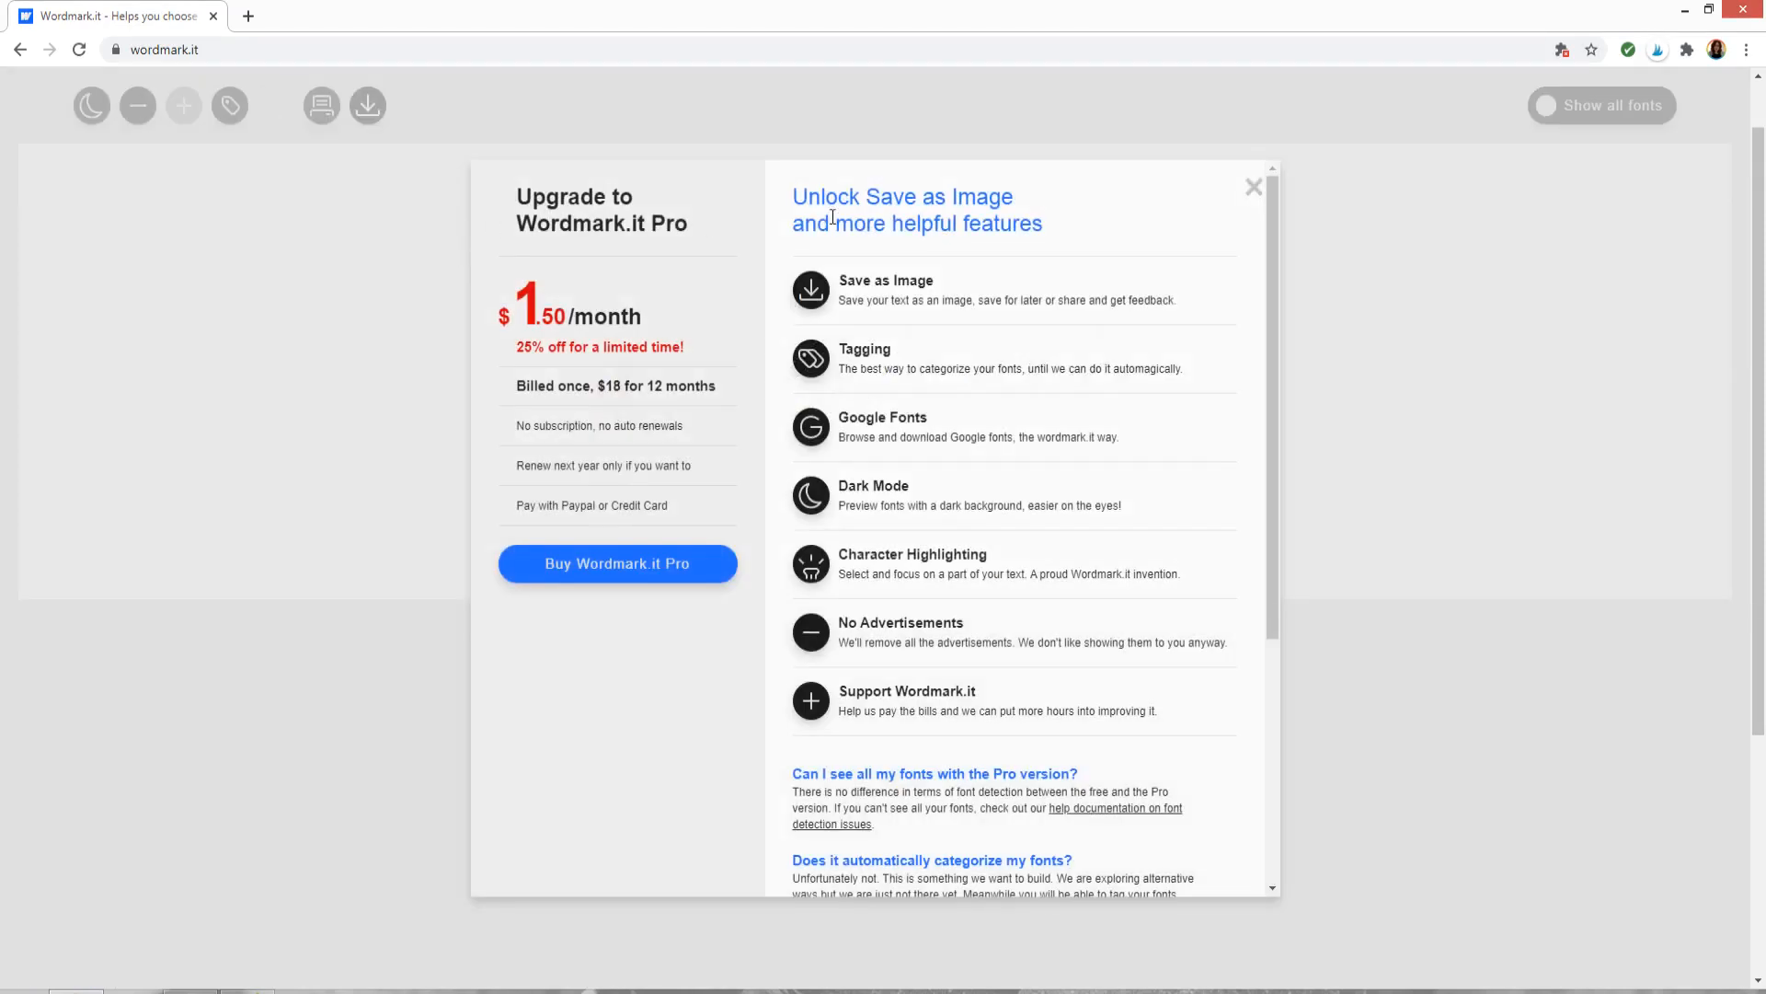
{"action": "mouse_move", "coordinate": [1070, 431]}
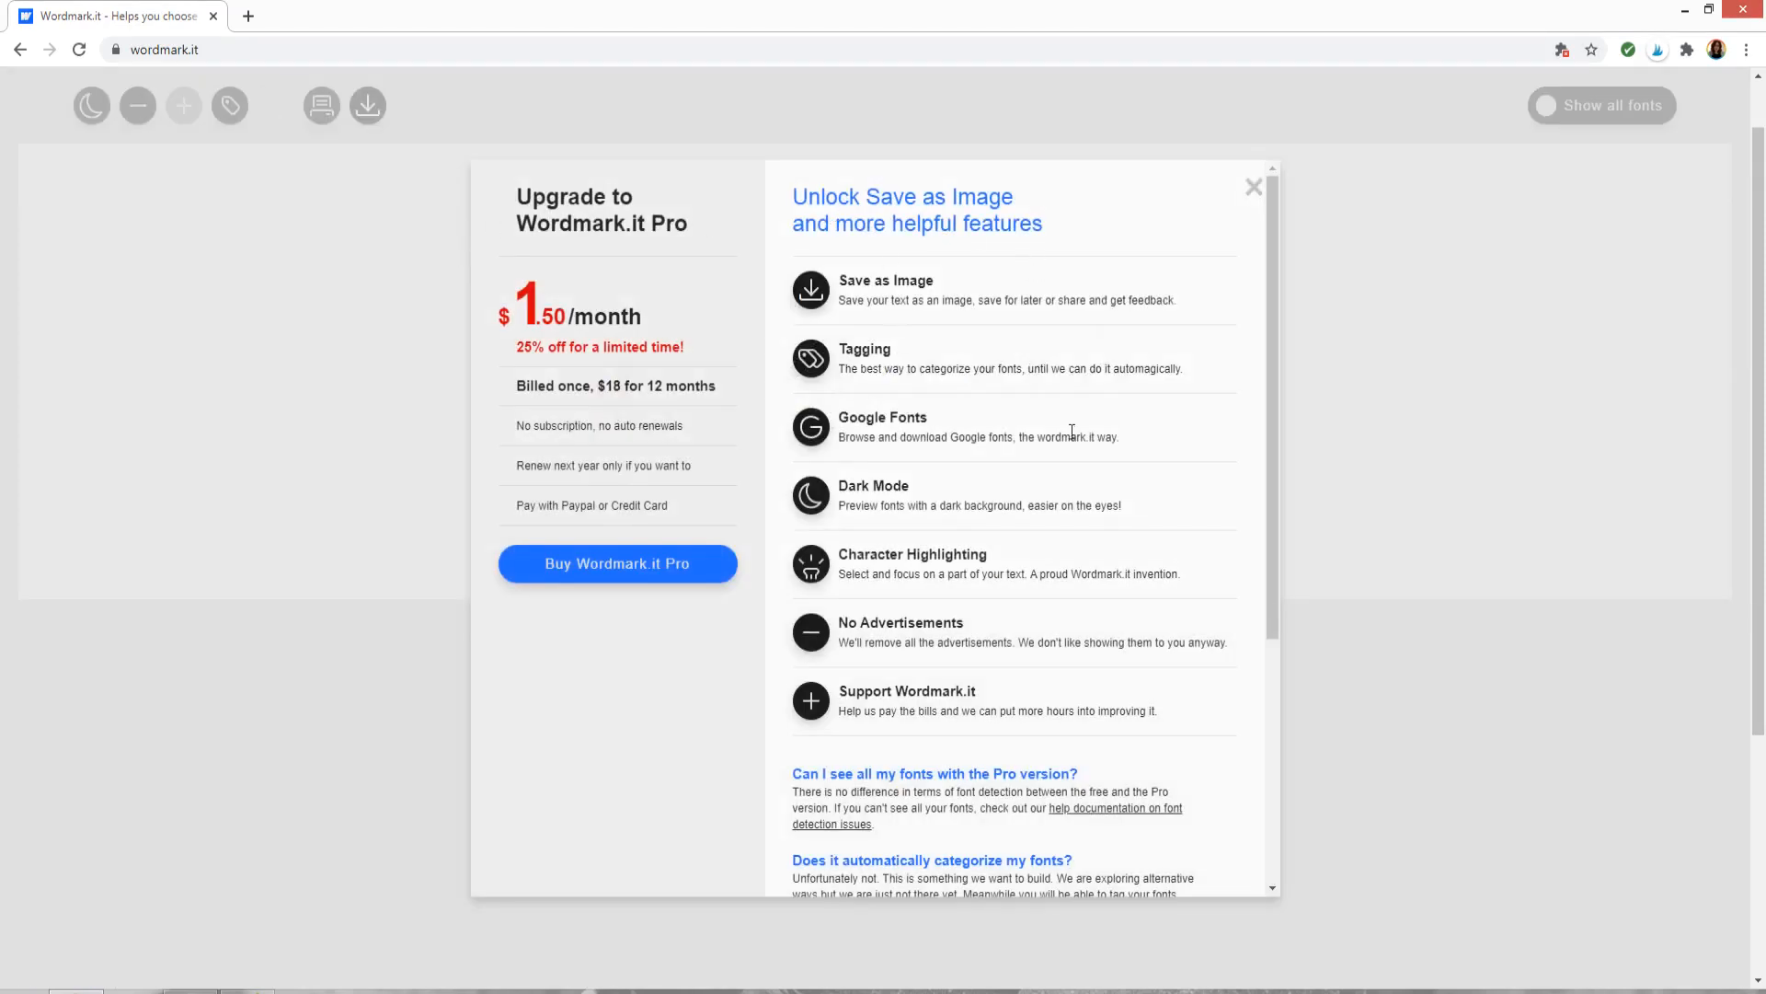
{"action": "mouse_move", "coordinate": [742, 302]}
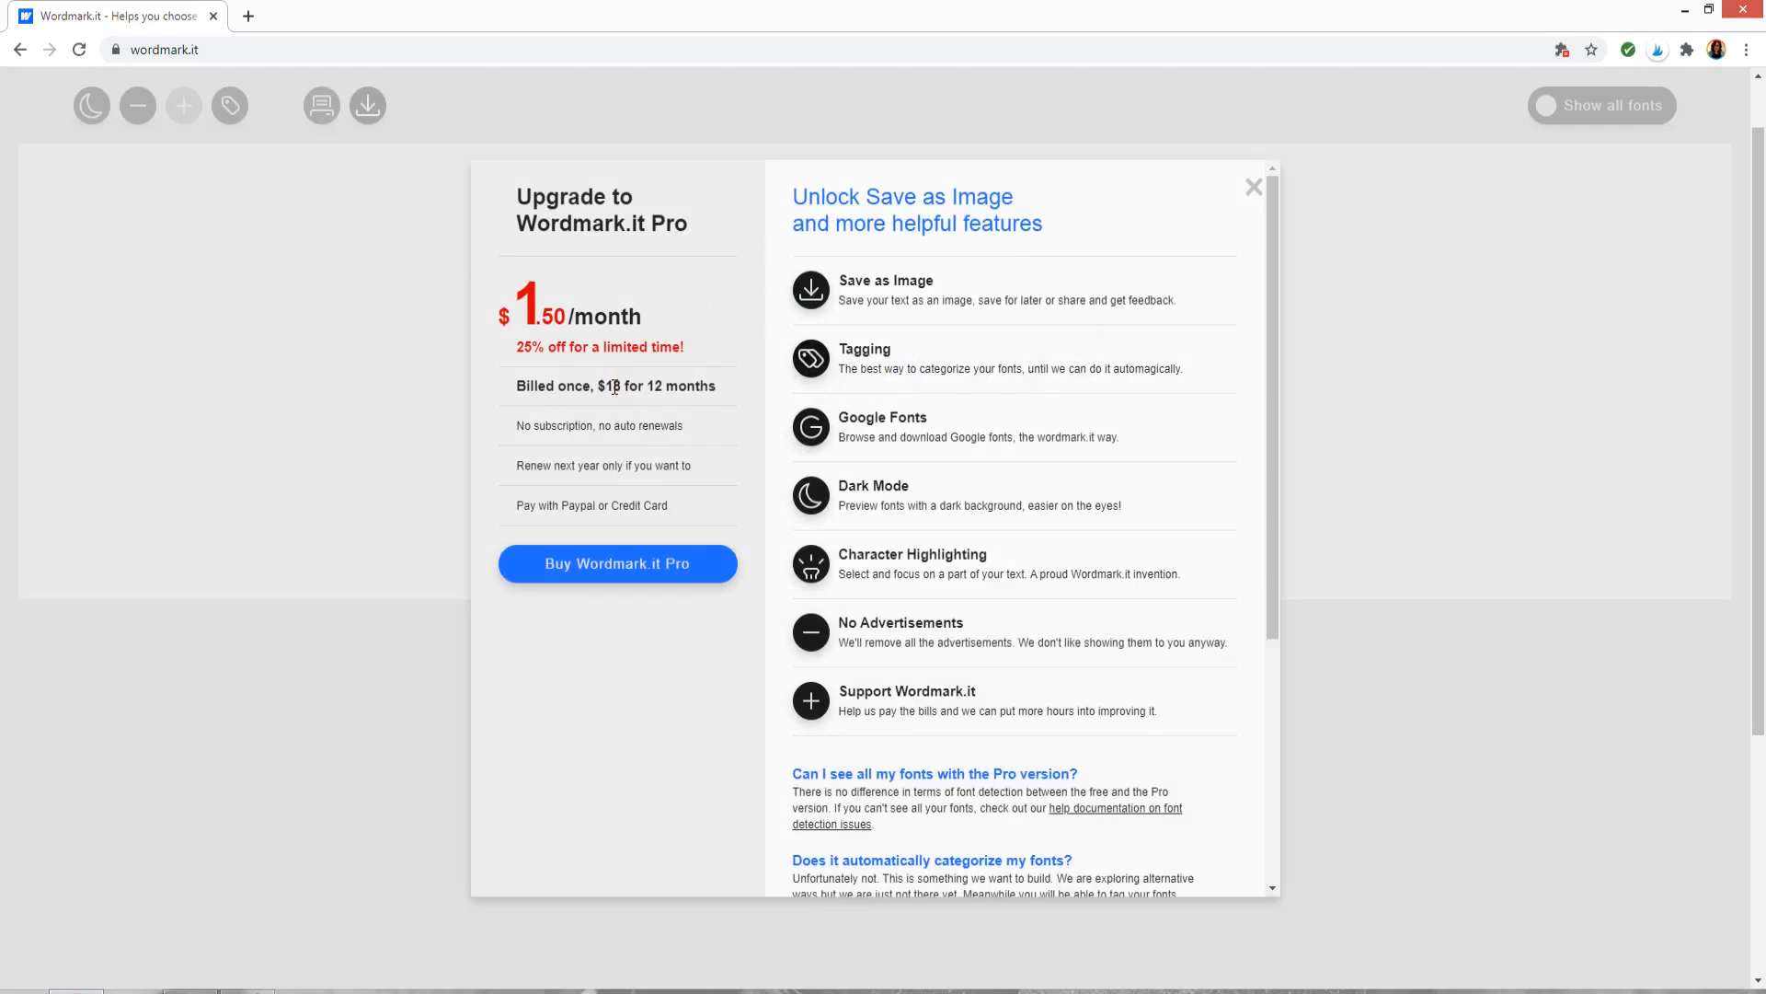
{"action": "mouse_move", "coordinate": [806, 405]}
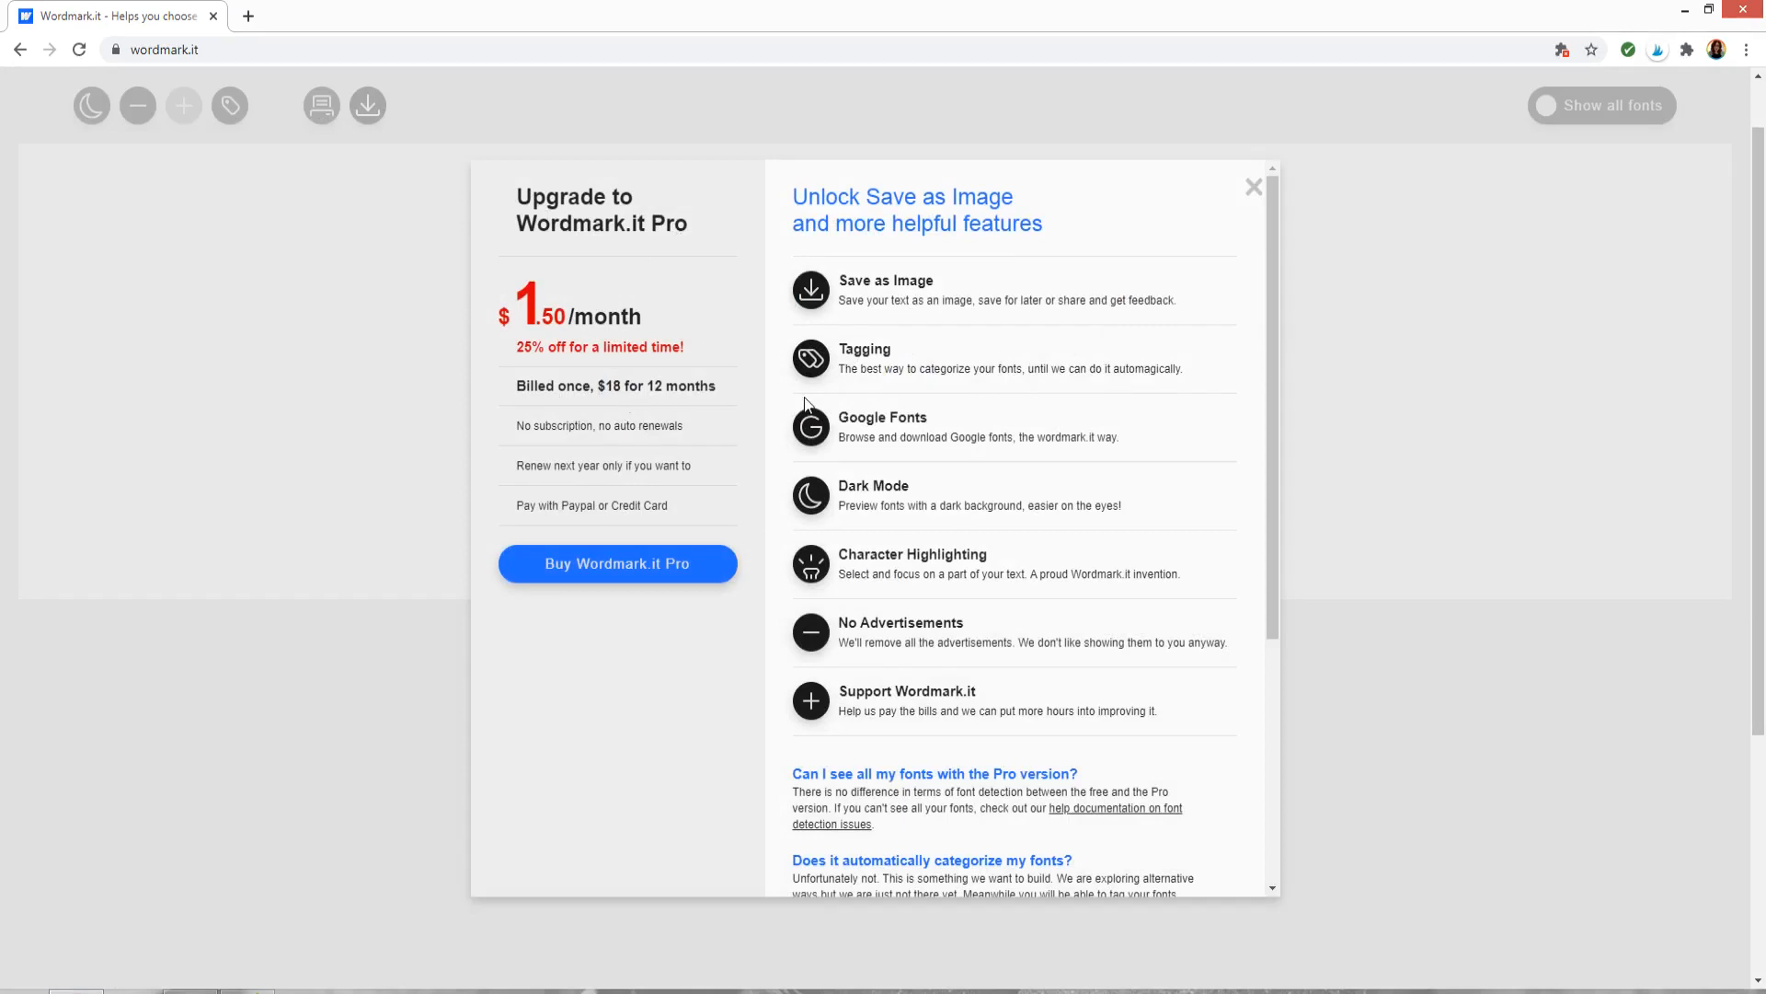
{"action": "mouse_move", "coordinate": [844, 394]}
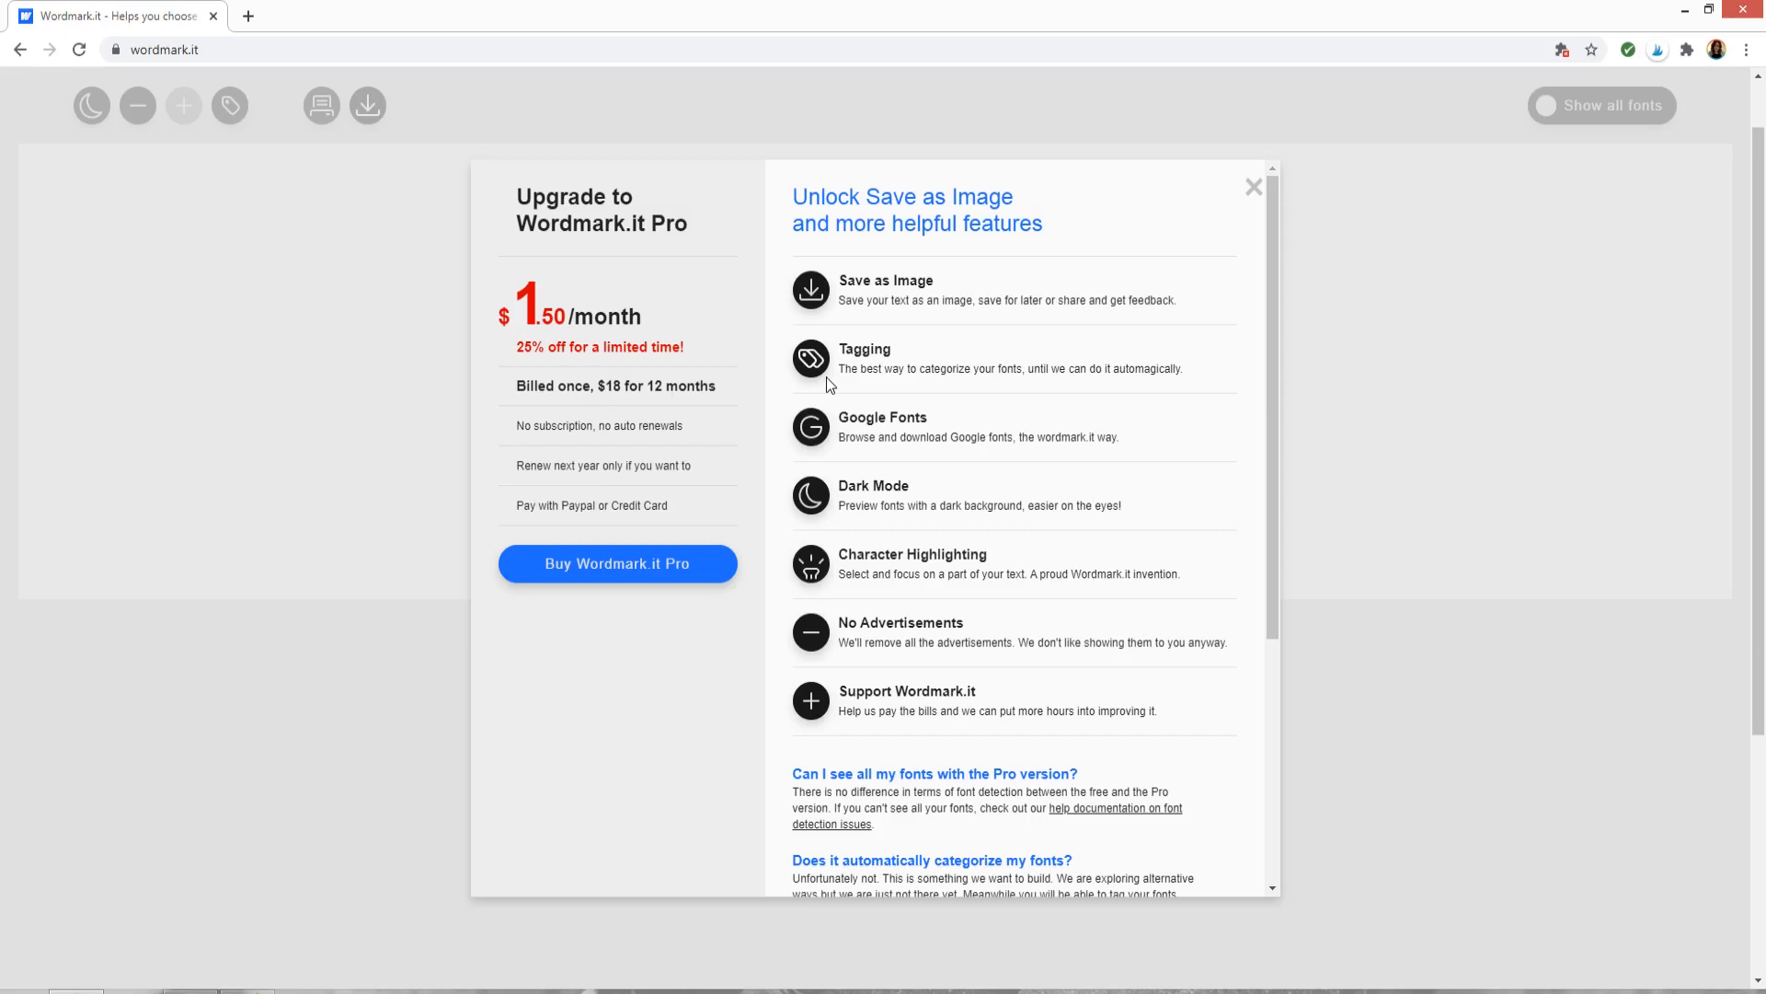
{"action": "mouse_move", "coordinate": [678, 325]}
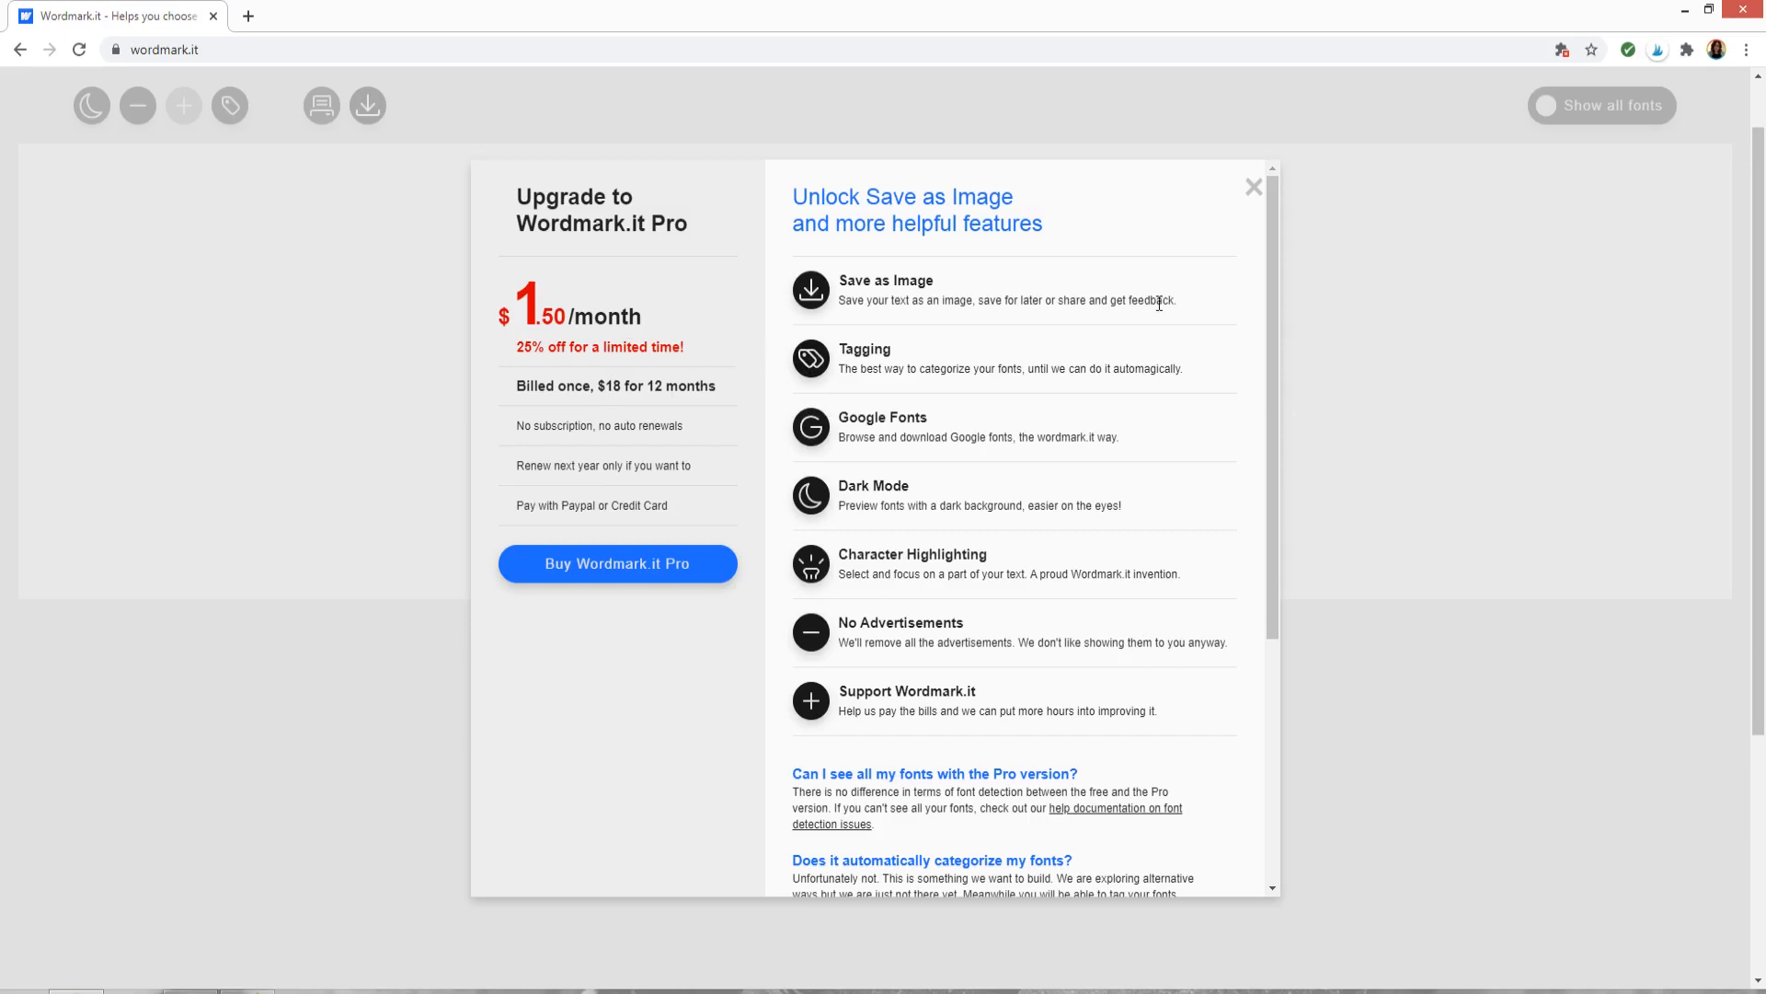
{"action": "scroll", "scroll_direction": "down", "scroll_amount": 3}
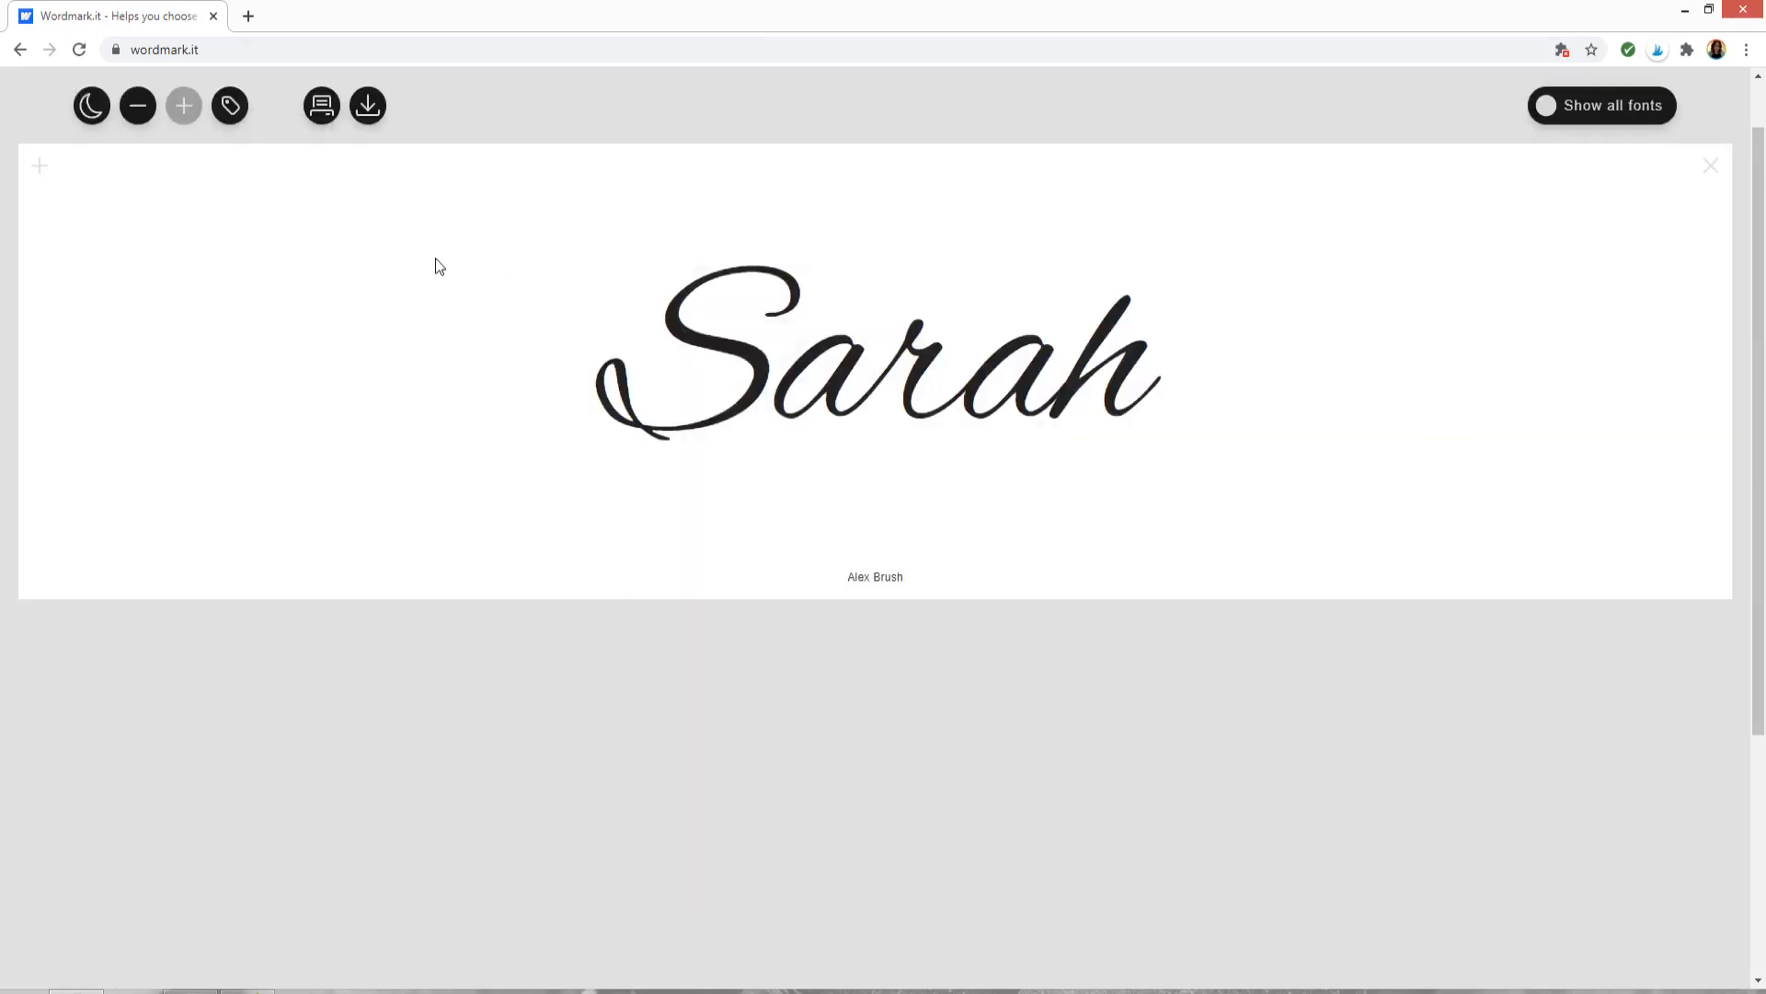
{"action": "mouse_move", "coordinate": [541, 250]}
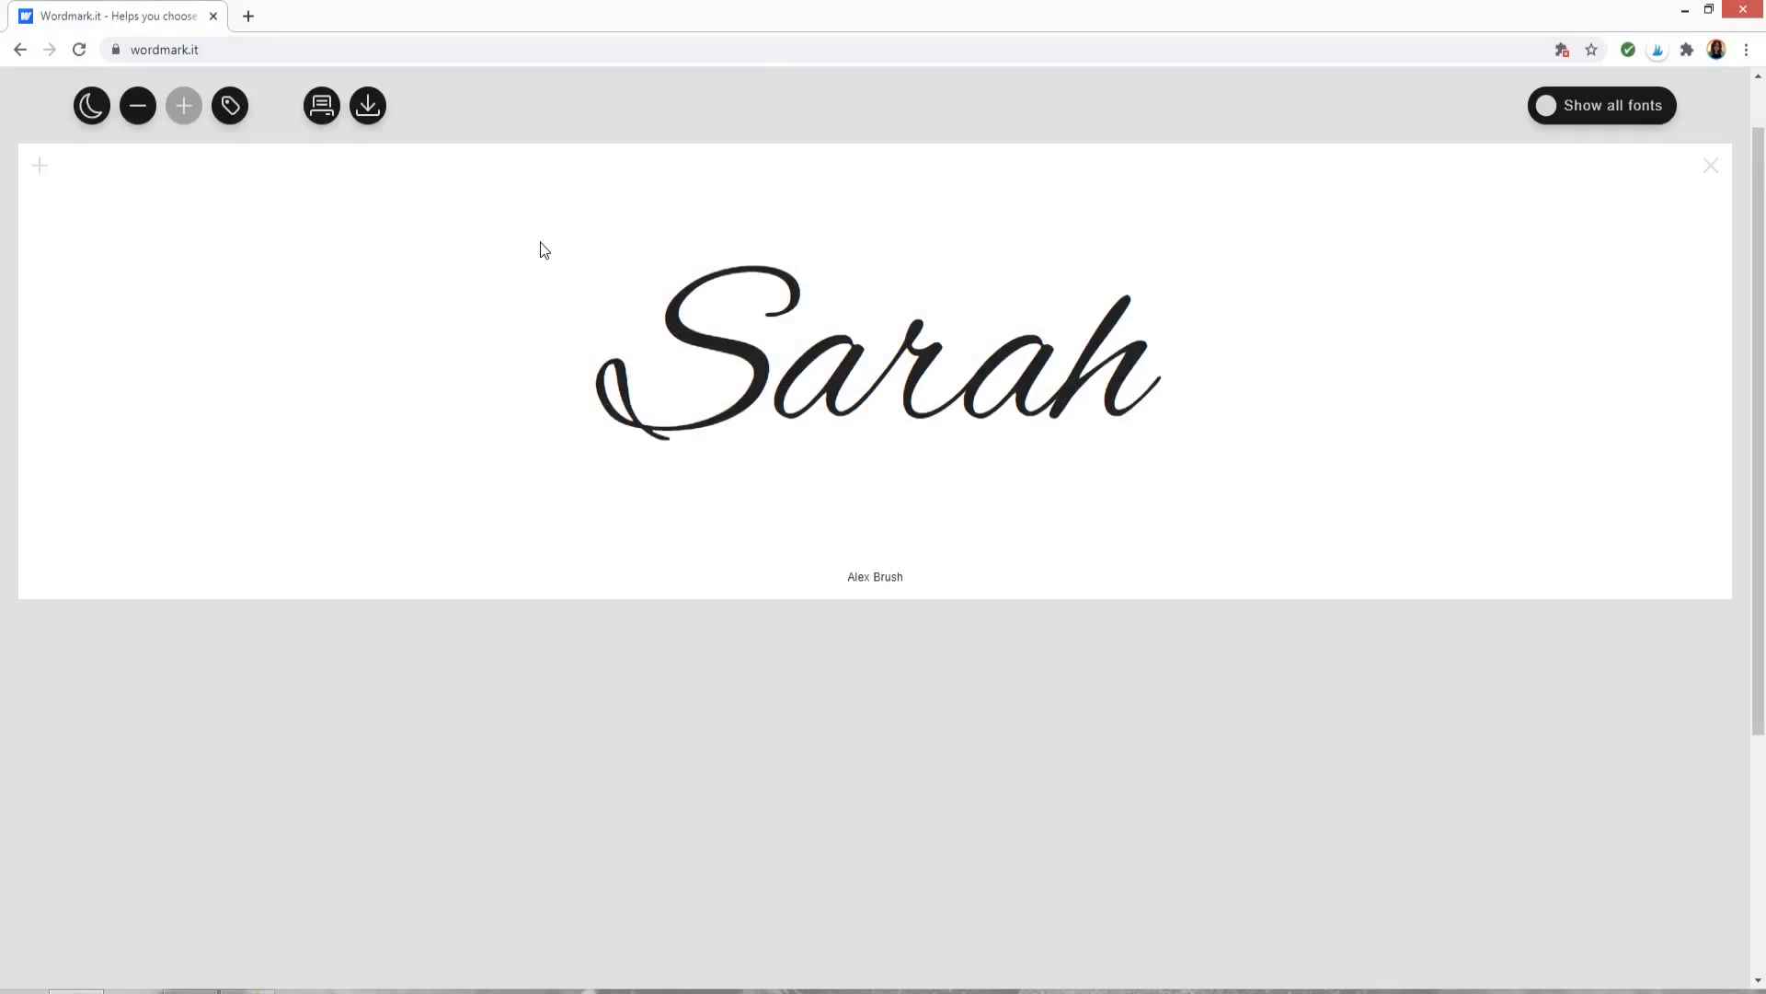
{"action": "mouse_move", "coordinate": [520, 169]}
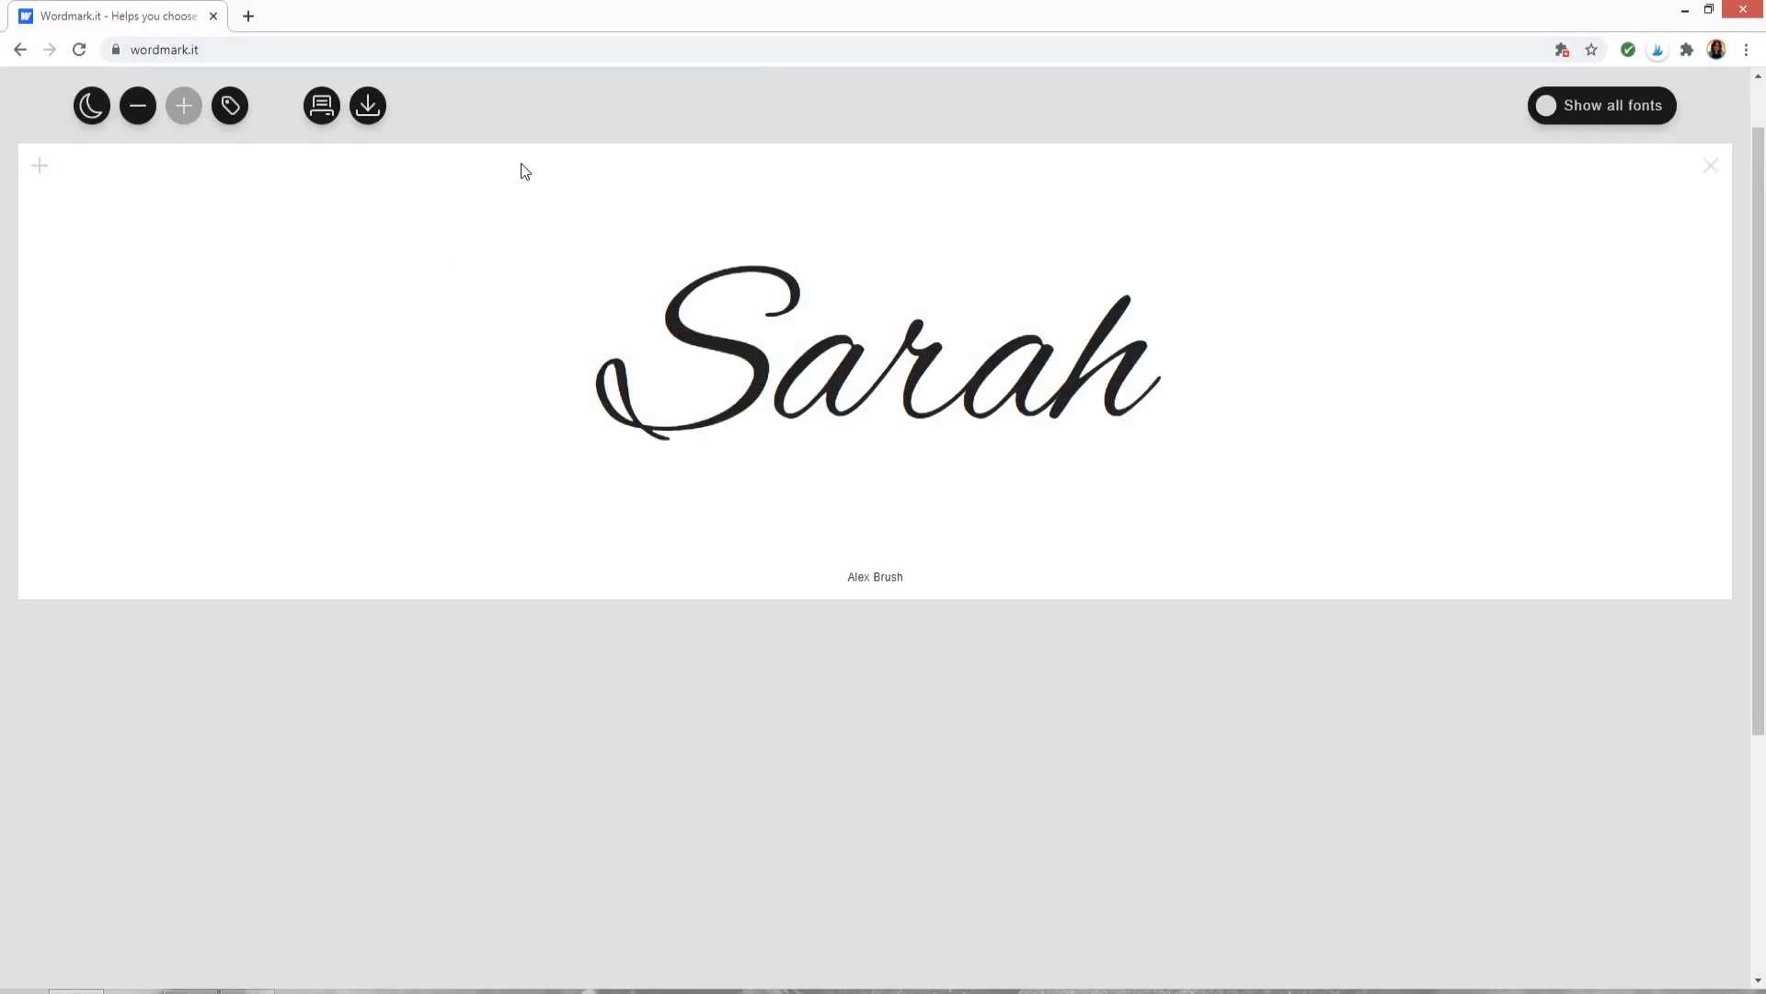
{"action": "mouse_move", "coordinate": [538, 222]}
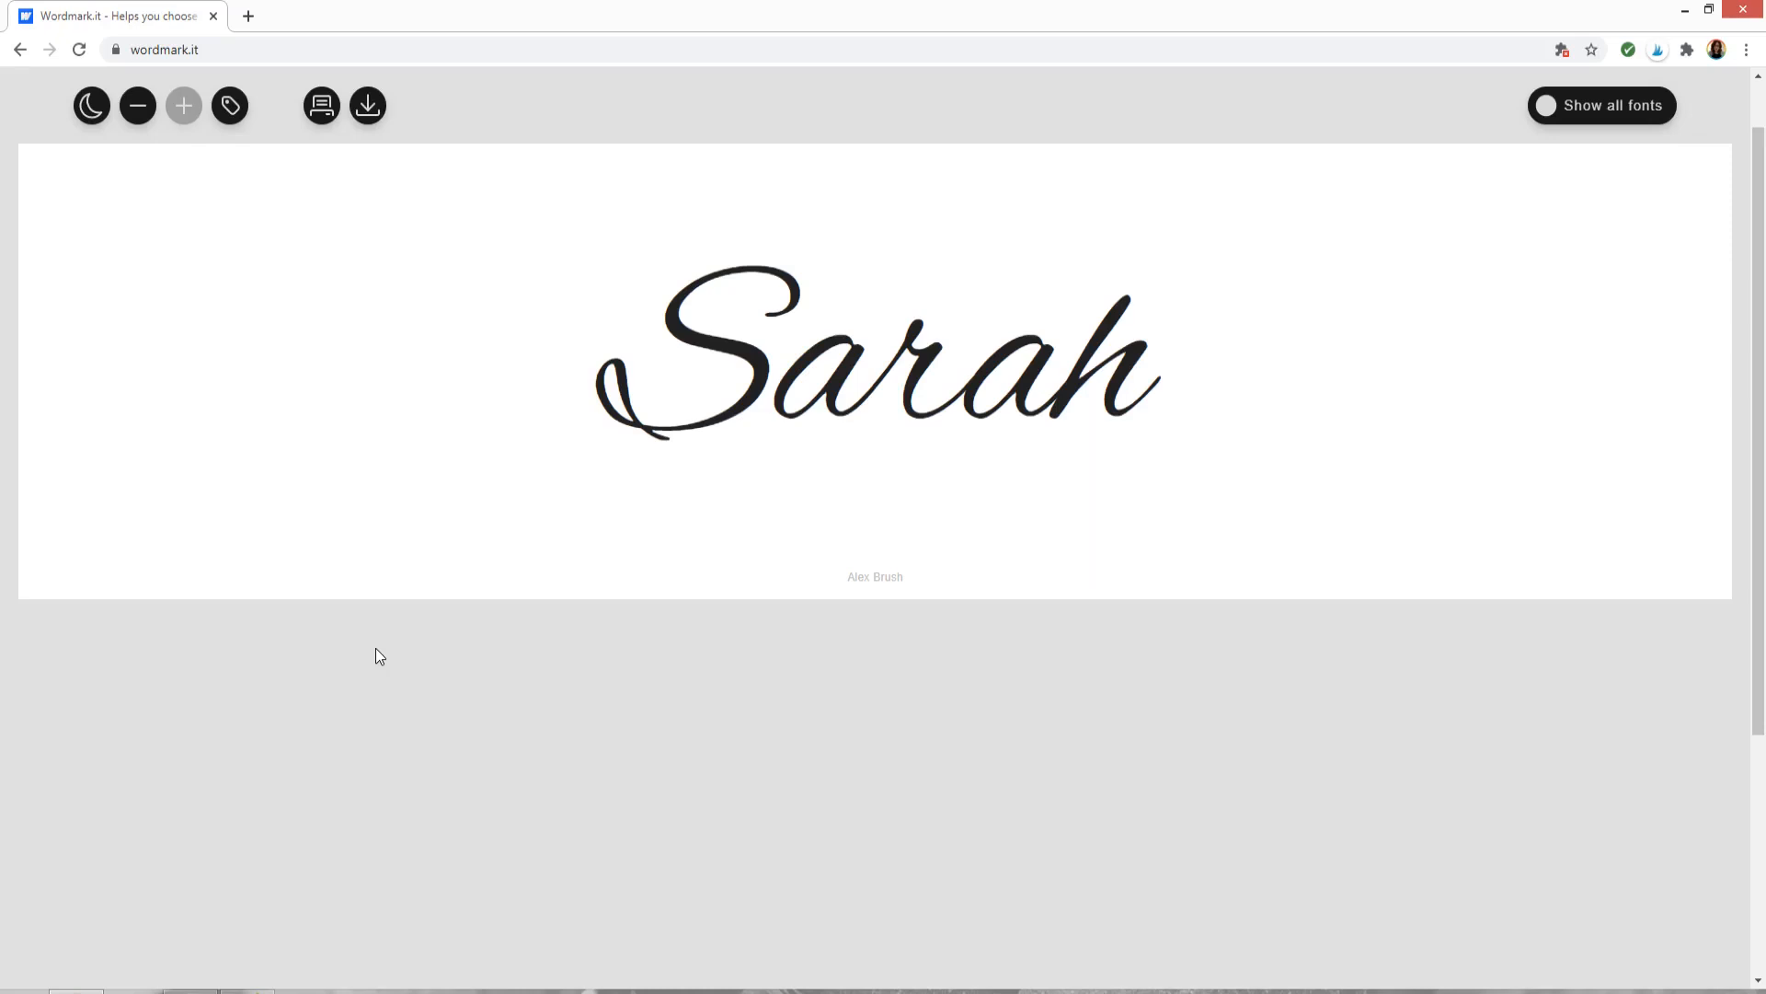
- Launch Photopea in a new tab, agree to the privacy choices and begin a New Project
{"action": "left_click", "coordinate": [469, 17]}
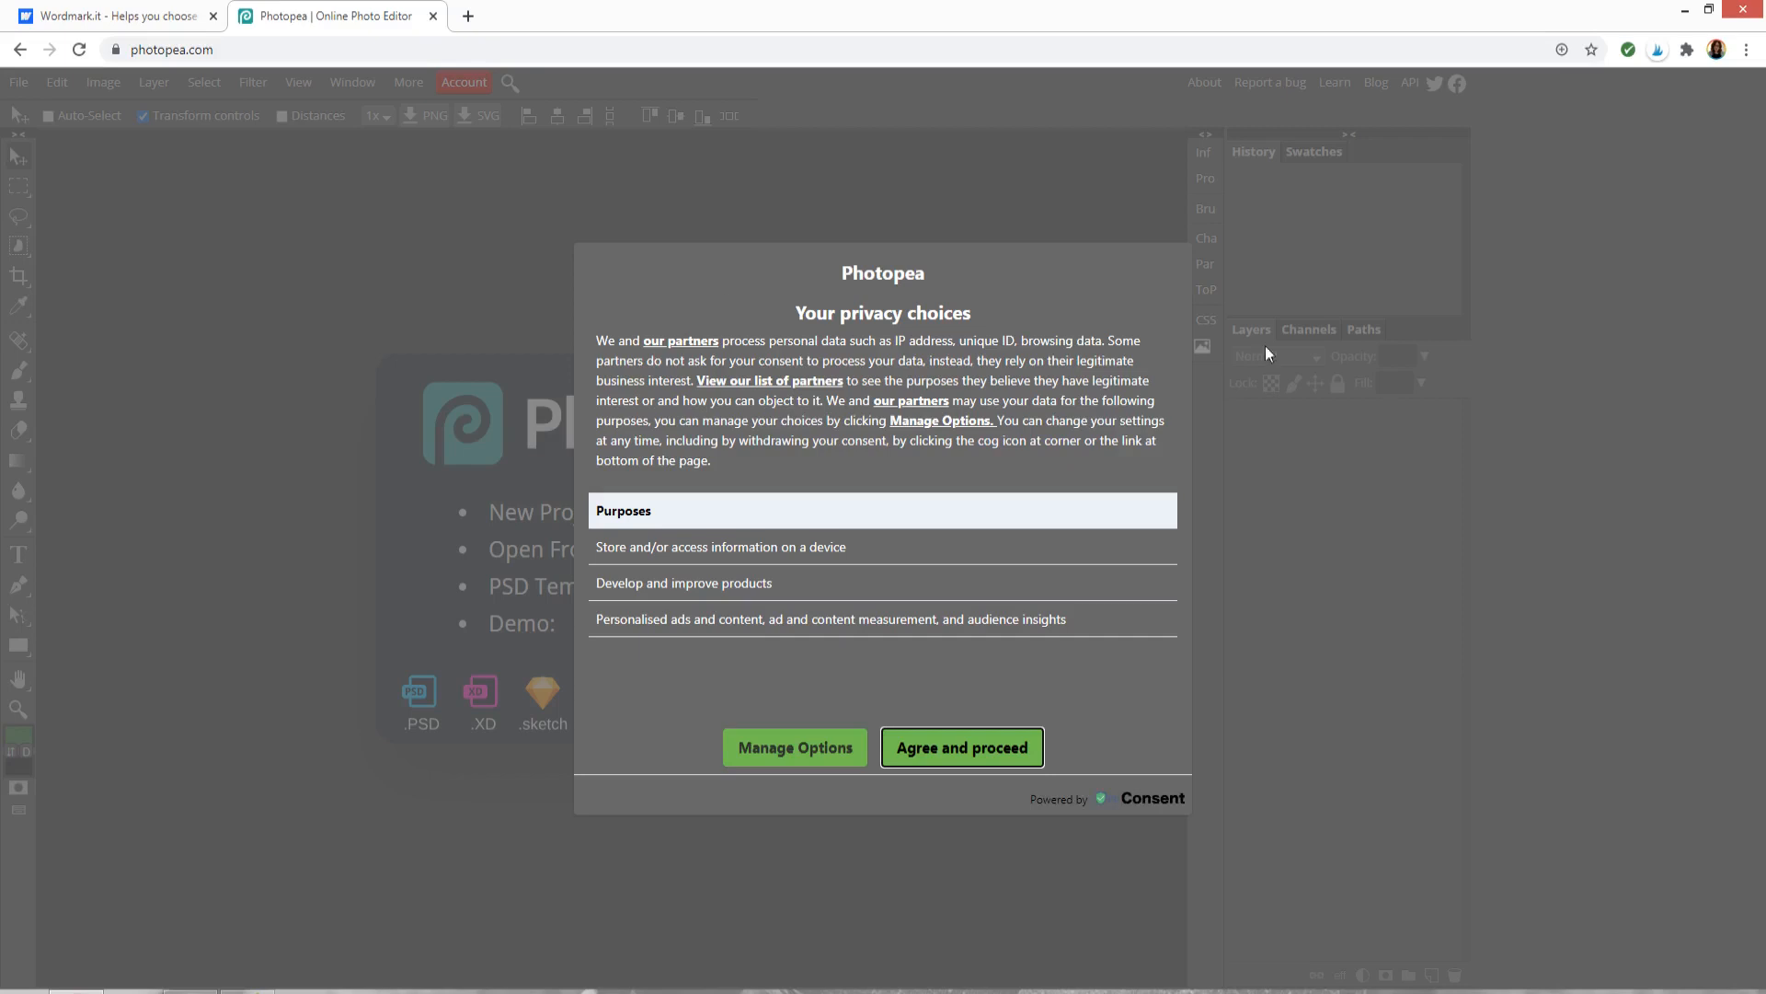
{"action": "left_click", "coordinate": [961, 747]}
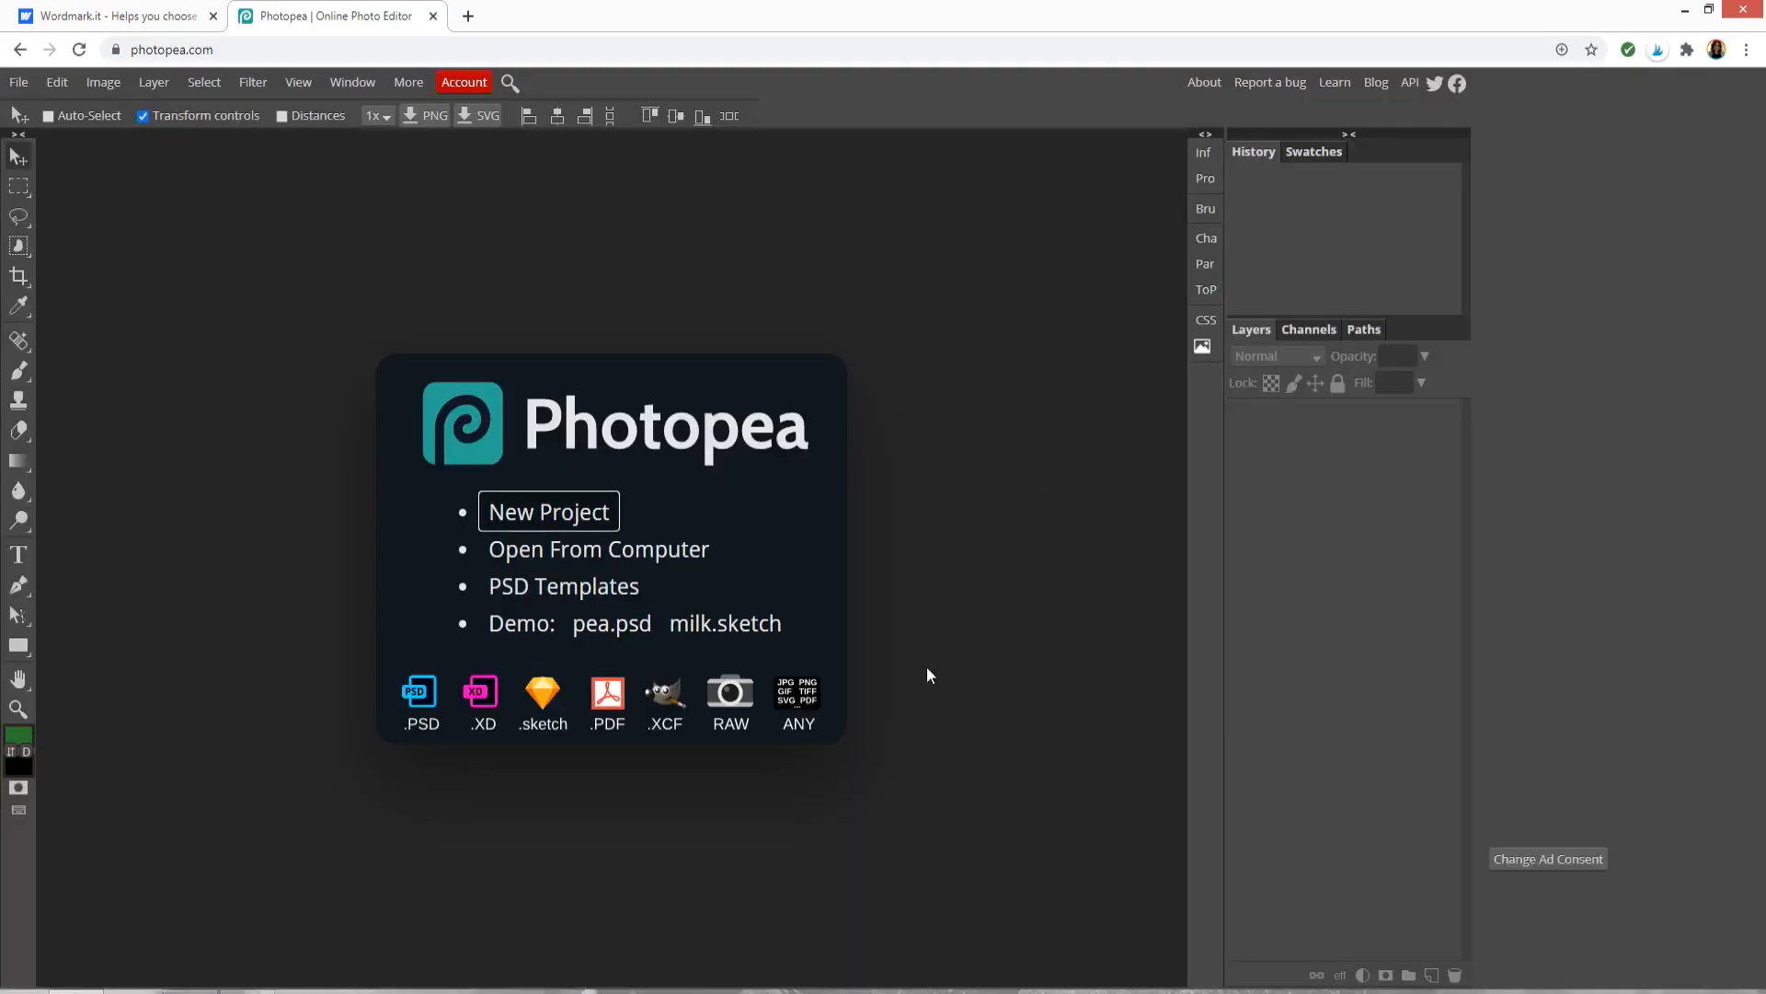
{"action": "left_click", "coordinate": [548, 511]}
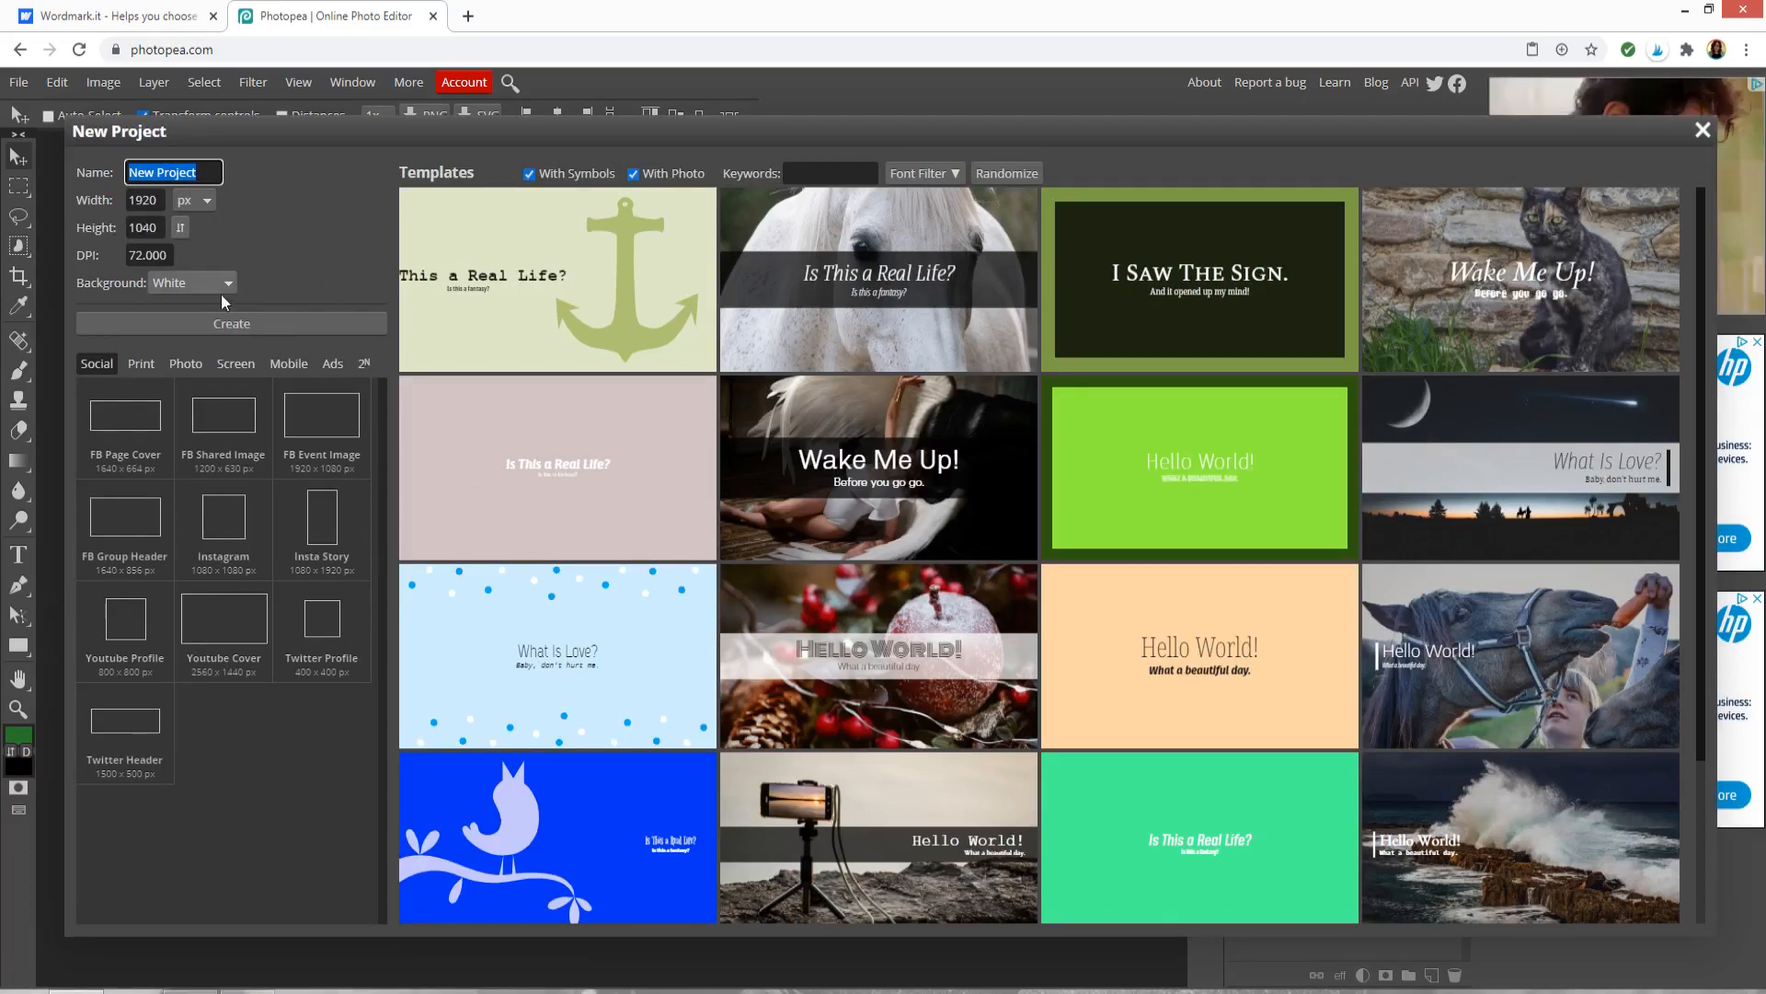
- Create the blank canvas and focus it ready for pasting the Wordmark screenshot
{"action": "left_click", "coordinate": [232, 324]}
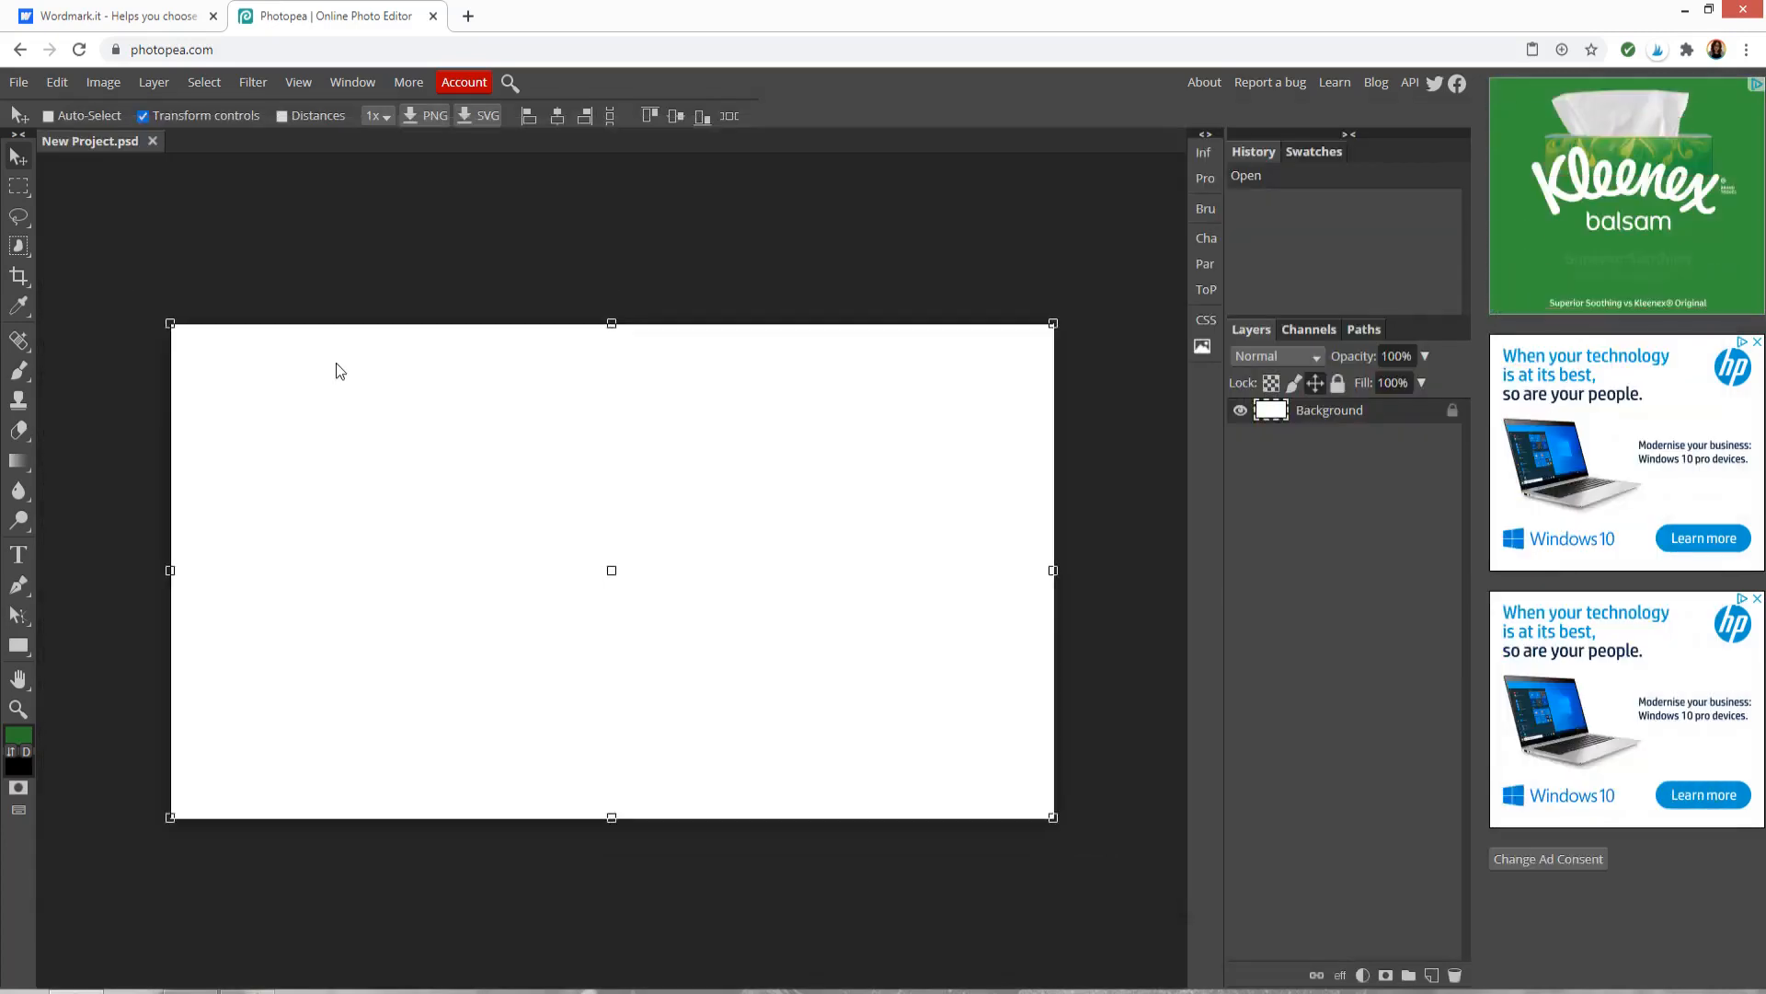
{"action": "left_click", "coordinate": [55, 81]}
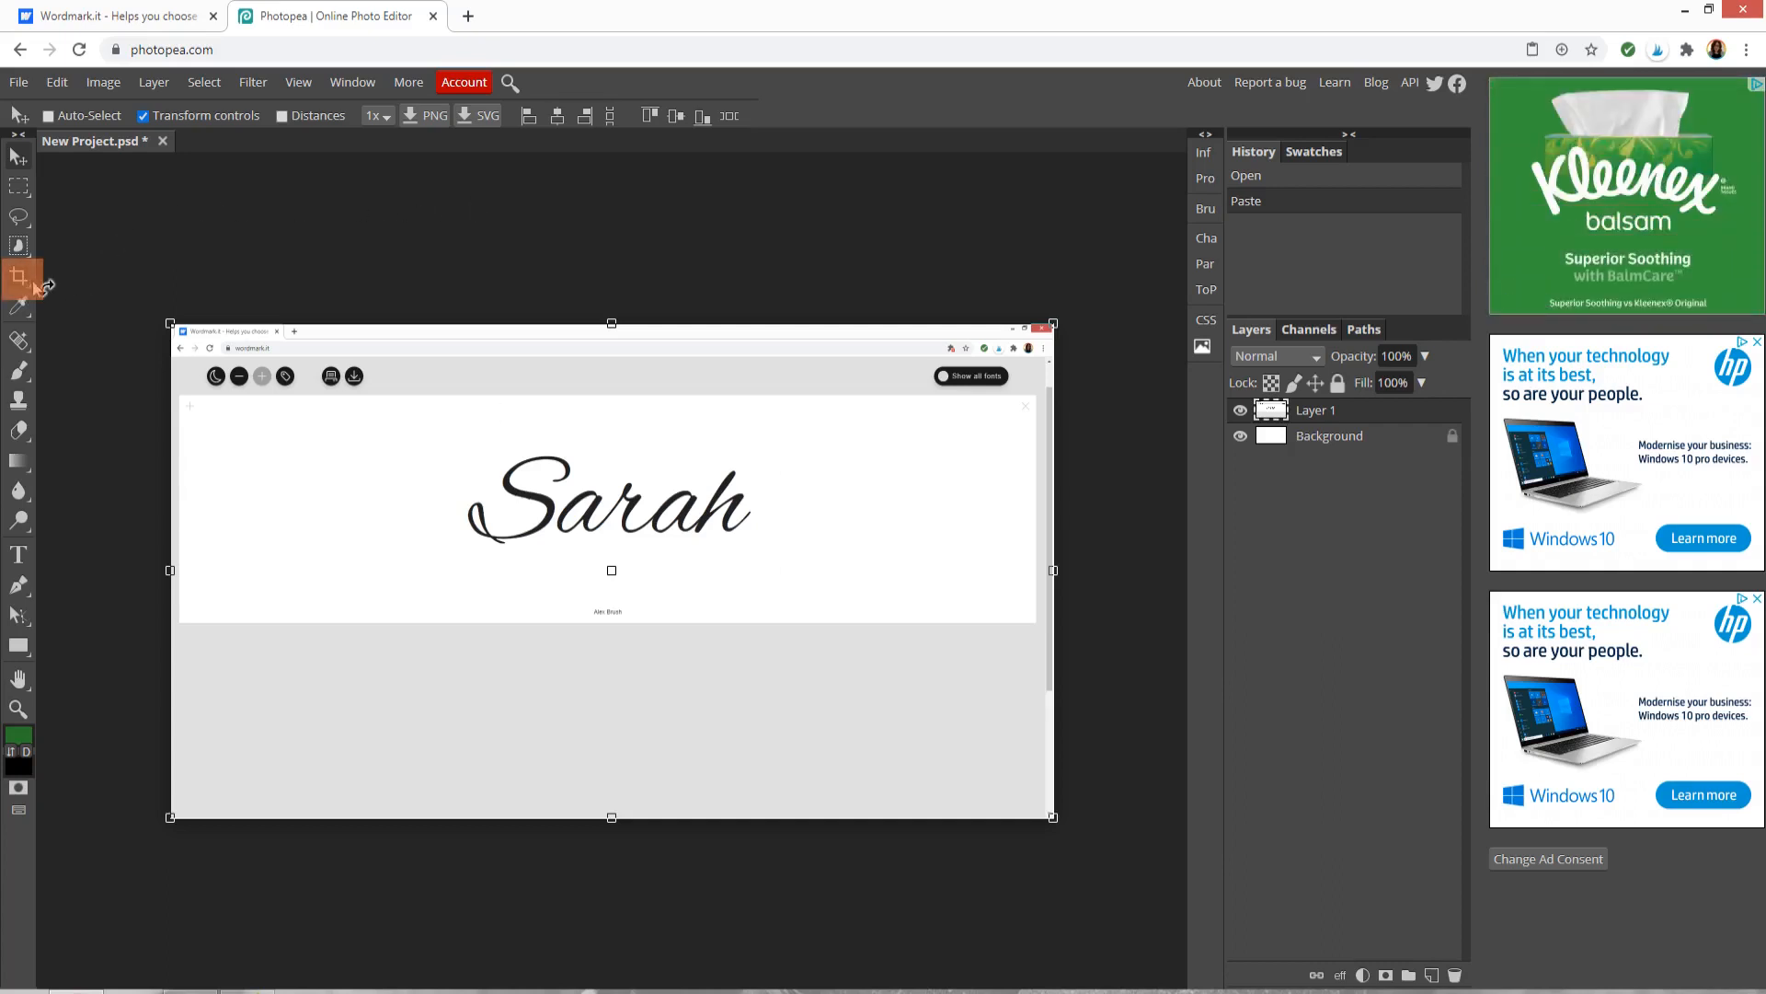
{"action": "mouse_move", "coordinate": [19, 278]}
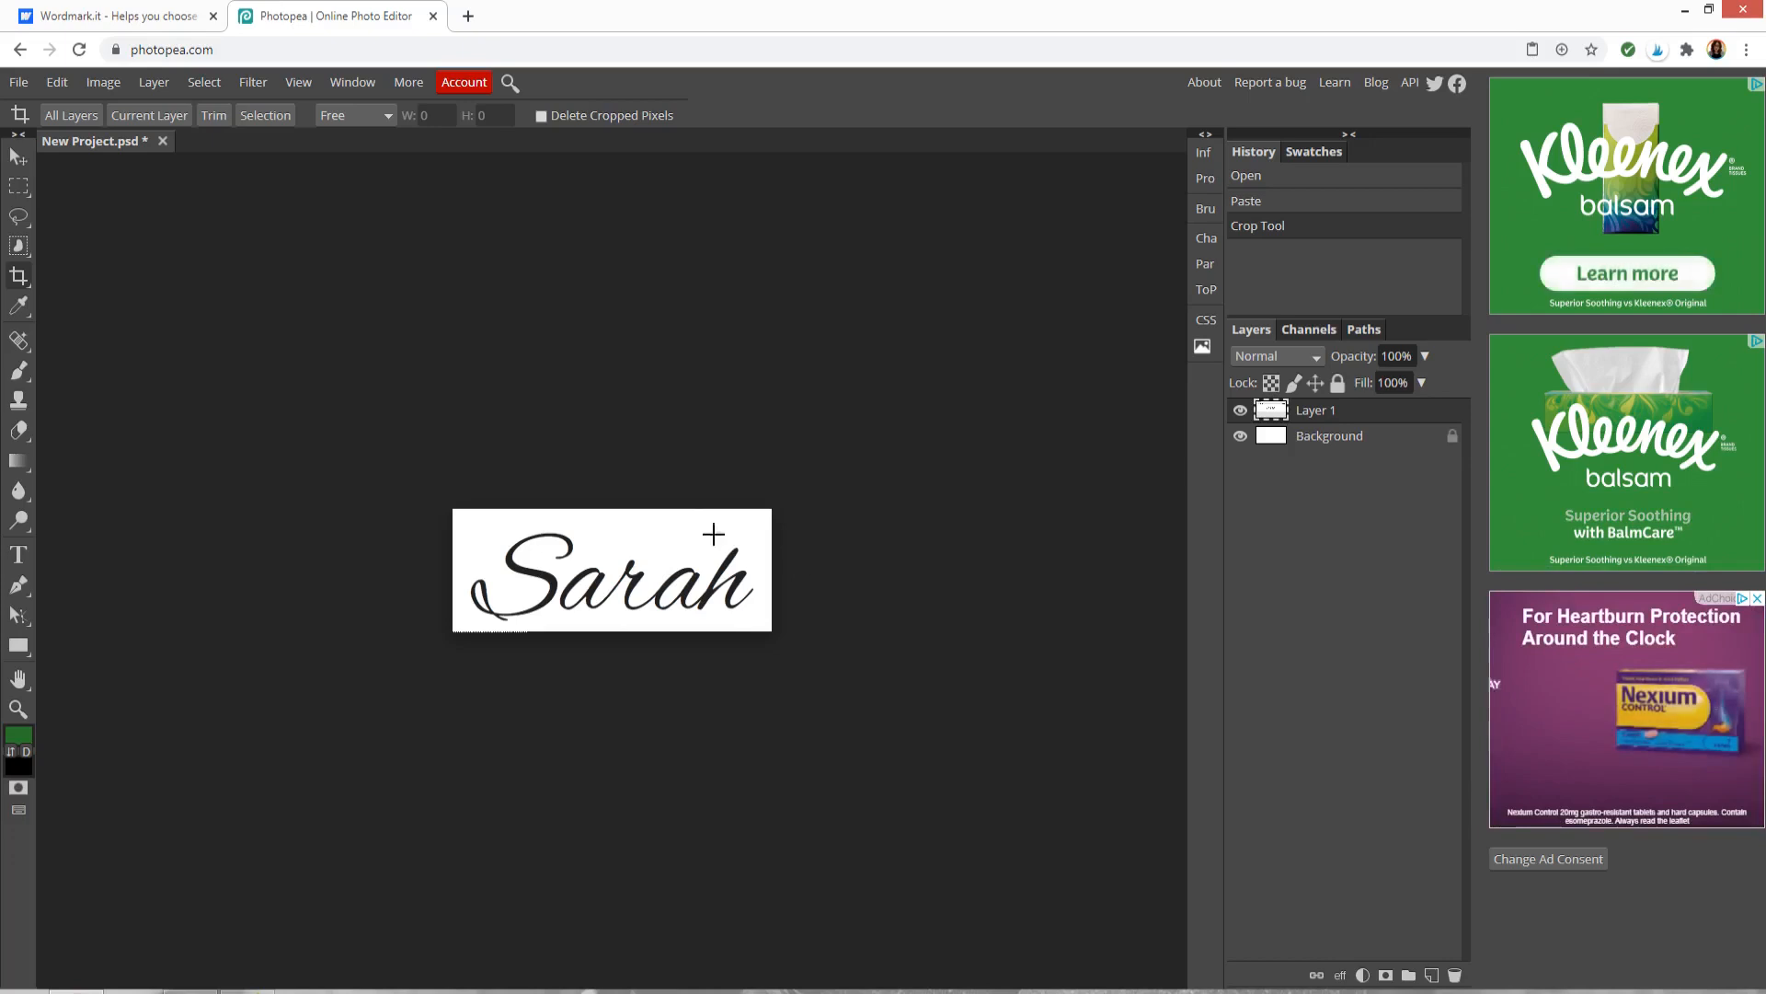
{"action": "mouse_move", "coordinate": [983, 522]}
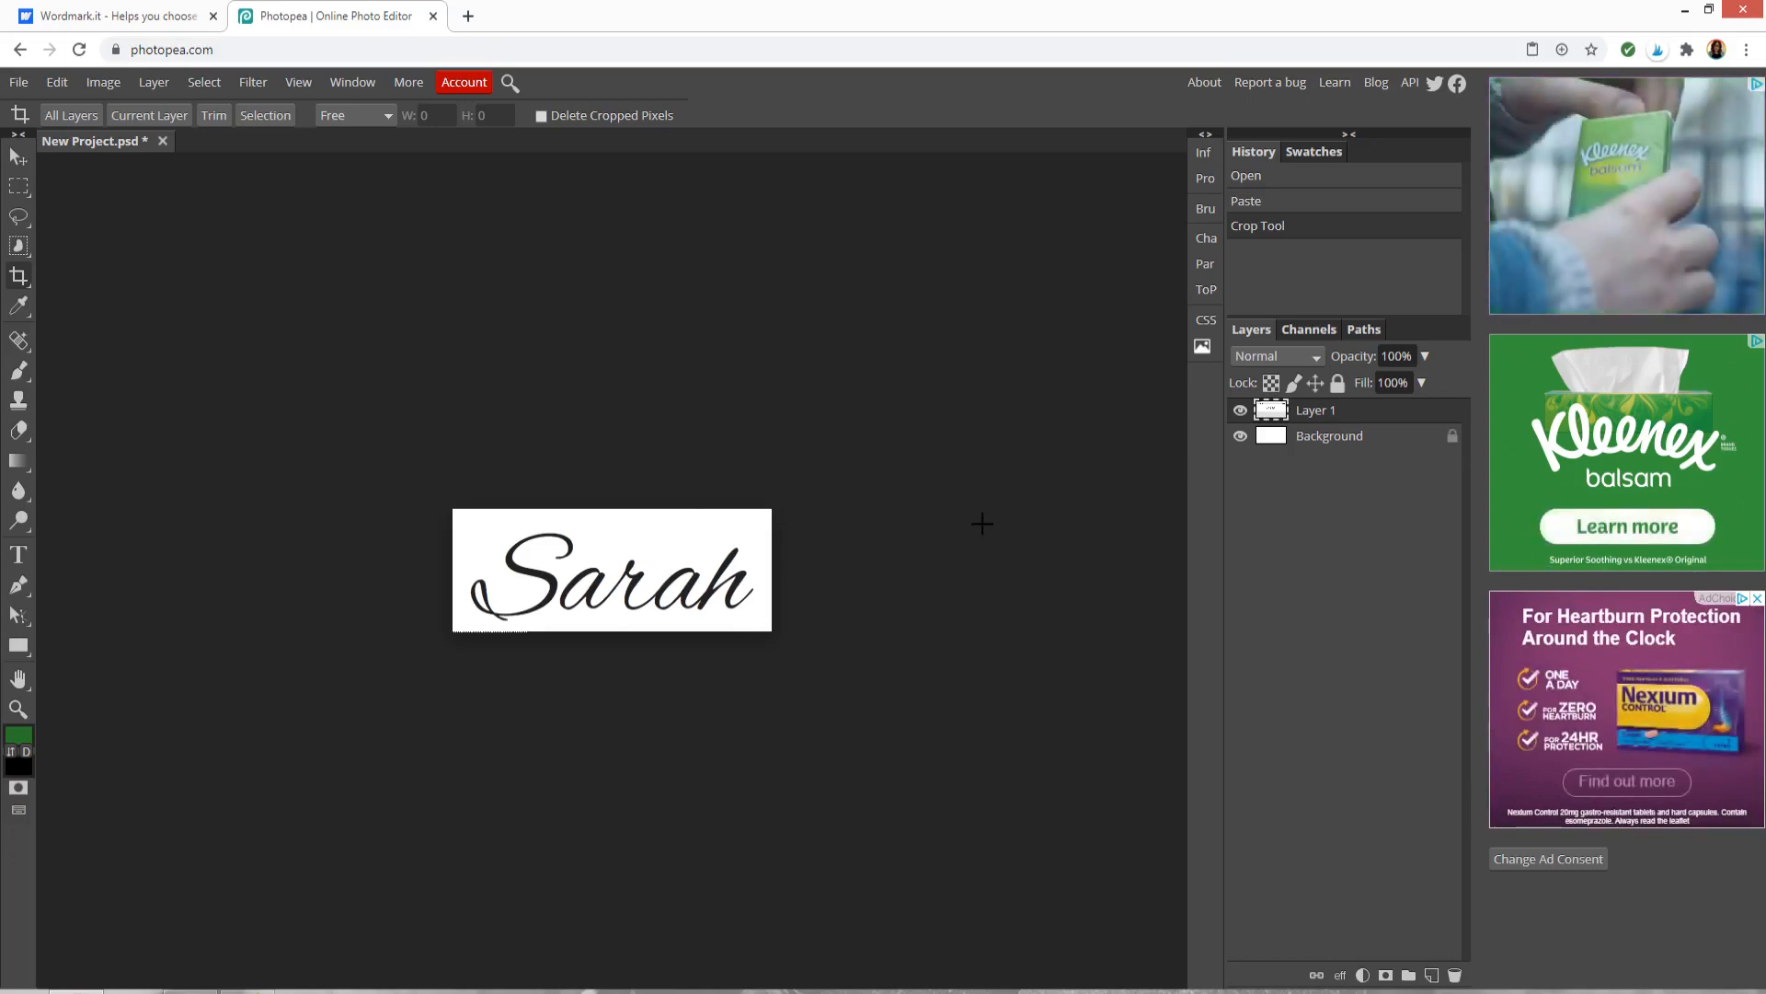
- Export the cropped Sarah image from the File menu as a PNG file
{"action": "left_click", "coordinate": [18, 83]}
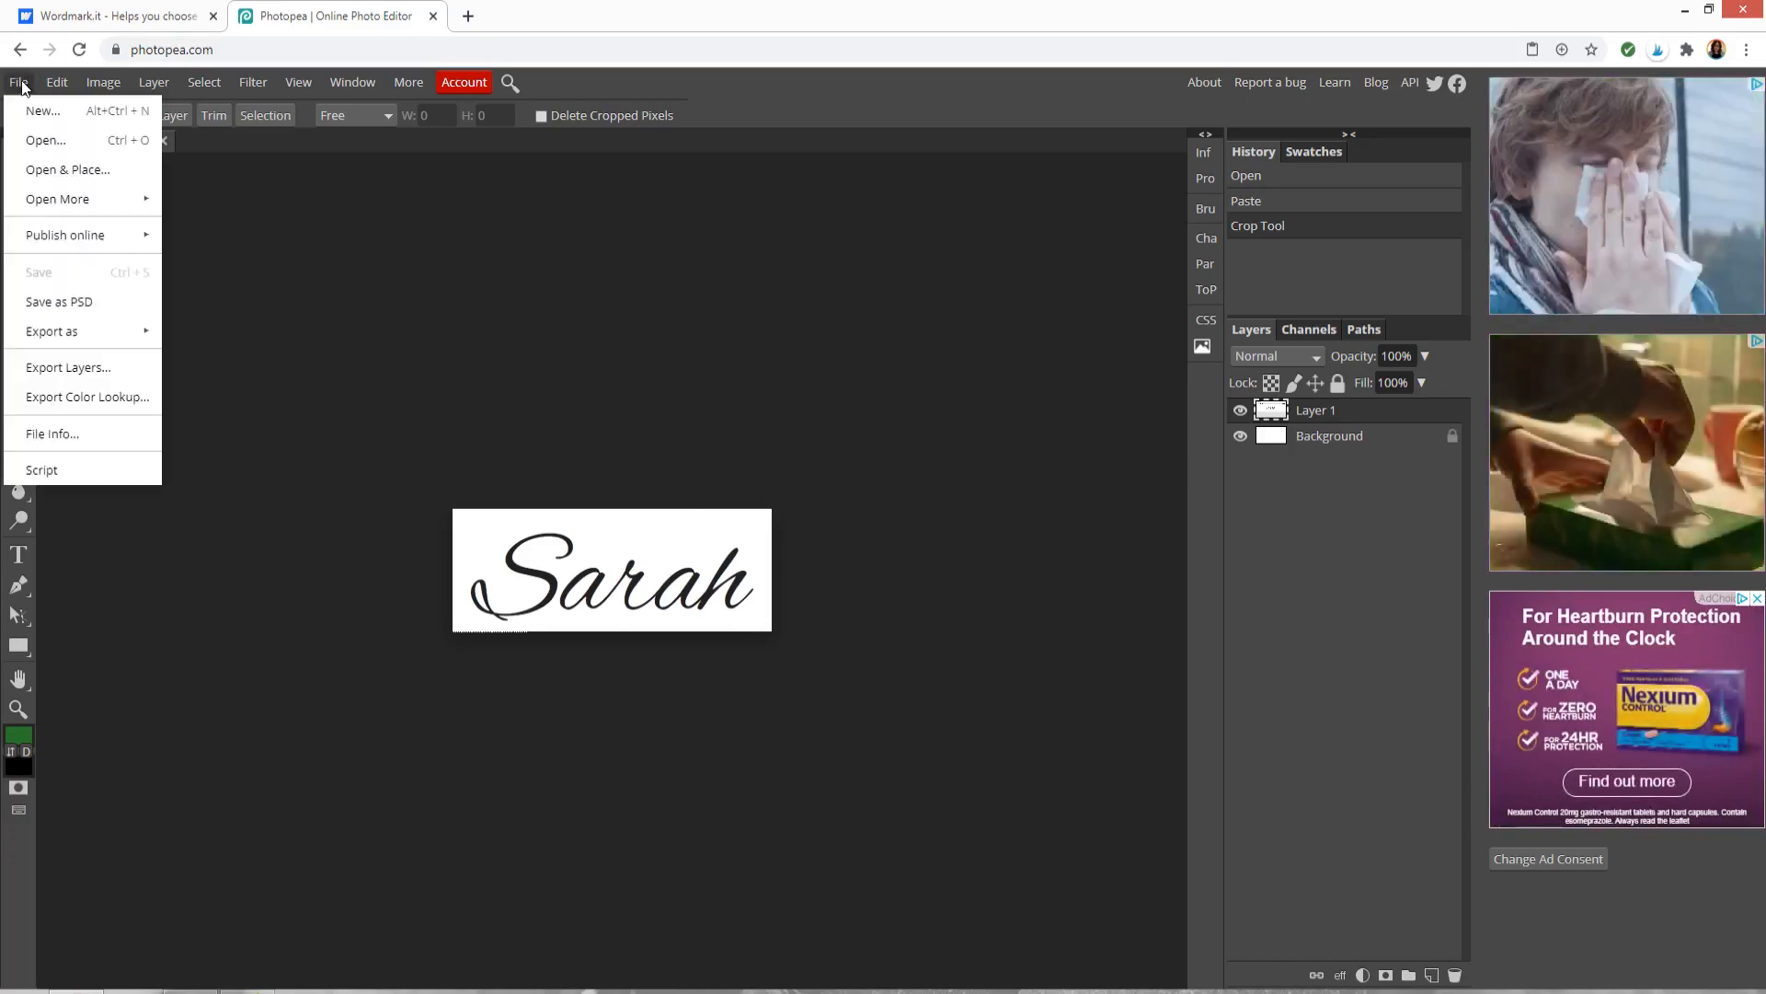
{"action": "mouse_move", "coordinate": [52, 329]}
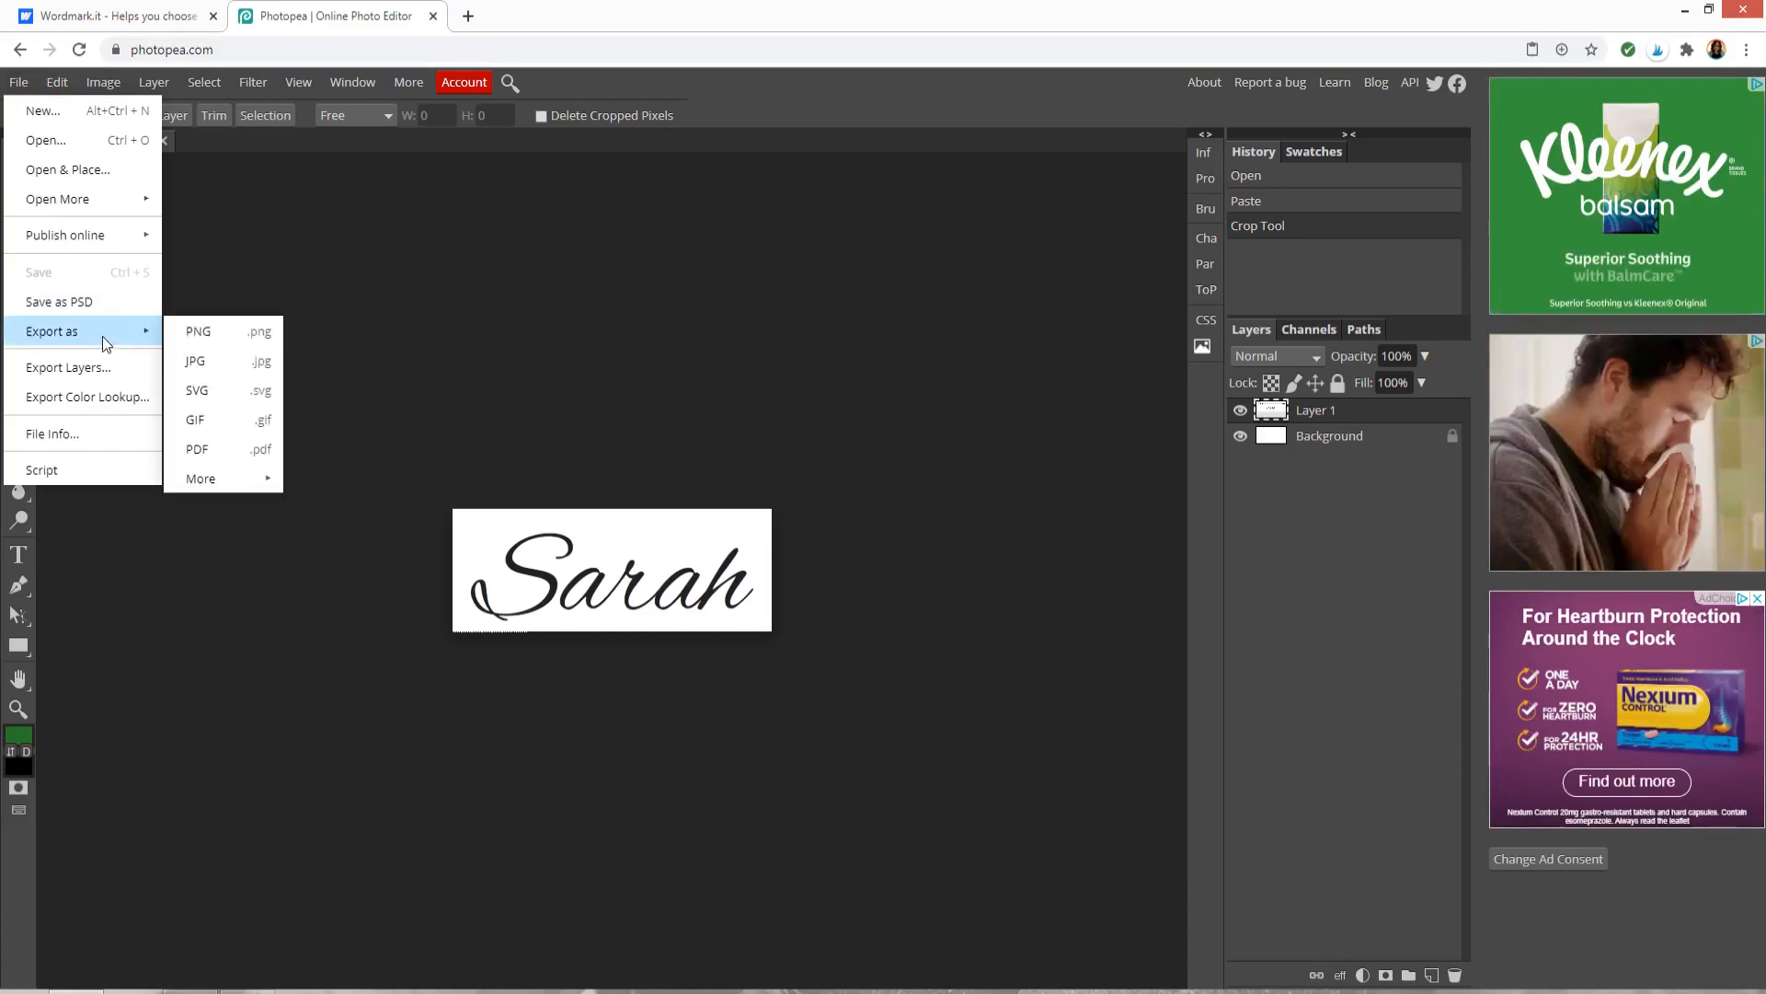
{"action": "mouse_move", "coordinate": [225, 329]}
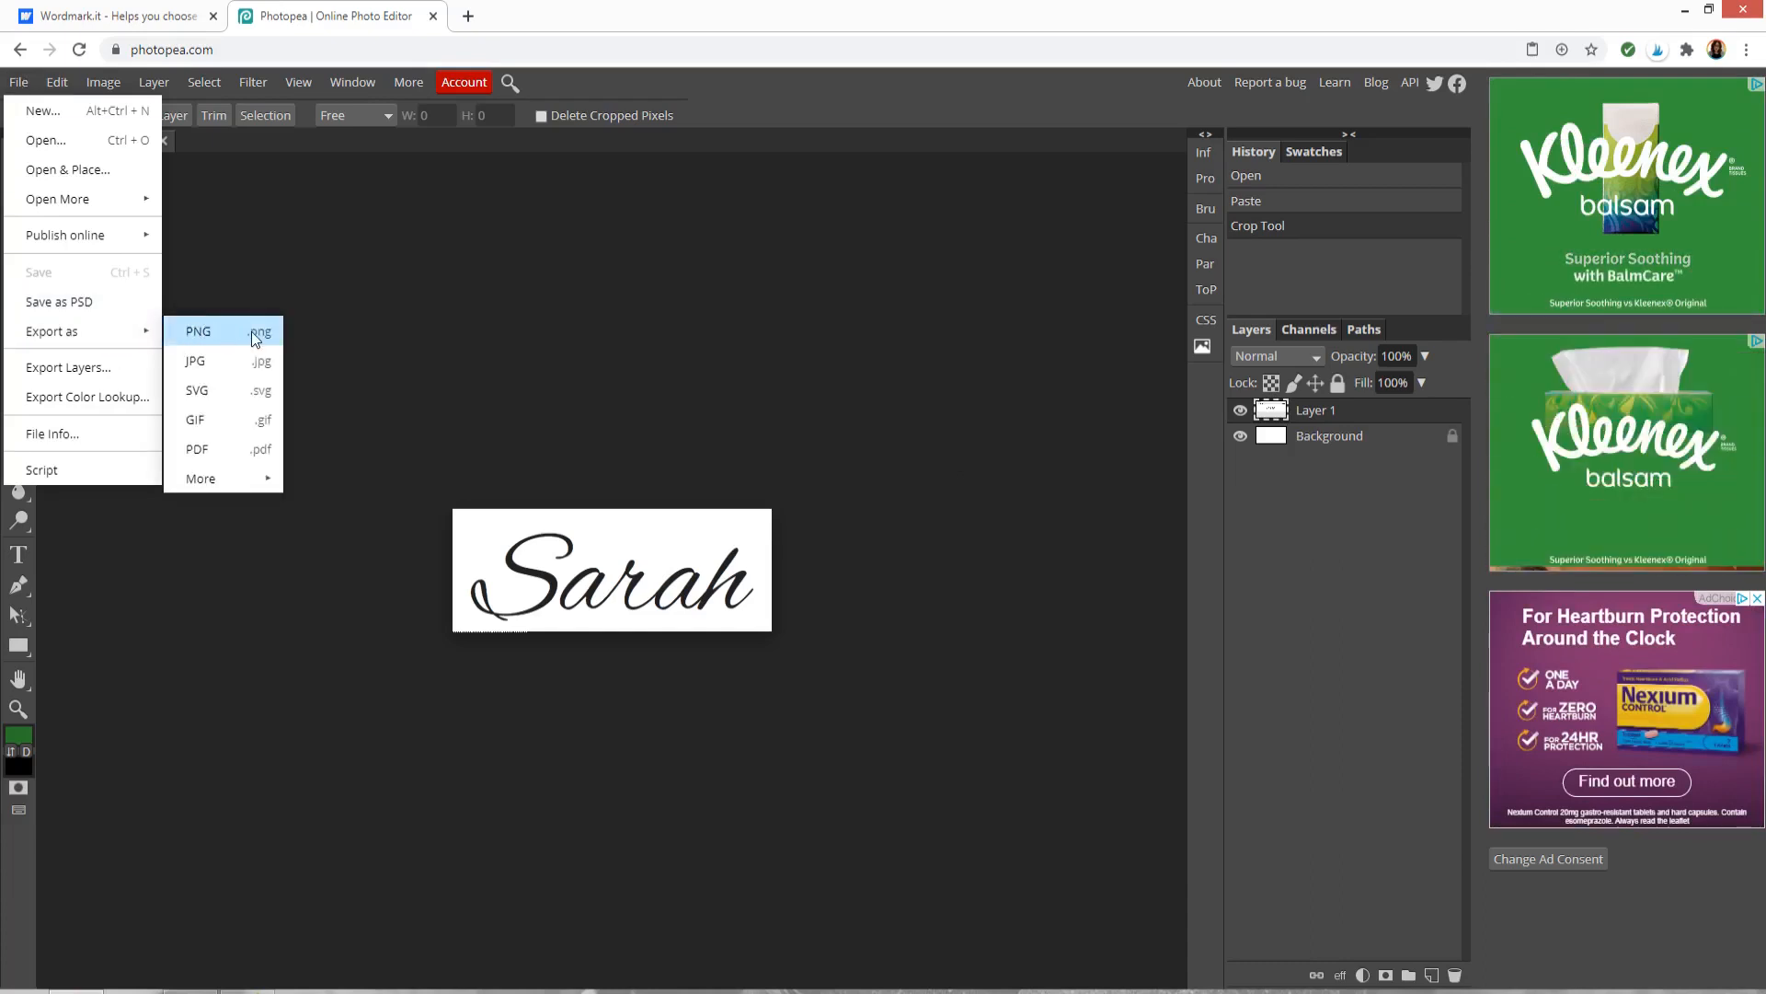
{"action": "mouse_move", "coordinate": [193, 420]}
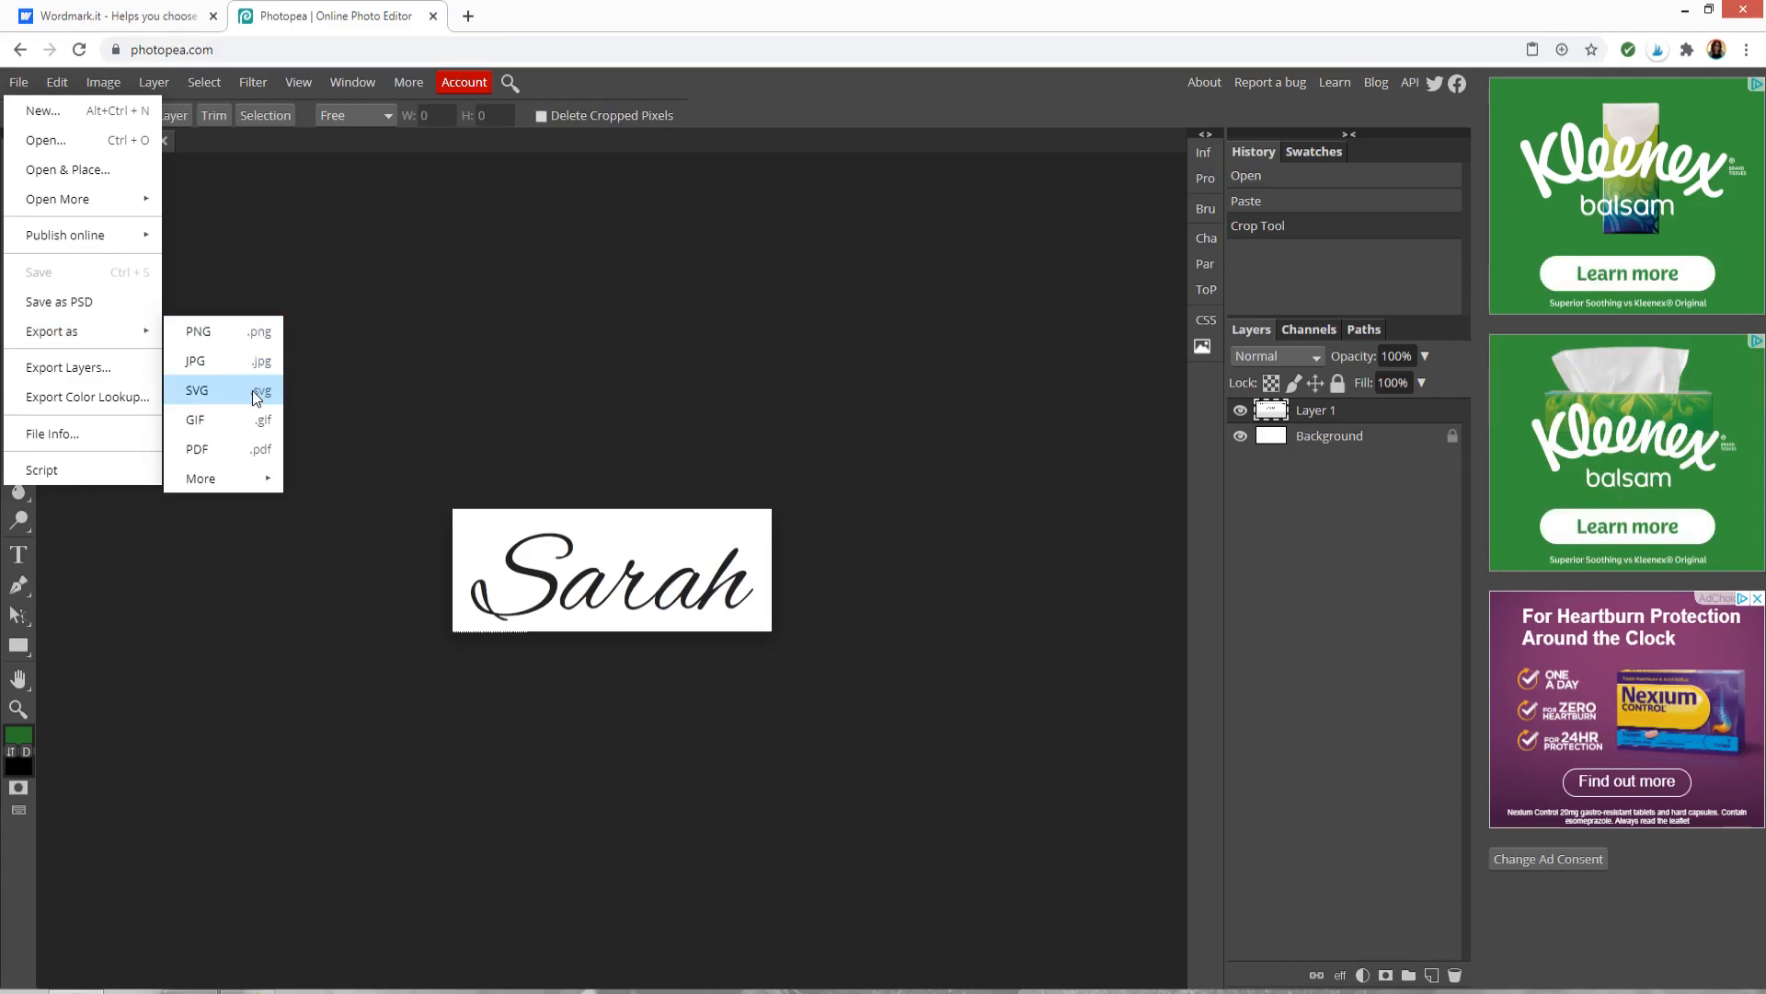
{"action": "mouse_move", "coordinate": [223, 331]}
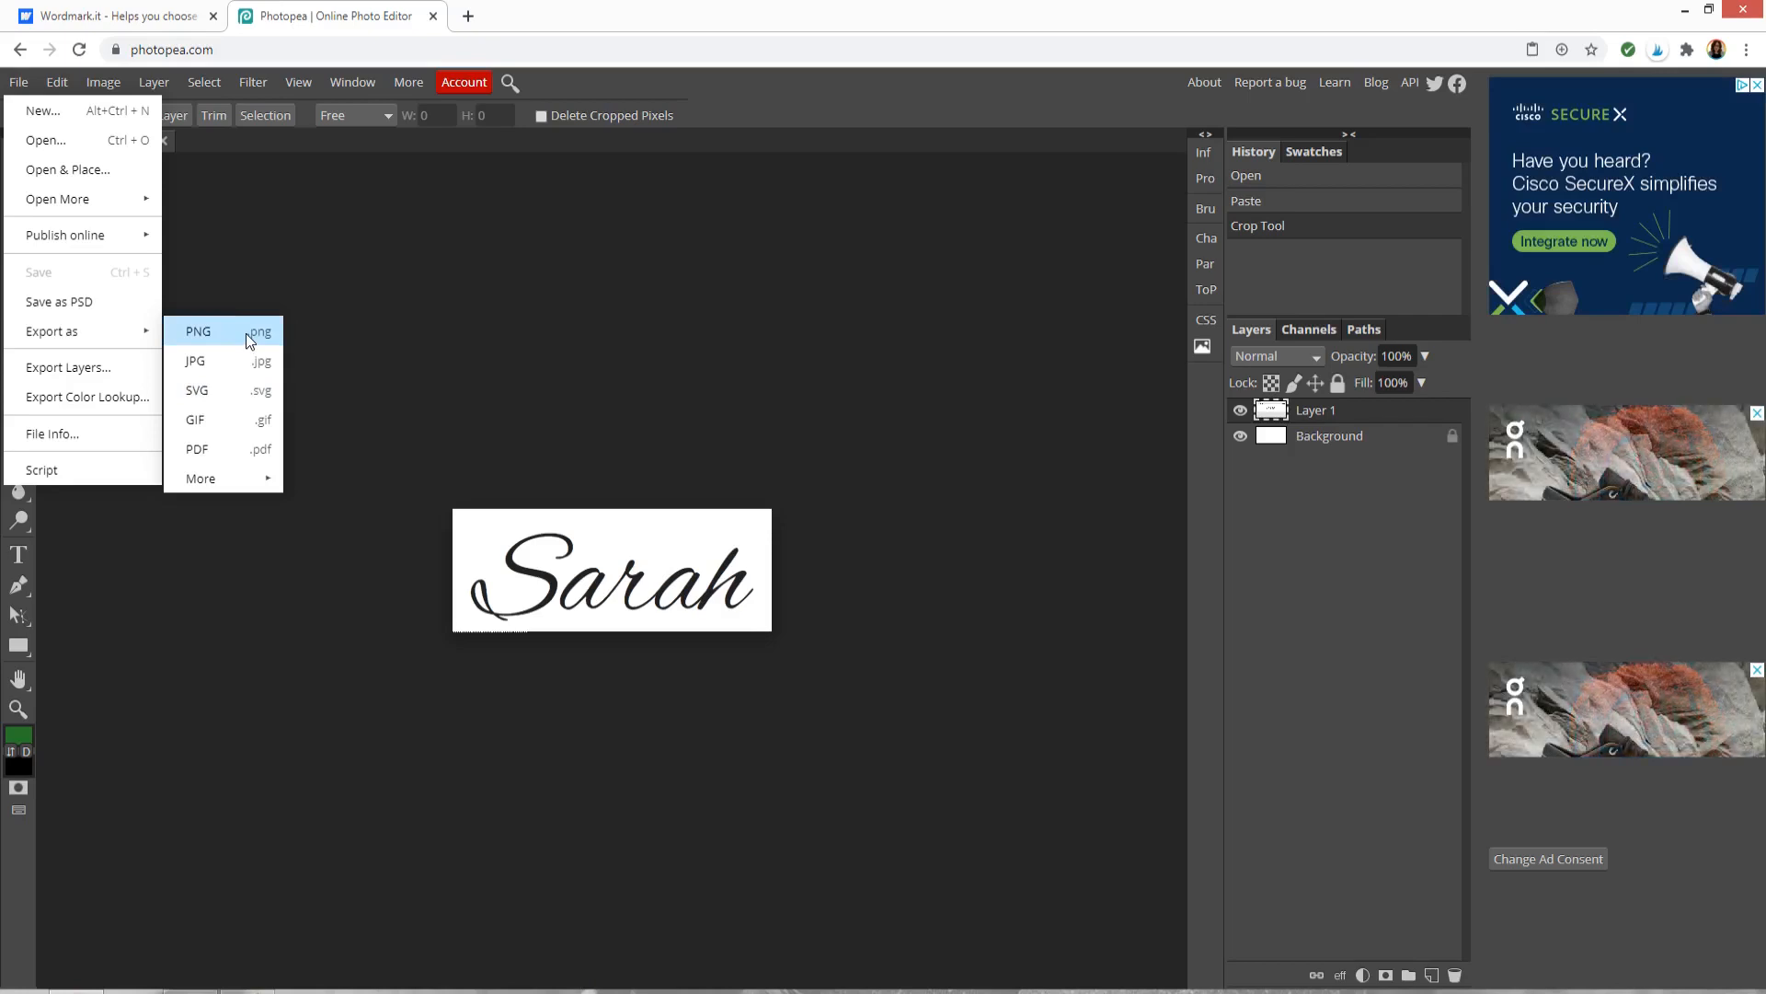
{"action": "left_click", "coordinate": [199, 331]}
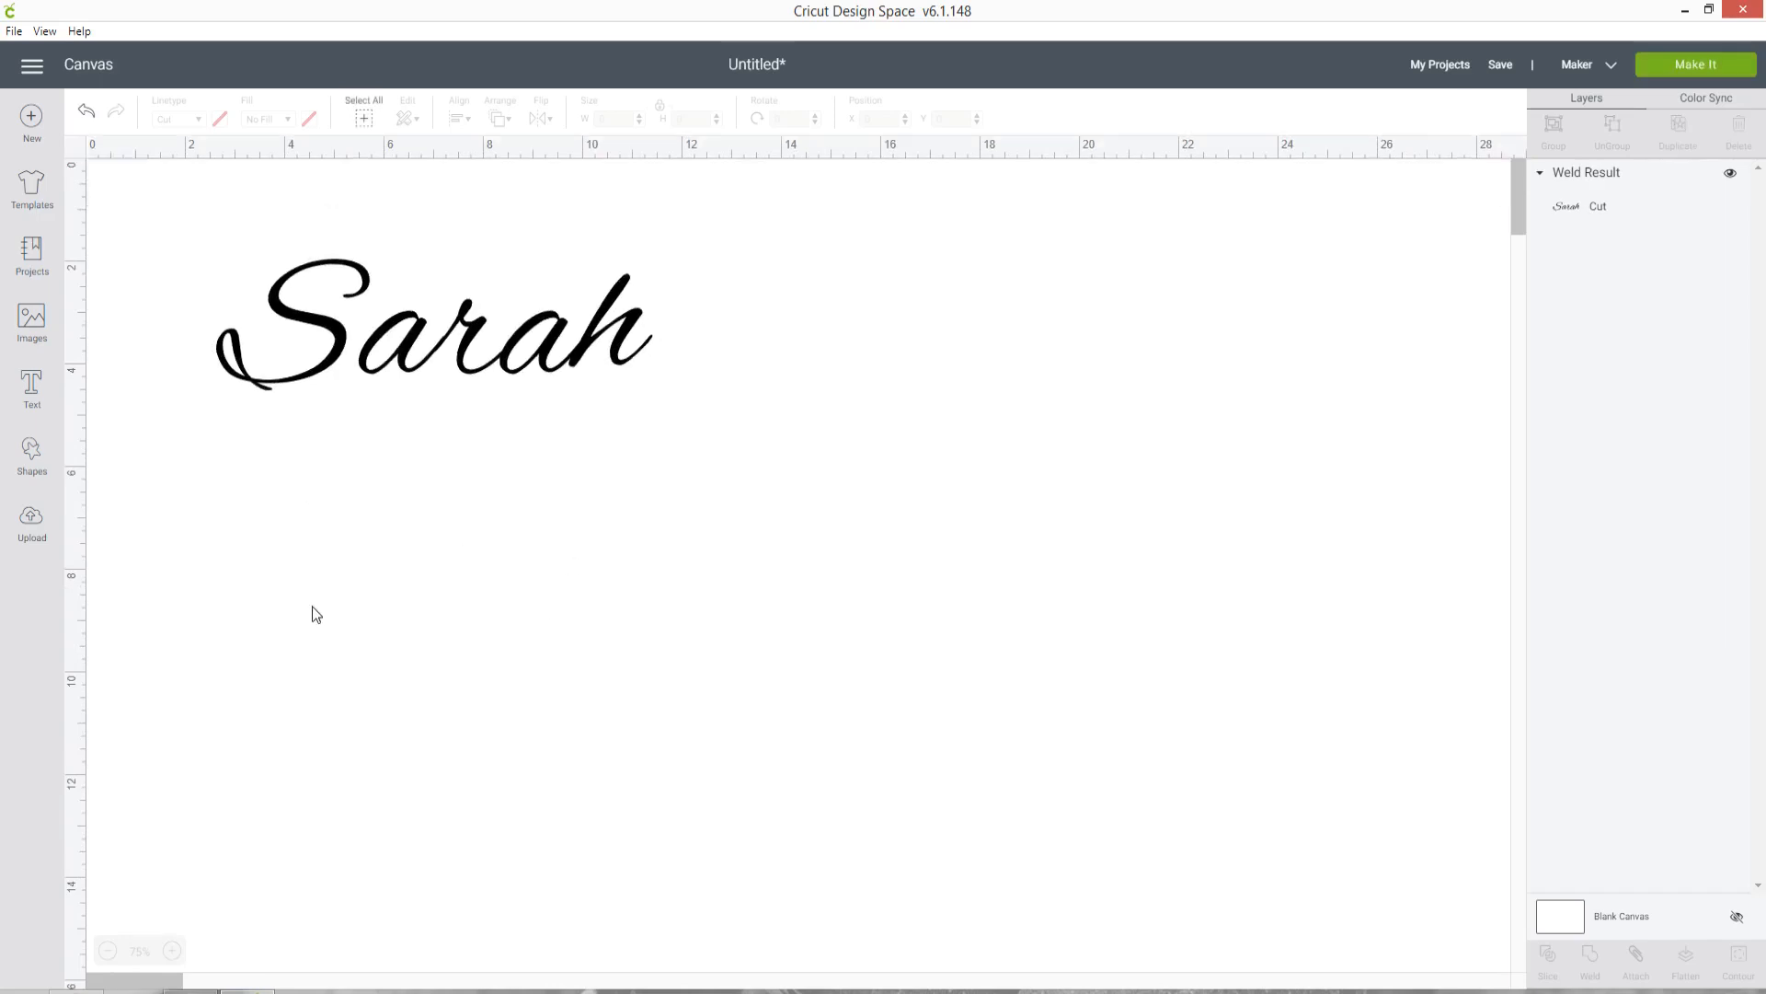
- Start an image upload and choose the exported Sarah PNG from the computer
{"action": "left_click", "coordinate": [32, 519]}
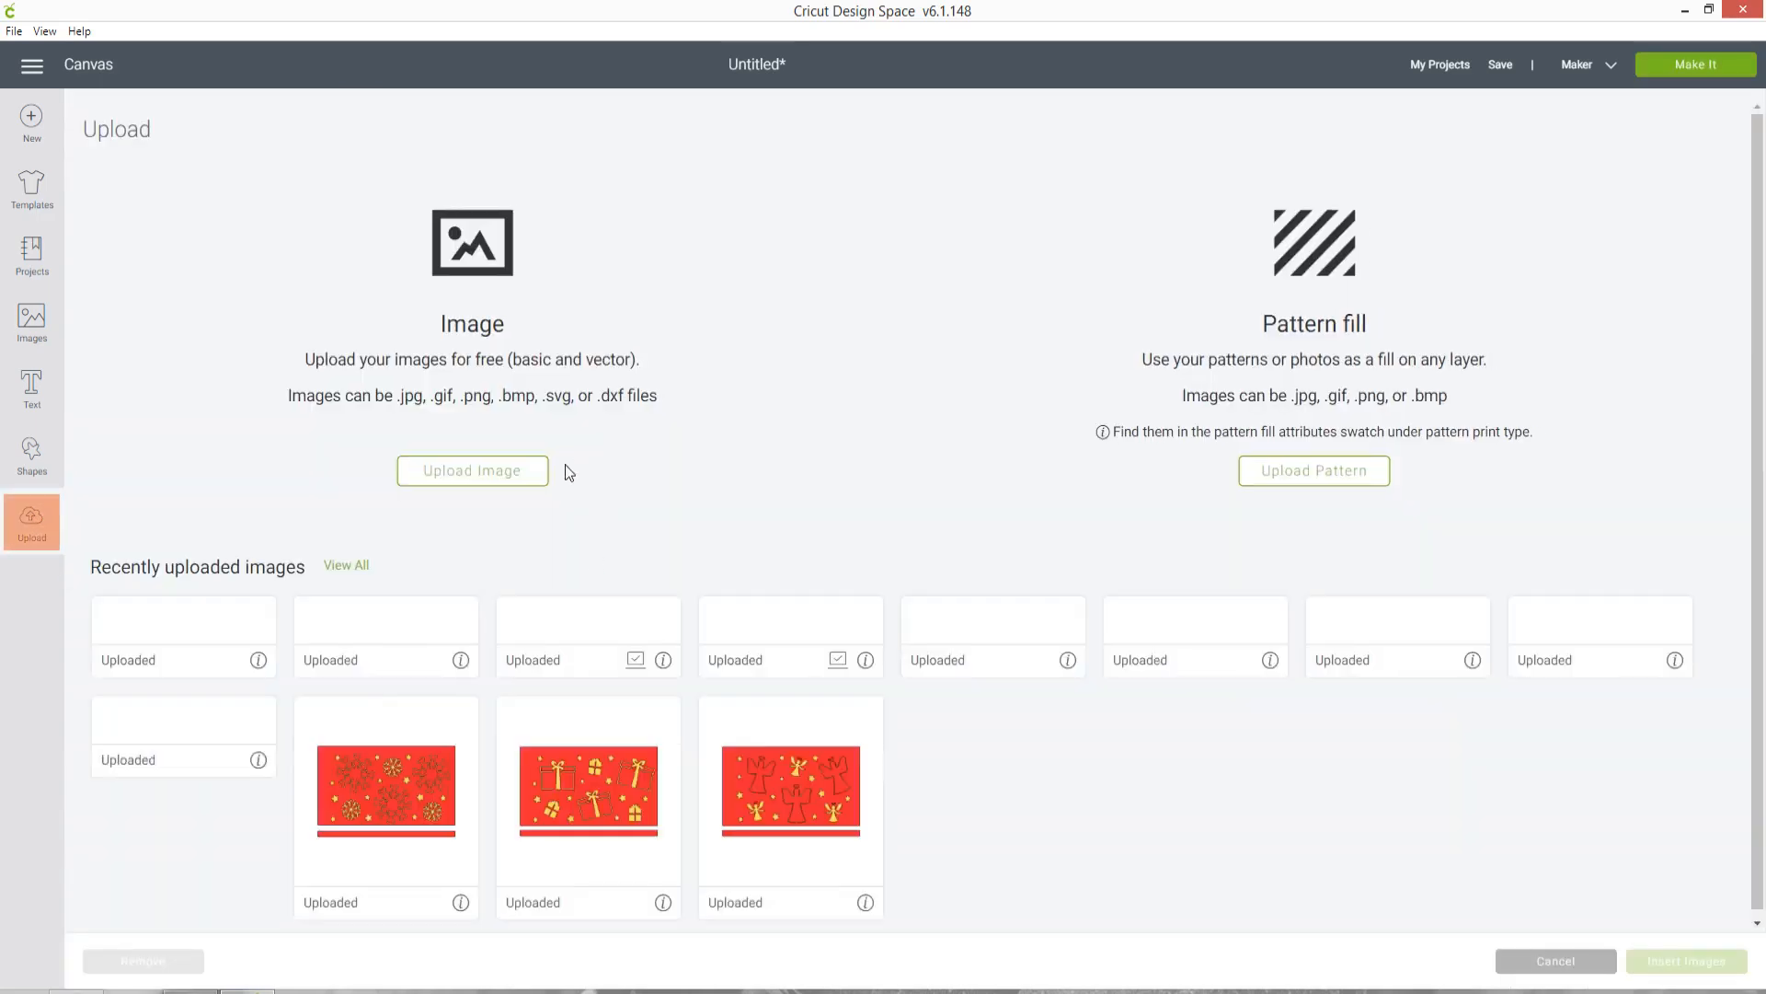
{"action": "left_click", "coordinate": [473, 469]}
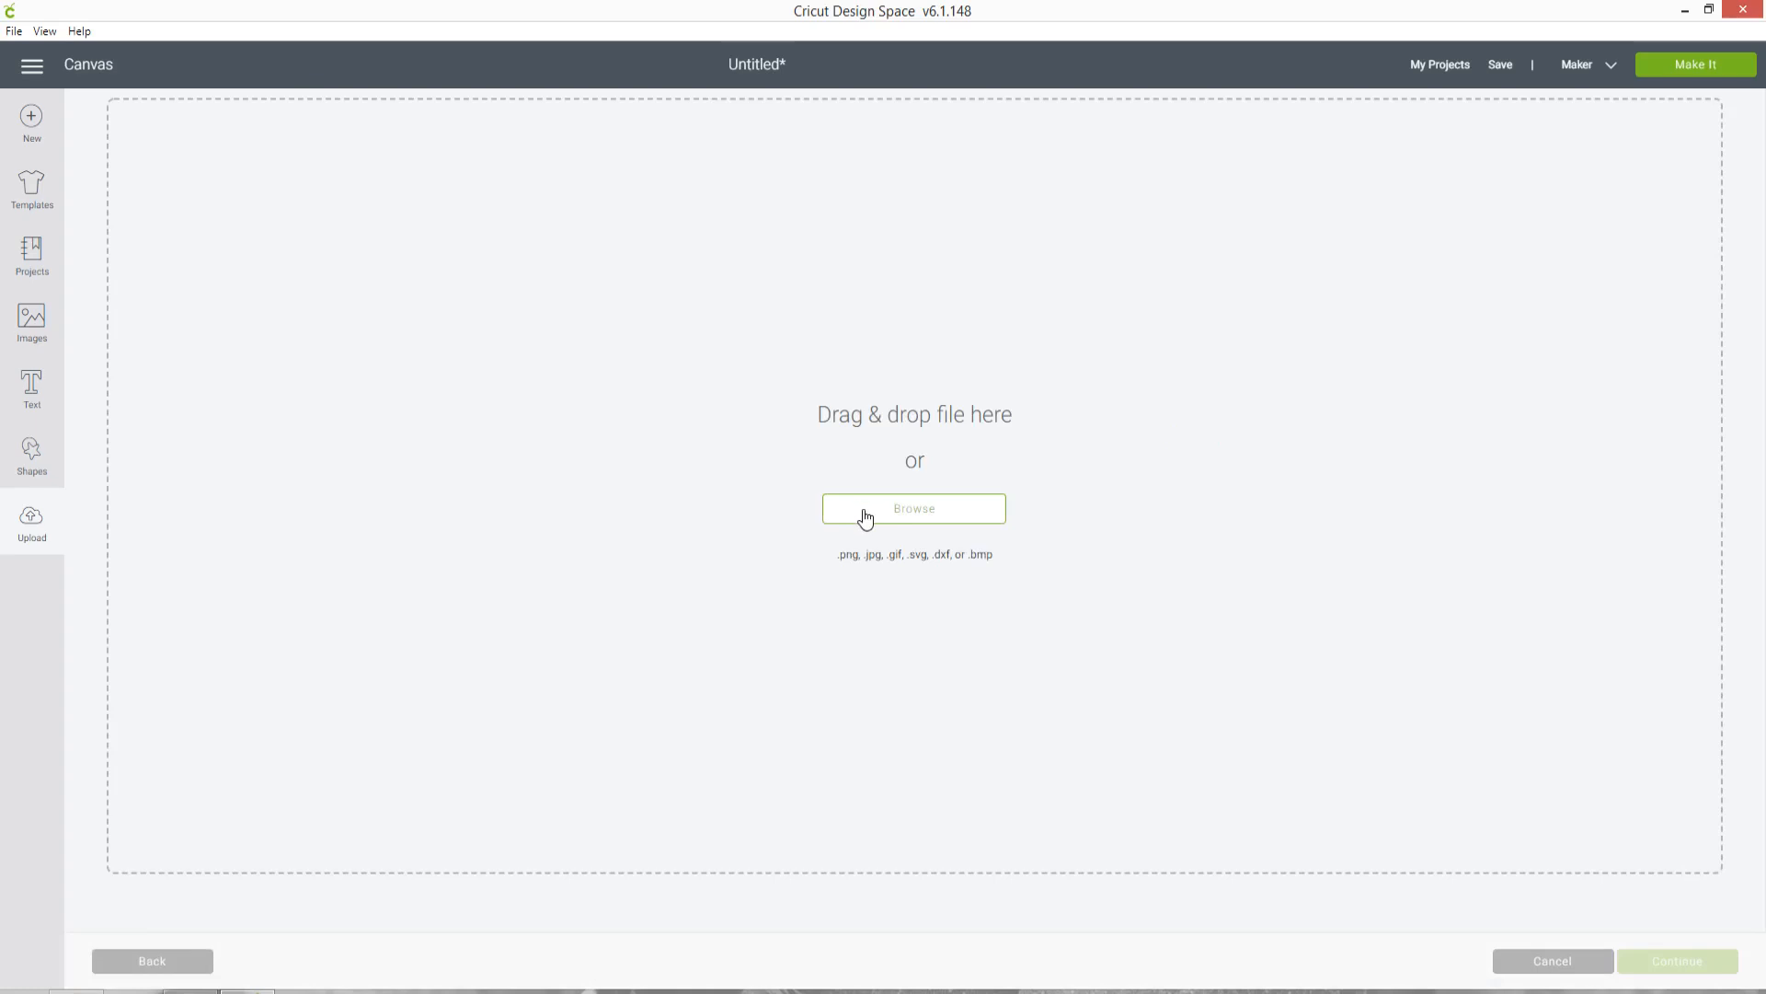
{"action": "left_click", "coordinate": [915, 507]}
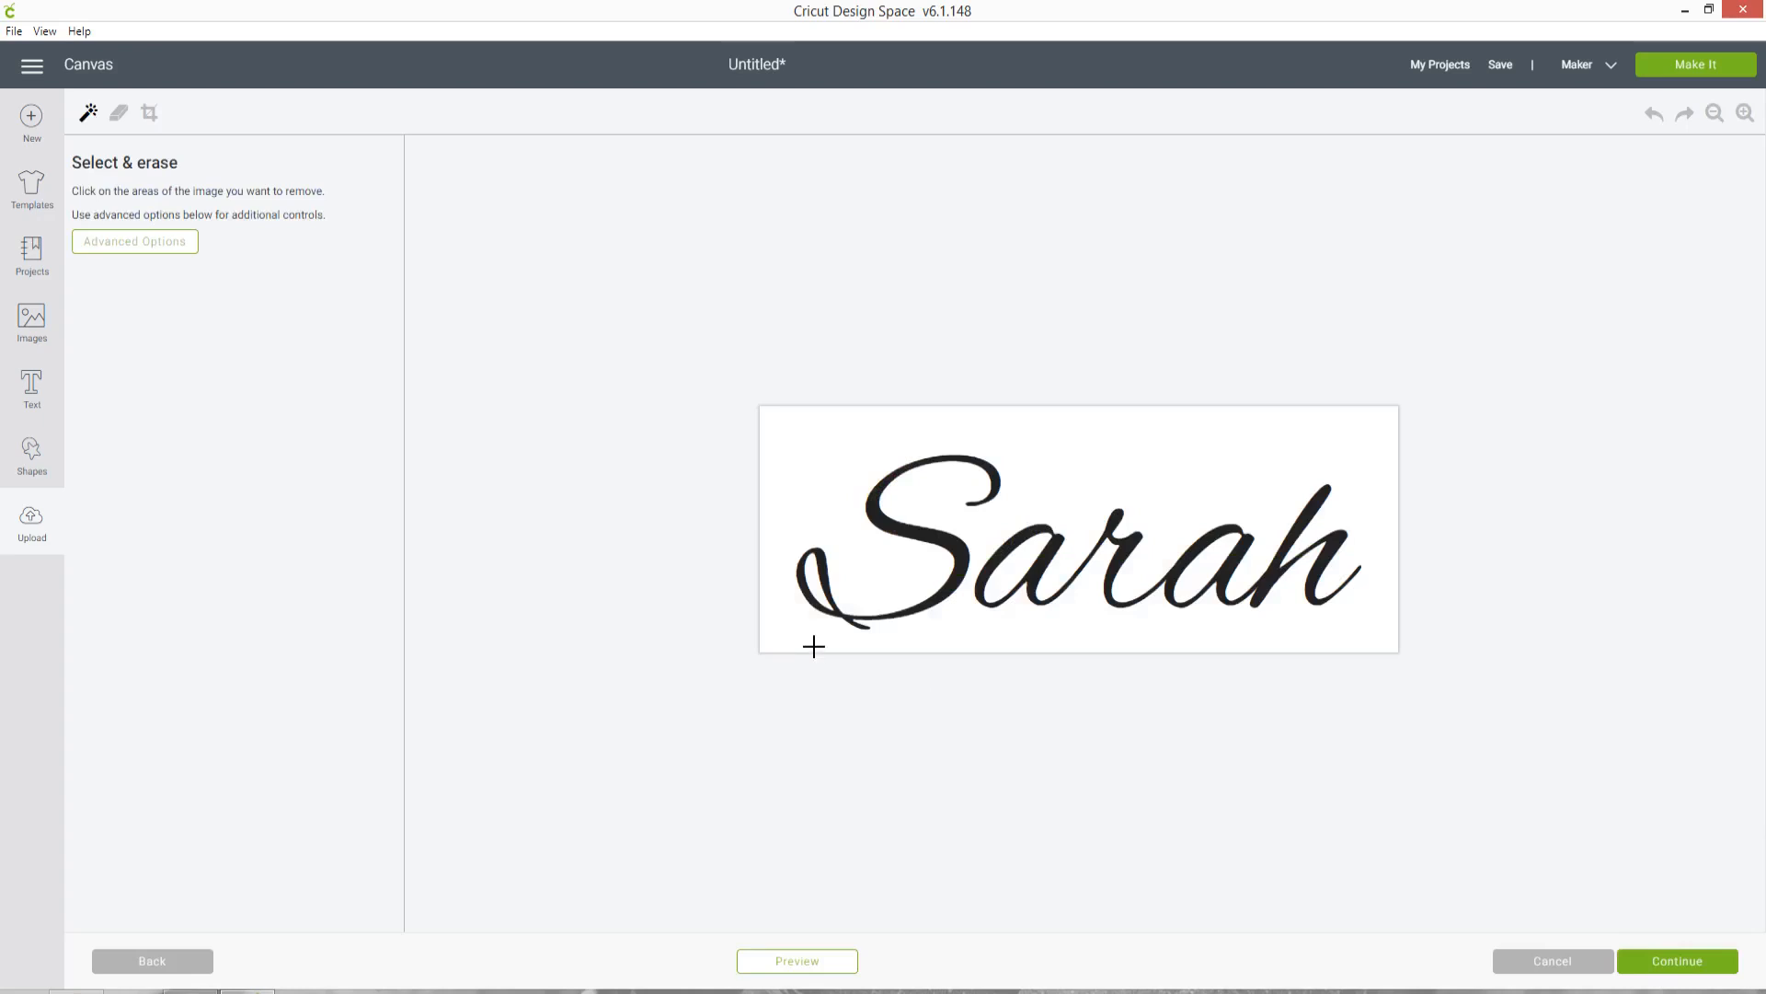
- Erase the white background and leftover white areas around Sarah, then continue
{"action": "left_click", "coordinate": [811, 646]}
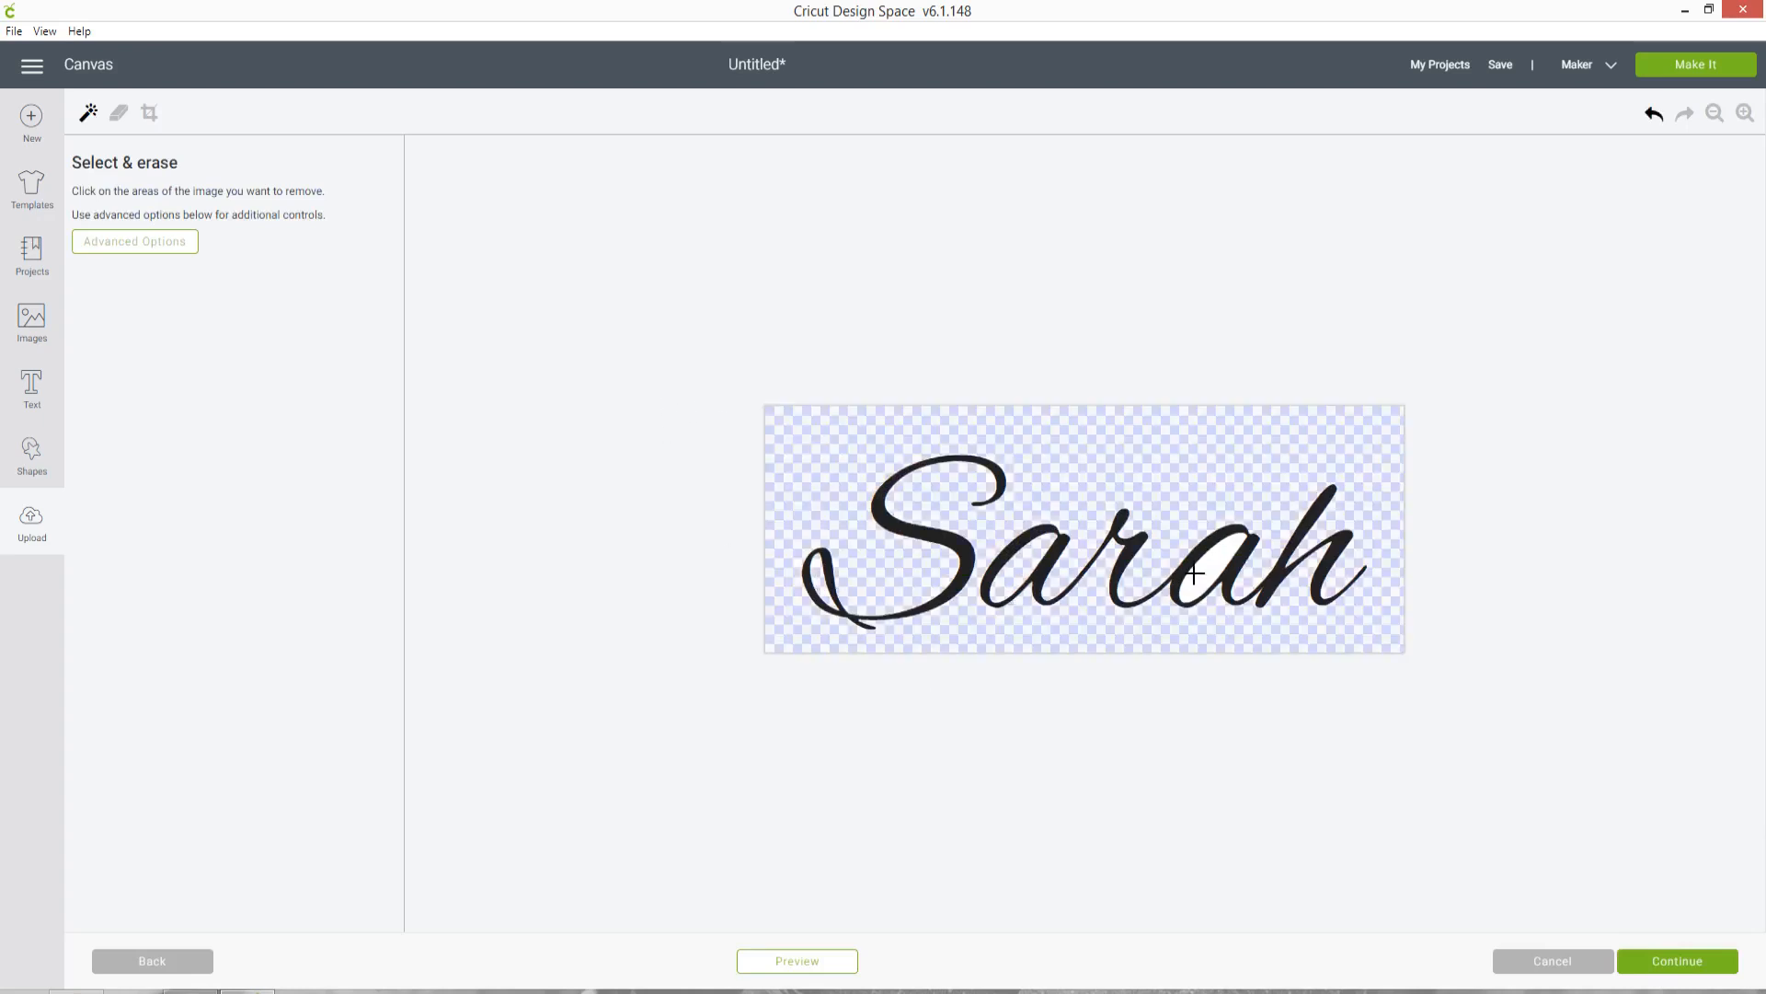
{"action": "left_click", "coordinate": [1200, 574]}
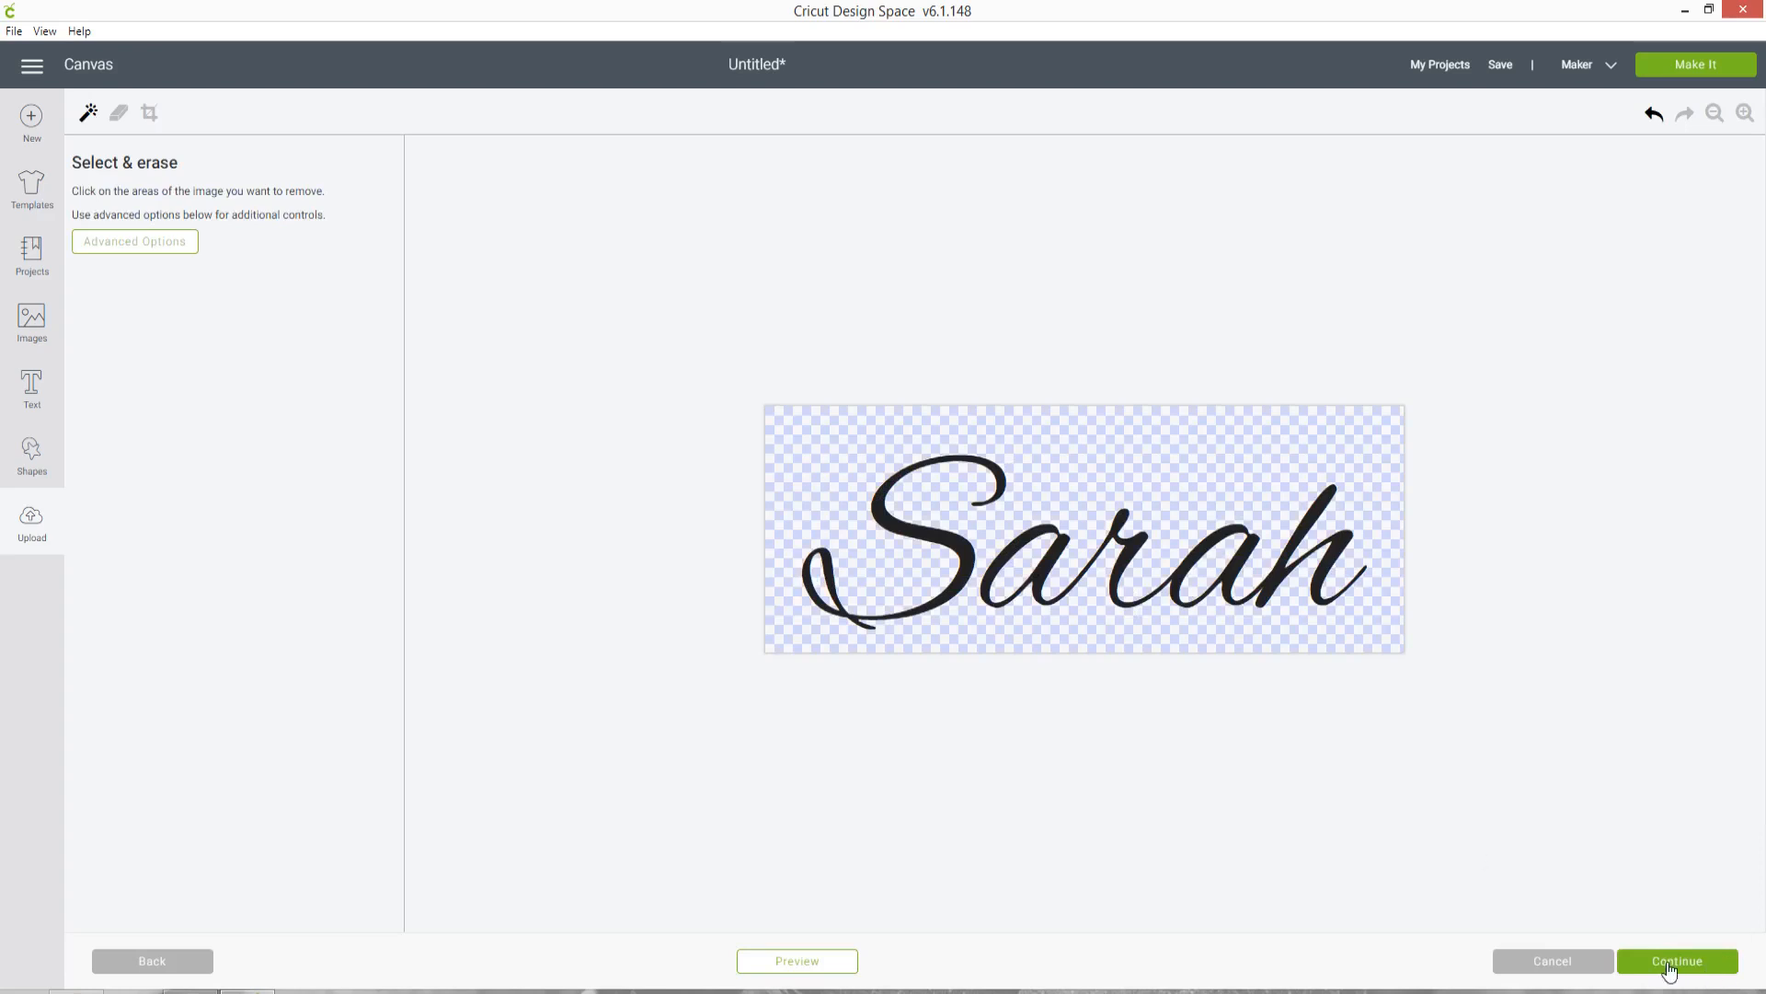
{"action": "left_click", "coordinate": [1675, 961]}
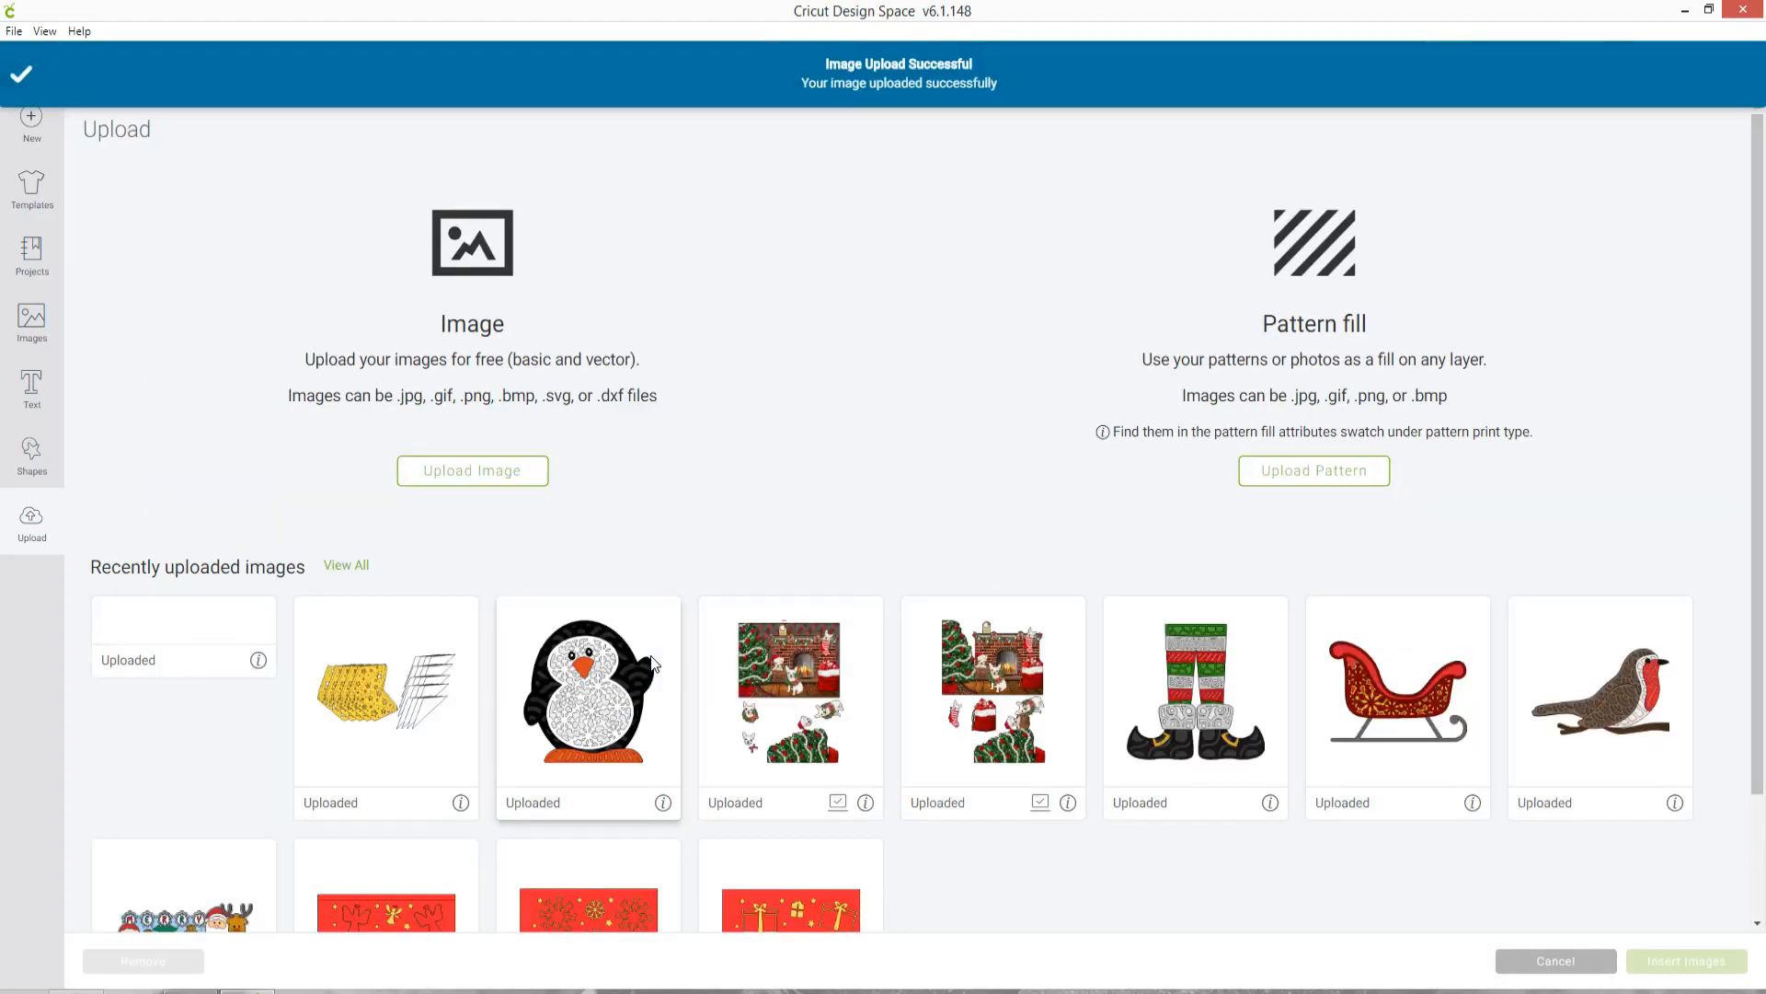
- Insert the uploaded Sarah onto the canvas, move it right of the original and enlarge it slightly
{"action": "left_click", "coordinate": [182, 706]}
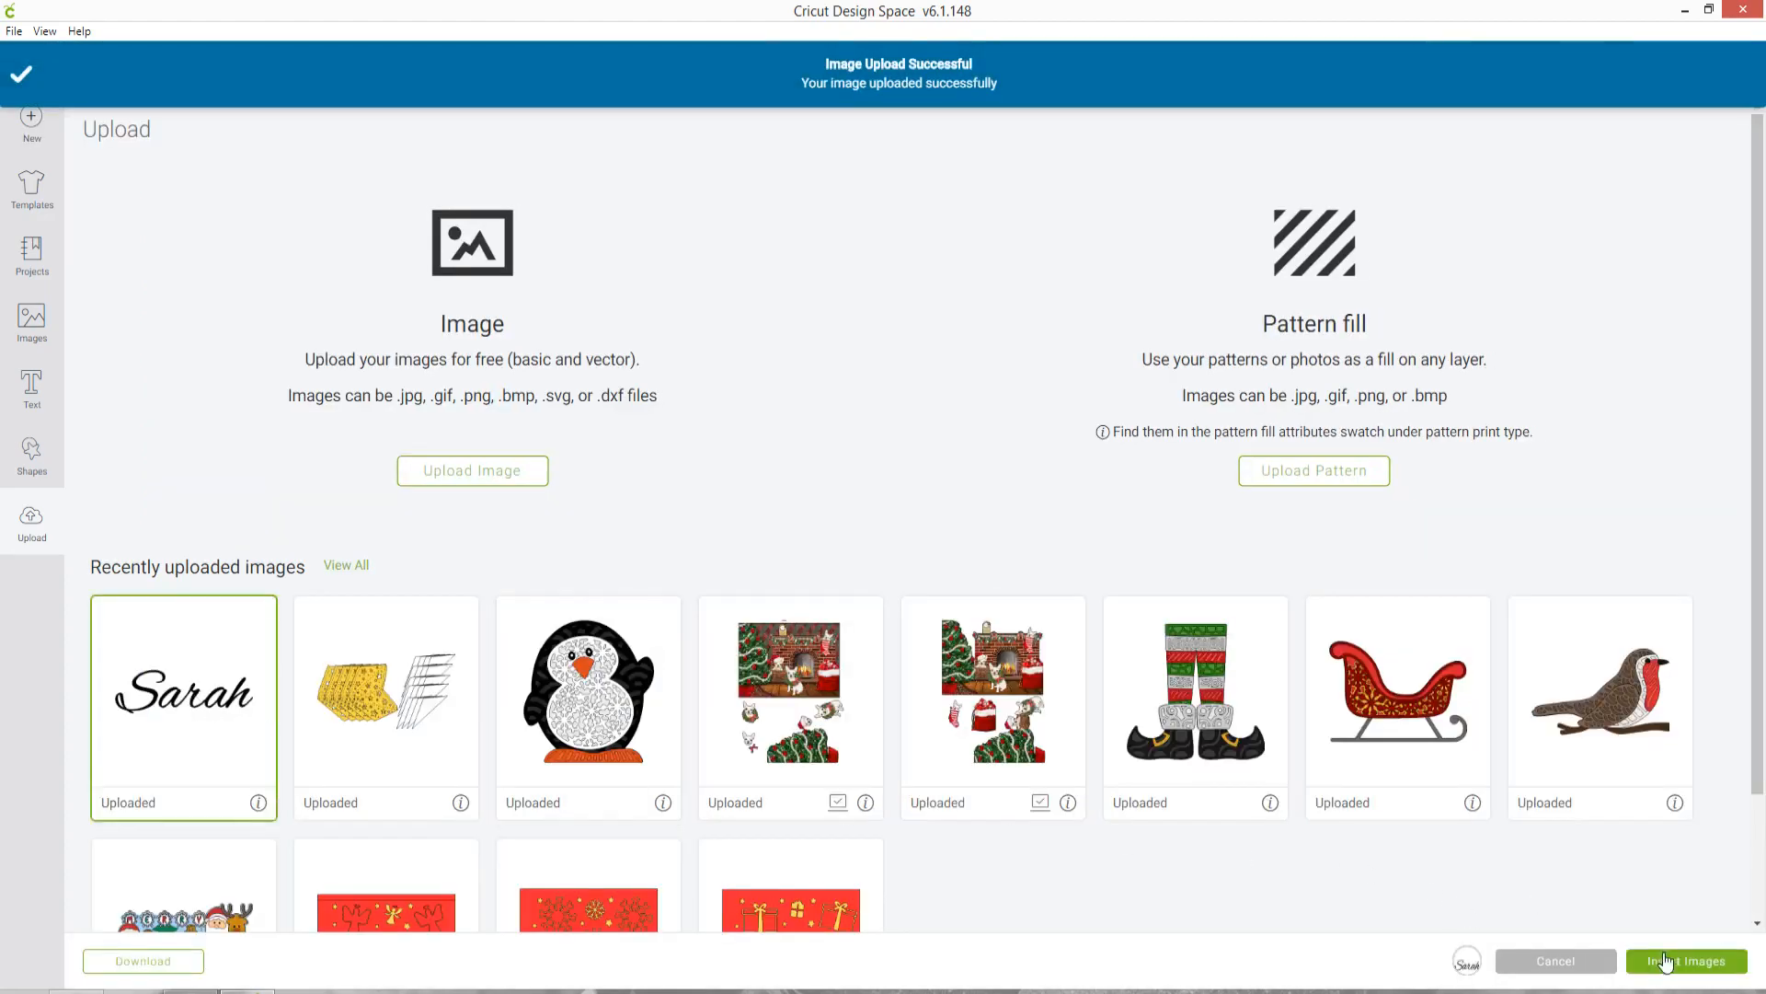
{"action": "left_click", "coordinate": [1687, 961]}
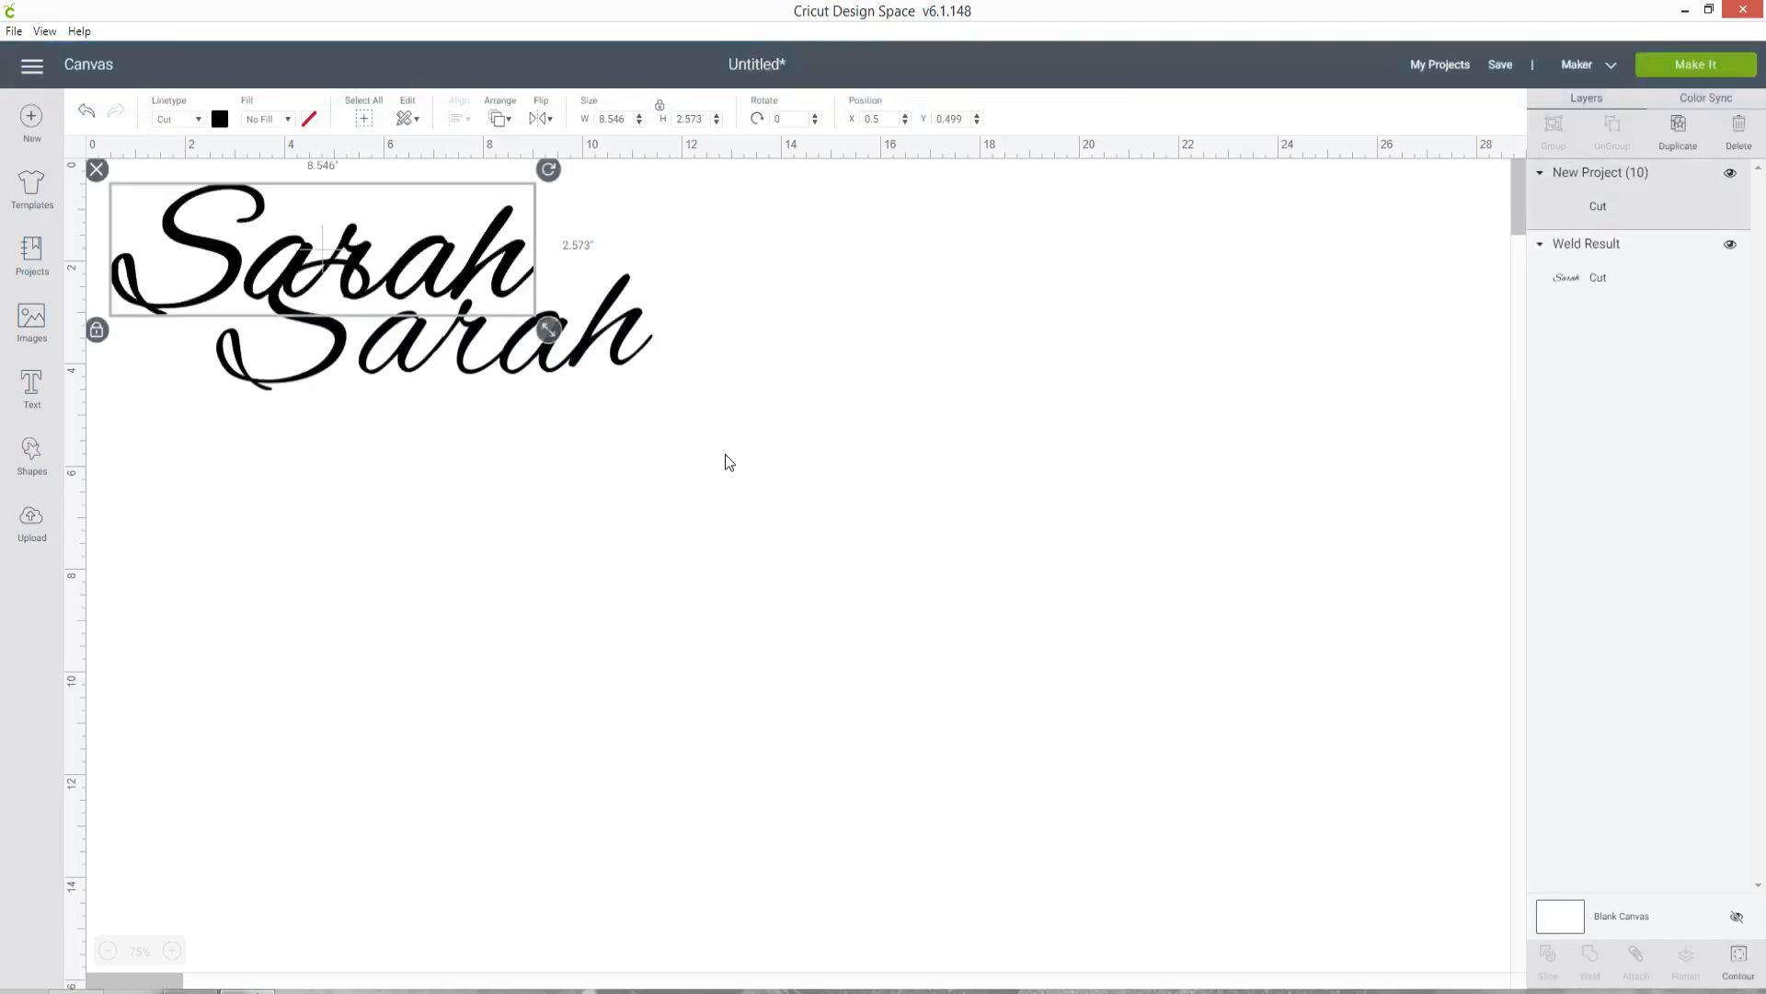
{"action": "left_click_drag", "start_coordinate": [321, 248], "coordinate": [929, 304]}
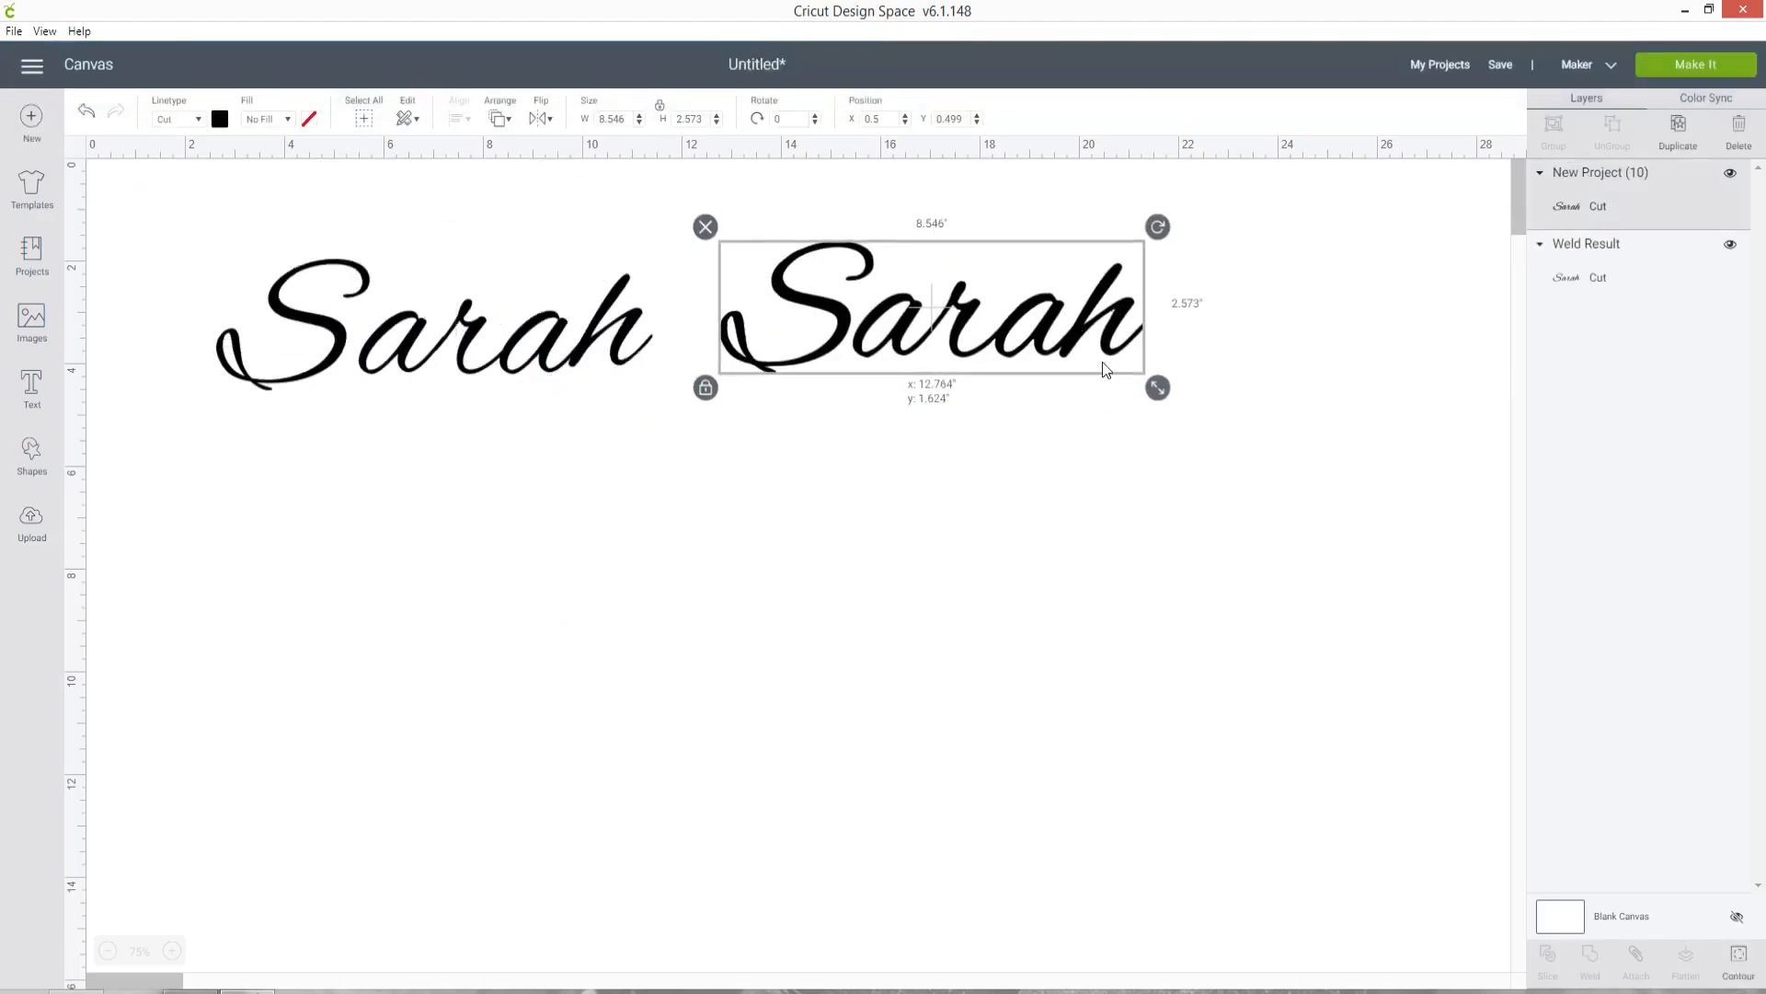
{"action": "left_click_drag", "start_coordinate": [1158, 386], "coordinate": [1292, 429]}
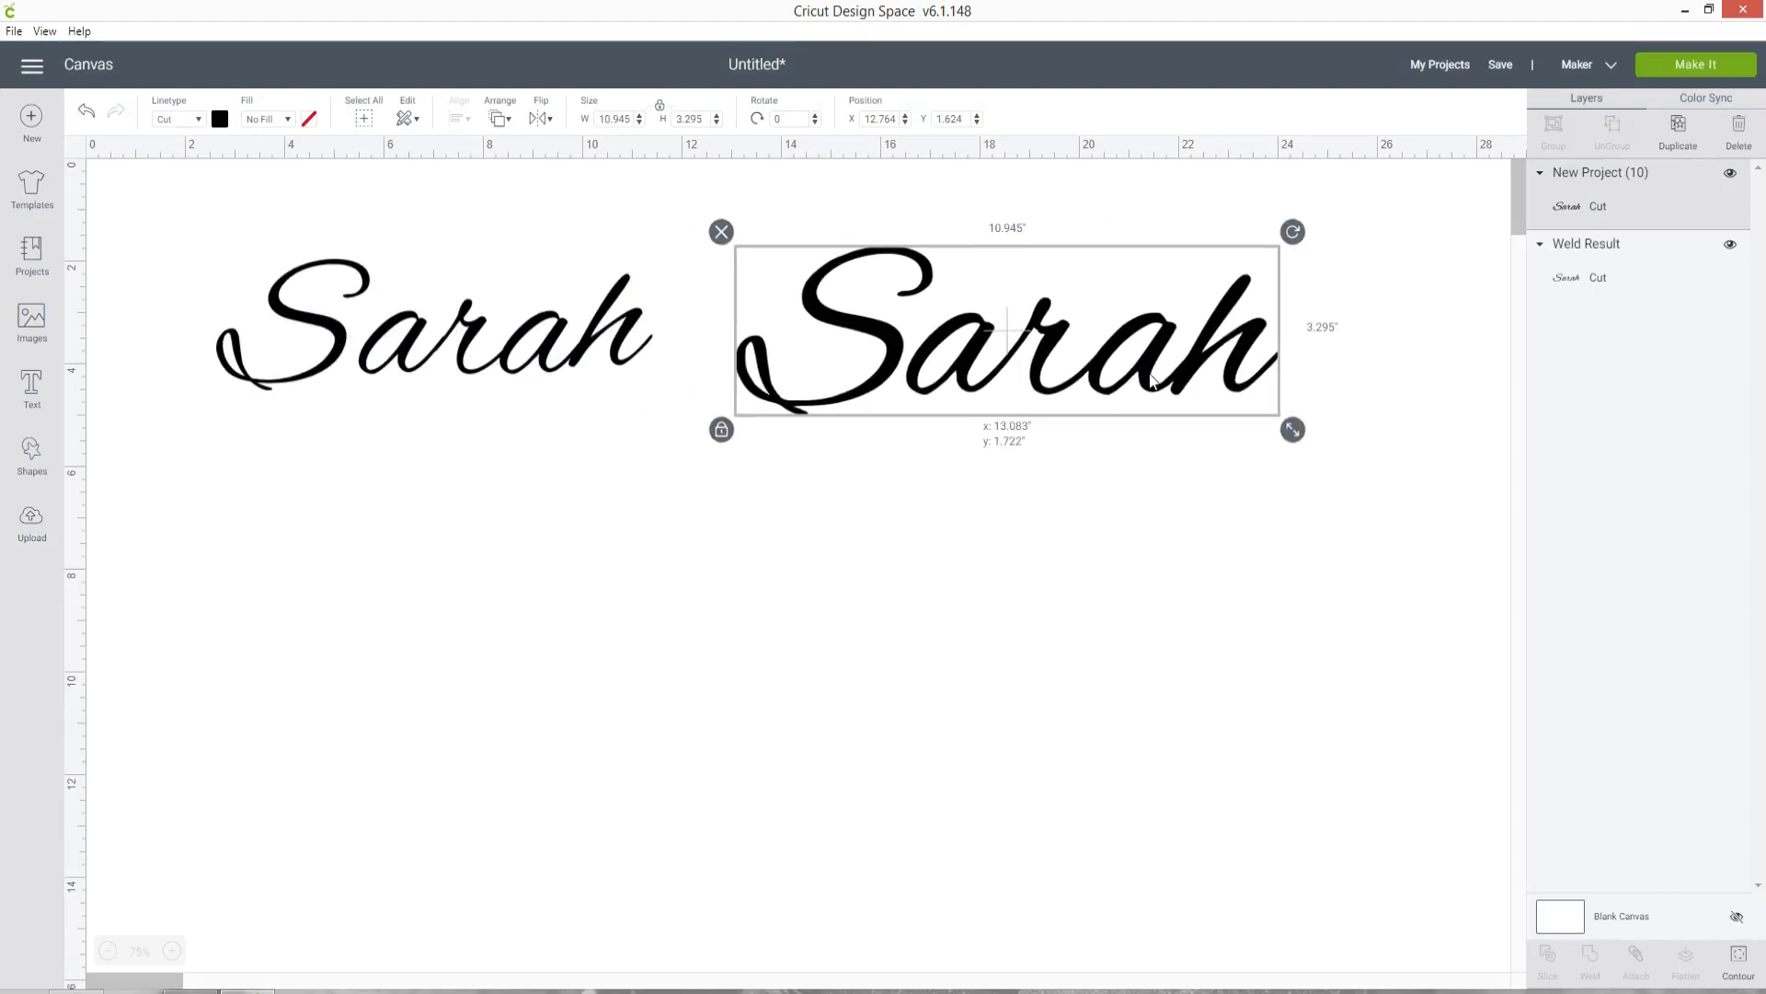
{"action": "left_click_drag", "start_coordinate": [1291, 429], "coordinate": [1262, 419]}
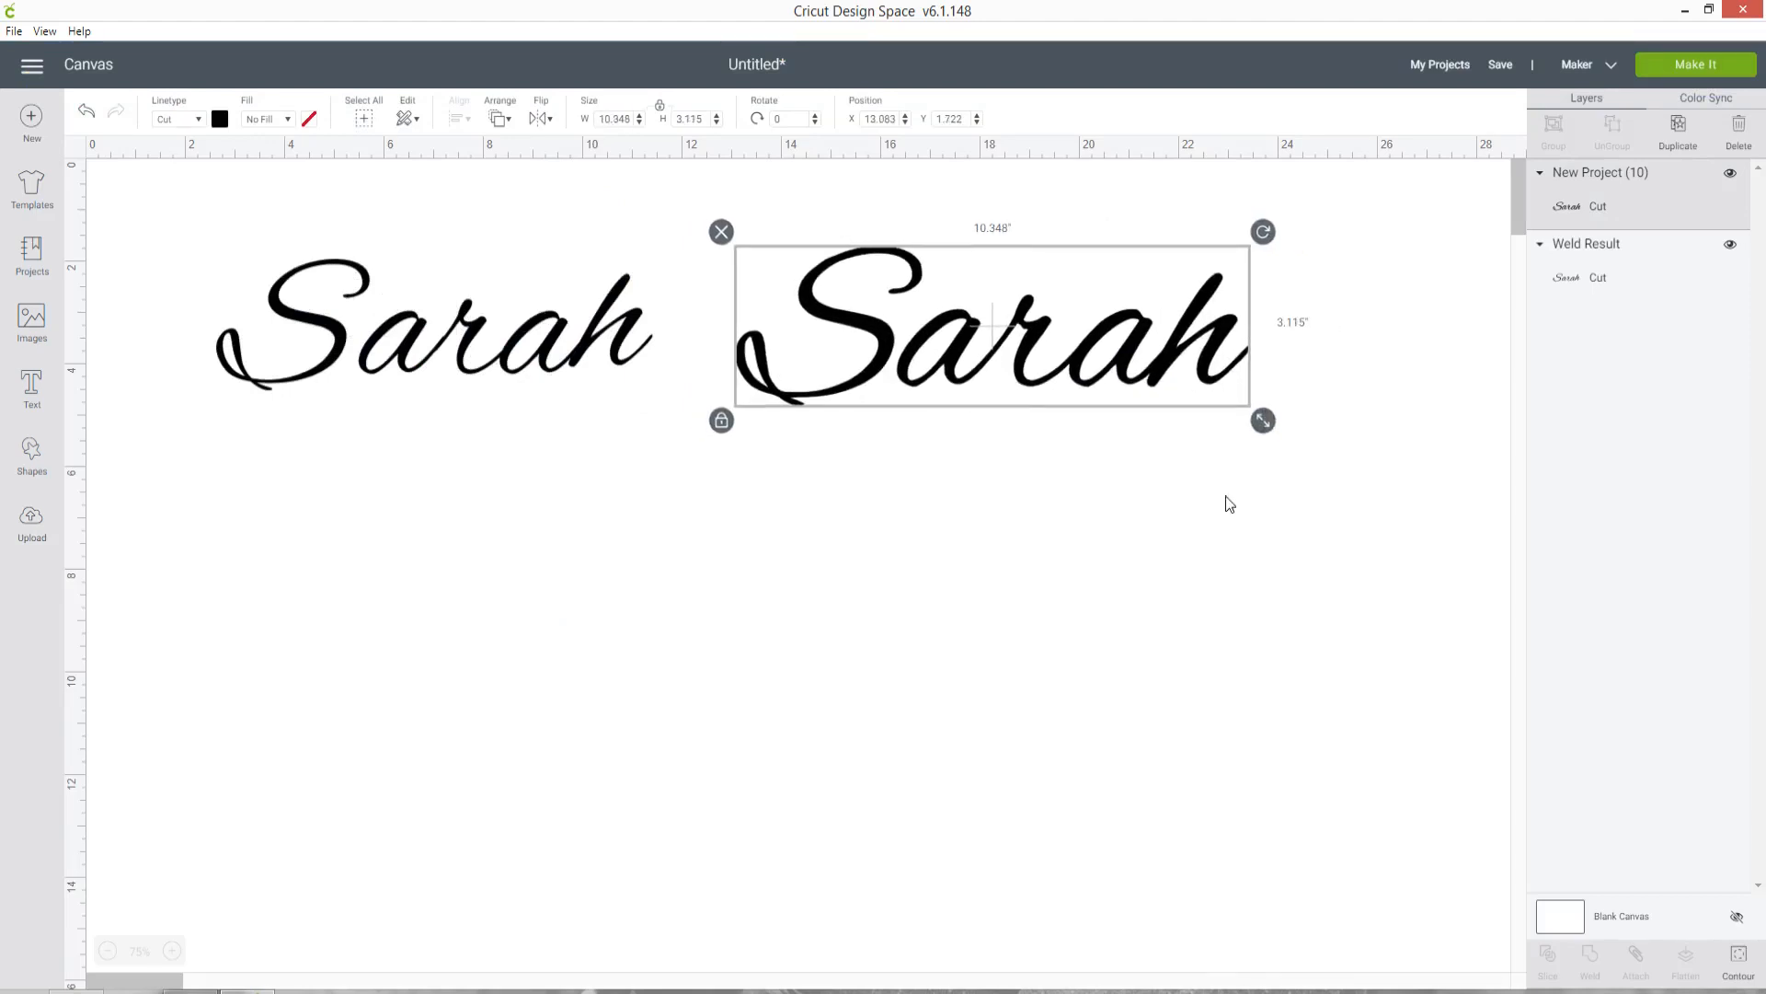
{"action": "left_click", "coordinate": [1227, 504]}
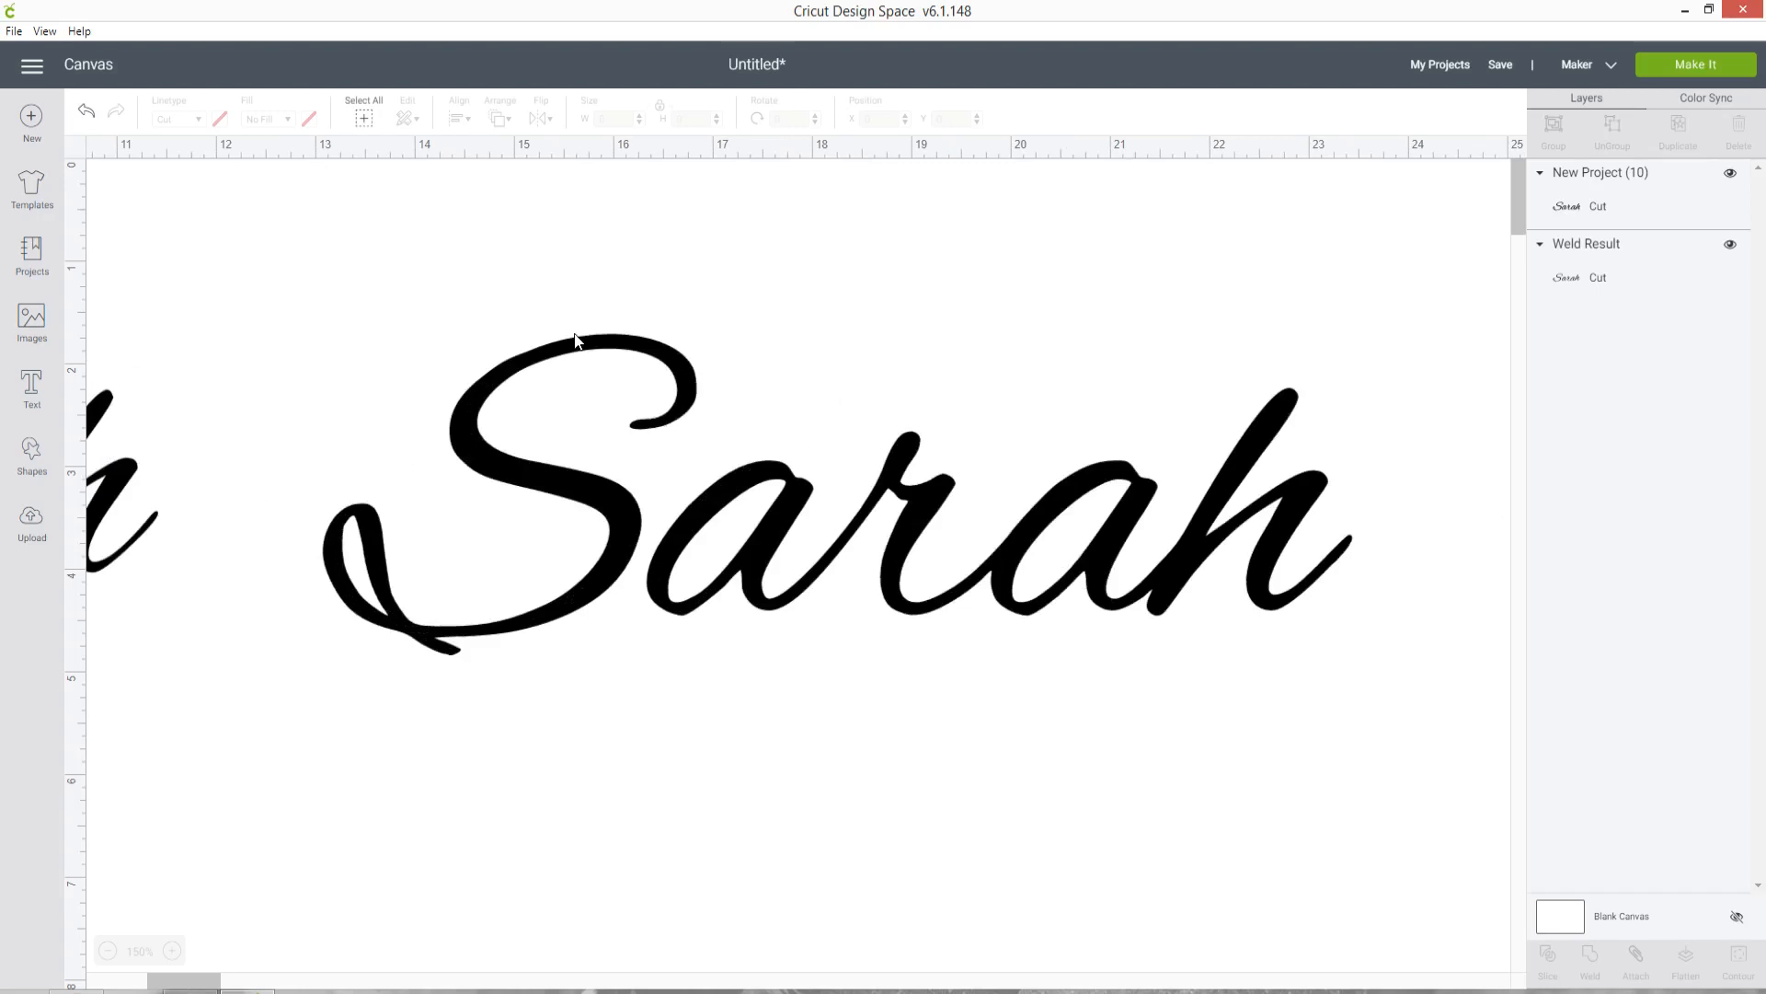
{"action": "mouse_move", "coordinate": [642, 587]}
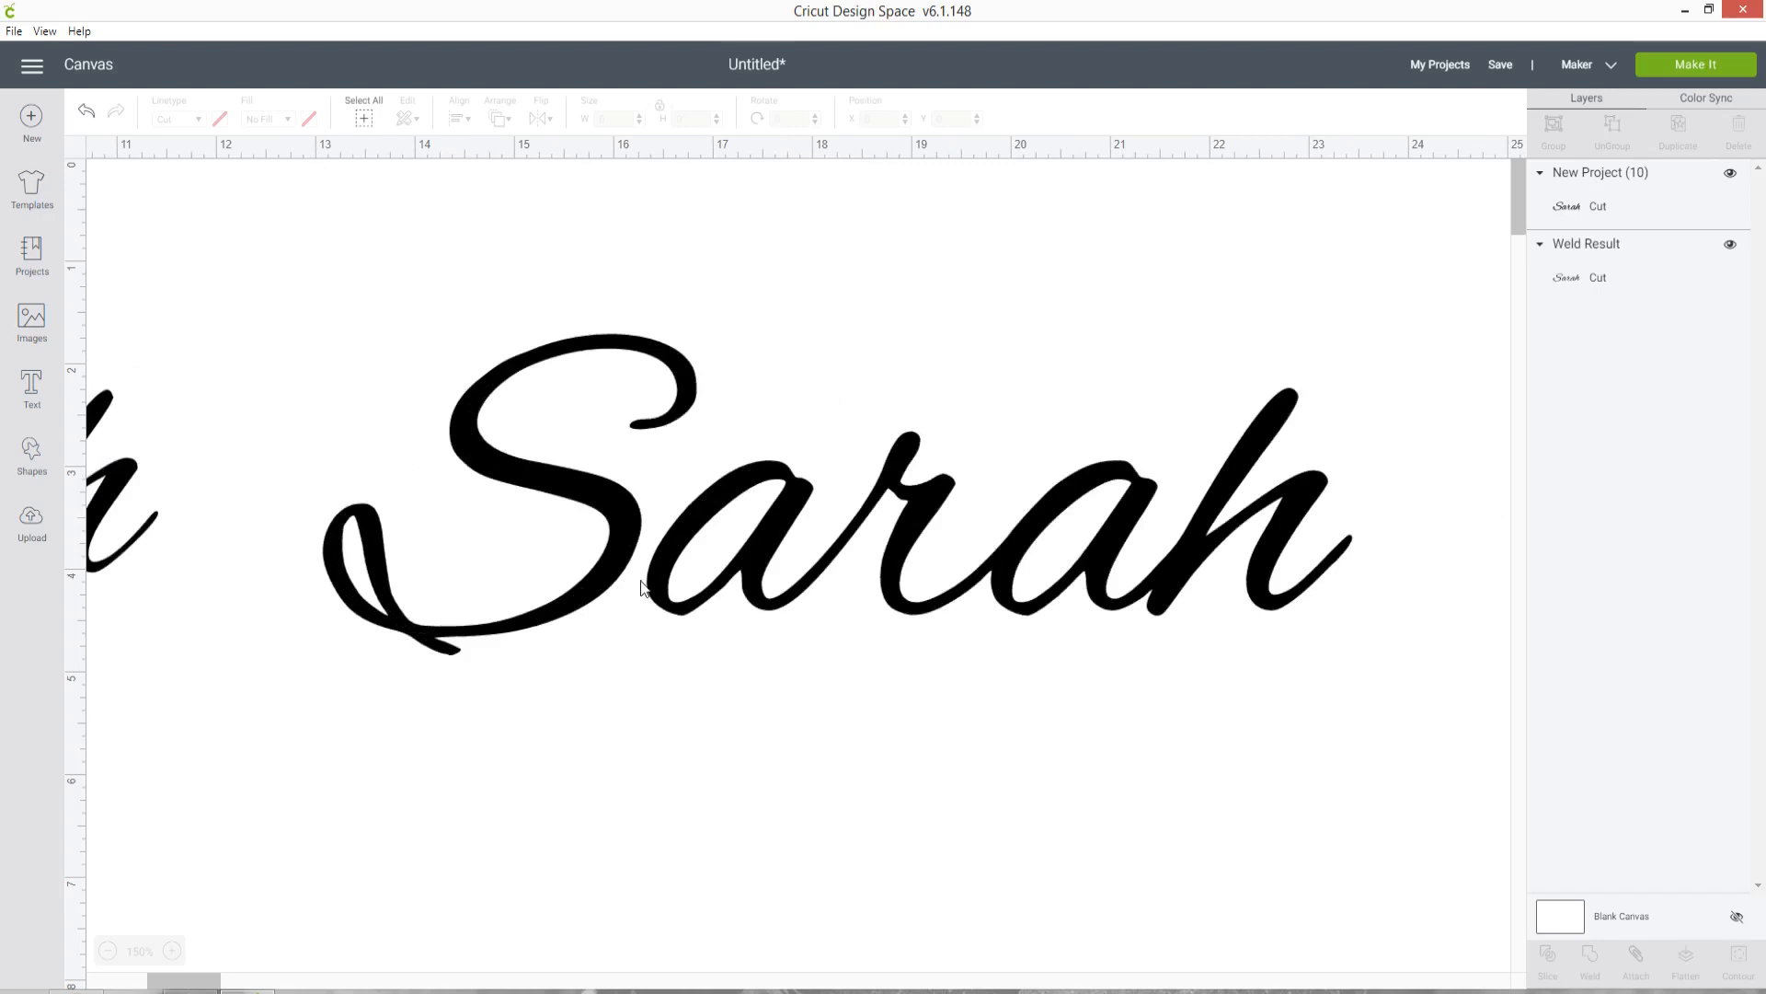
{"action": "mouse_move", "coordinate": [868, 534]}
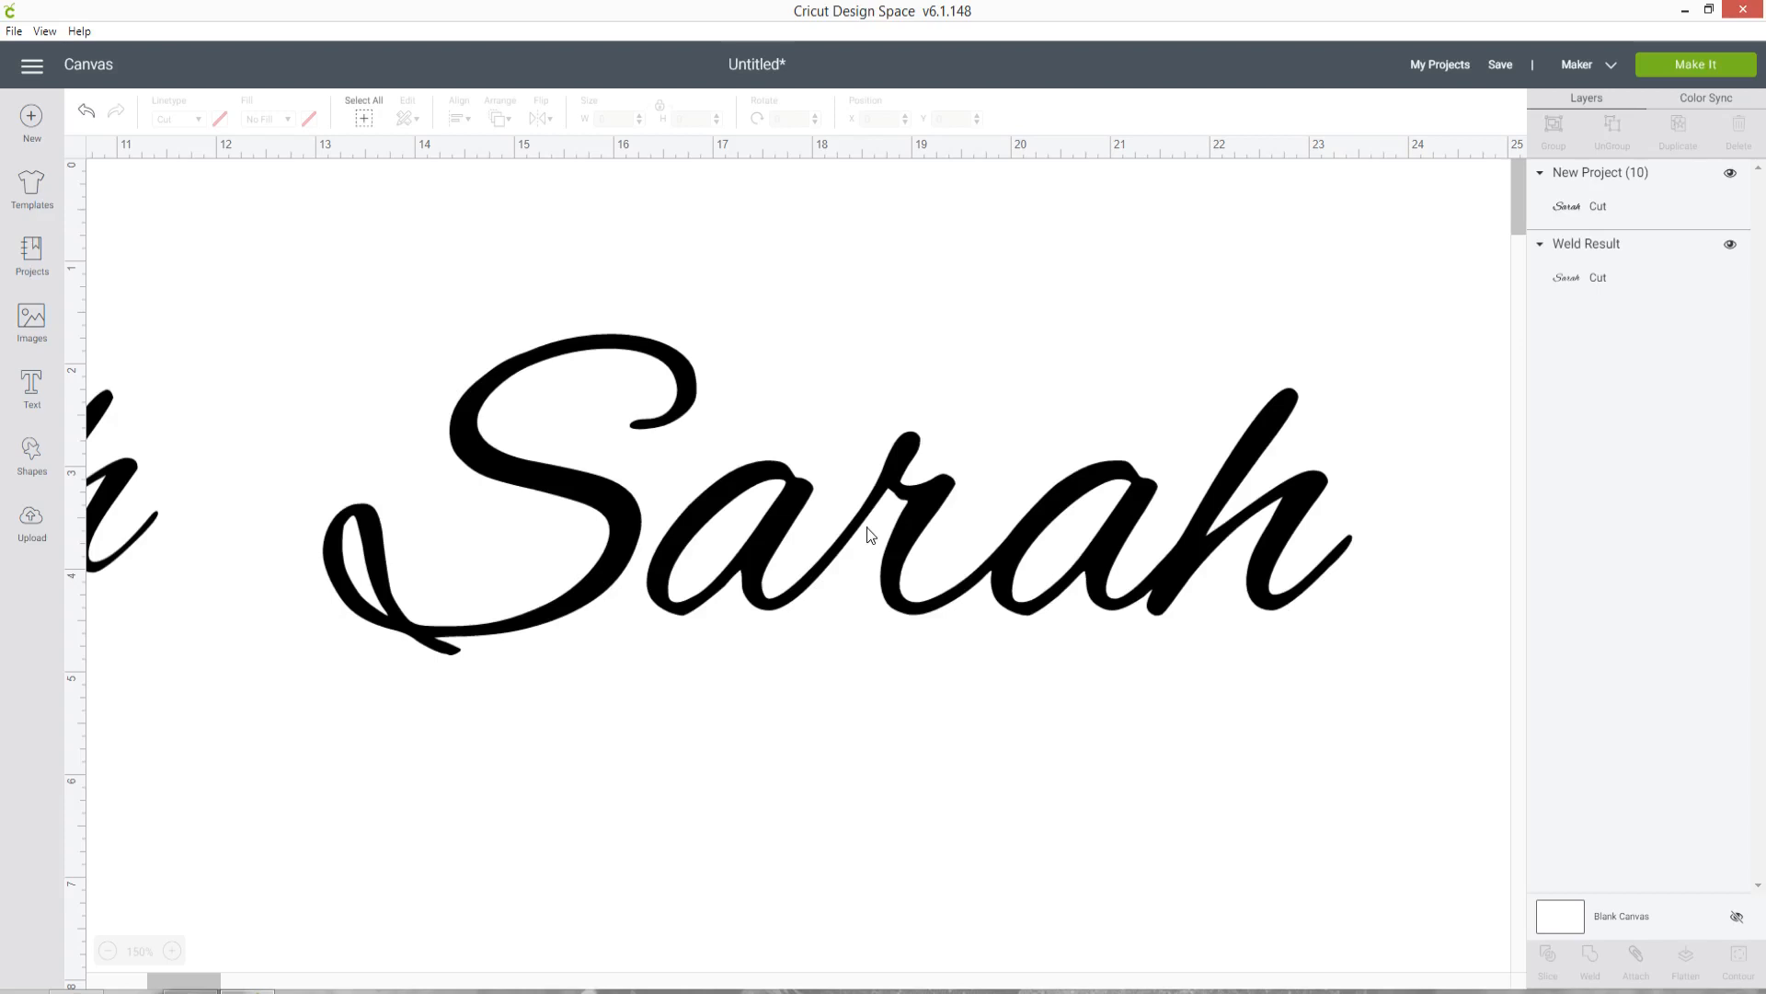
{"action": "mouse_move", "coordinate": [920, 499]}
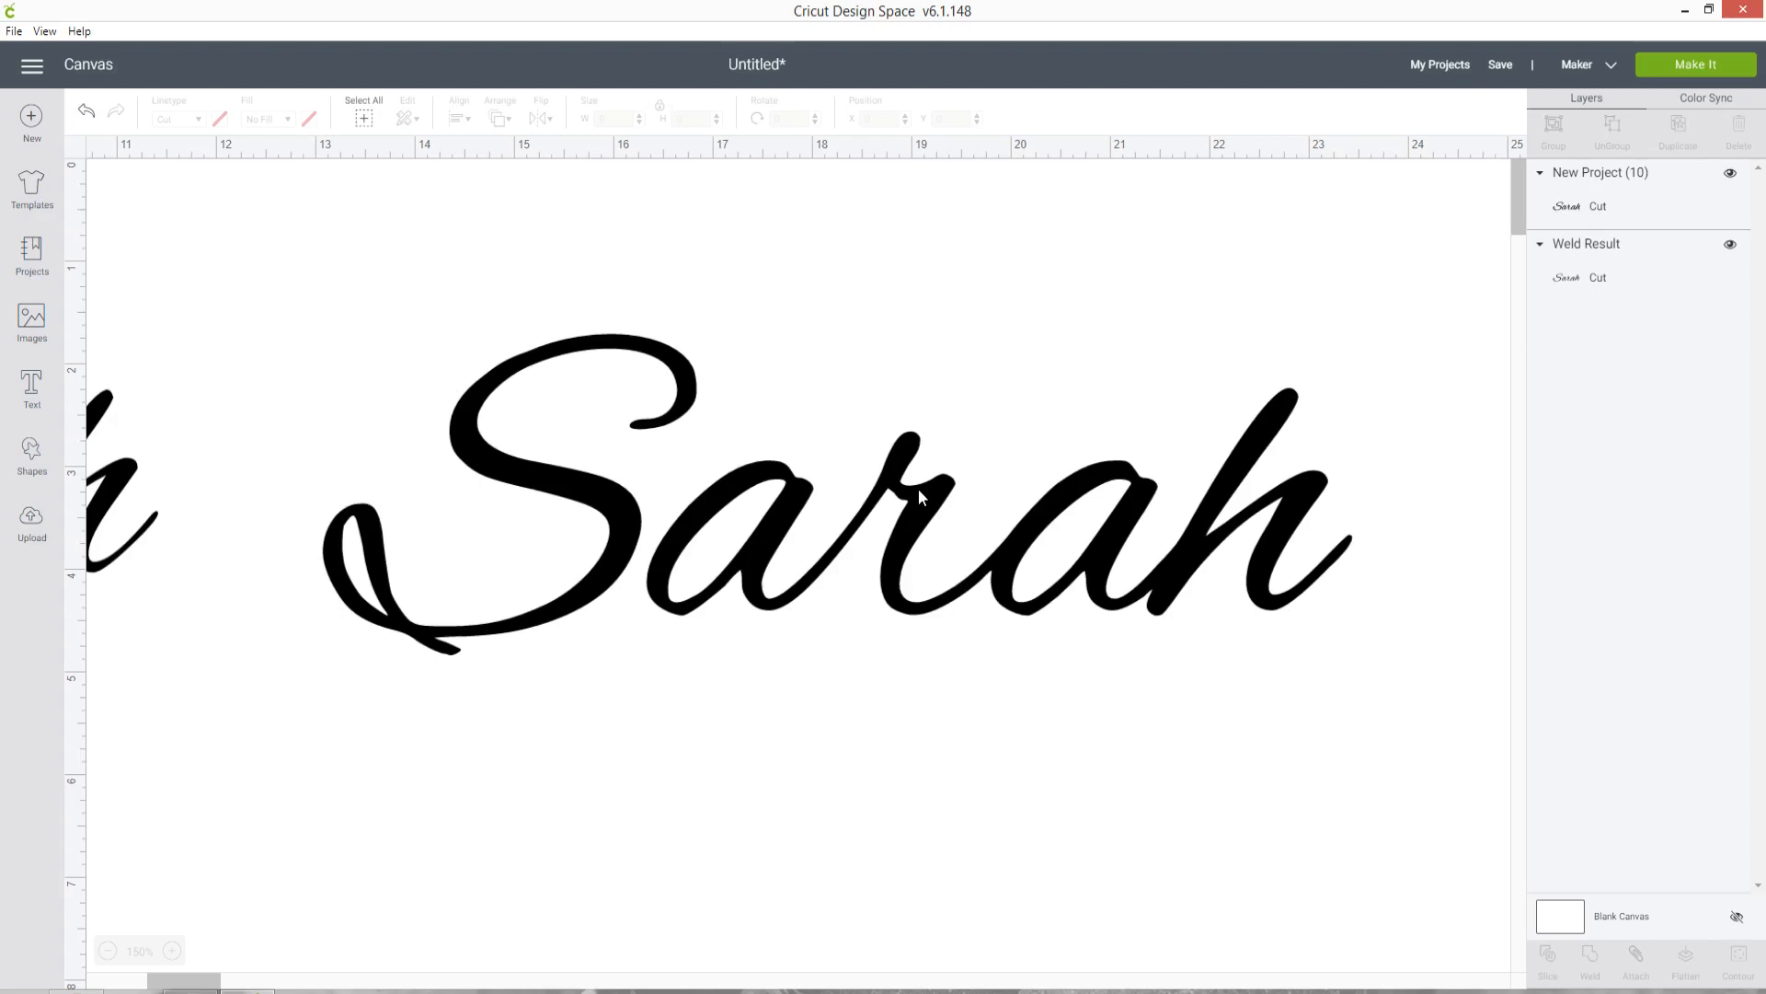
{"action": "mouse_move", "coordinate": [888, 350]}
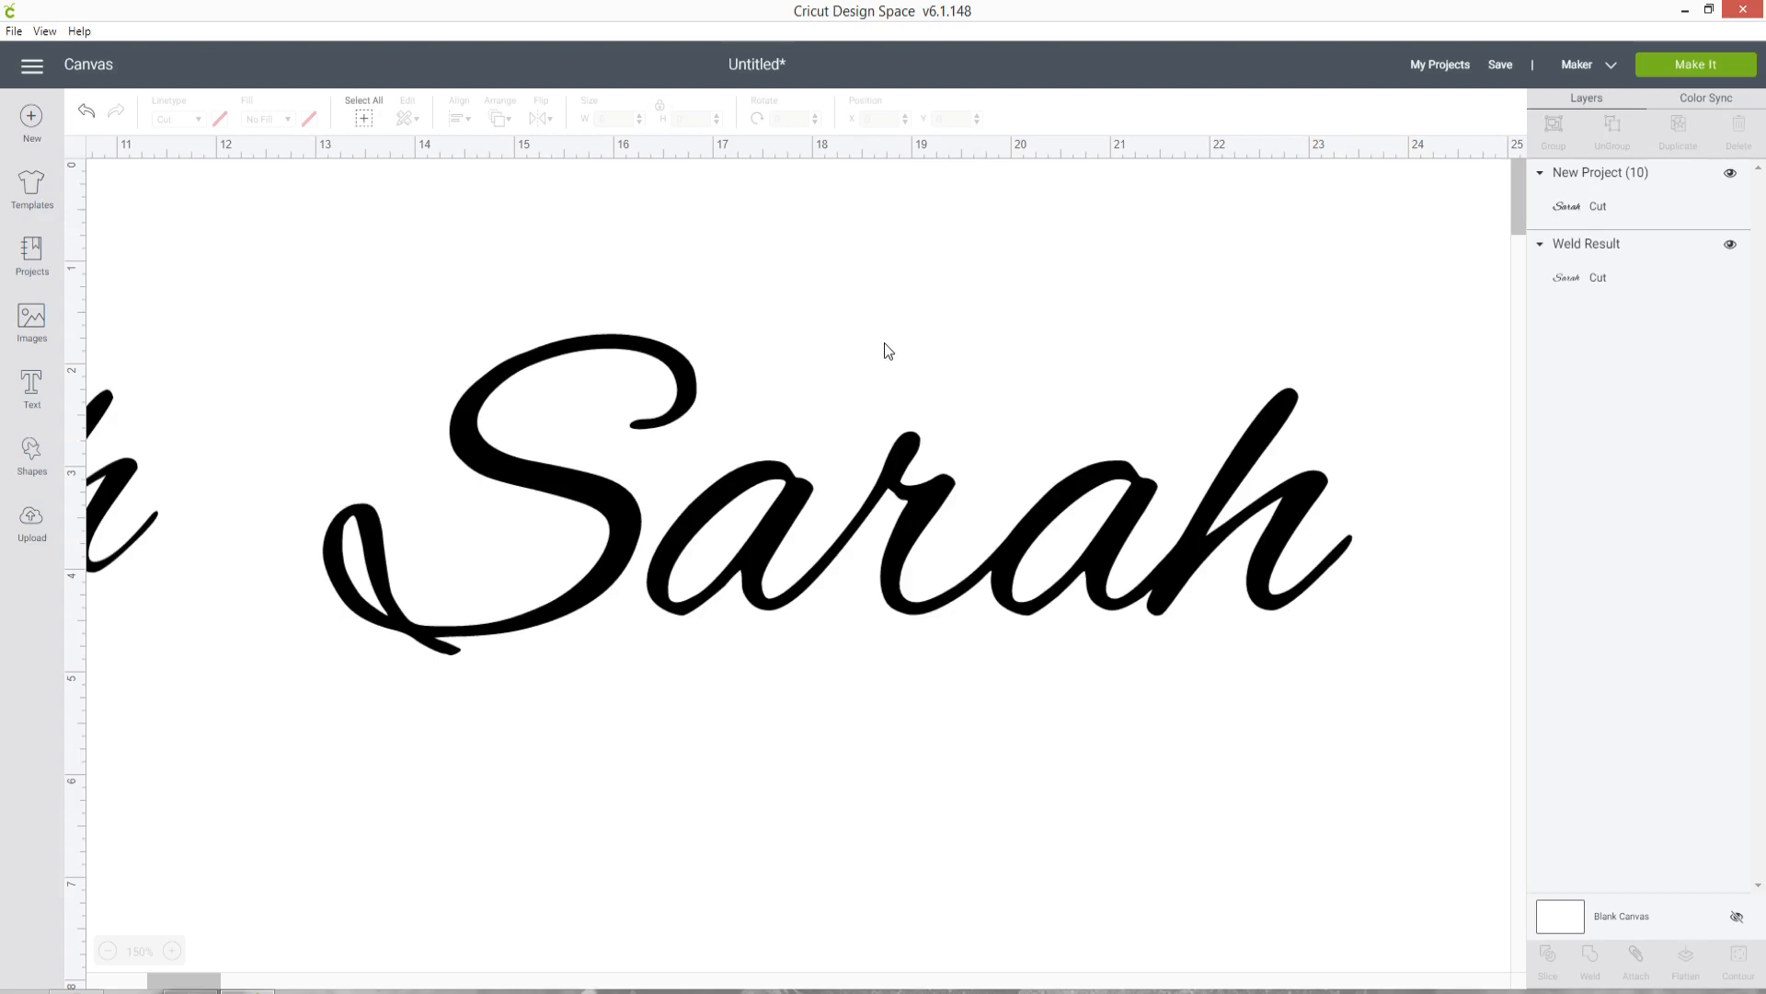
- Return to Photopea and create a second blank 1920×1040 px white project
{"action": "left_click", "coordinate": [333, 17]}
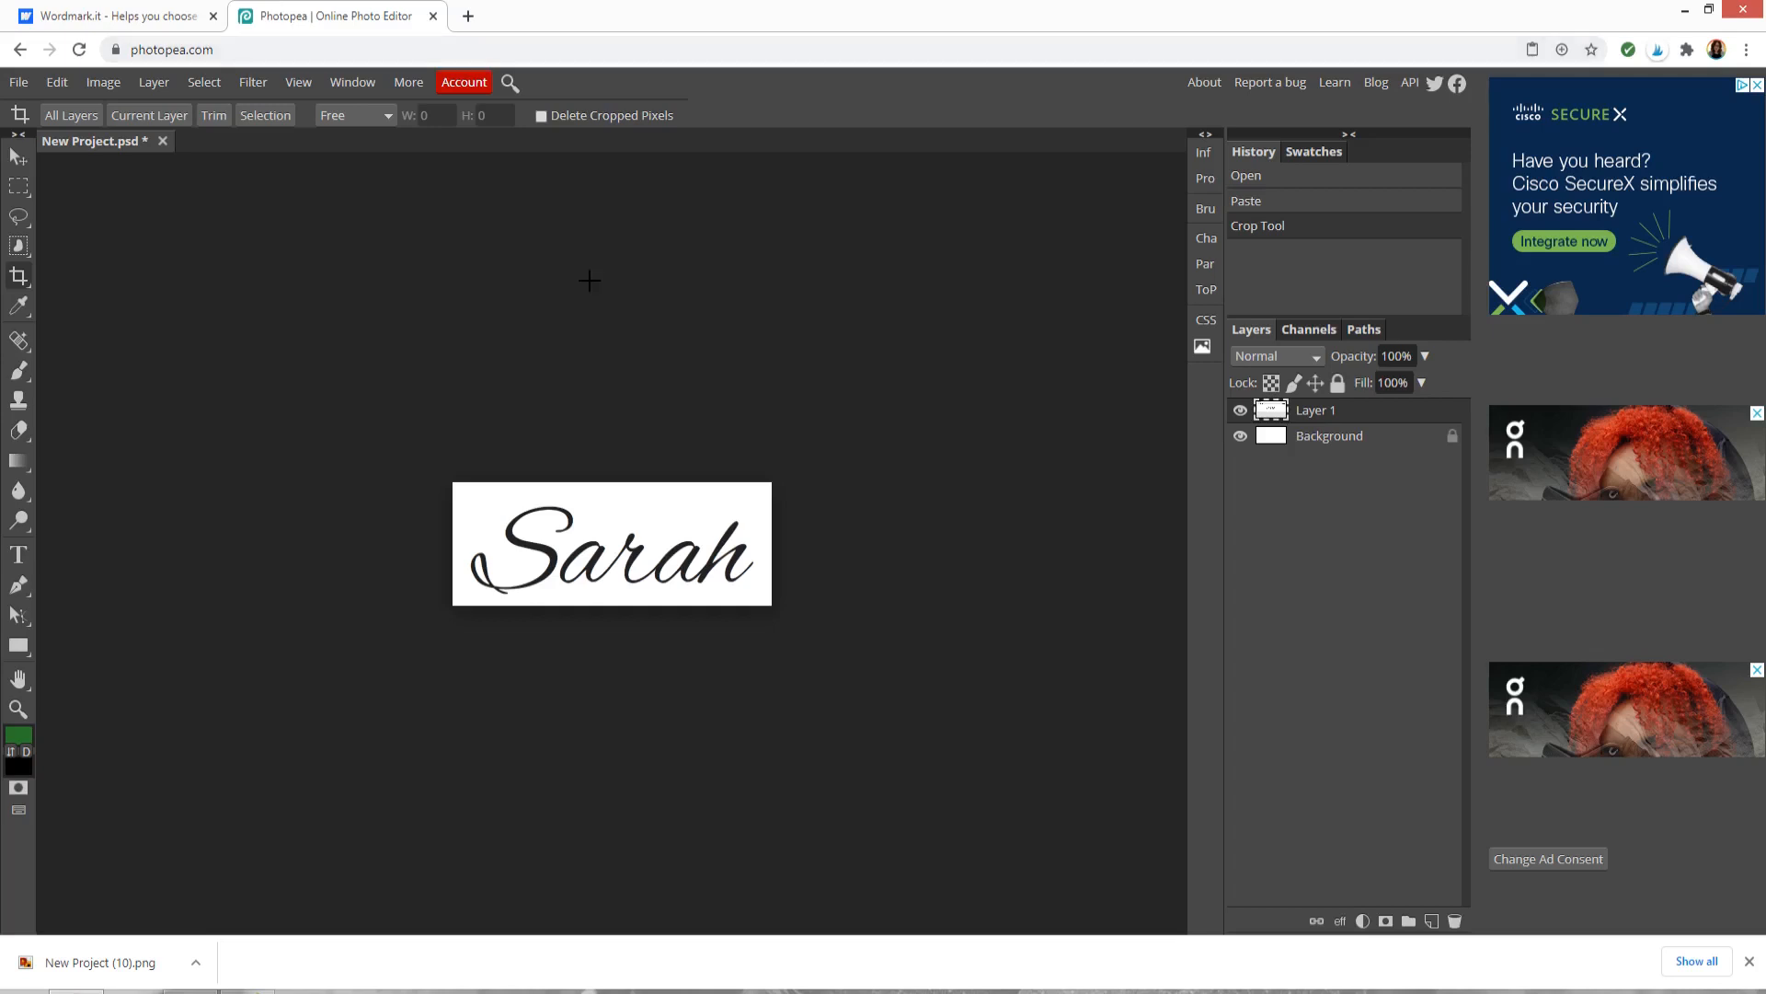
{"action": "mouse_move", "coordinate": [589, 278]}
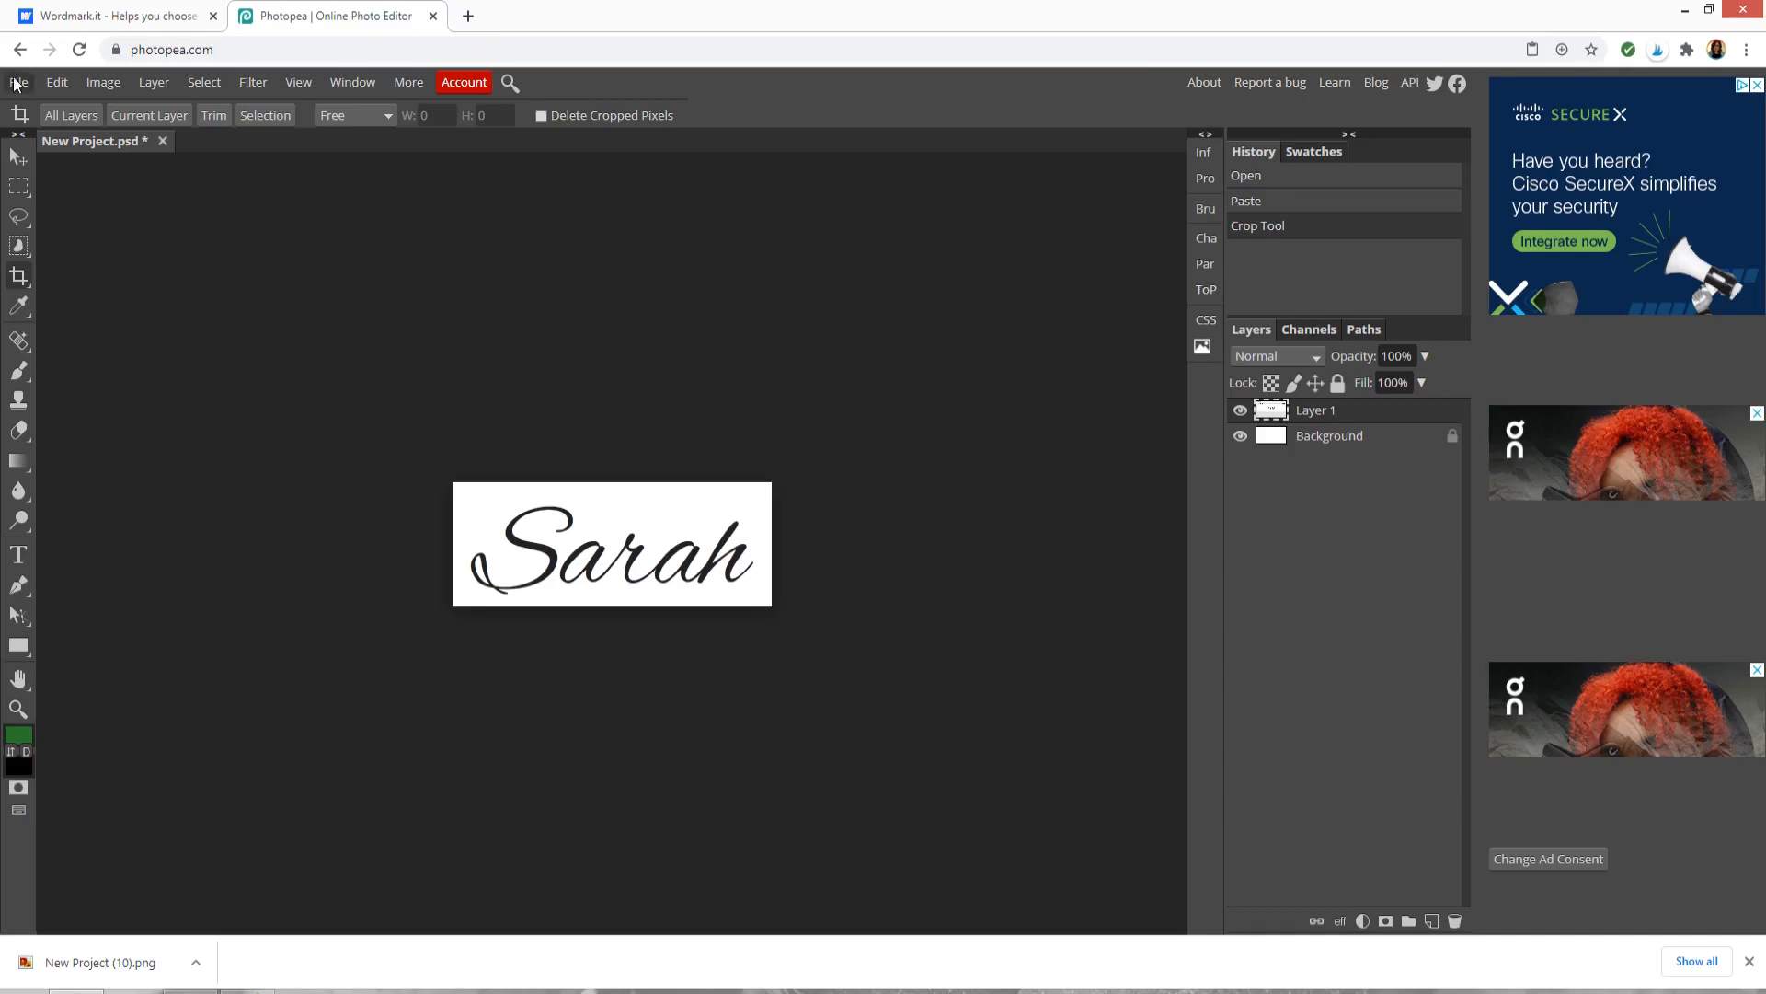
{"action": "left_click", "coordinate": [17, 81]}
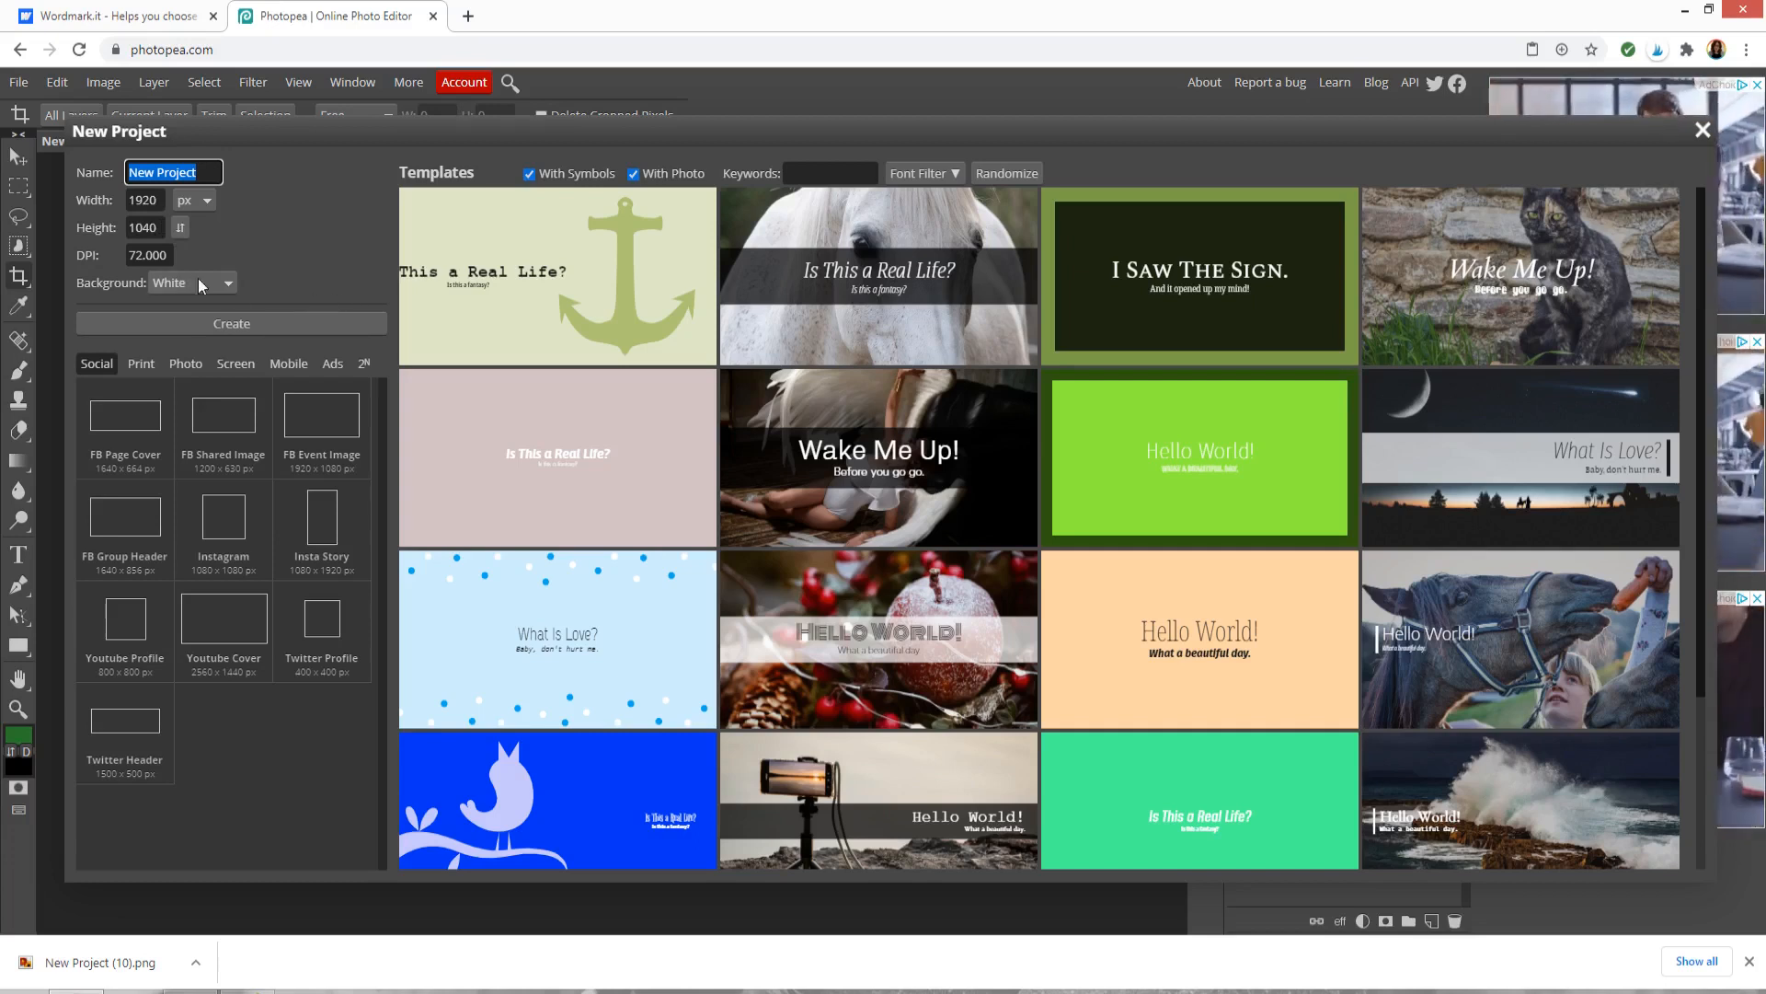
{"action": "left_click", "coordinate": [232, 324]}
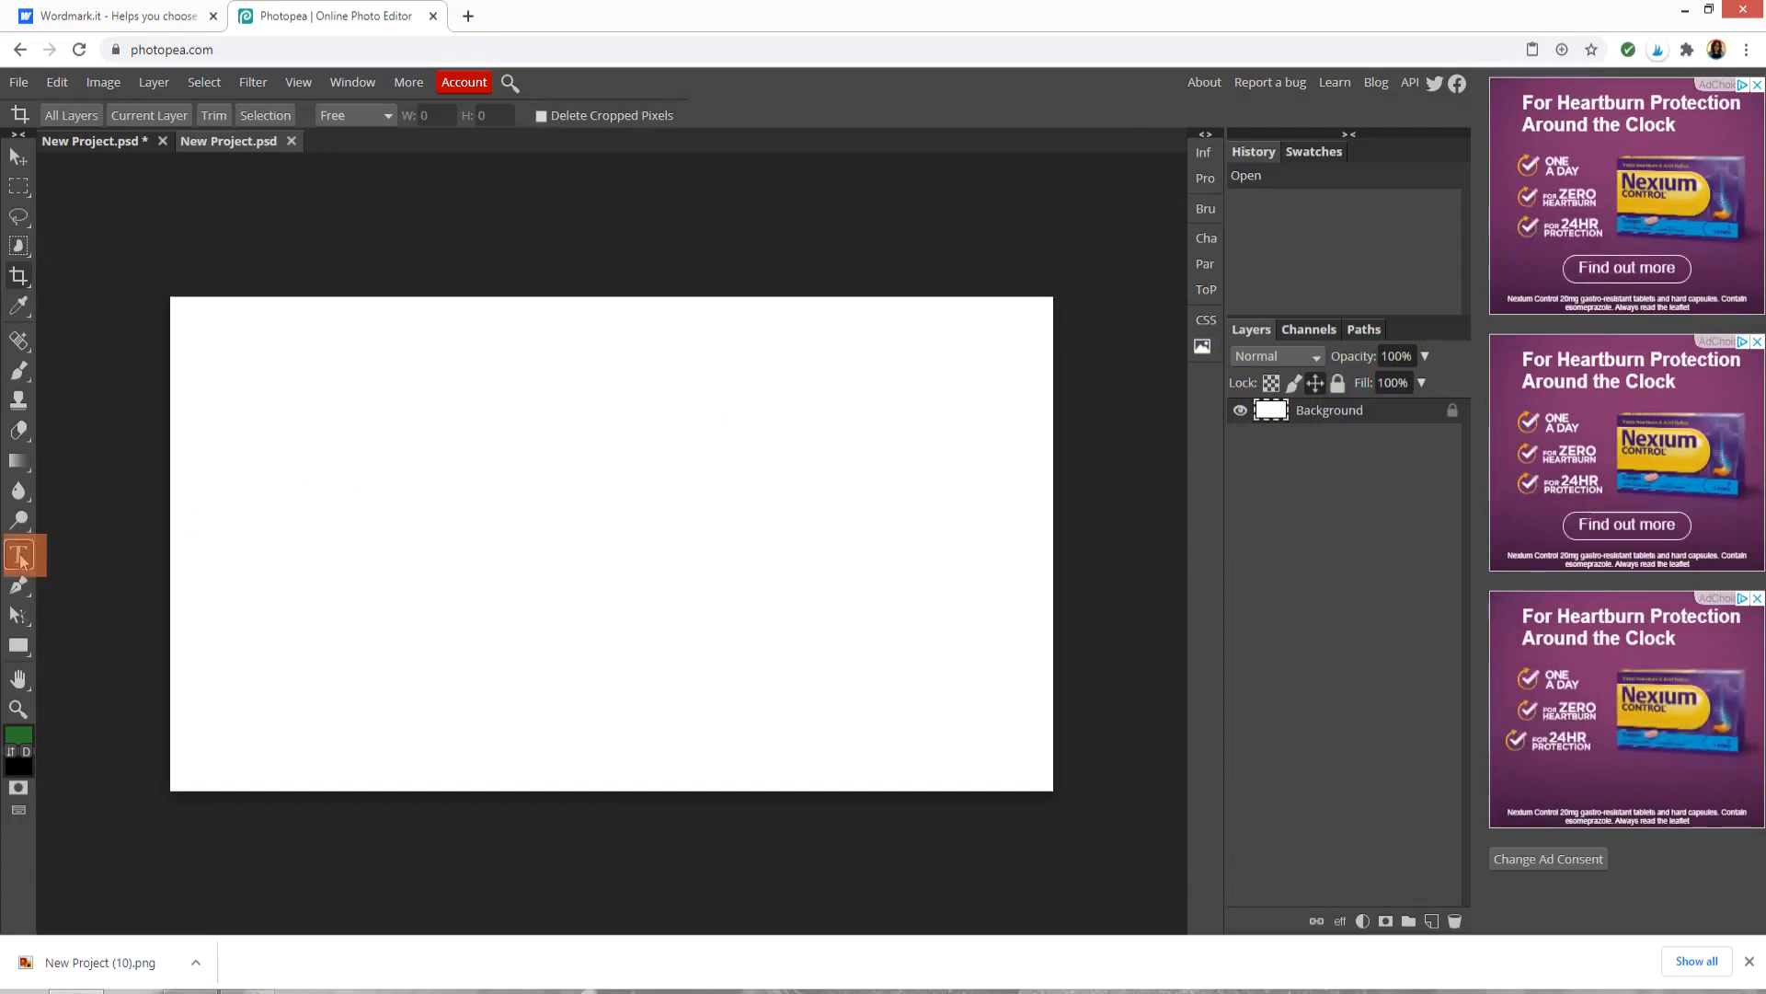
- Add a text layer reading Sarah near the top-left and set its size to 200
{"action": "left_click", "coordinate": [19, 556]}
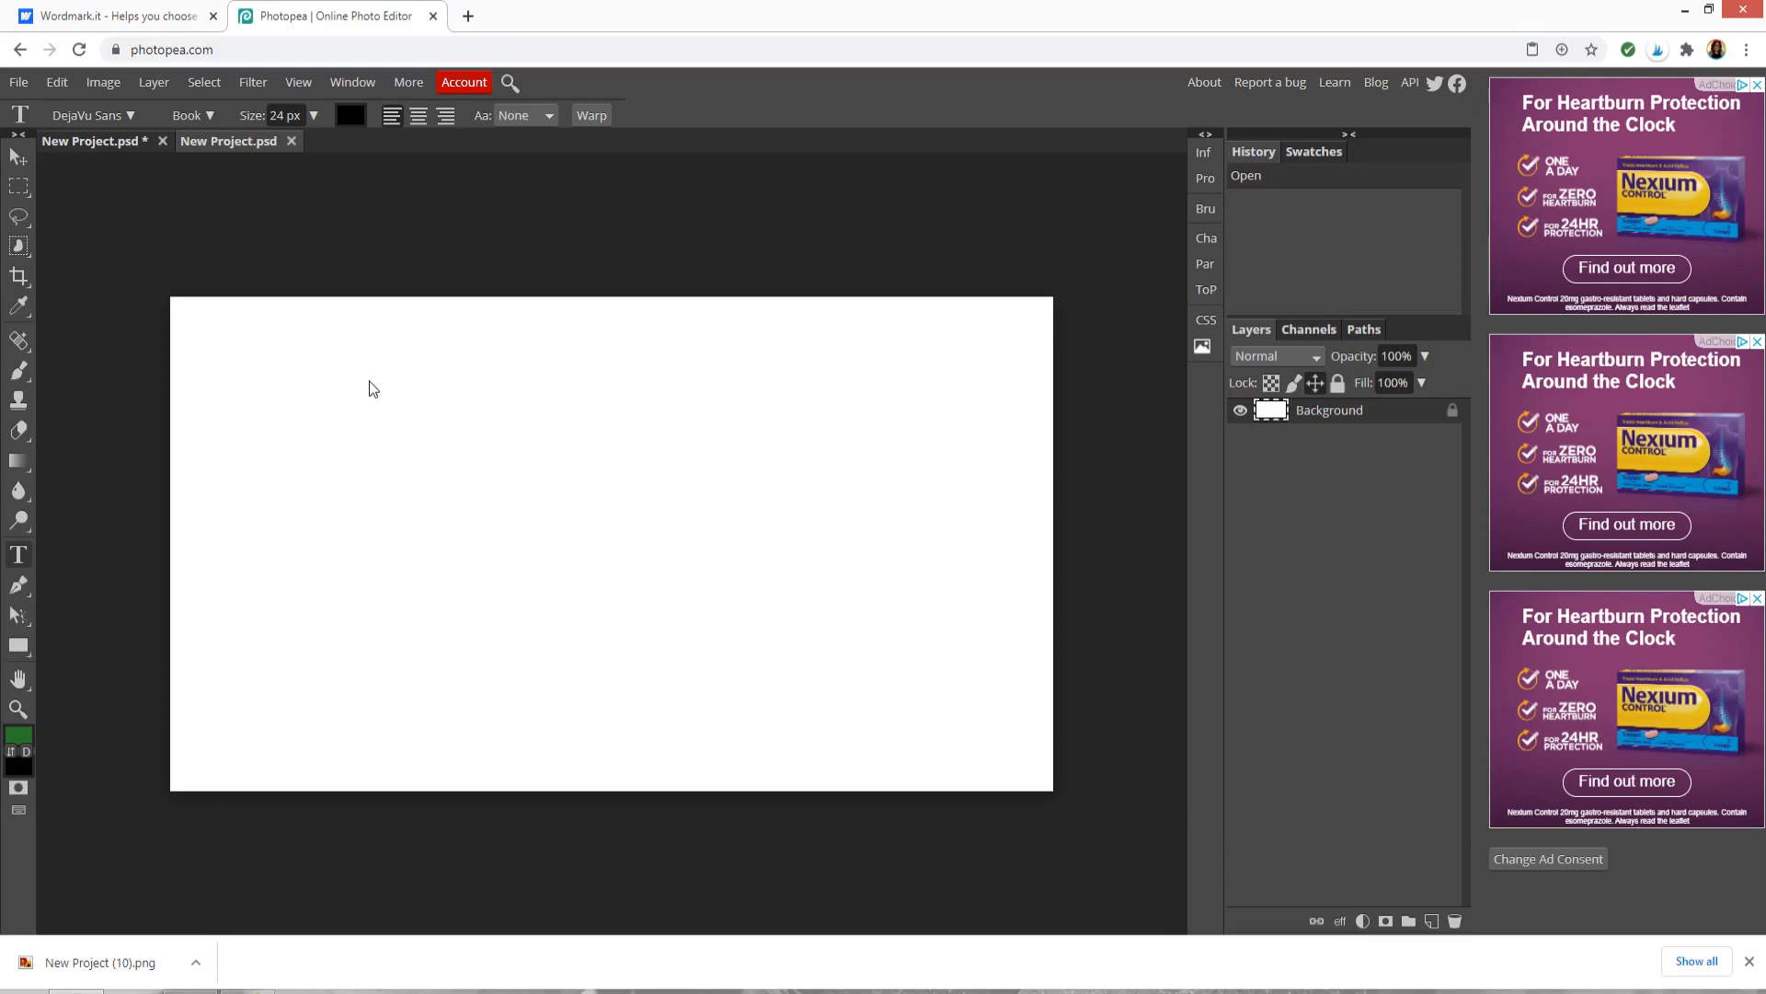
{"action": "left_click", "coordinate": [368, 418]}
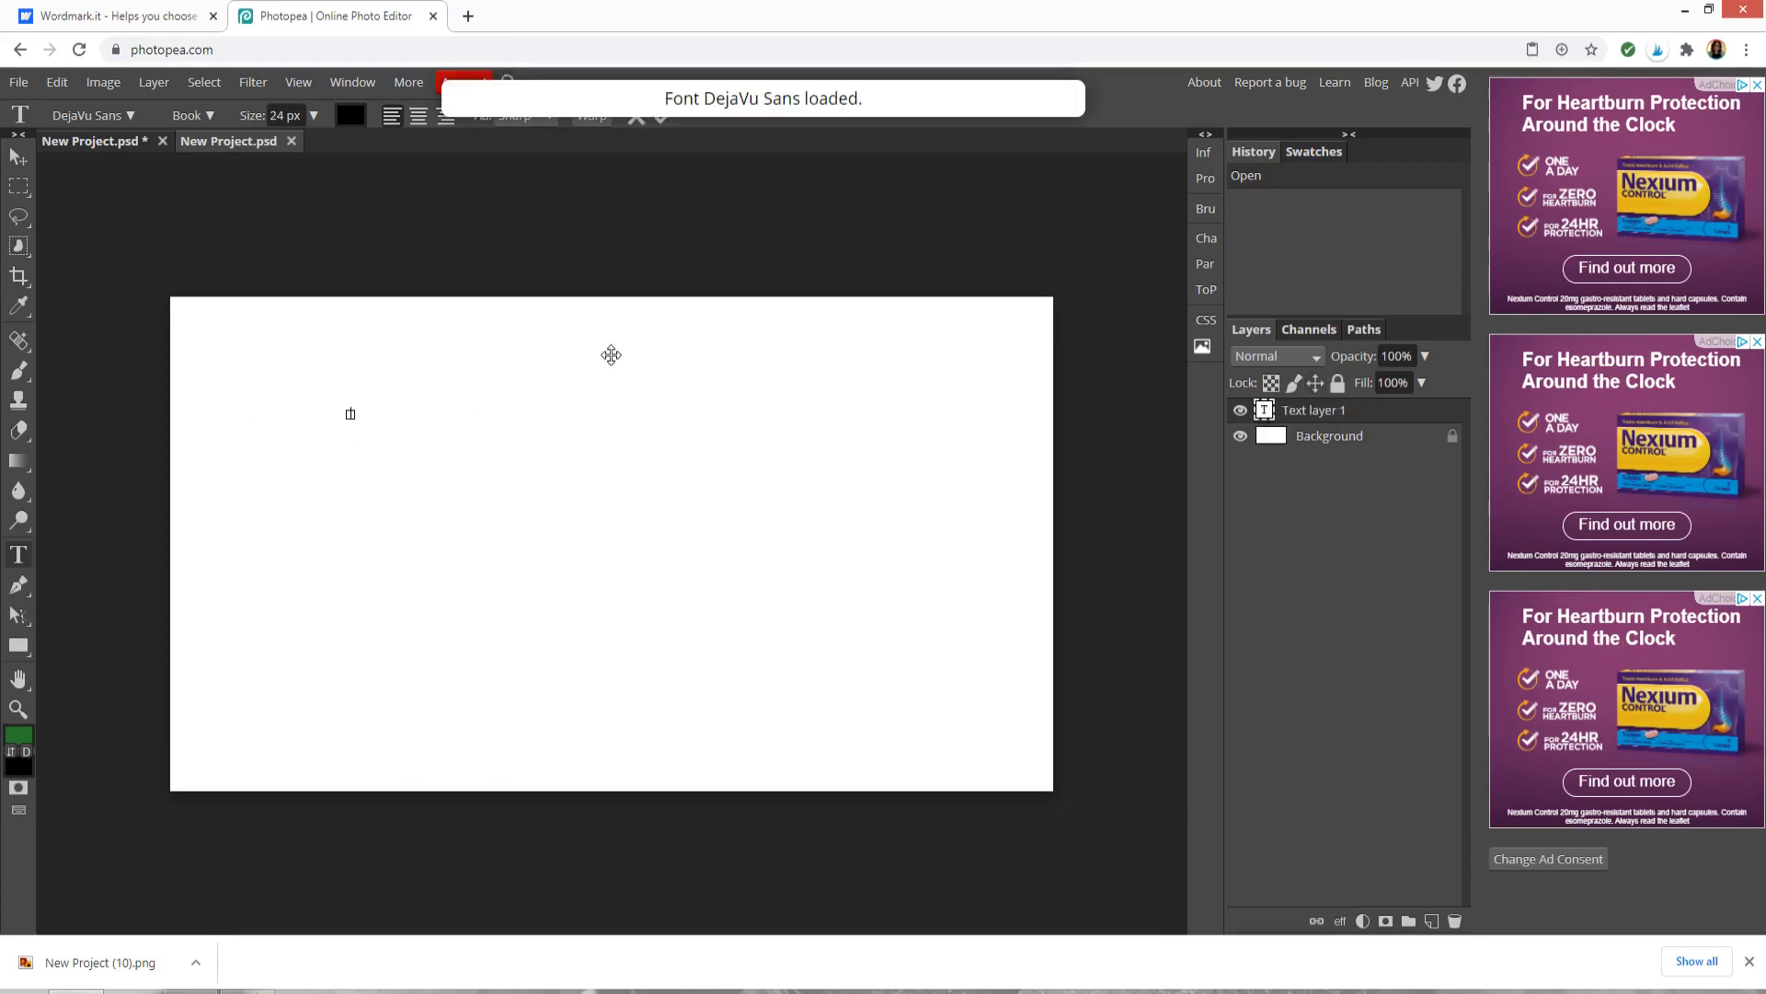
{"action": "type", "text": "Sarah"}
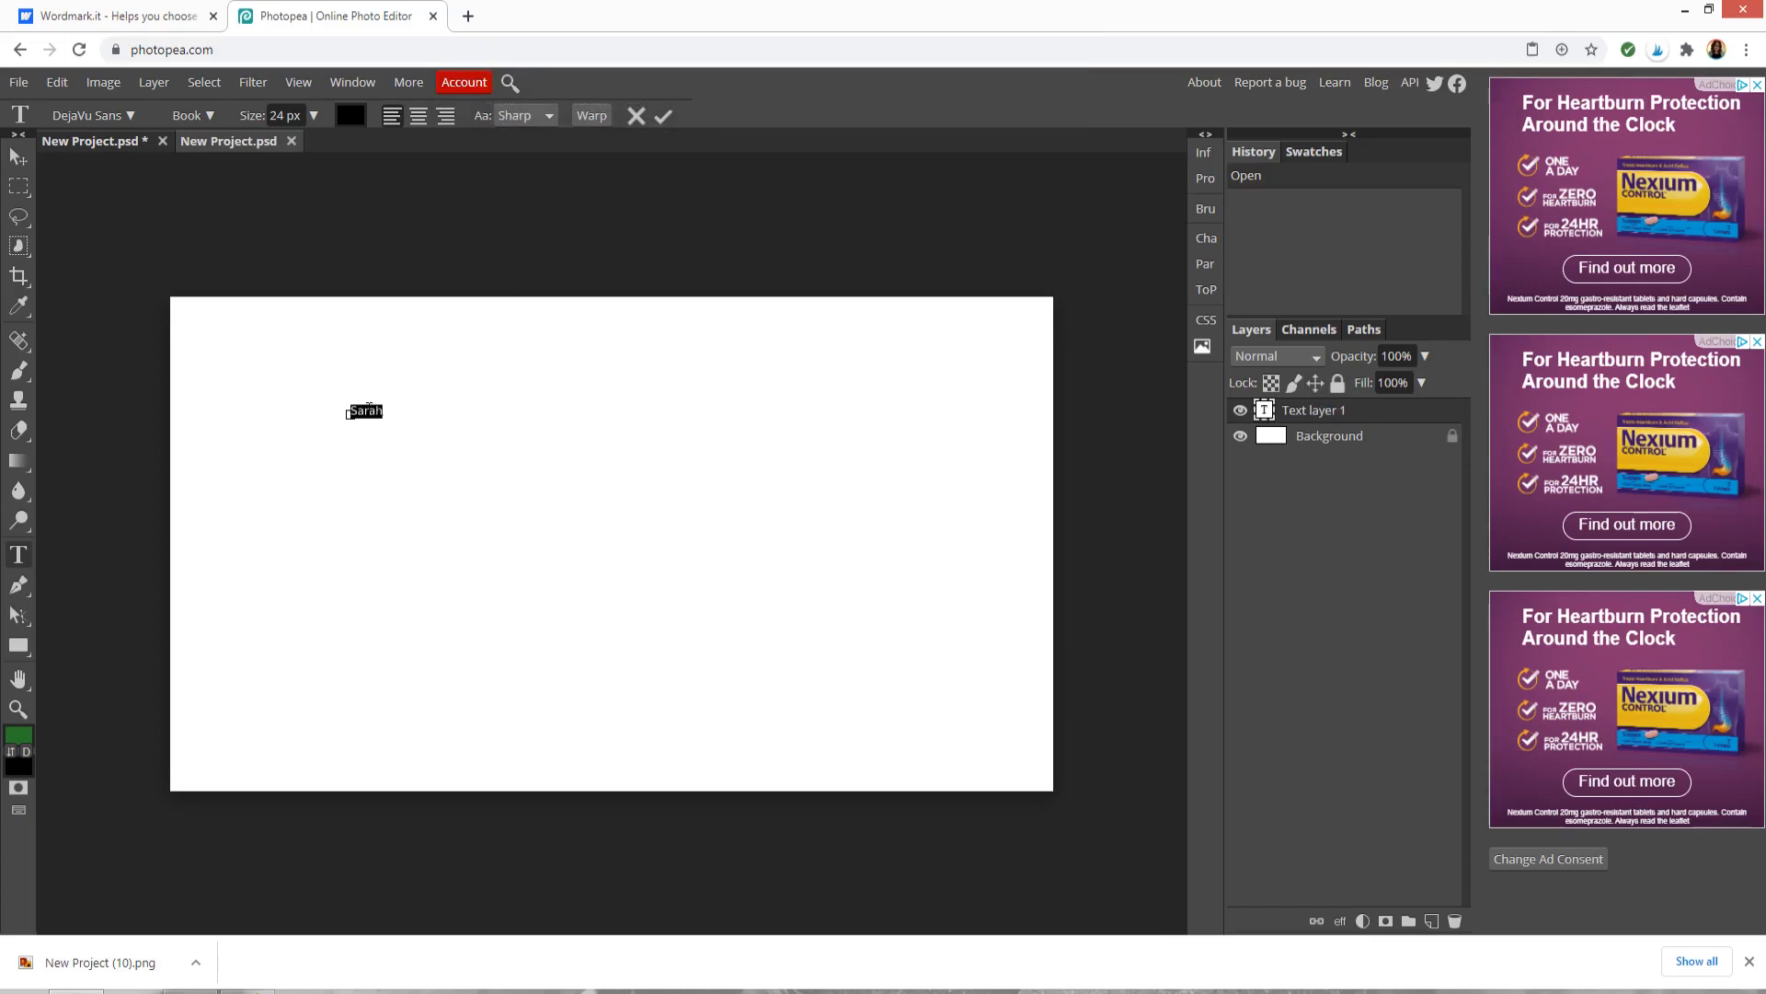
{"action": "triple_click", "coordinate": [284, 114]}
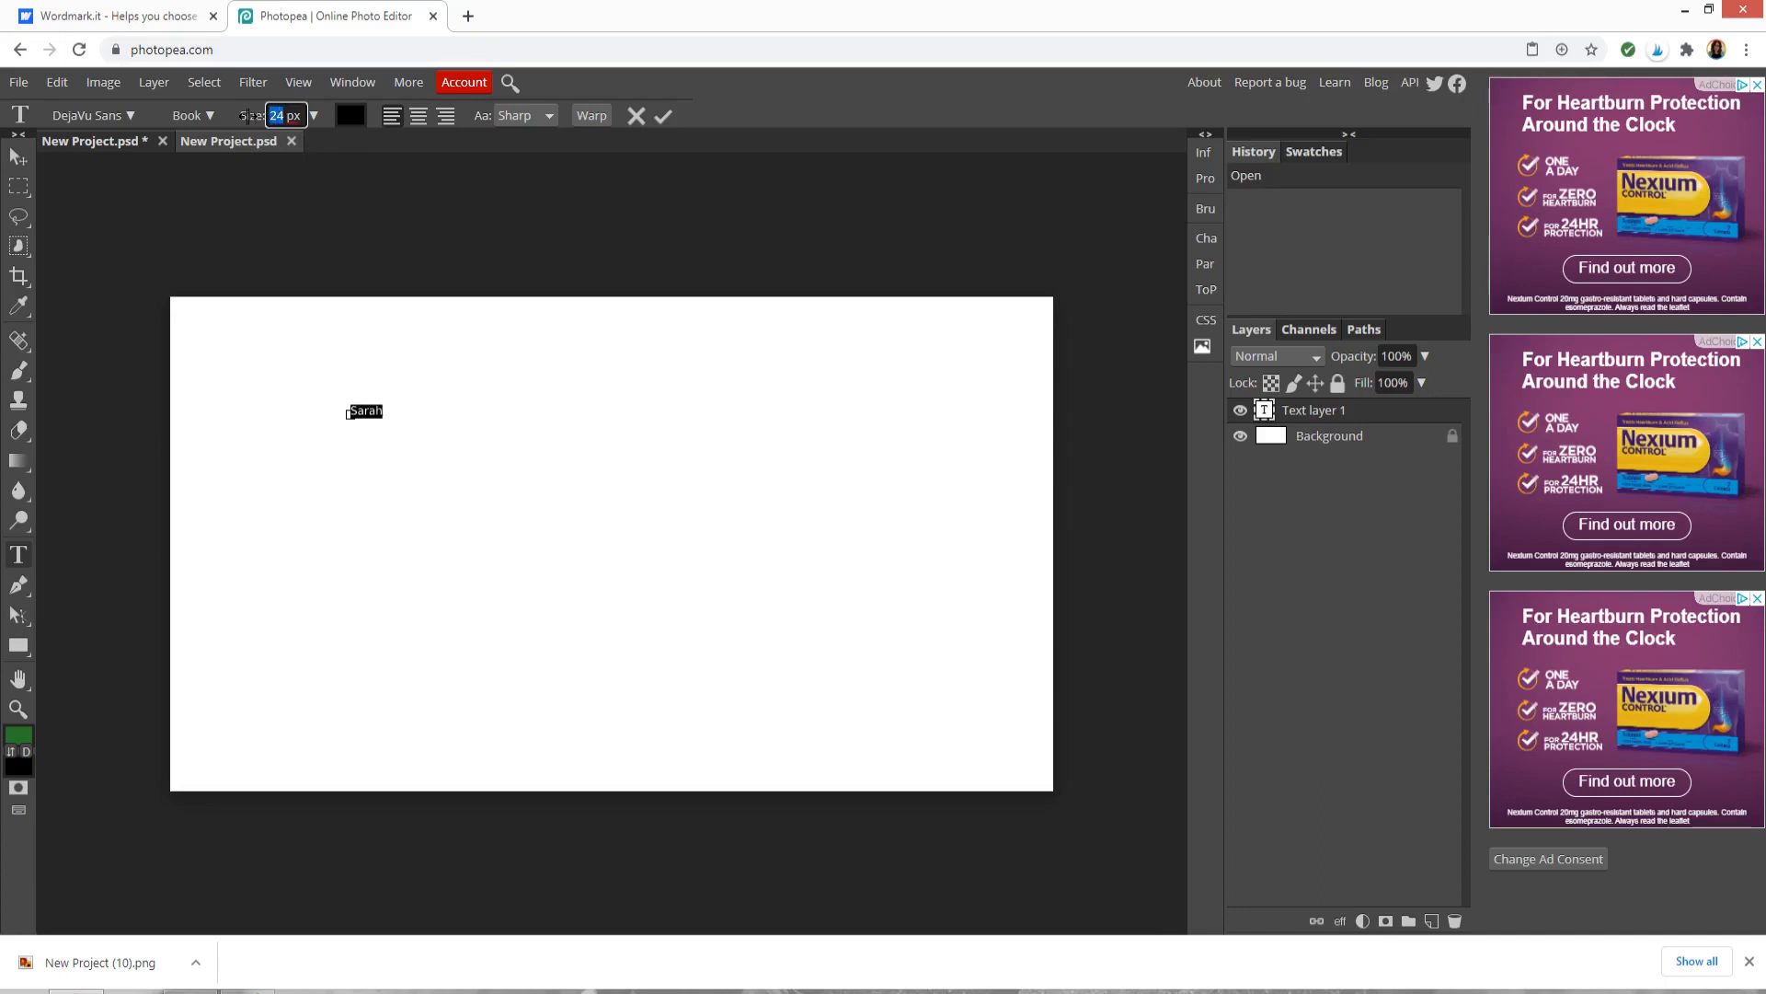
{"action": "type", "text": "200"}
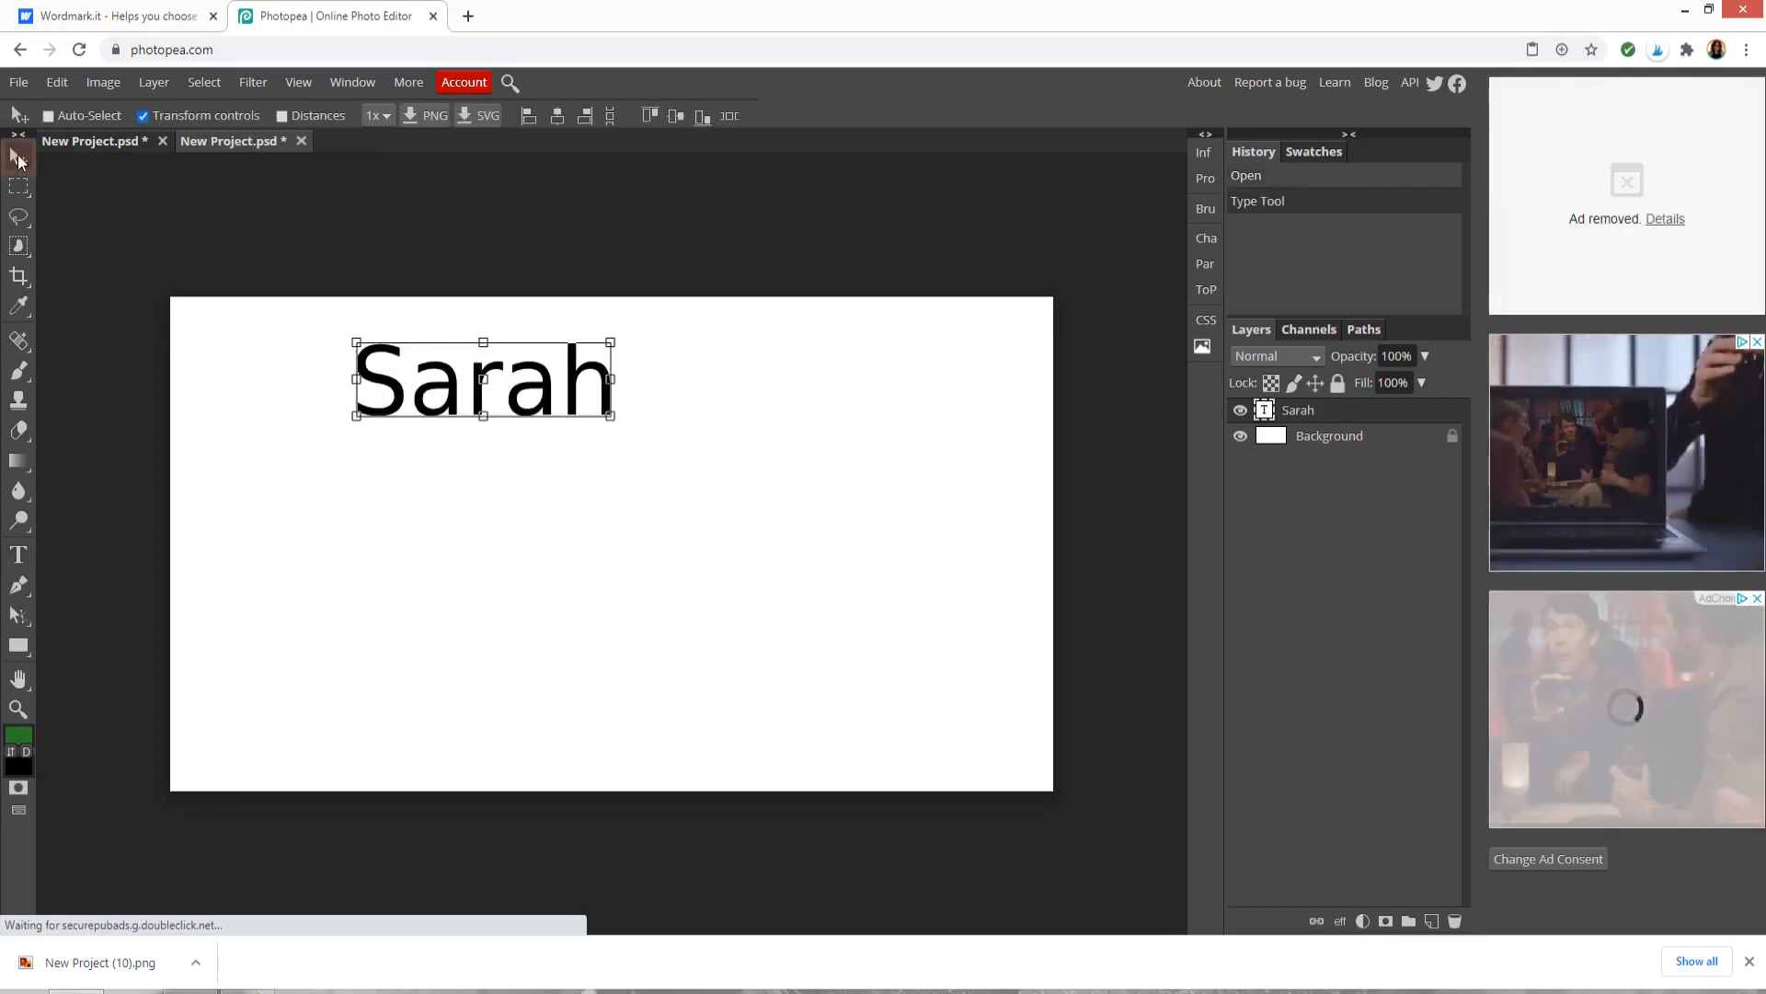
{"action": "mouse_move", "coordinate": [18, 158]}
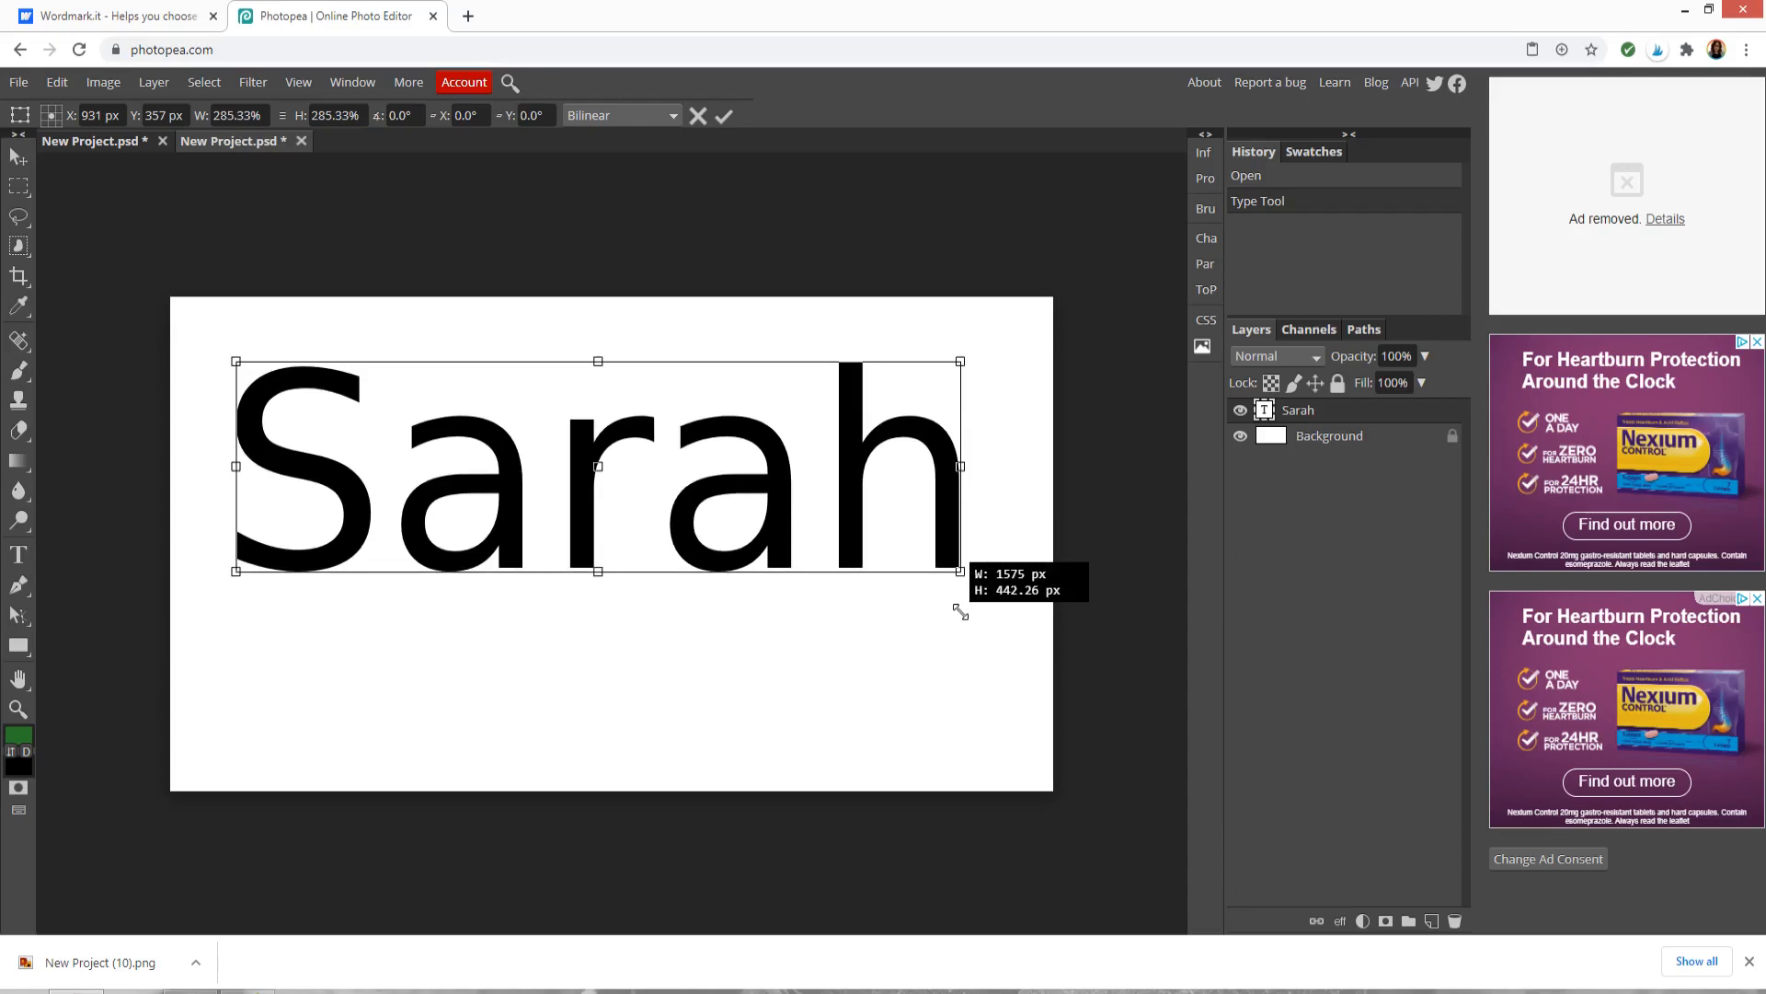
- Free-transform the Sarah text to span most of the canvas width and move it into position
{"action": "left_click_drag", "start_coordinate": [958, 572], "coordinate": [874, 442]}
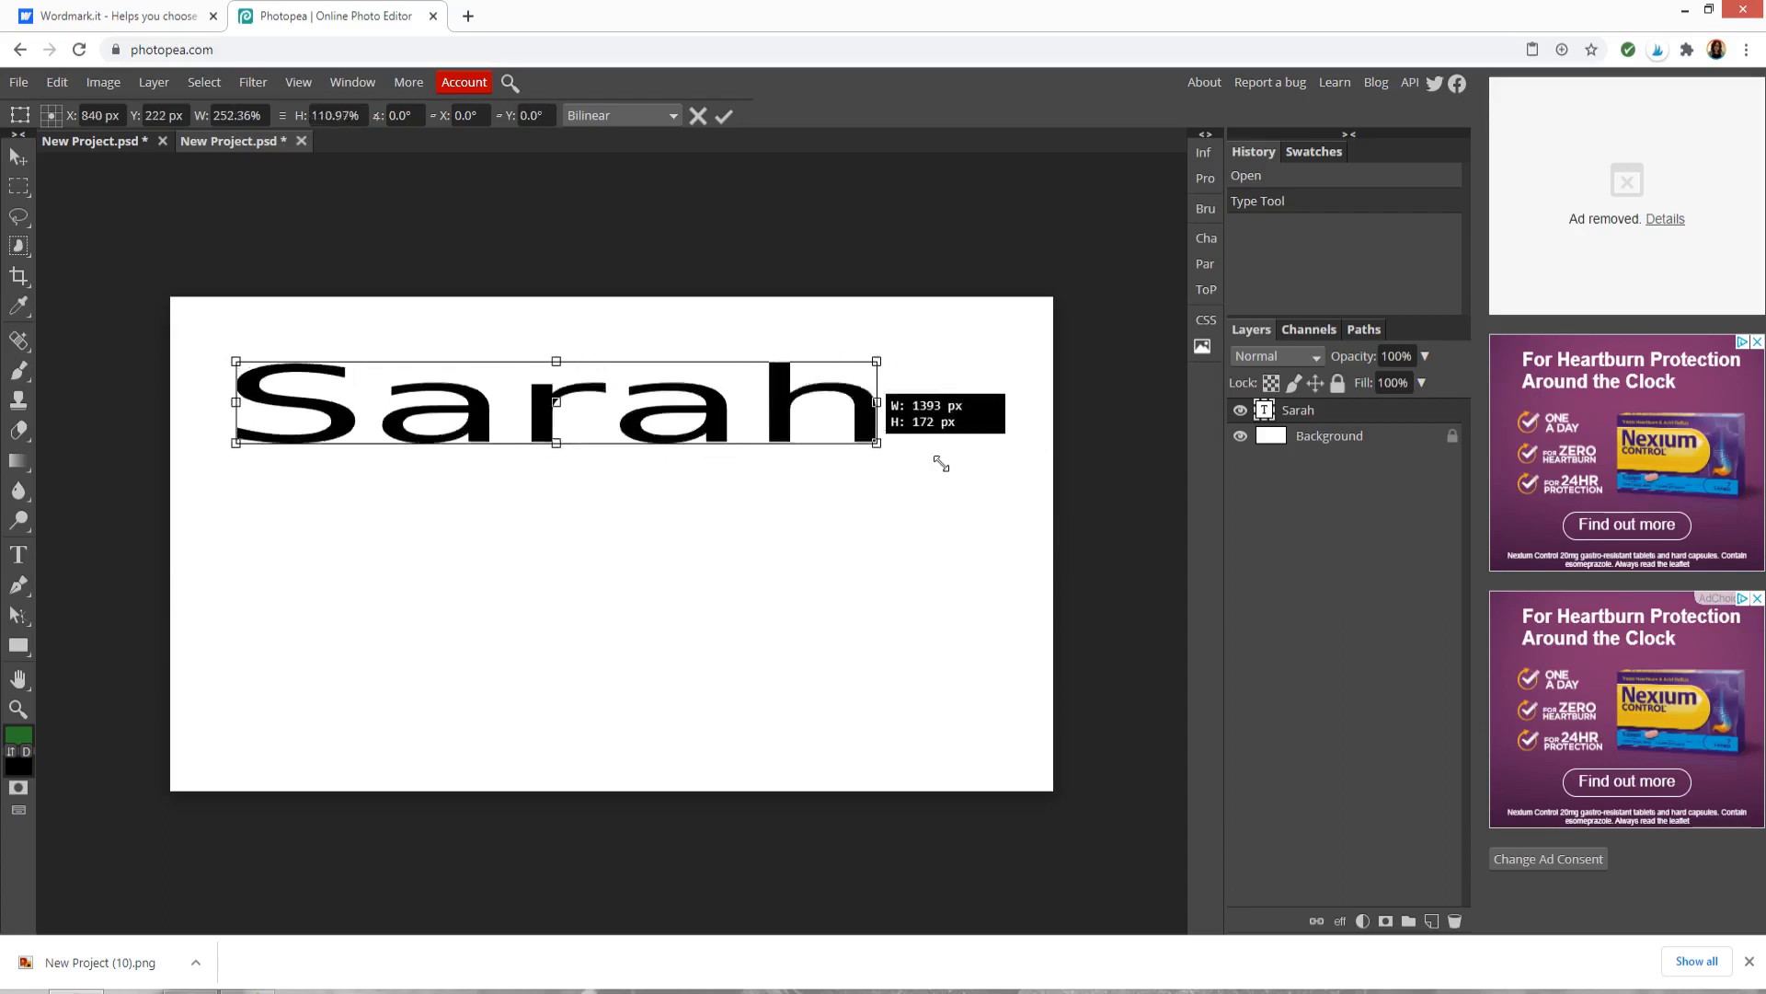
{"action": "left_click_drag", "start_coordinate": [875, 408], "coordinate": [997, 408]}
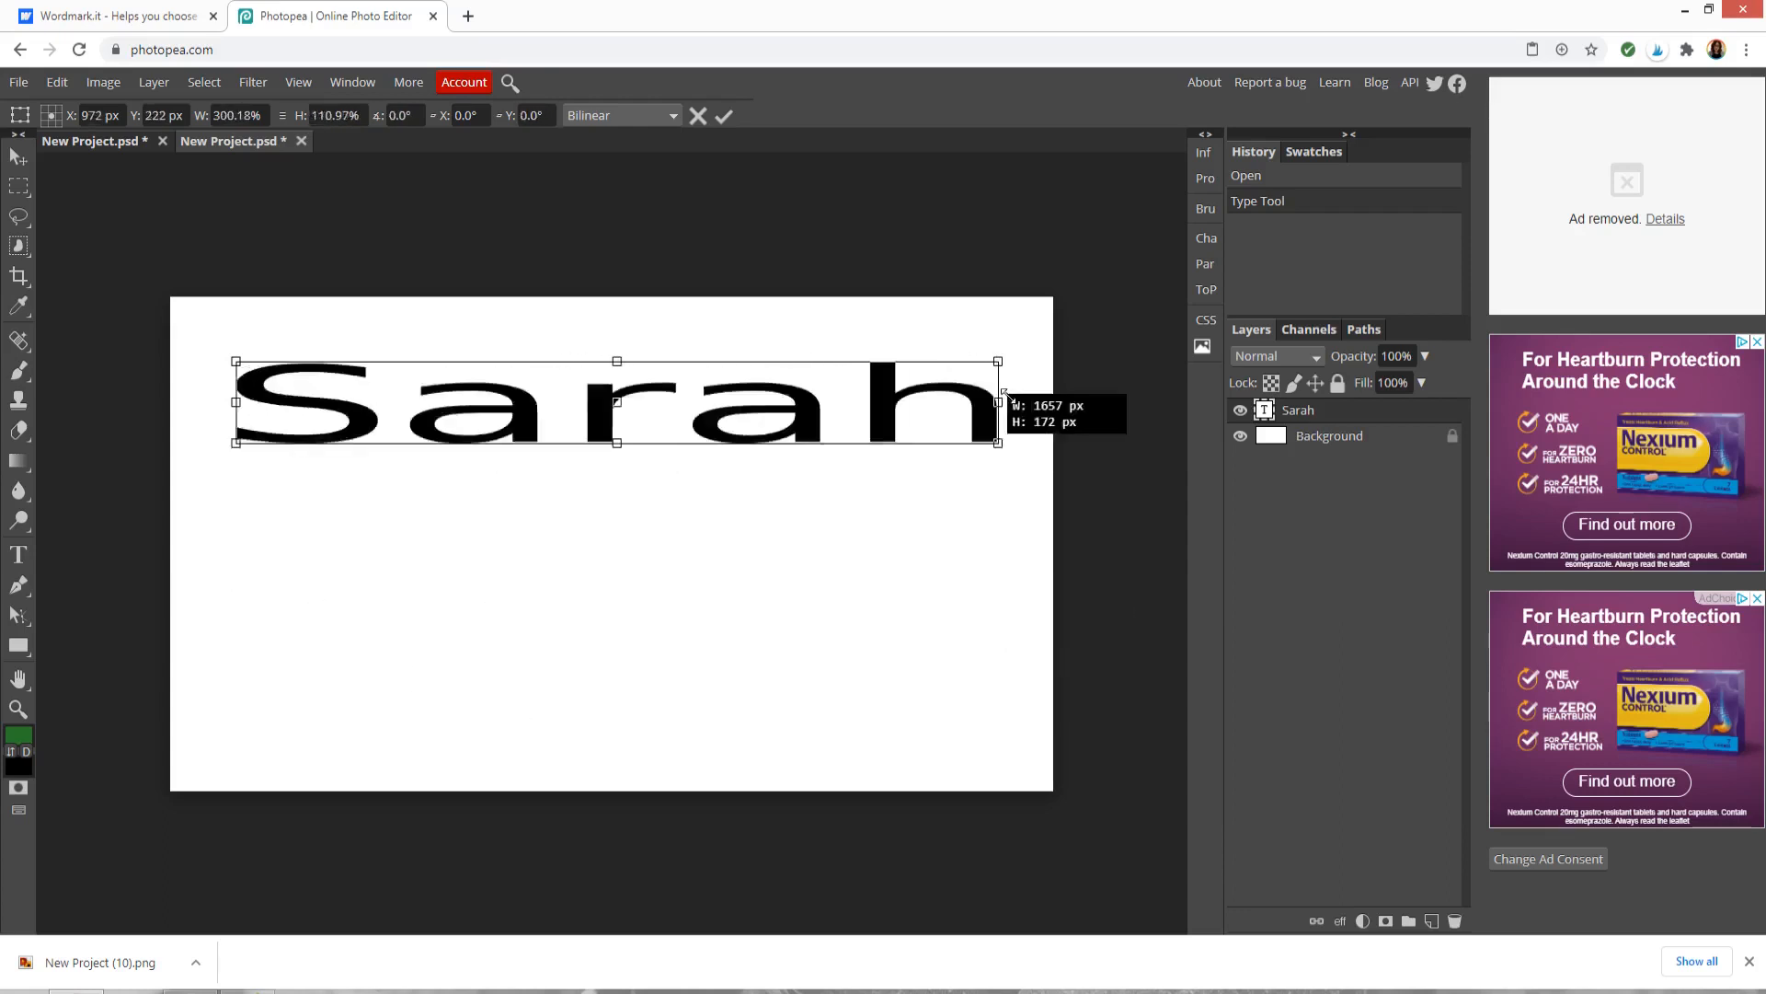
{"action": "left_click_drag", "start_coordinate": [615, 442], "coordinate": [615, 379]}
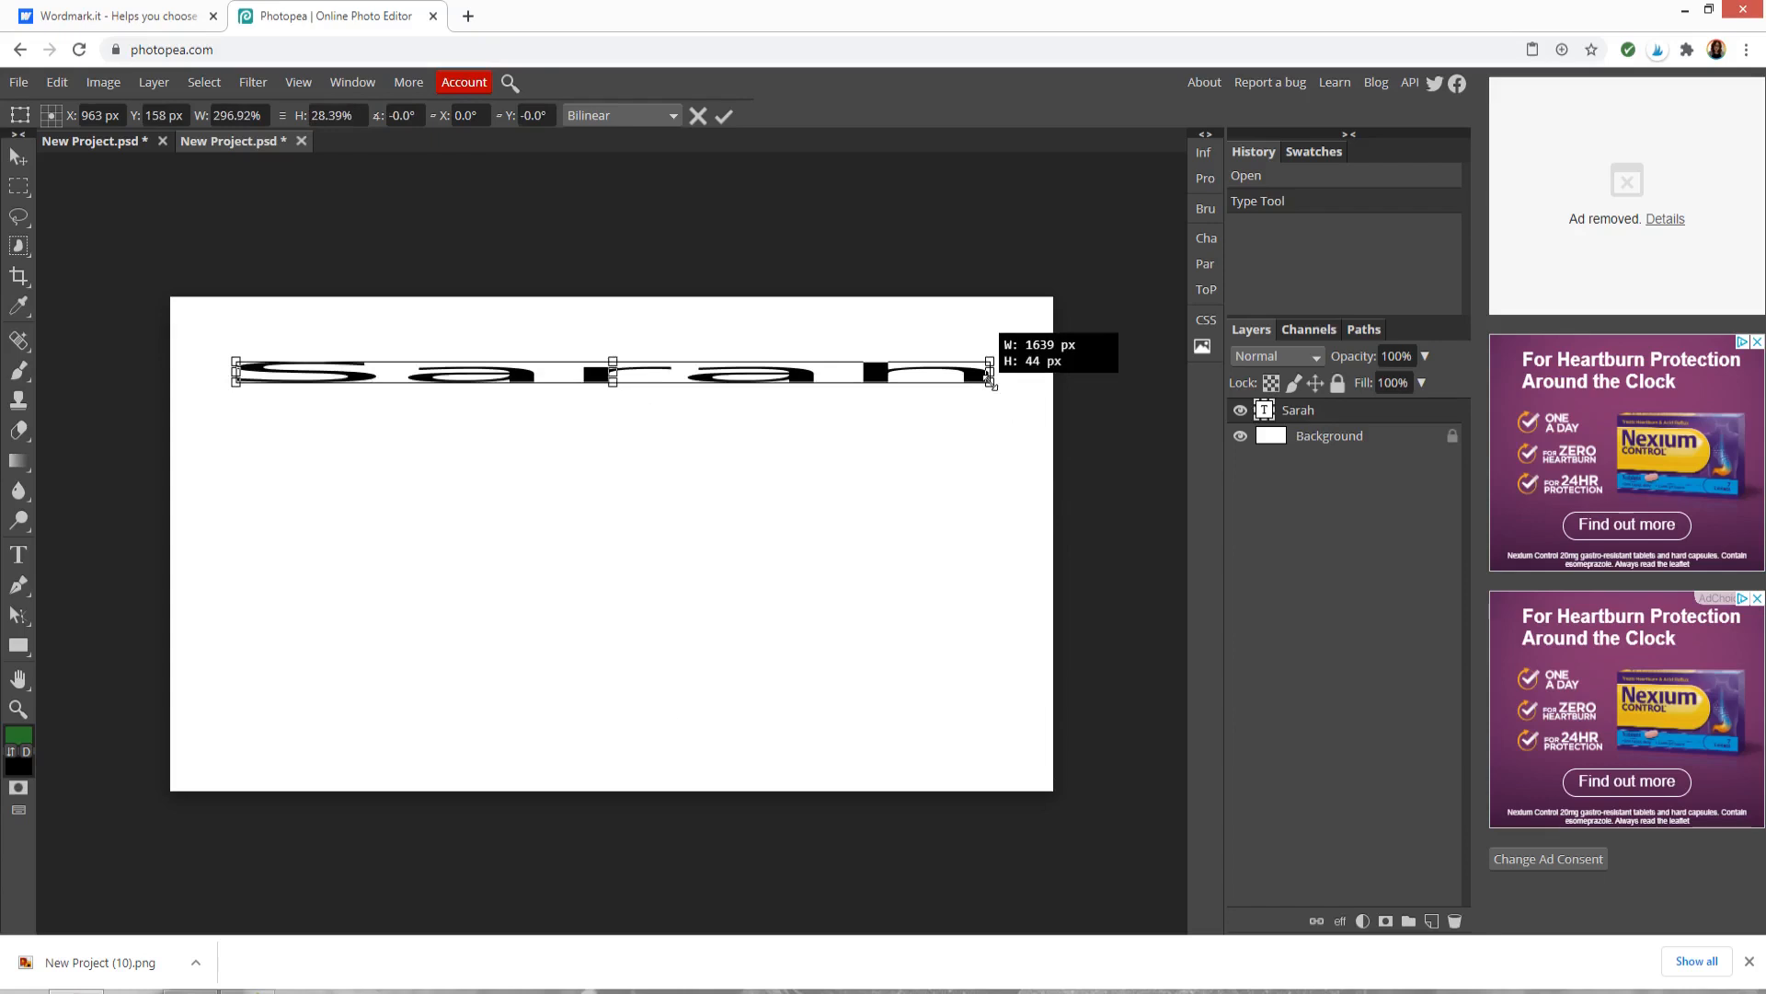
{"action": "left_click_drag", "start_coordinate": [990, 377], "coordinate": [1016, 585]}
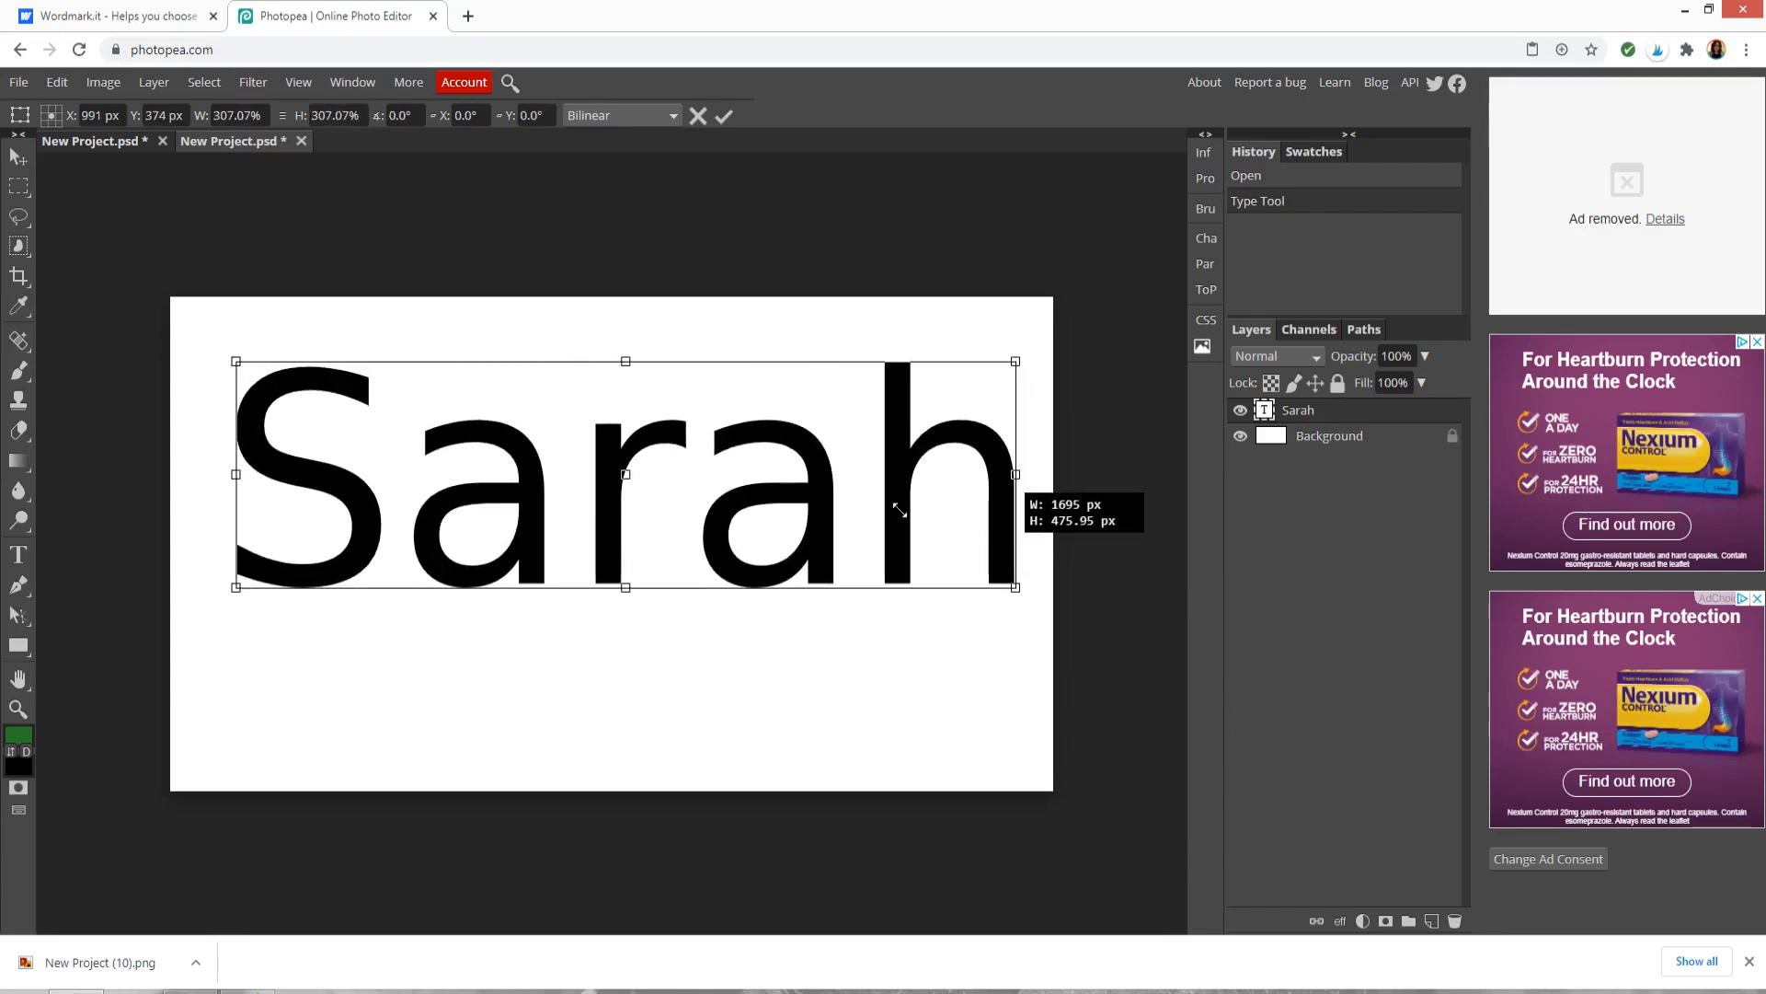
{"action": "left_click_drag", "start_coordinate": [1014, 585], "coordinate": [955, 568]}
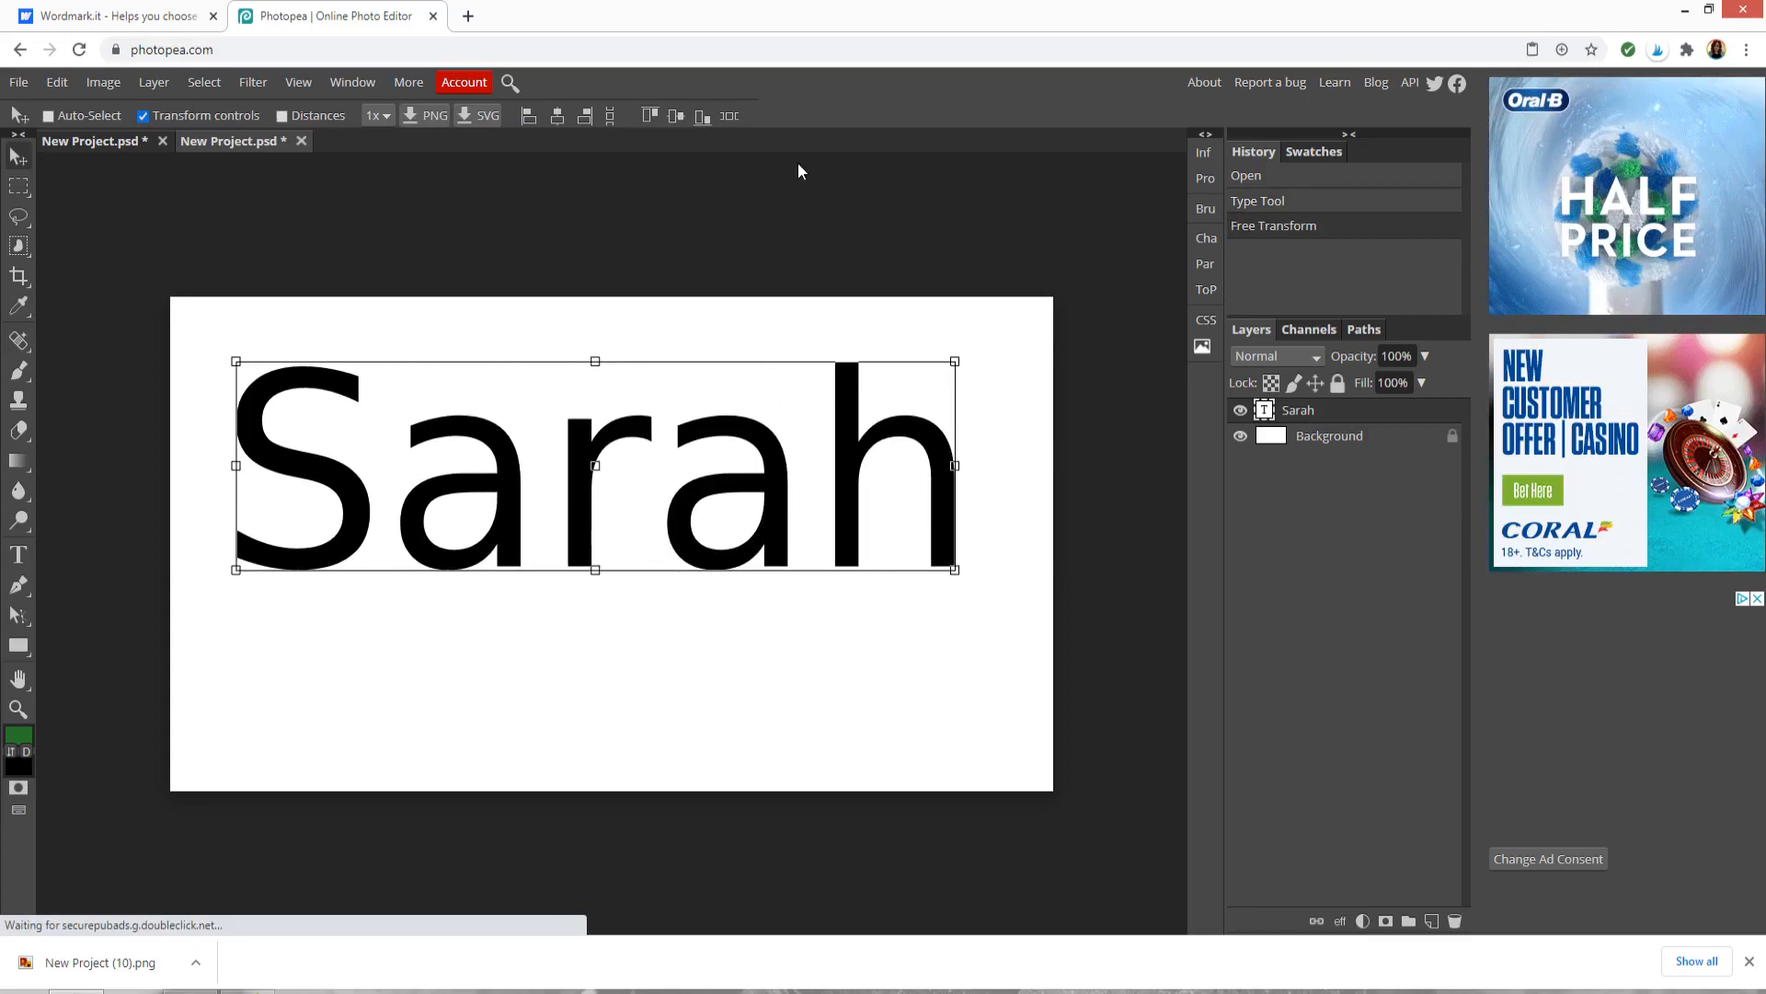
{"action": "left_click_drag", "start_coordinate": [595, 462], "coordinate": [603, 482]}
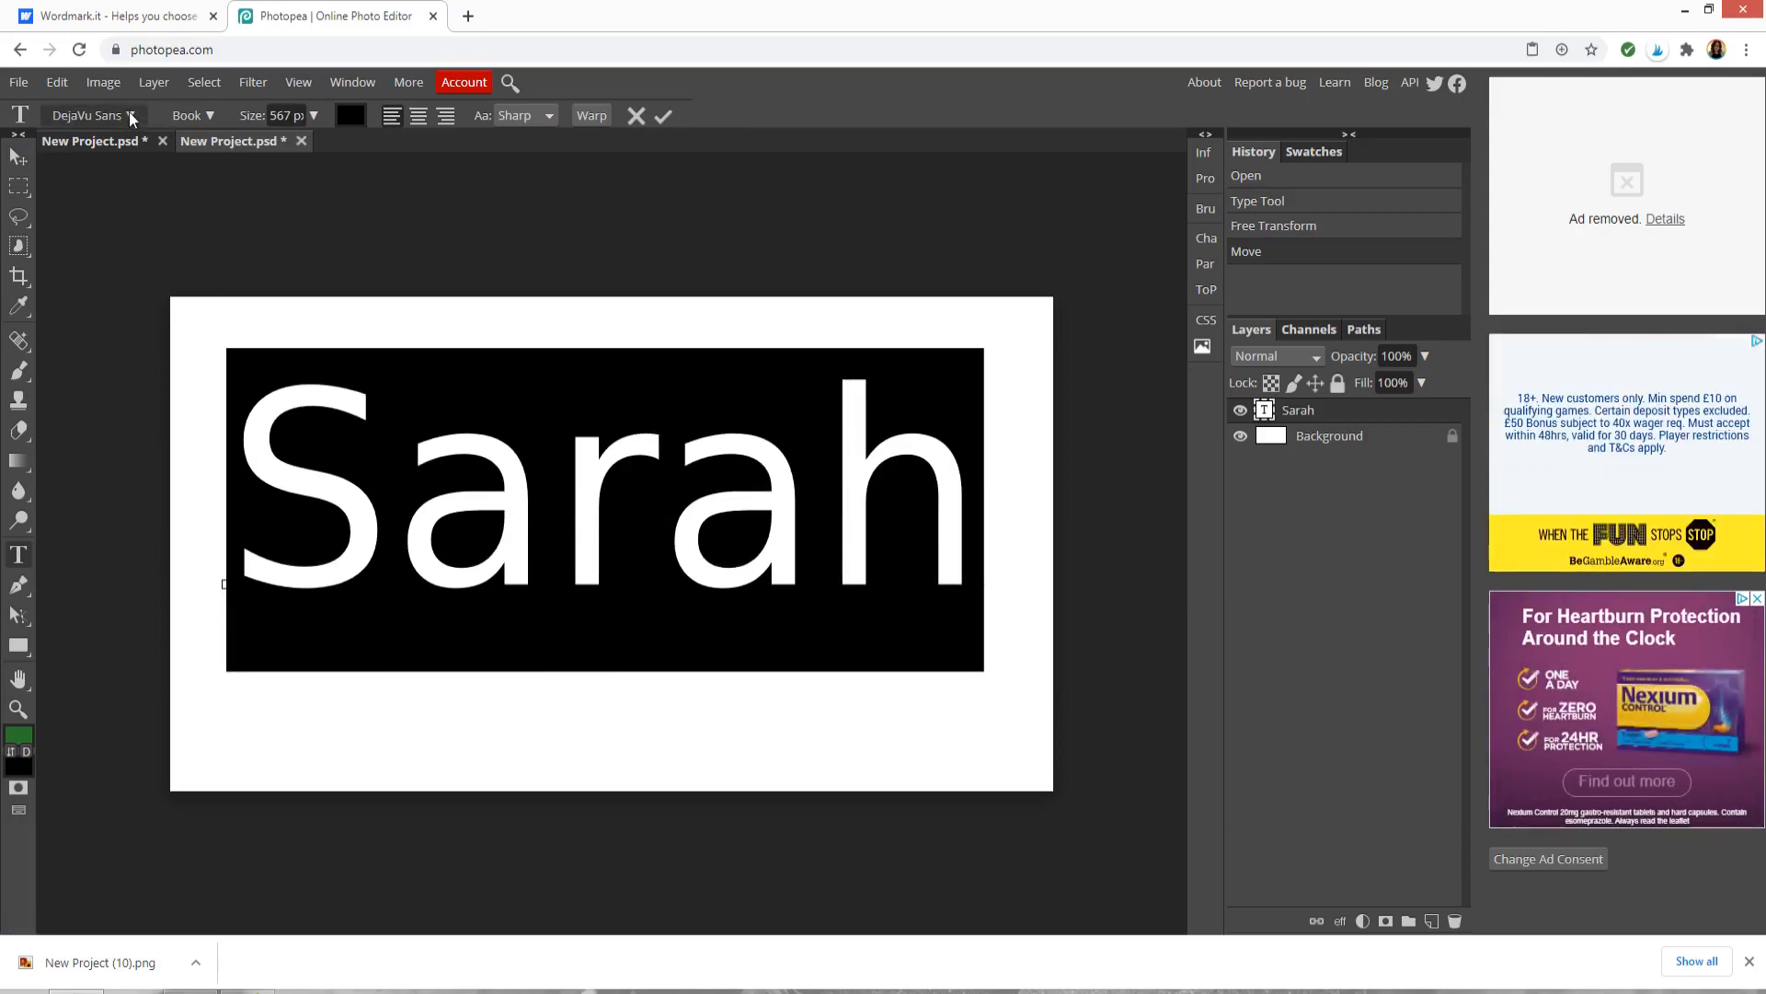
- Search the font list for 'ale' and switch Sarah to the Alex Brush script font
{"action": "left_click", "coordinate": [90, 114]}
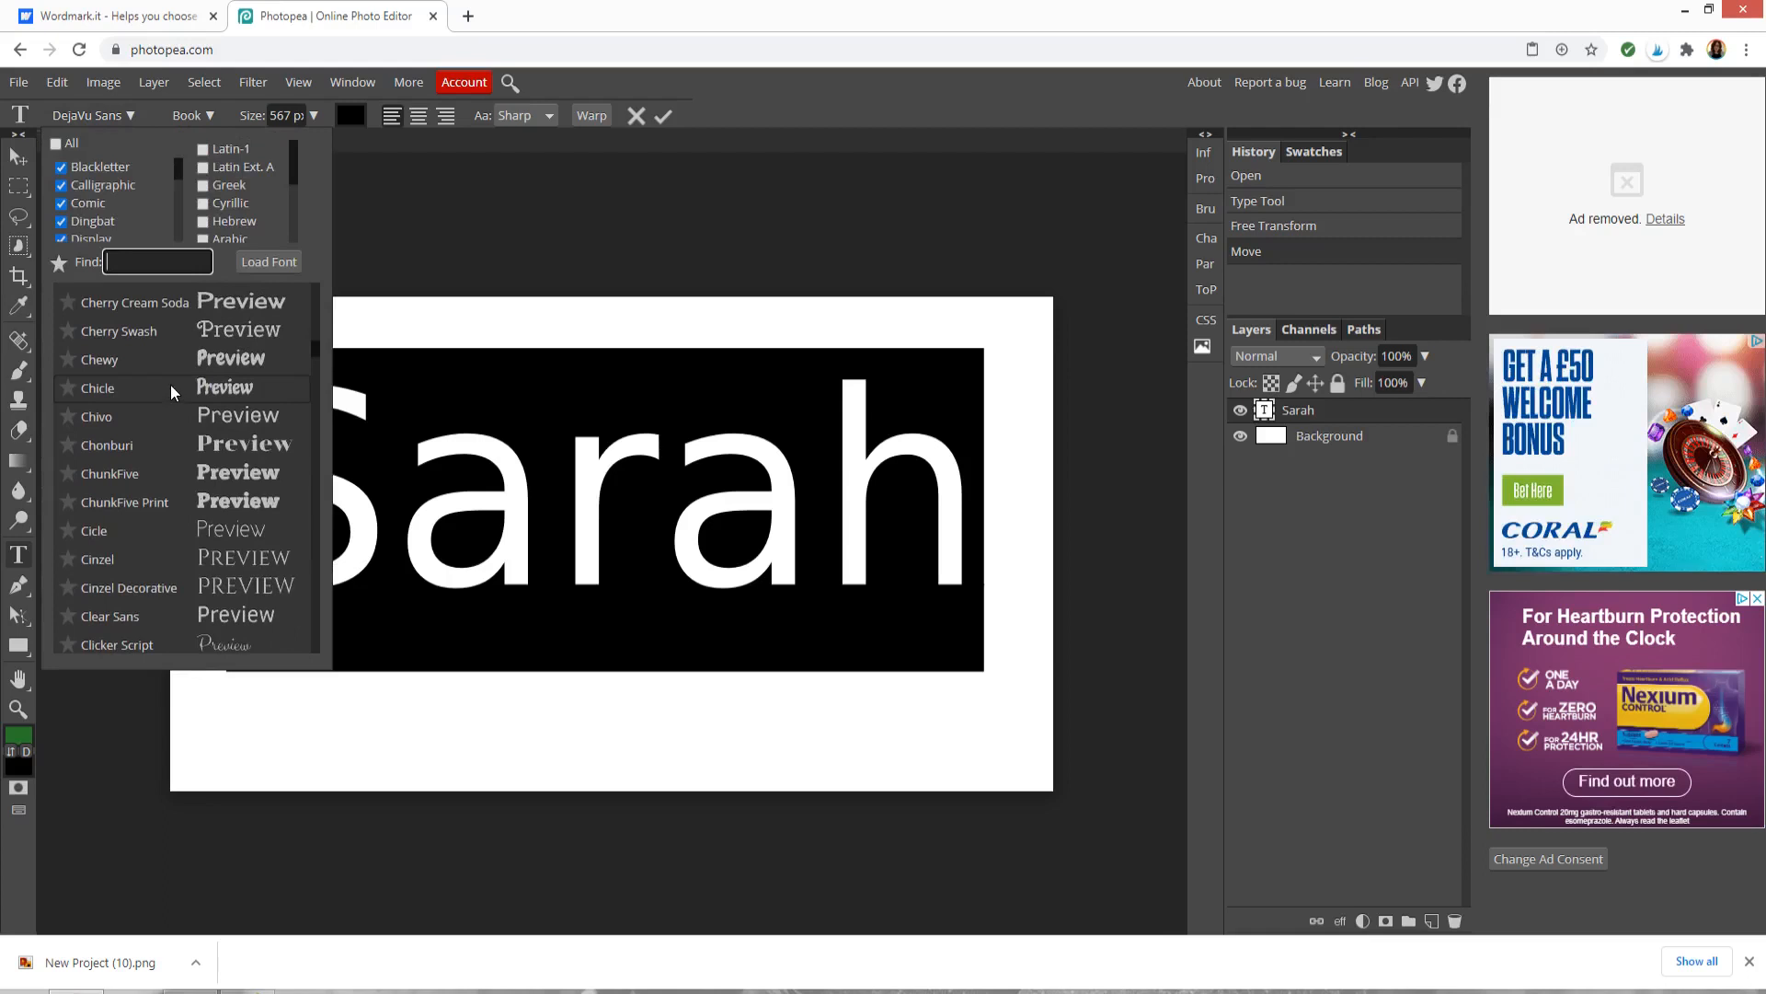
{"action": "scroll", "scroll_direction": "down", "scroll_amount": 3}
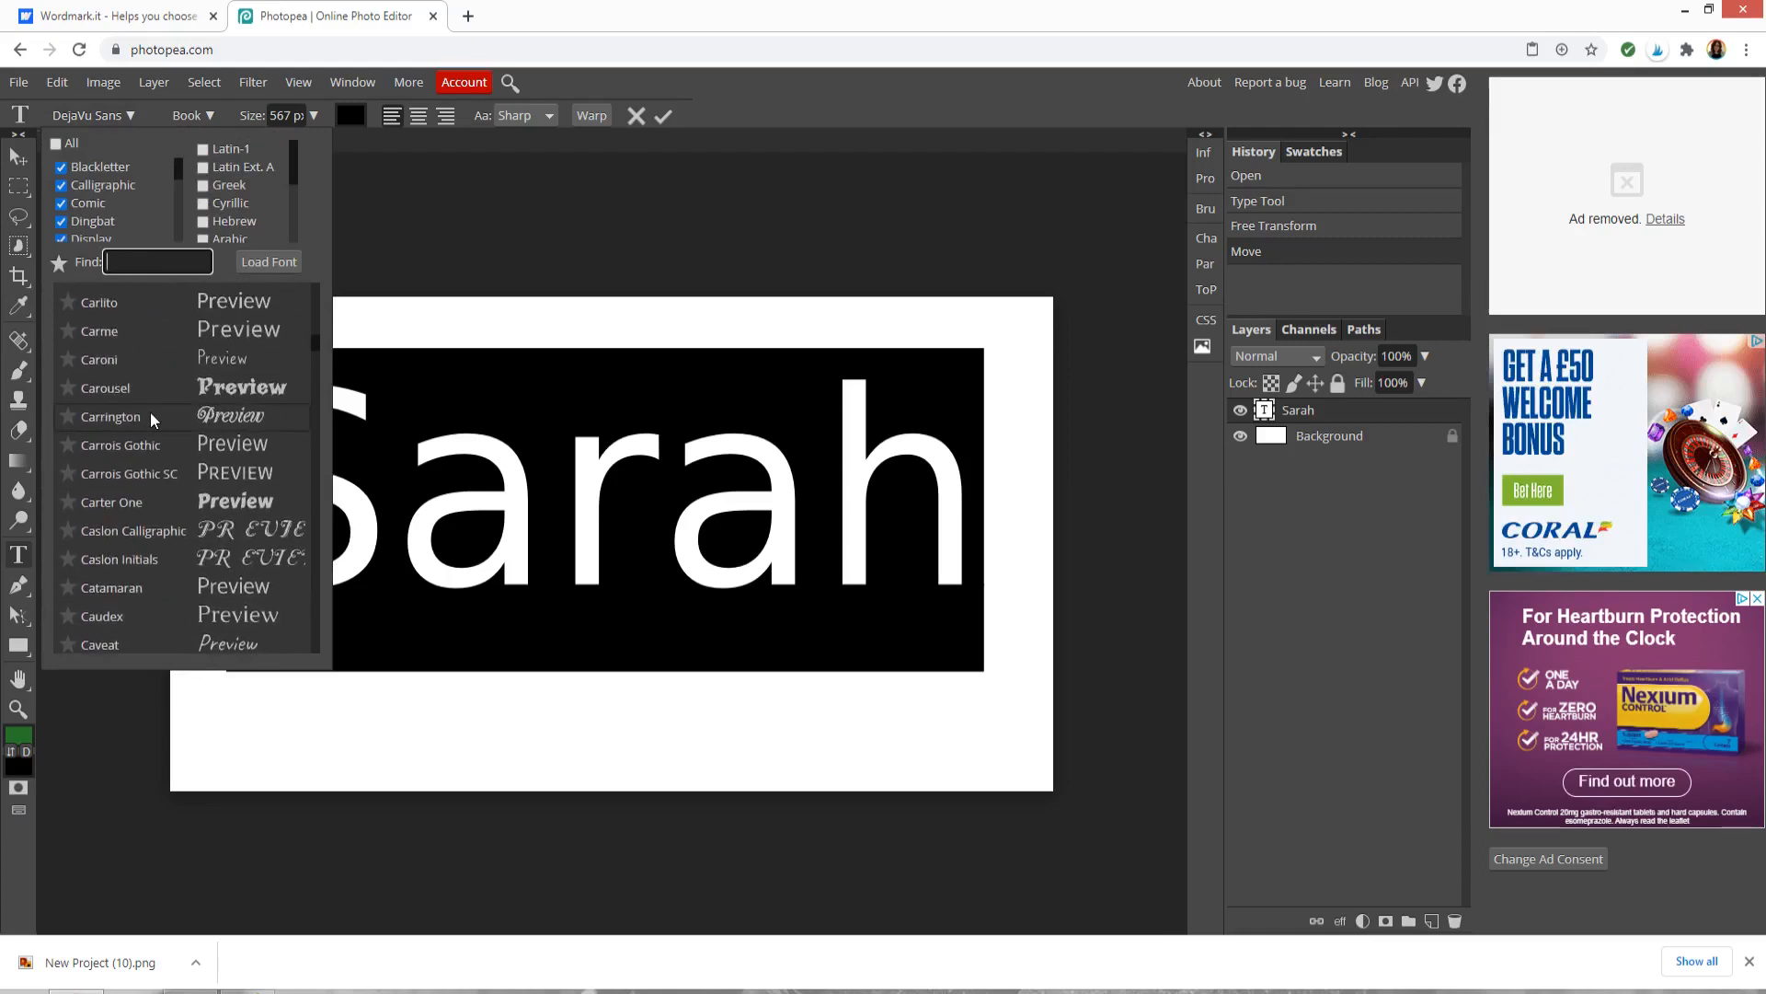
{"action": "mouse_move", "coordinate": [151, 388]}
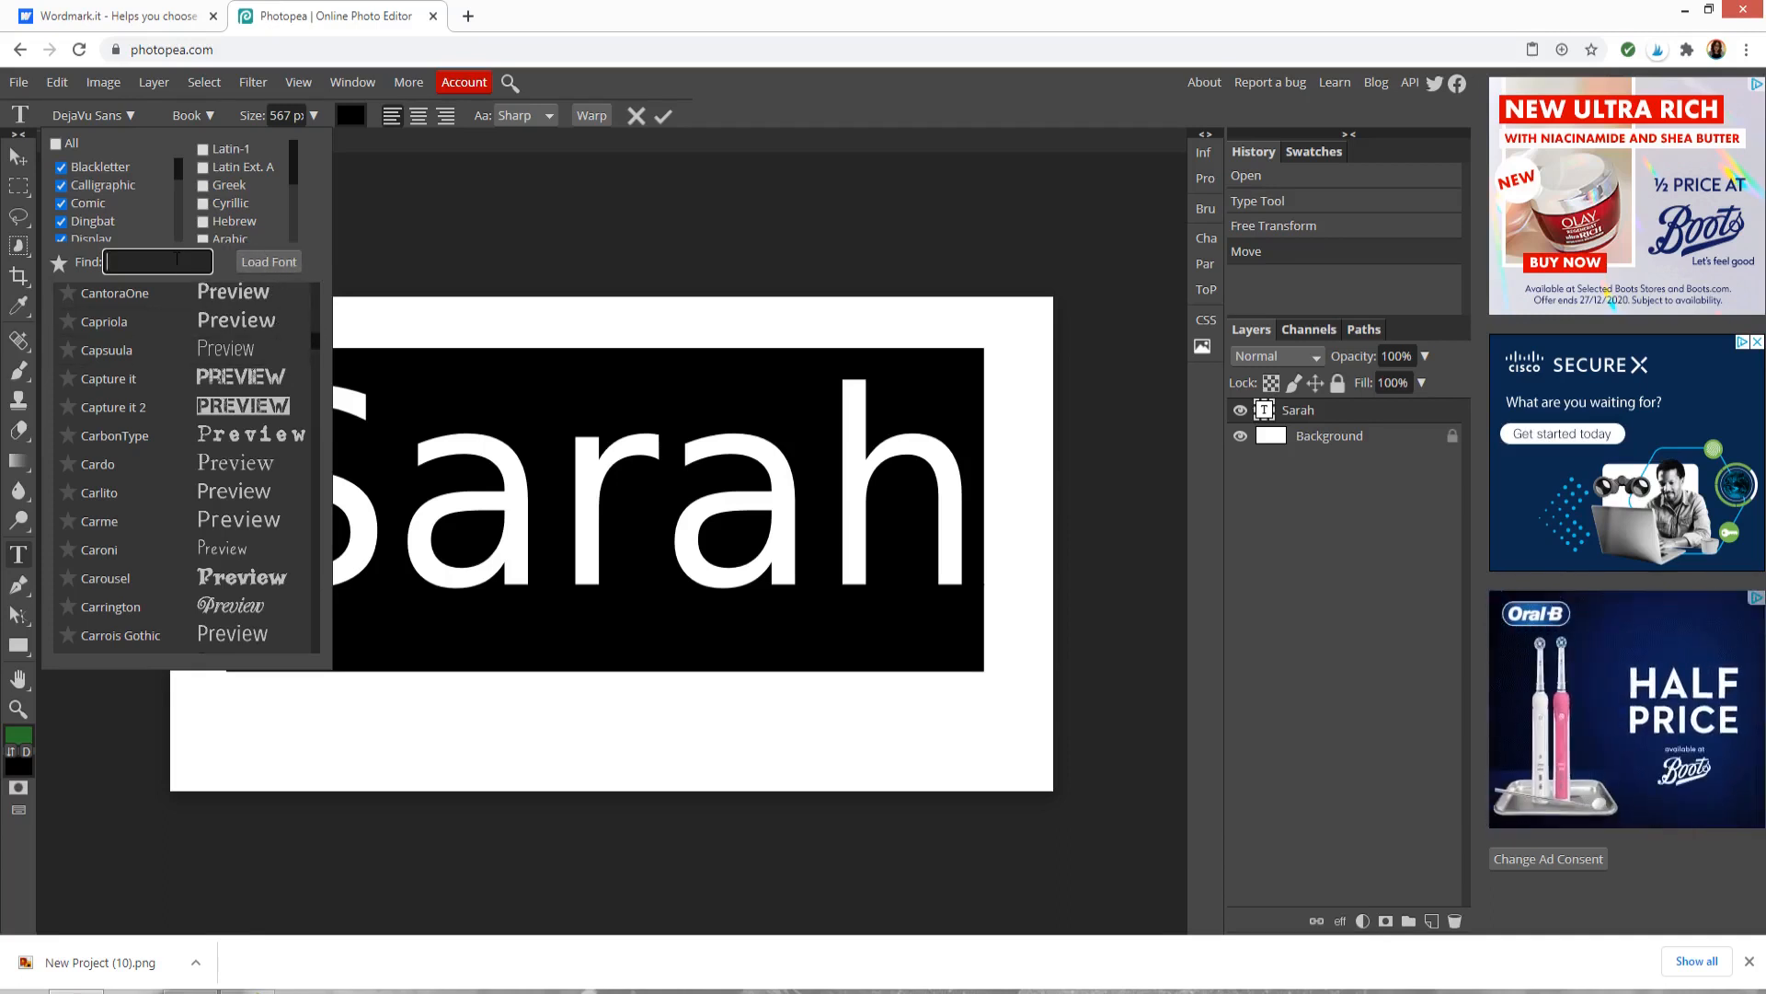
{"action": "type", "text": "ale"}
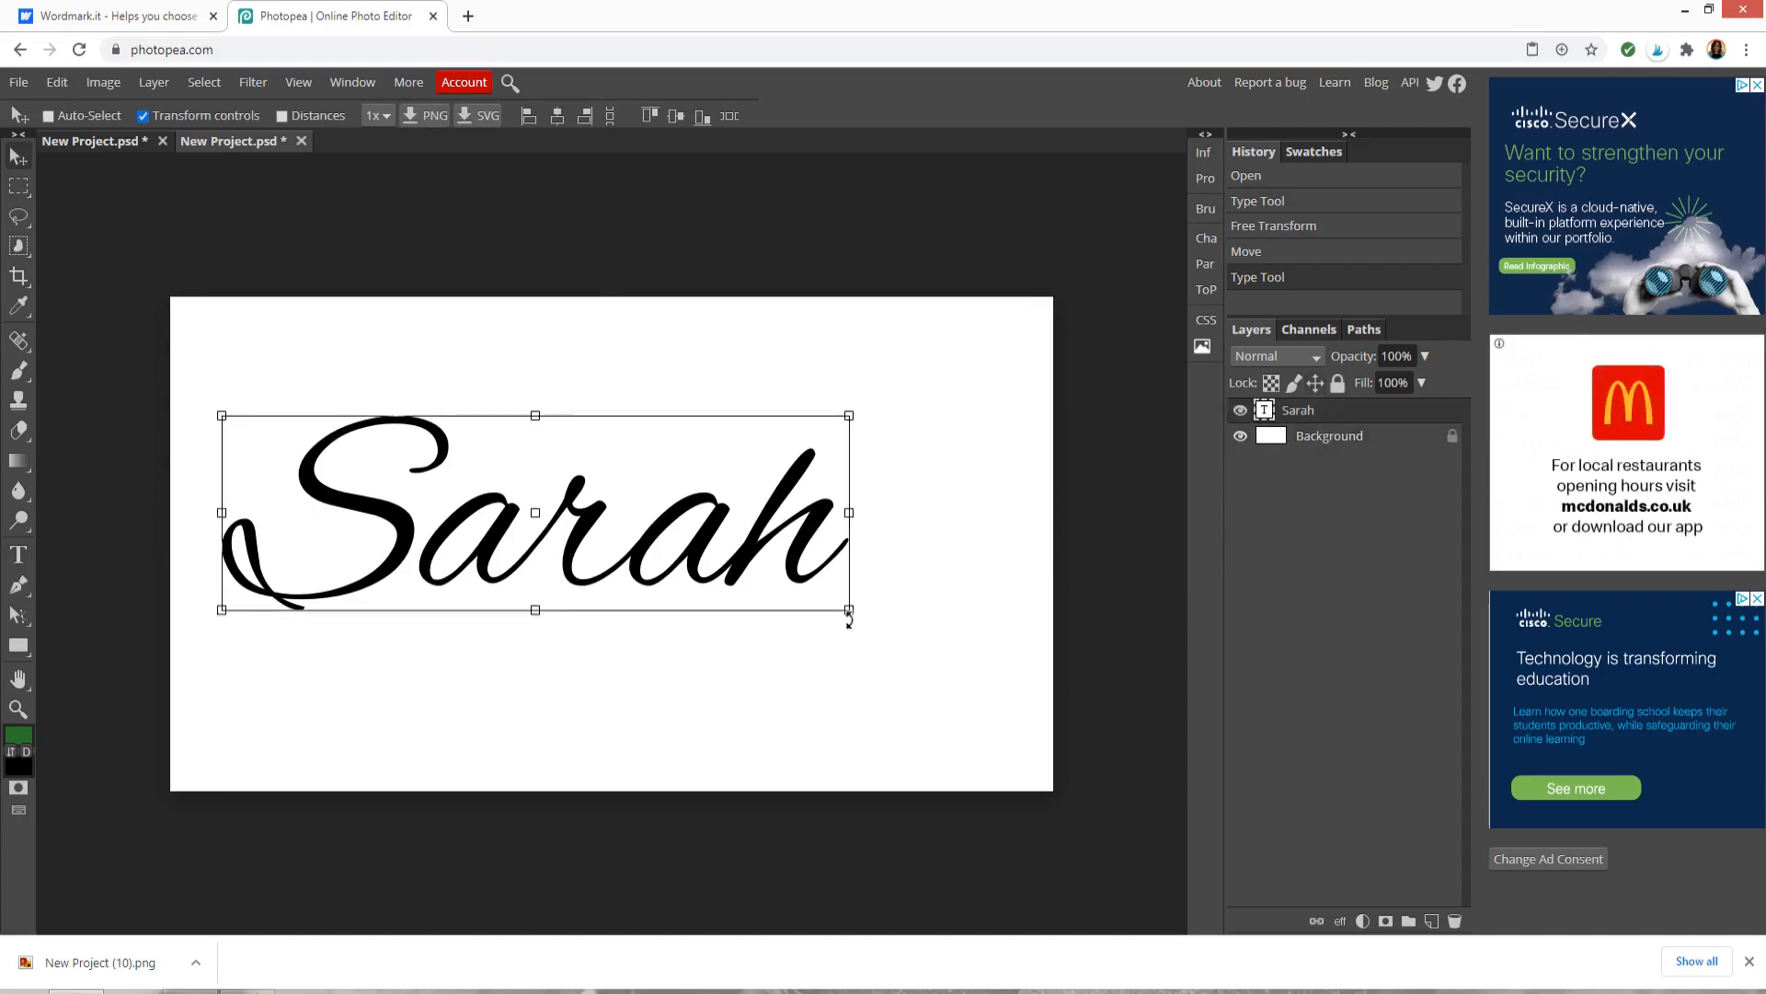
{"action": "left_click_drag", "start_coordinate": [850, 619], "coordinate": [881, 618]}
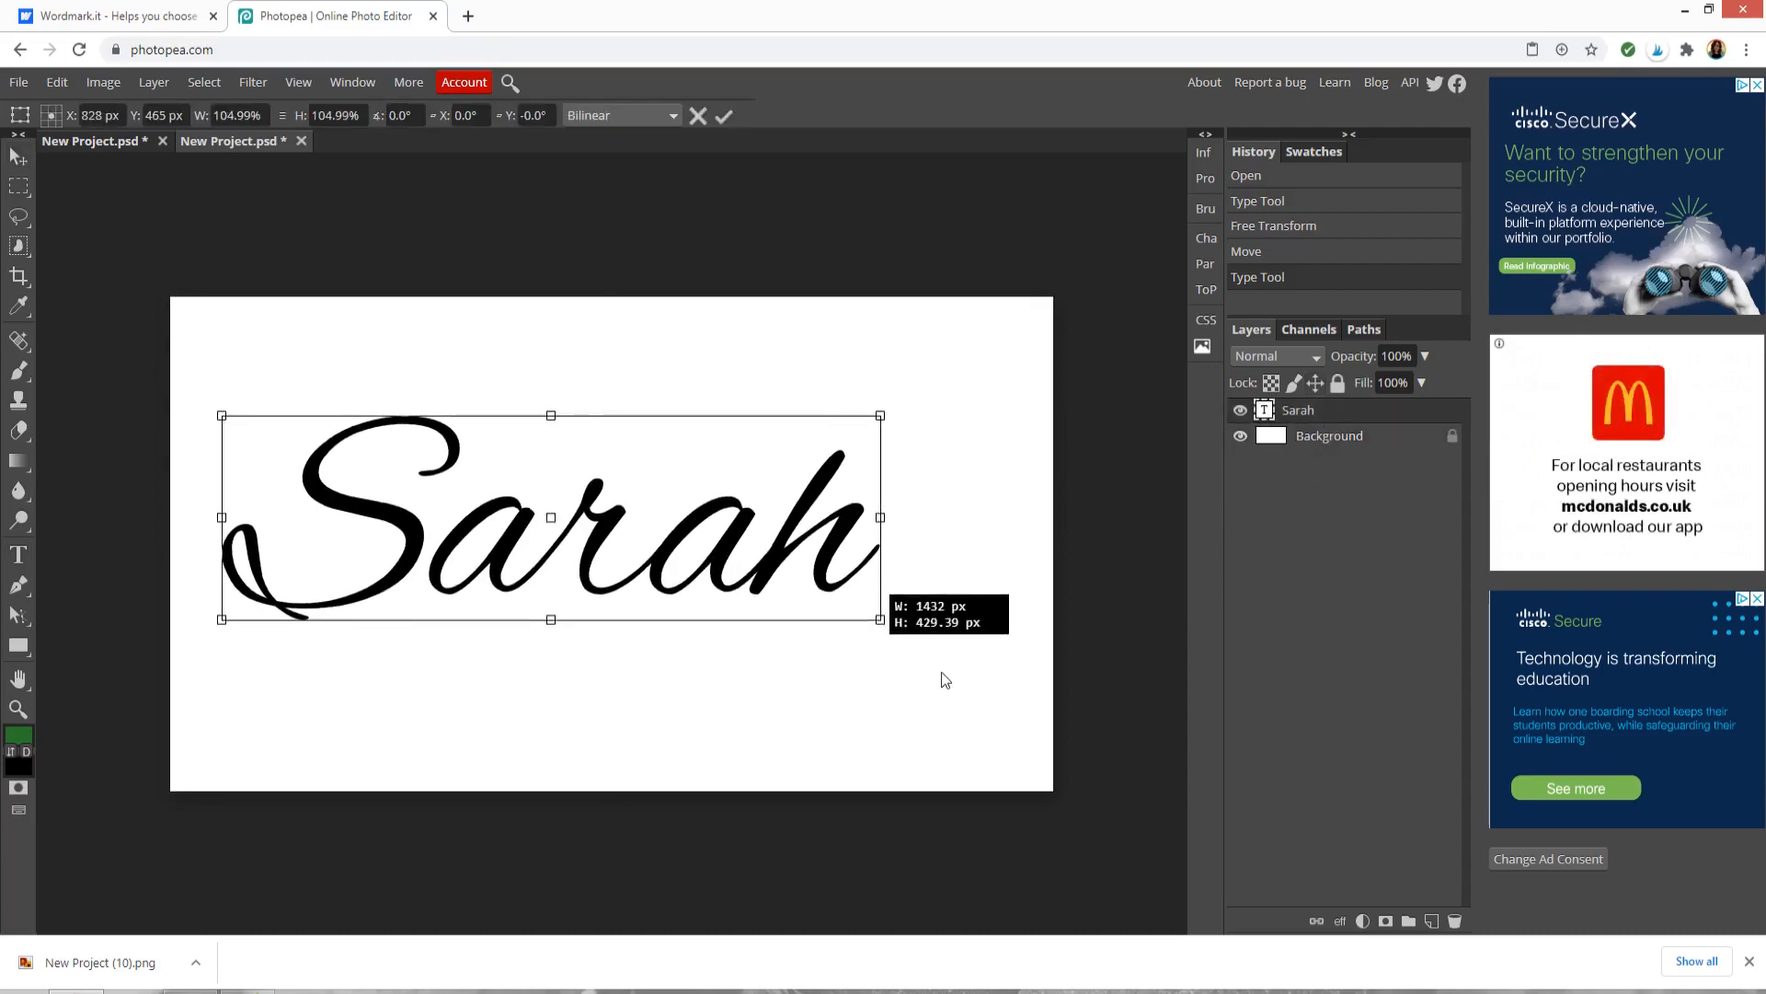
{"action": "left_click_drag", "start_coordinate": [880, 619], "coordinate": [1036, 668]}
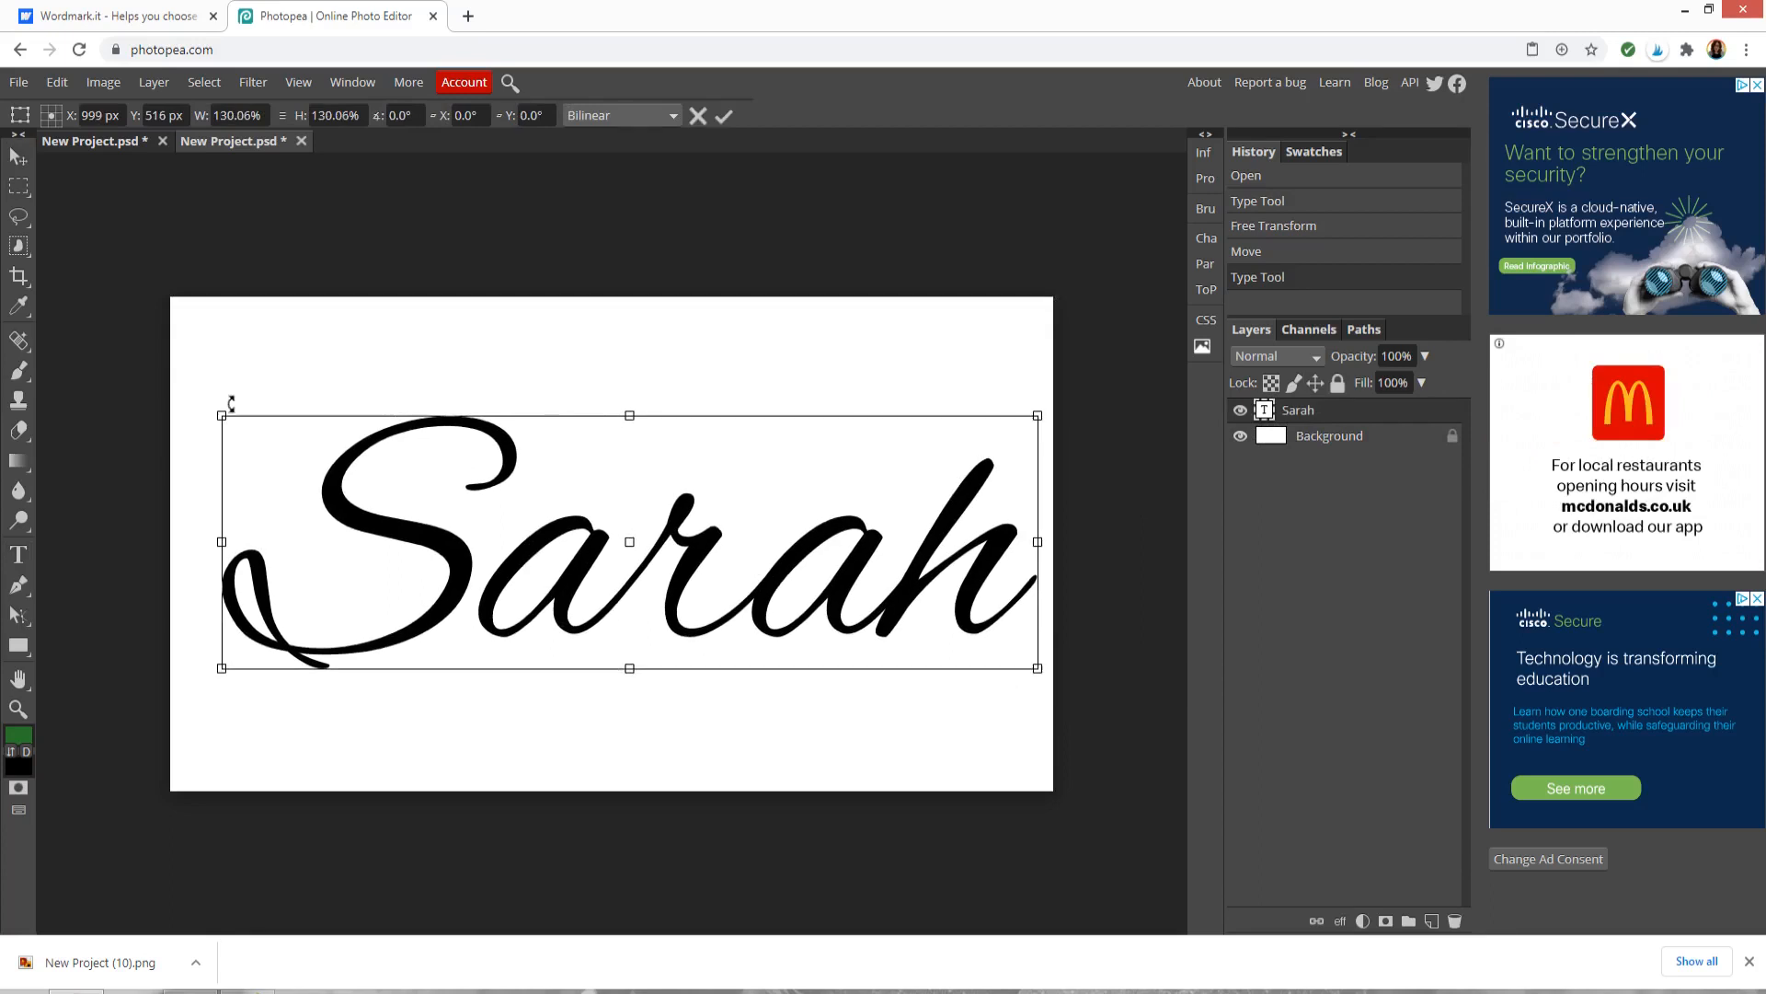
{"action": "left_click_drag", "start_coordinate": [629, 541], "coordinate": [611, 519]}
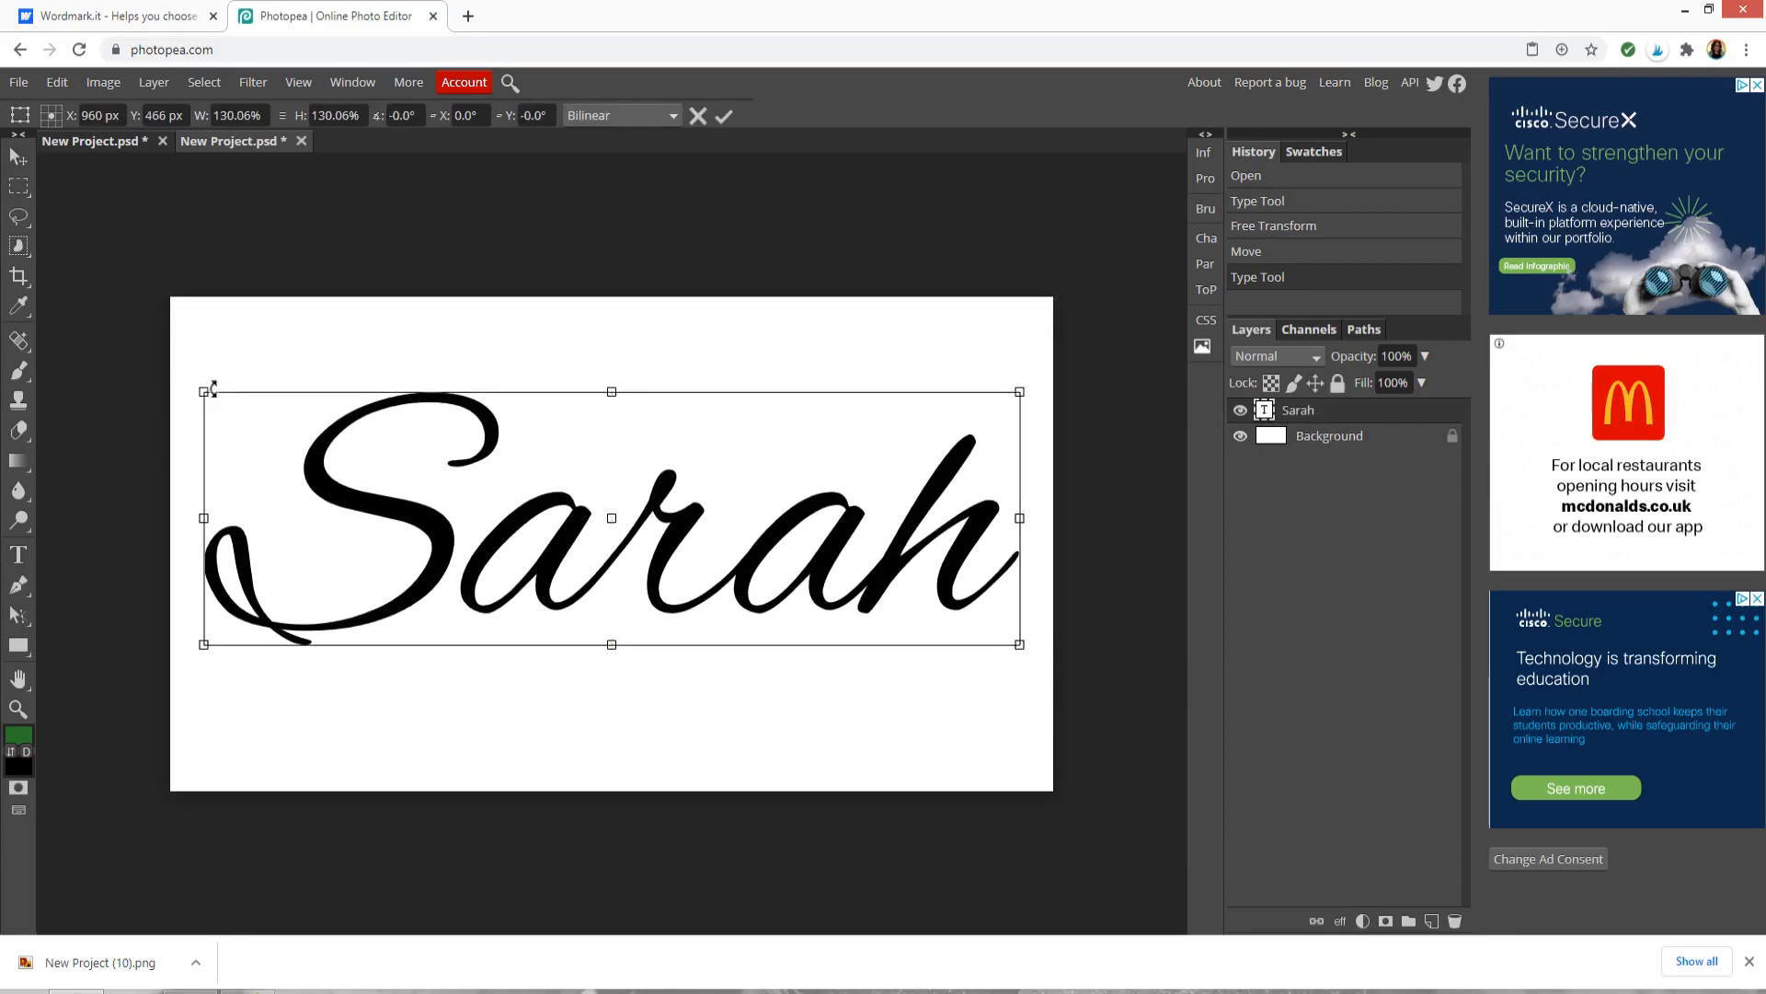
{"action": "left_click_drag", "start_coordinate": [203, 392], "coordinate": [185, 386]}
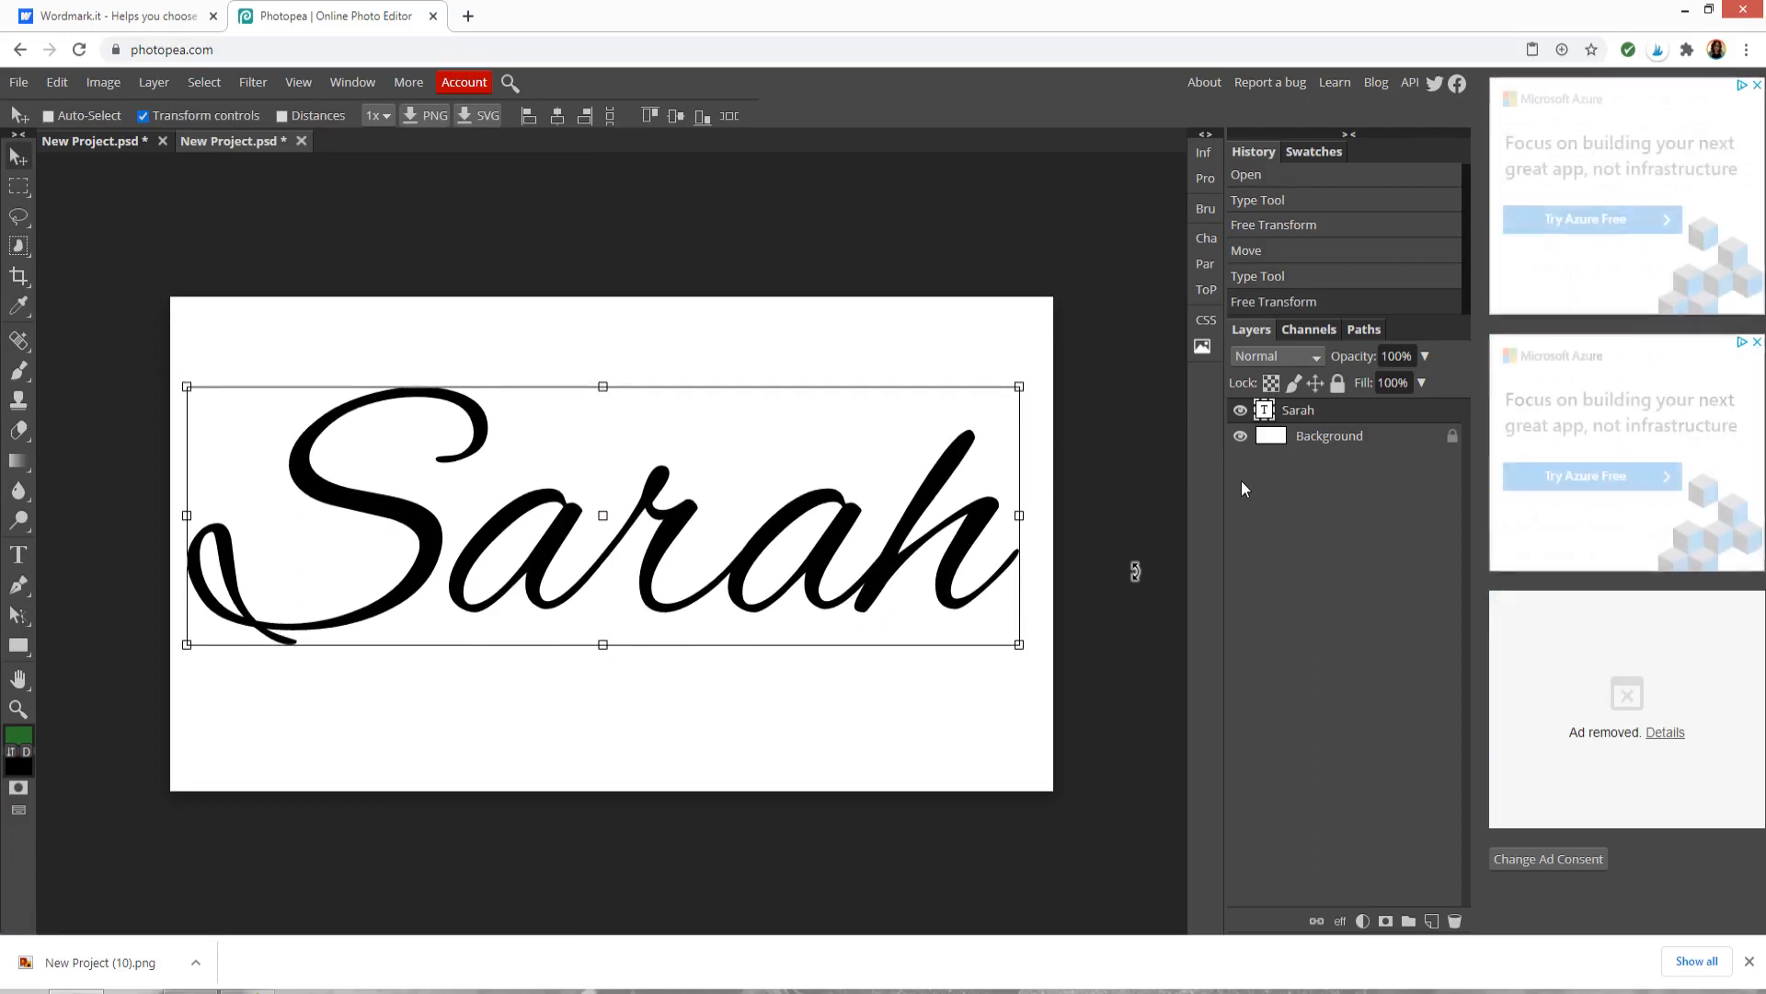
{"action": "left_click", "coordinate": [1329, 436]}
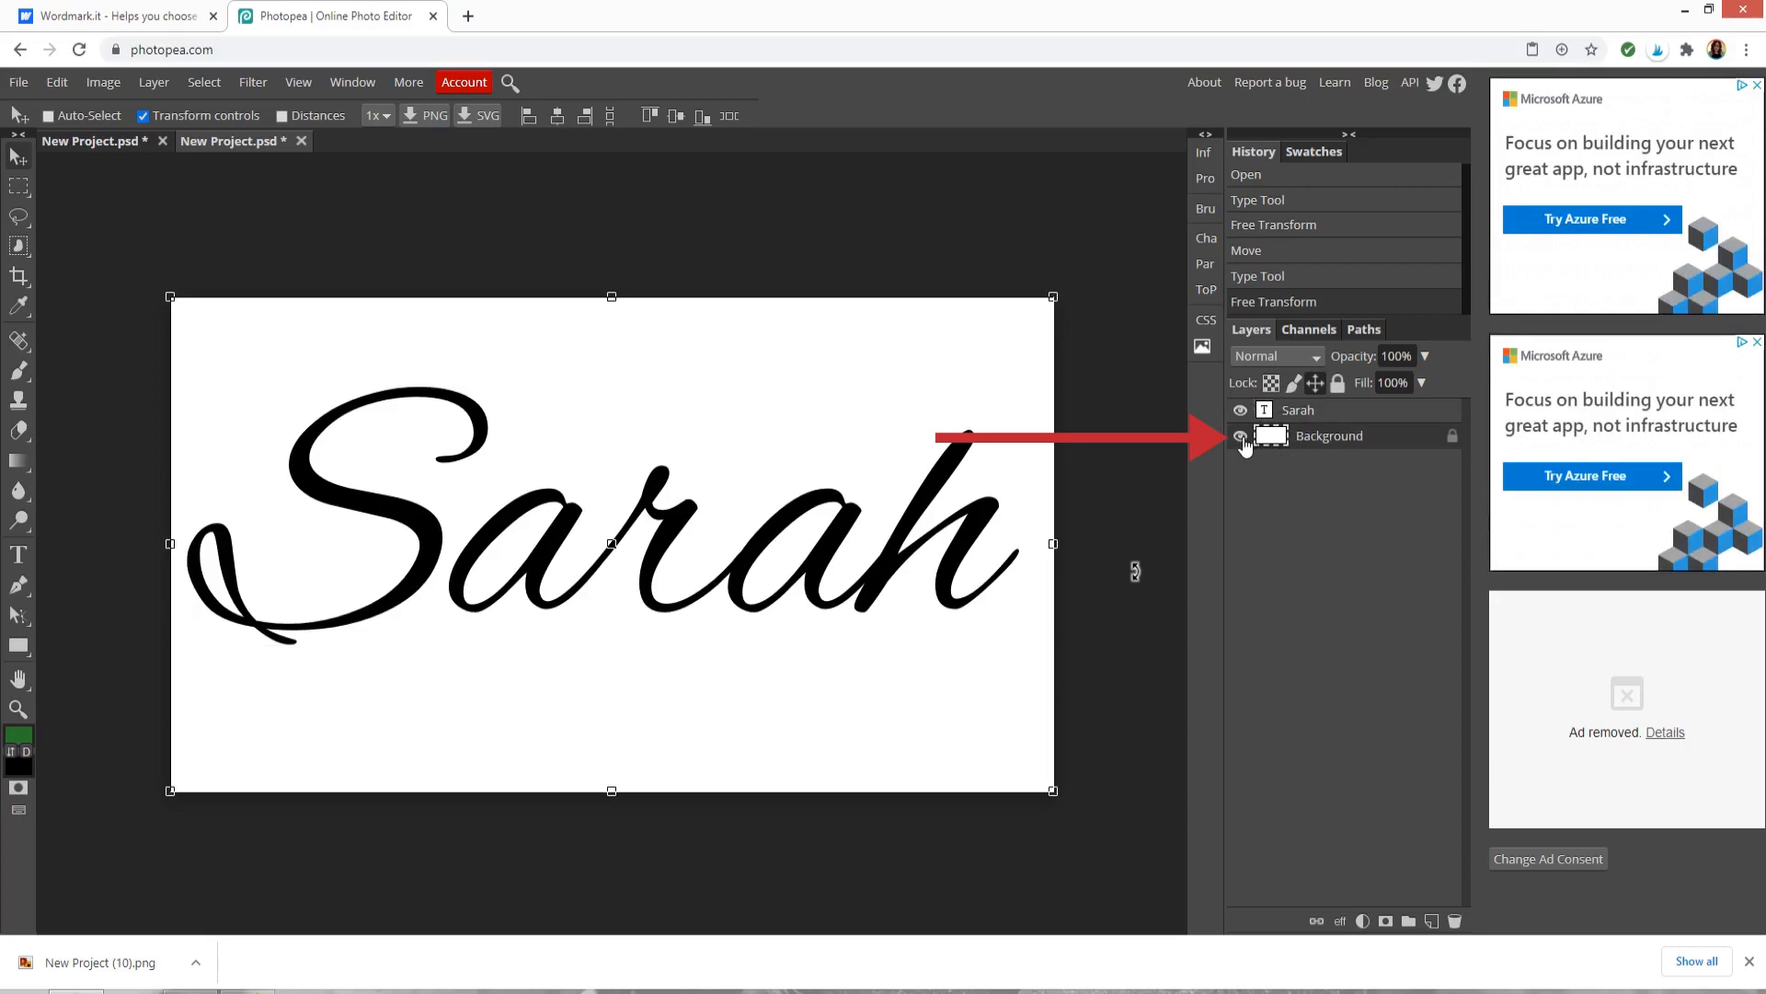
- Hide the white Background layer and save the Sarah lettering as a transparent PNG
{"action": "left_click", "coordinate": [1238, 436]}
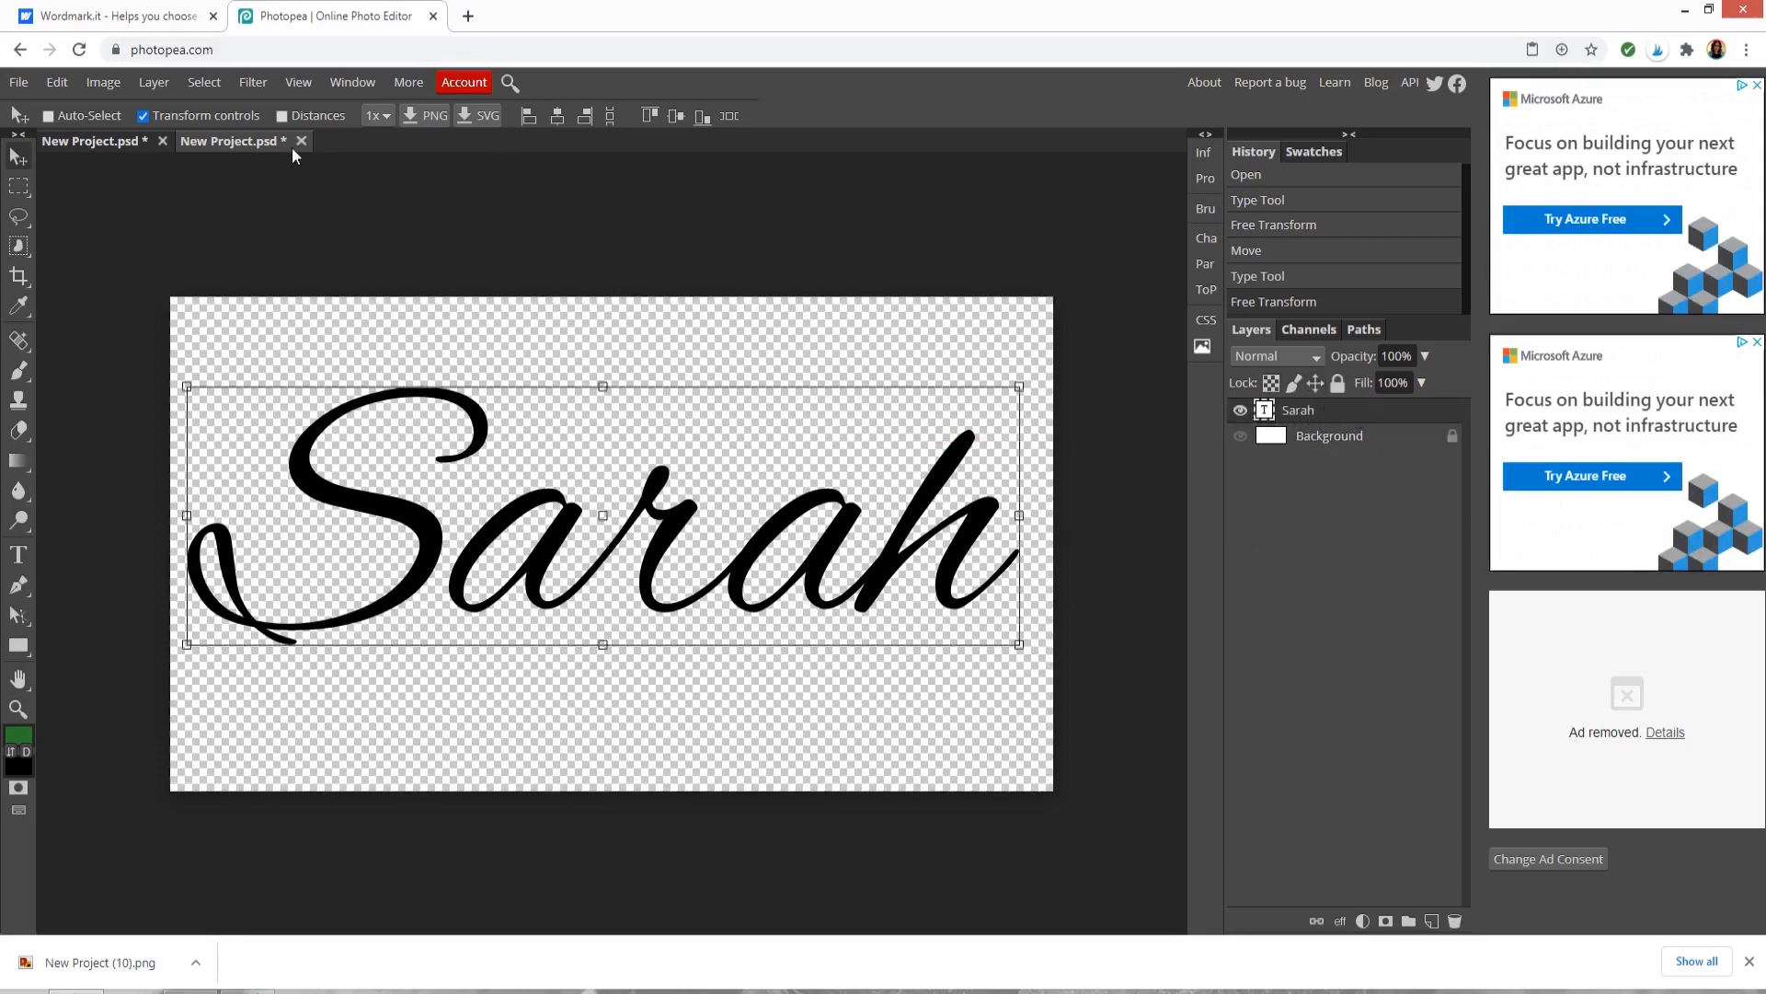
{"action": "left_click", "coordinate": [17, 81]}
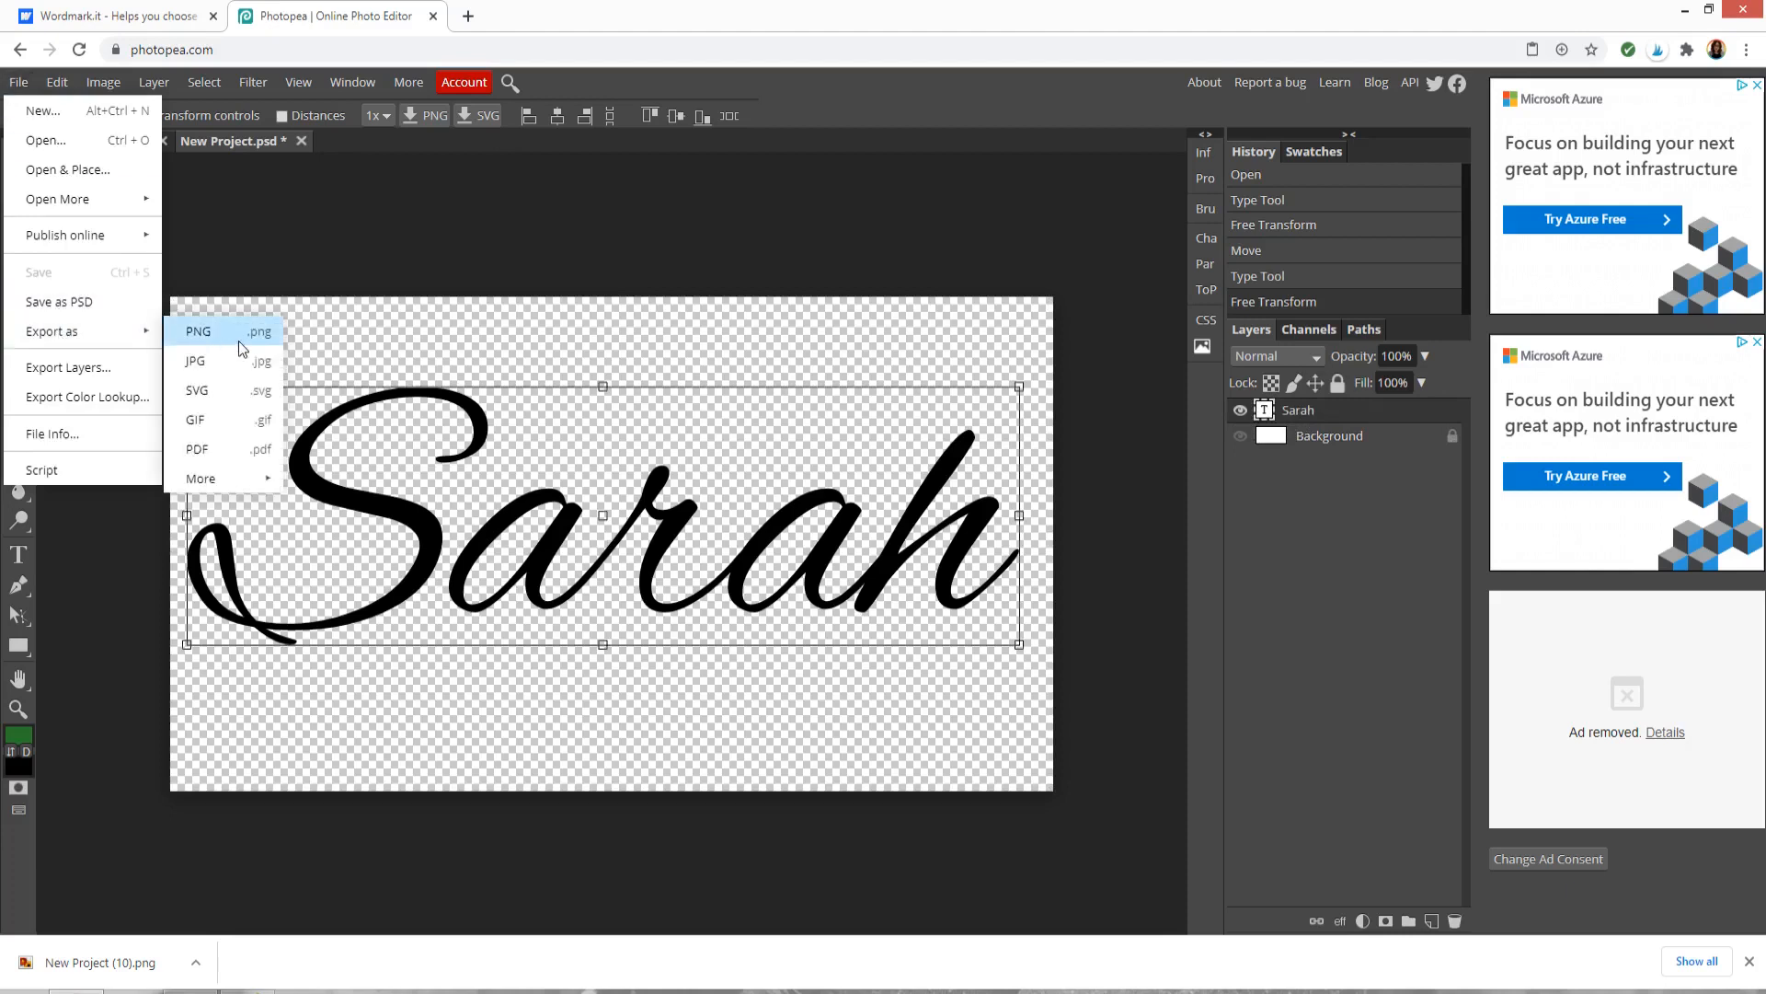
{"action": "mouse_move", "coordinate": [197, 388]}
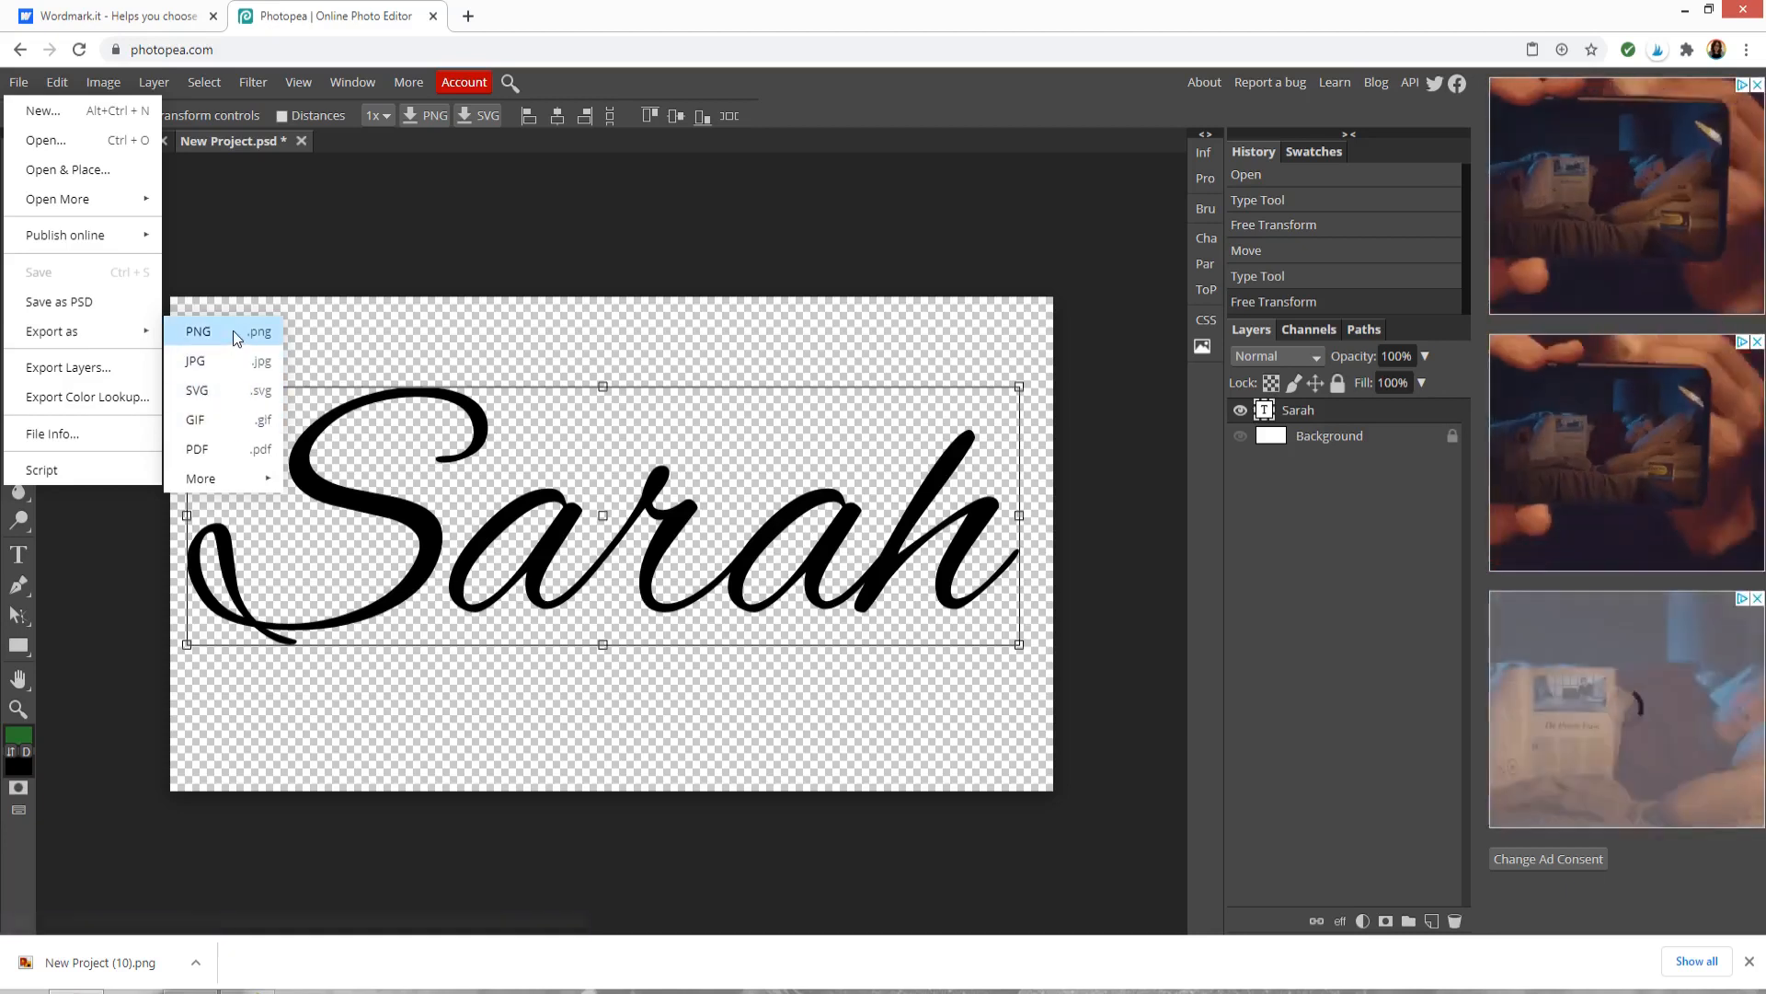
{"action": "left_click", "coordinate": [199, 329]}
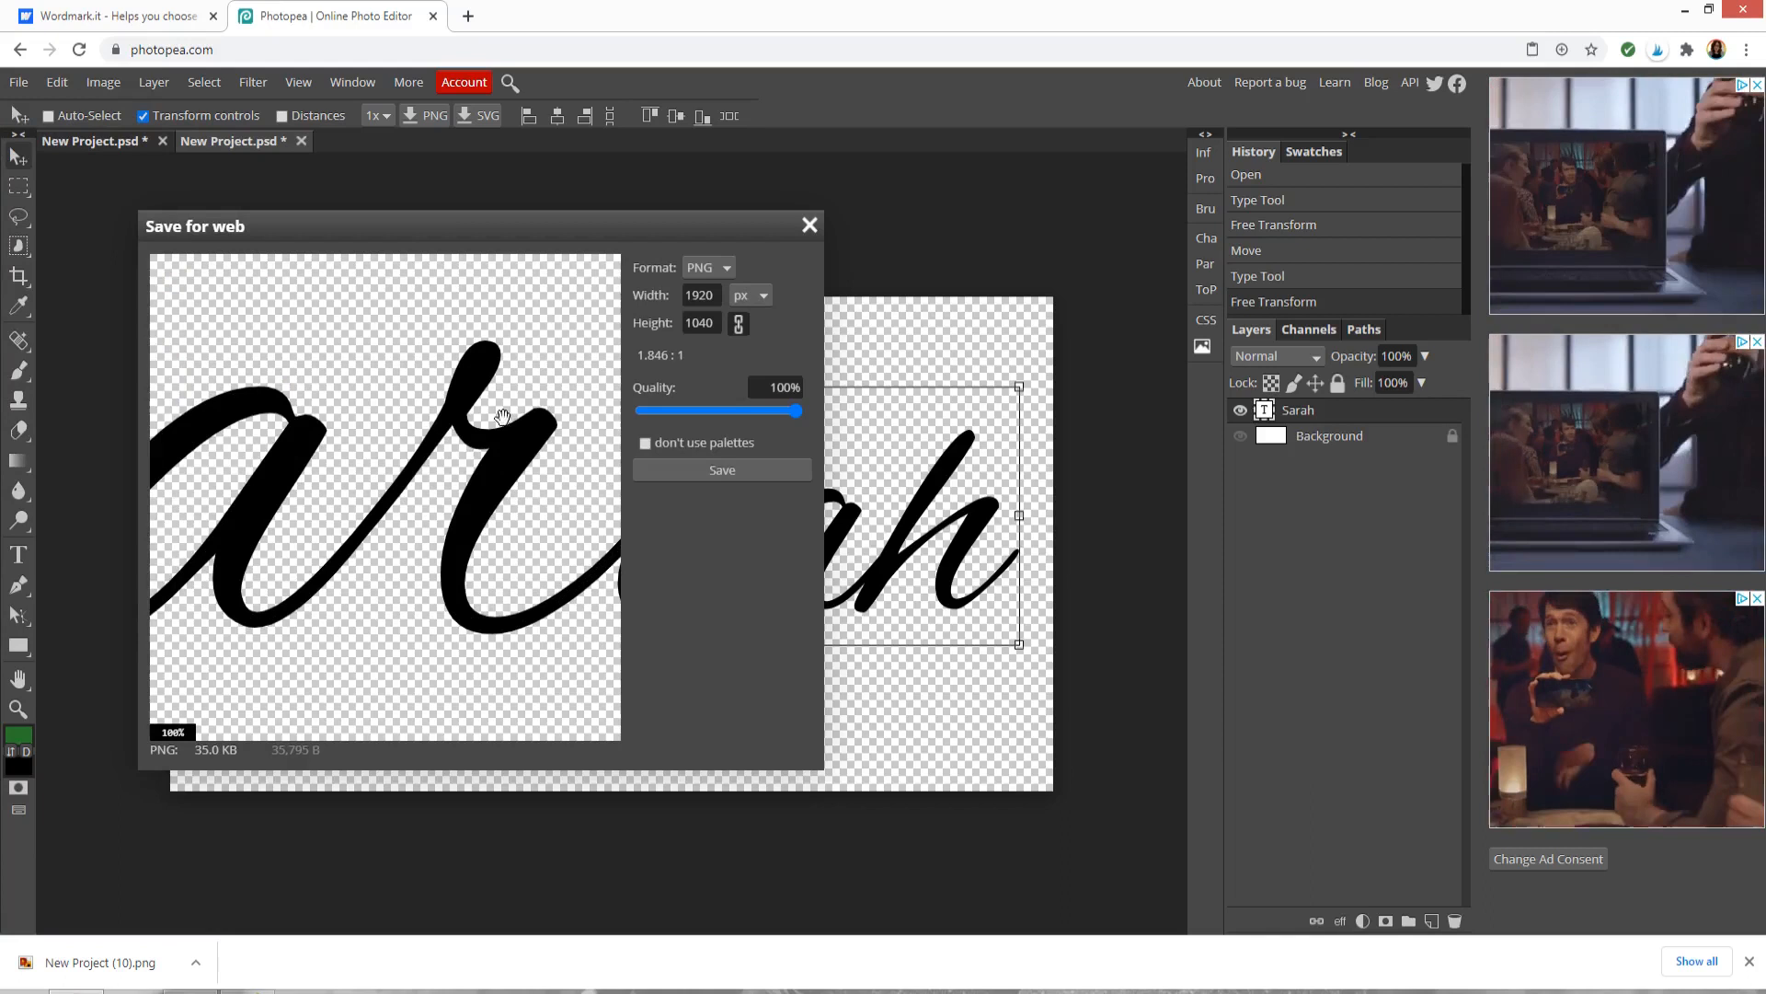
{"action": "mouse_move", "coordinate": [541, 399]}
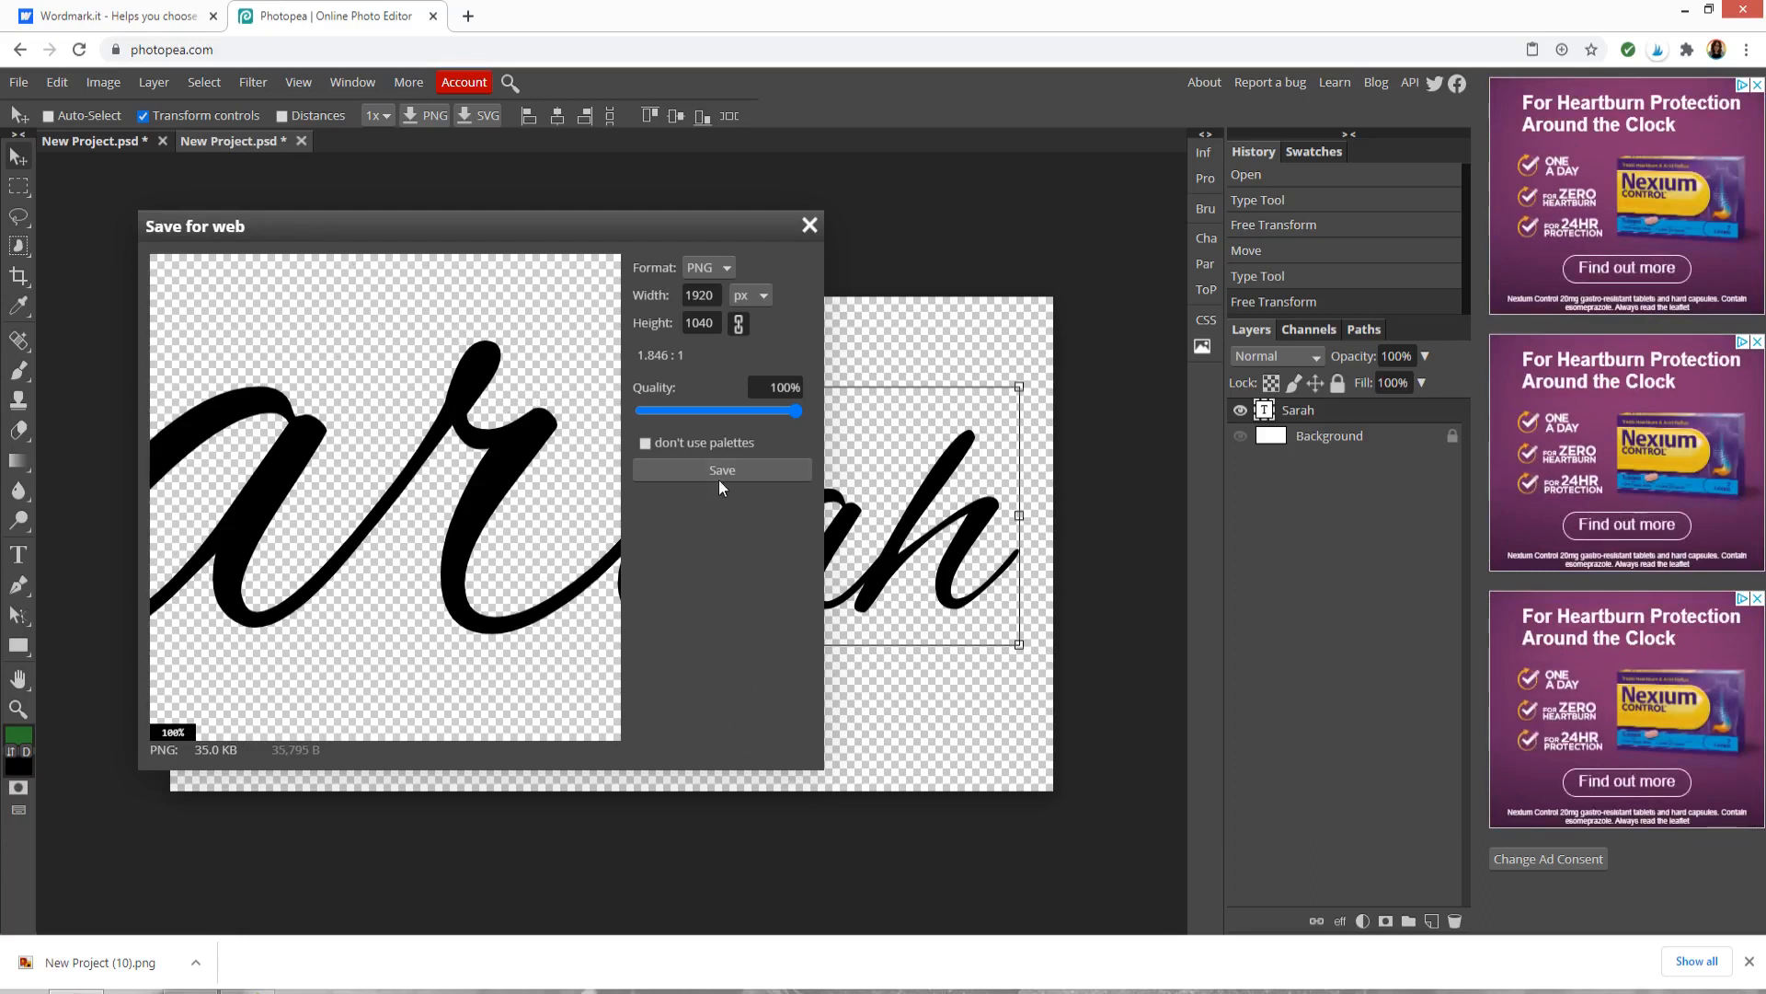
{"action": "left_click", "coordinate": [721, 469]}
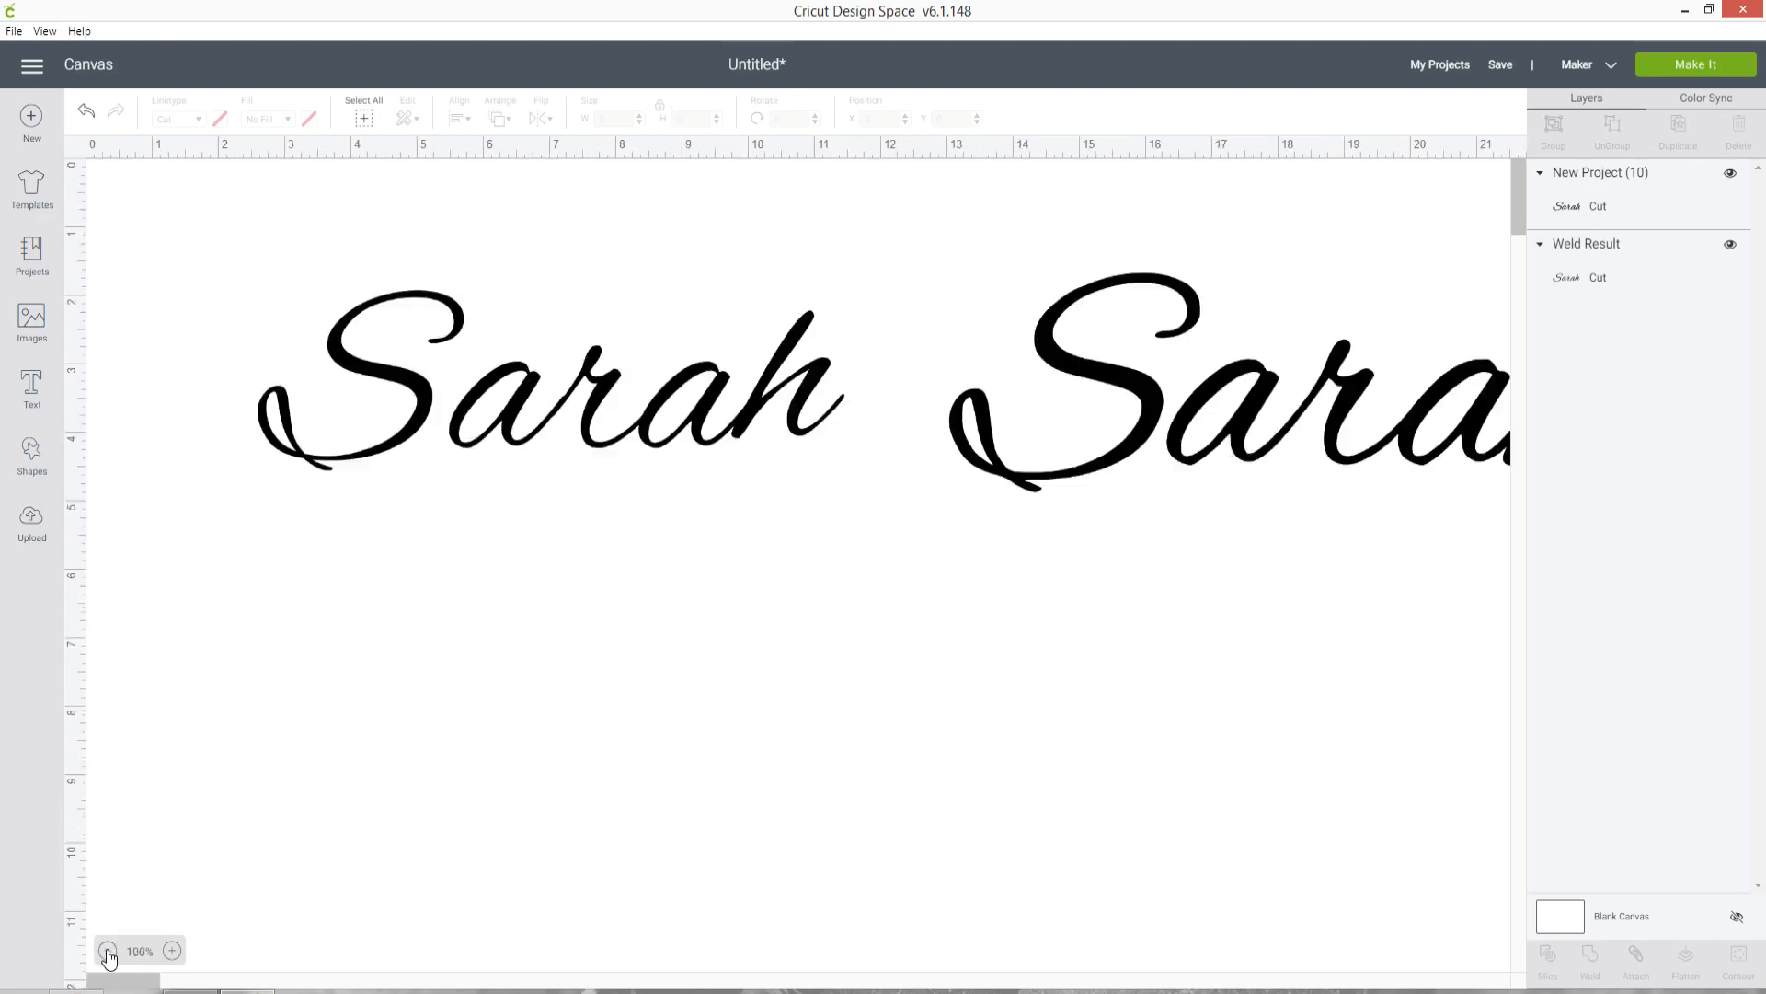
- Browse from Upload and pick the exported Sarah PNG from the computer
{"action": "left_click", "coordinate": [106, 949]}
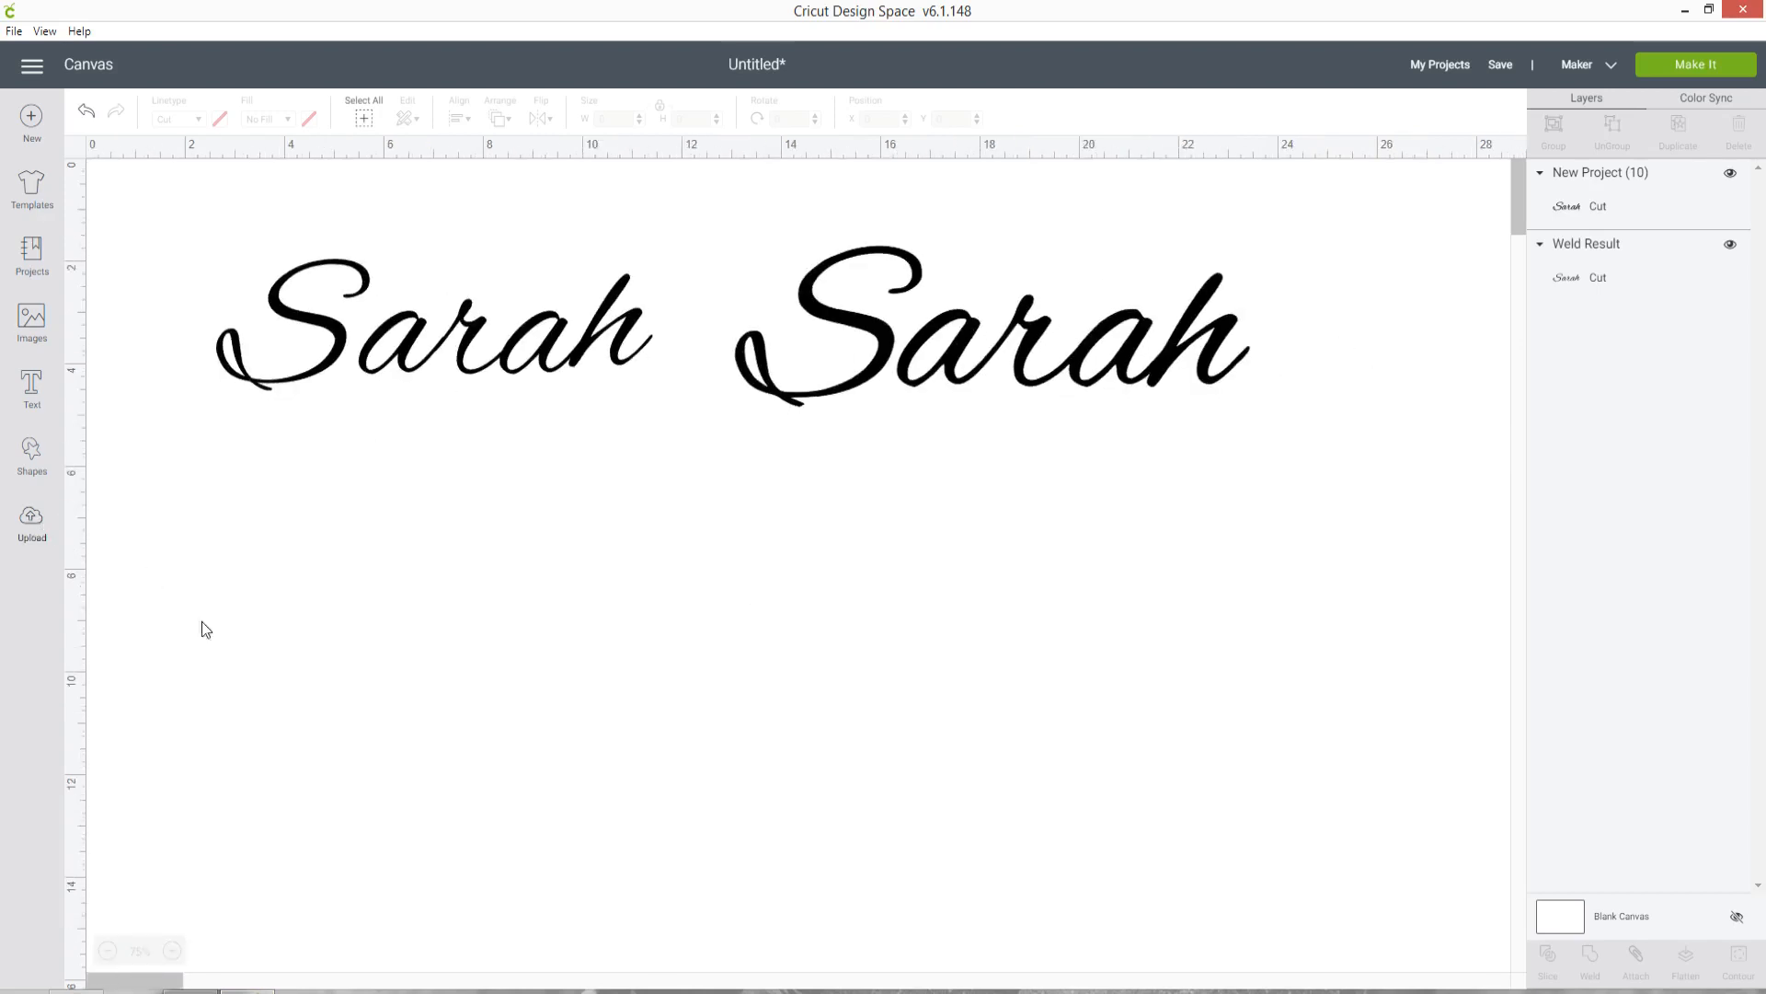
{"action": "left_click", "coordinate": [32, 525]}
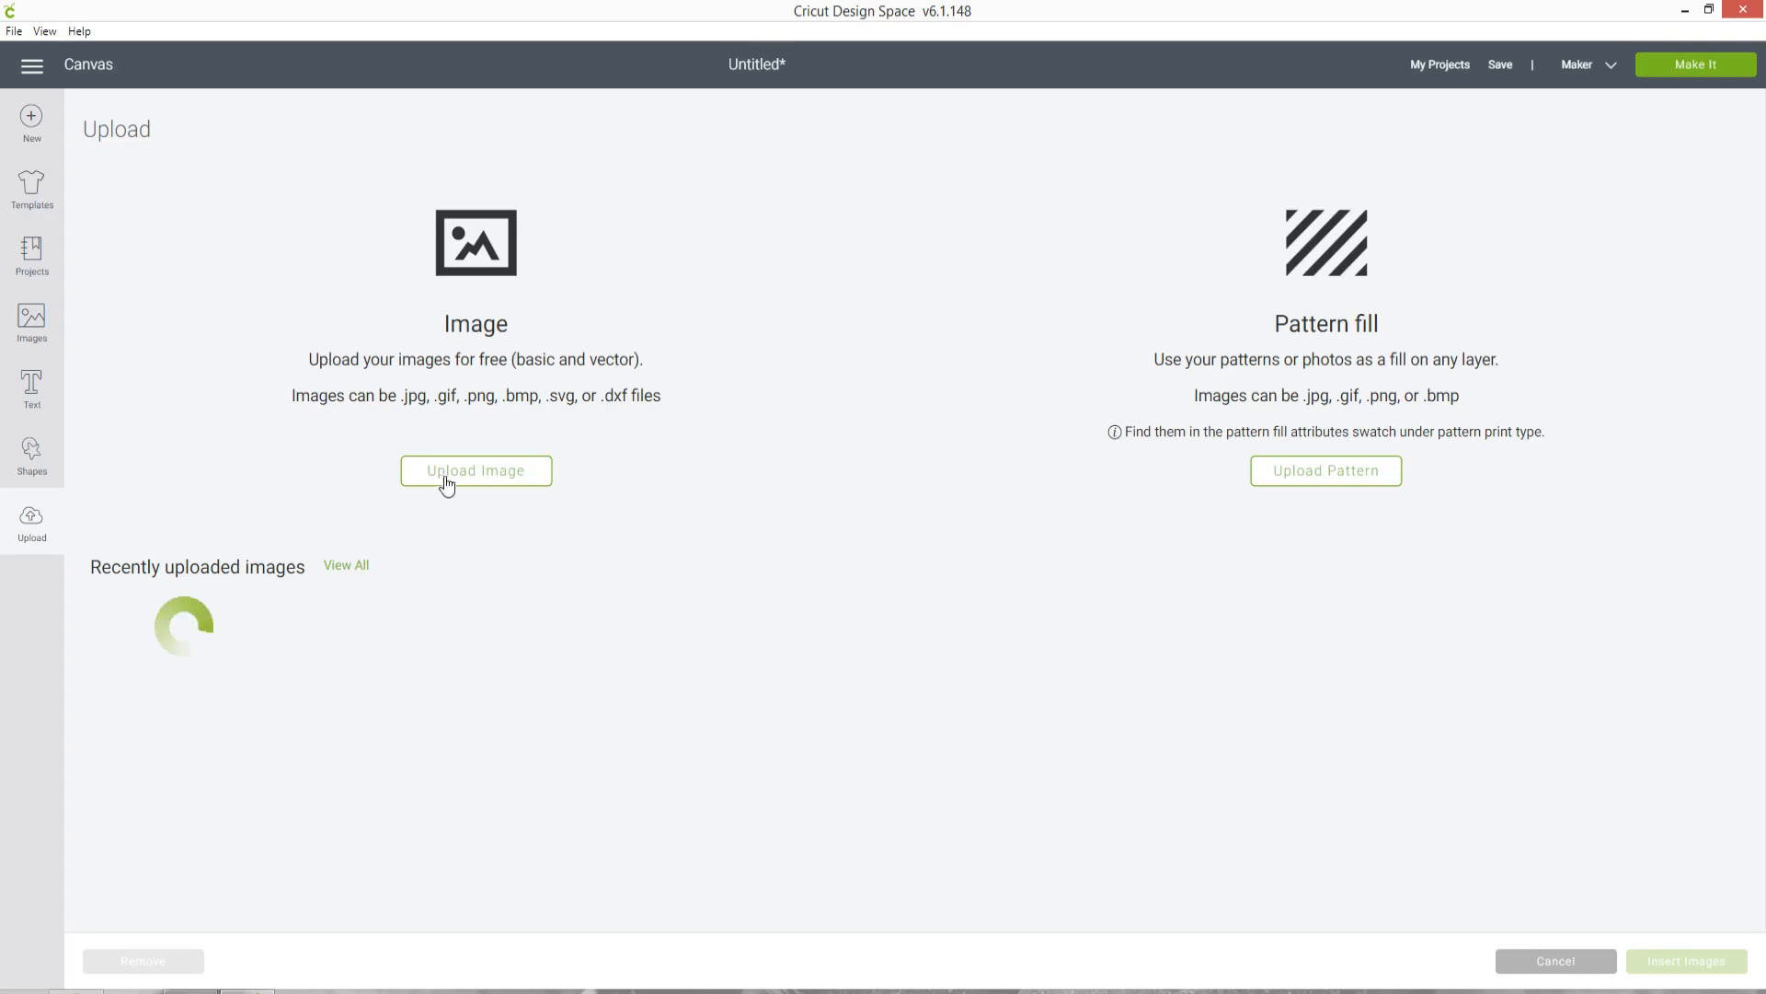
{"action": "left_click", "coordinate": [475, 469]}
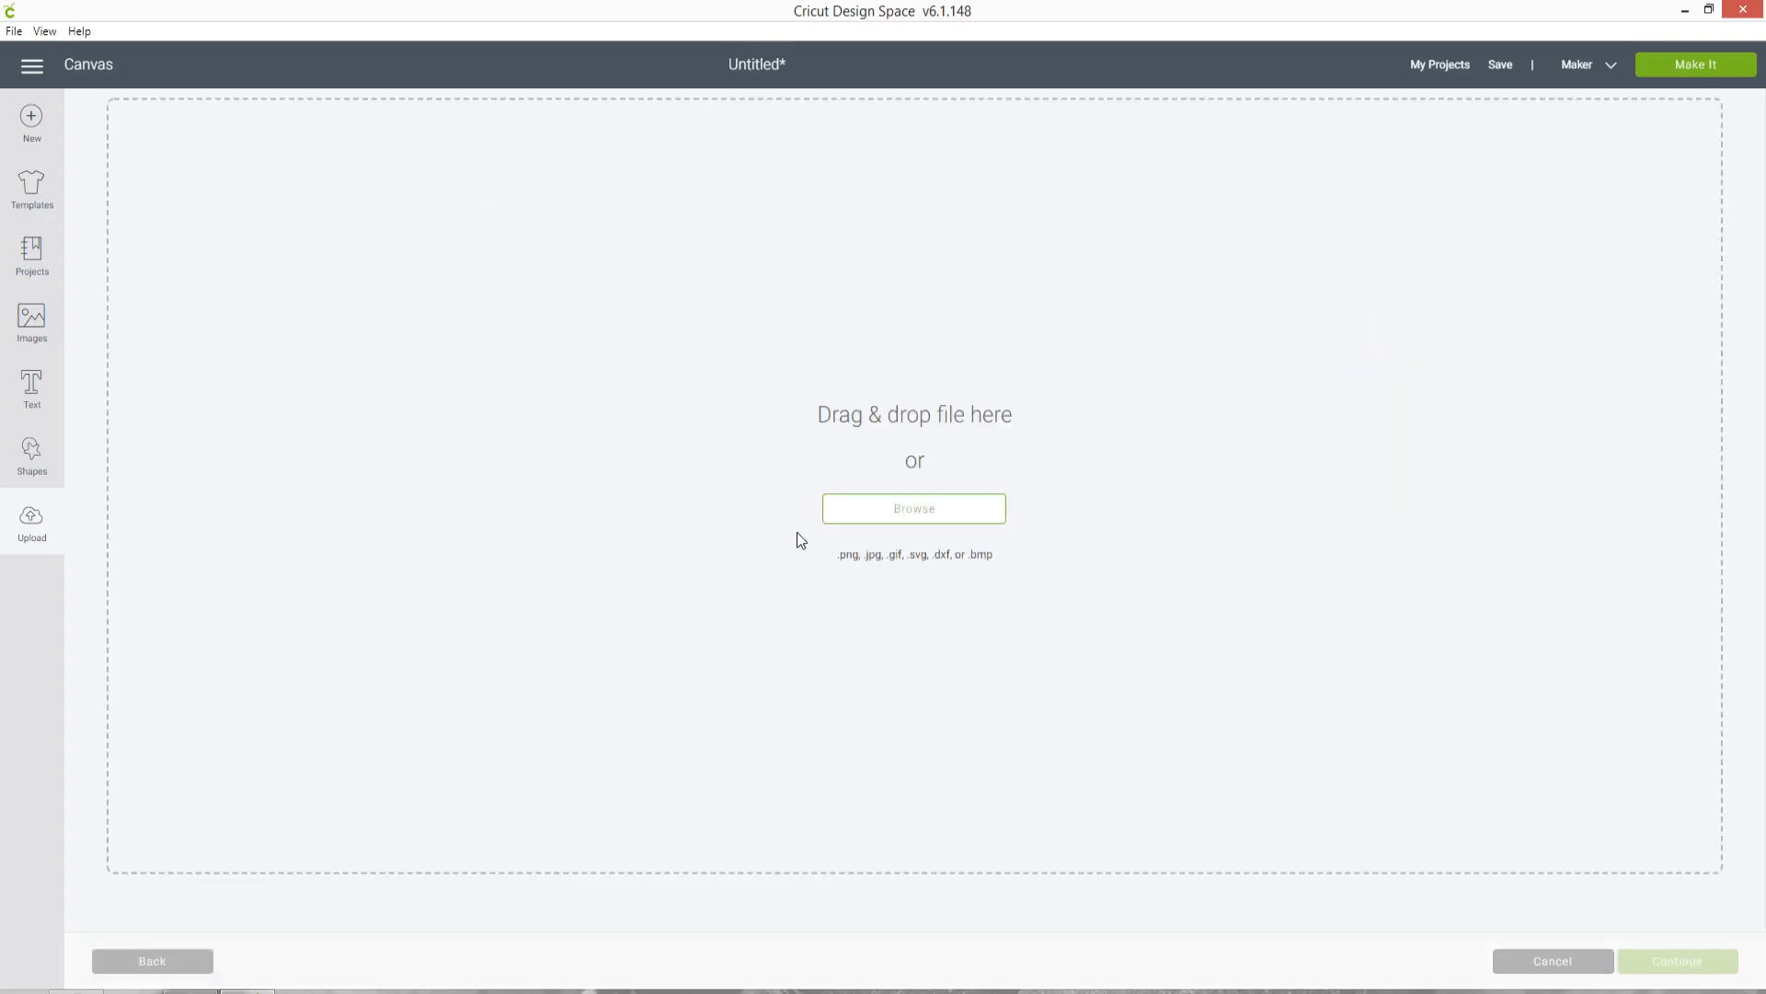
{"action": "left_click", "coordinate": [913, 507]}
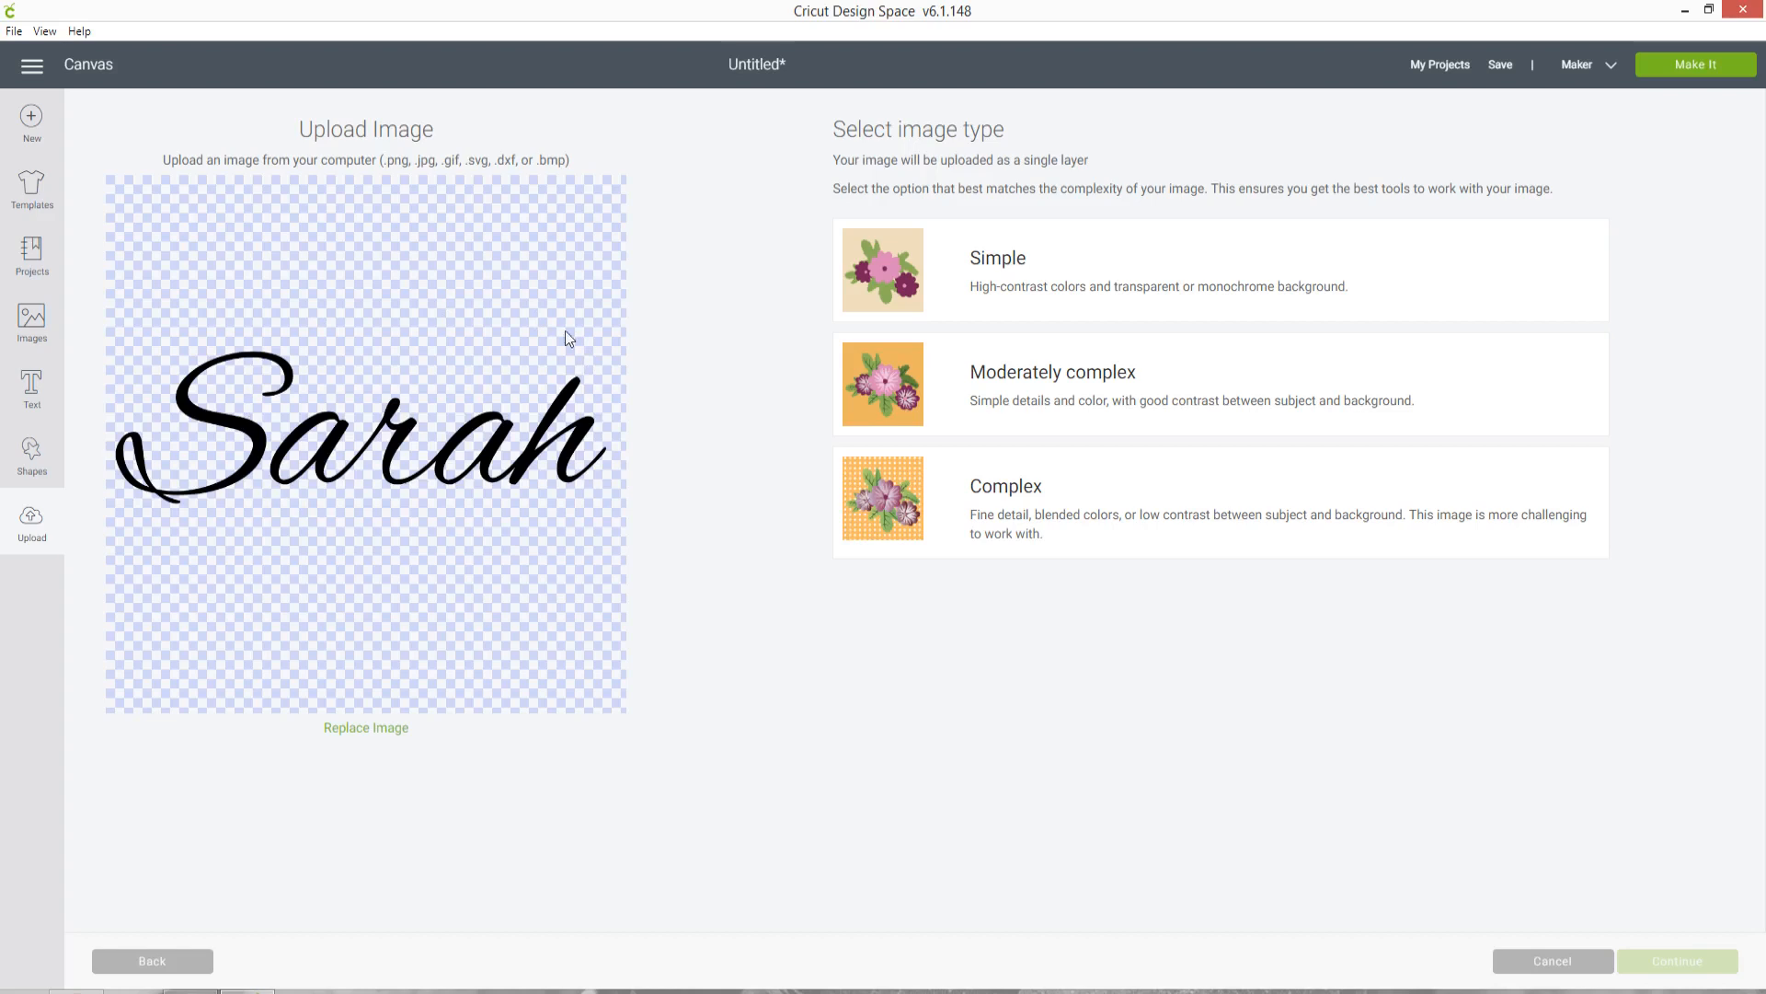
{"action": "mouse_move", "coordinate": [570, 244]}
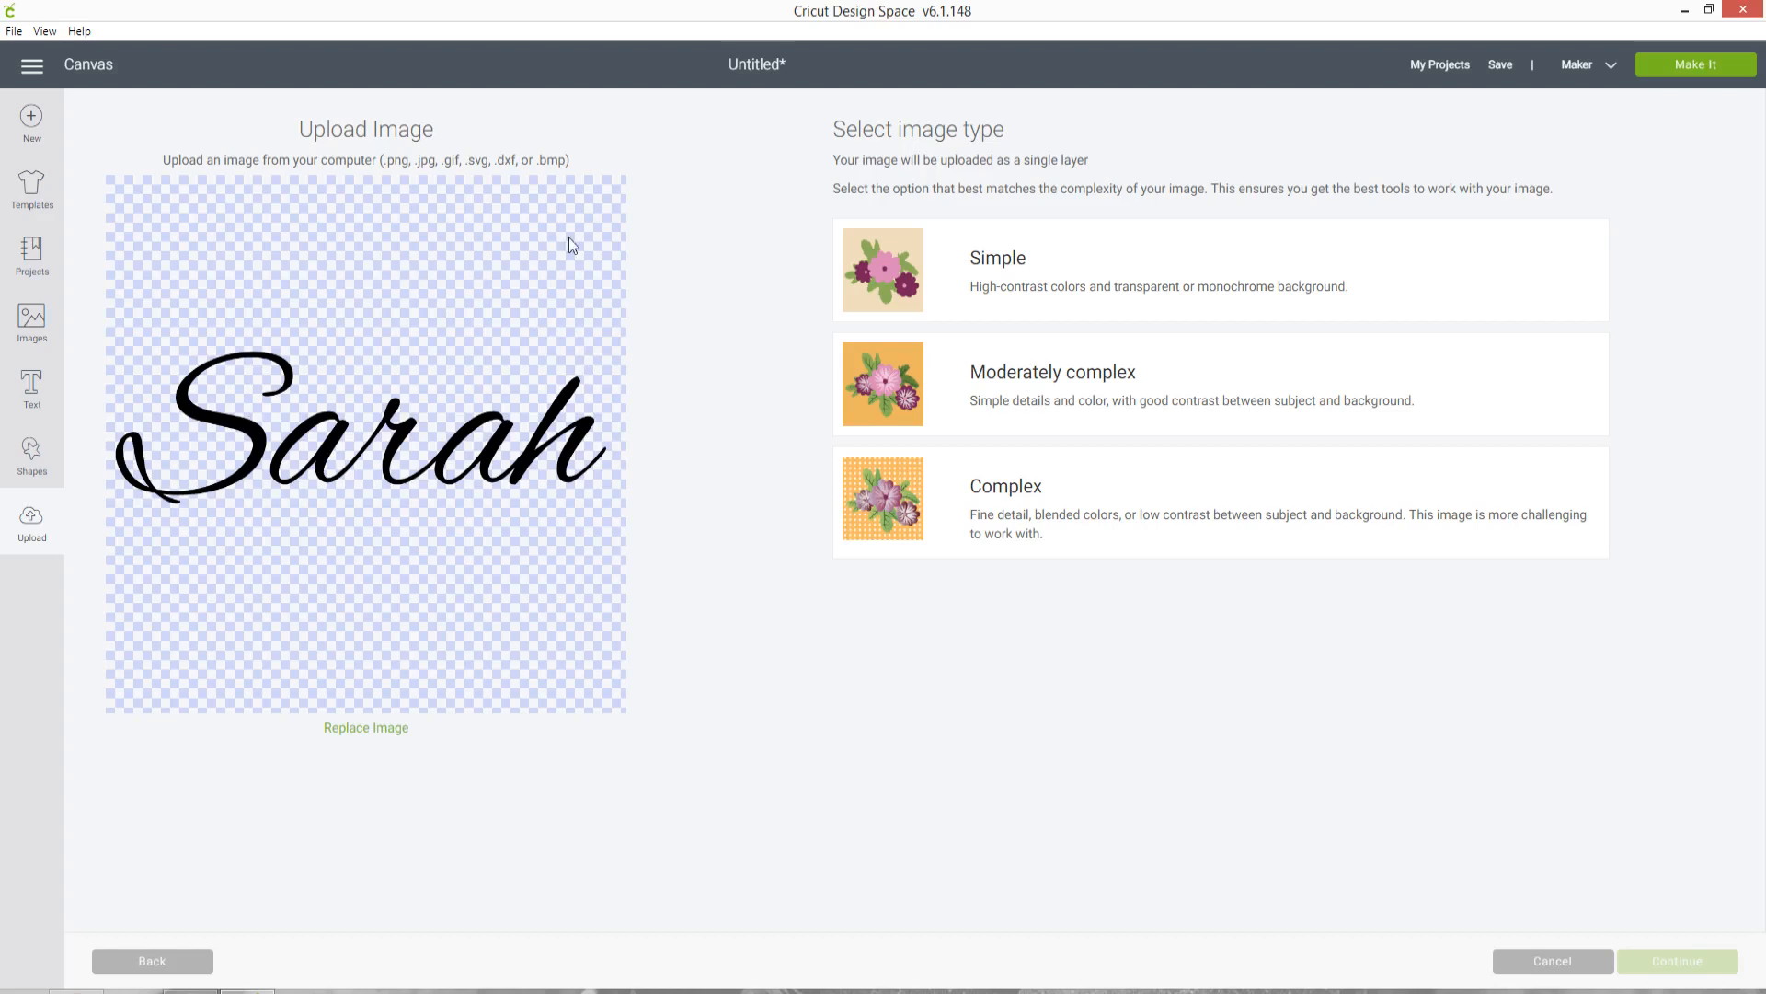
{"action": "mouse_move", "coordinate": [1093, 221]}
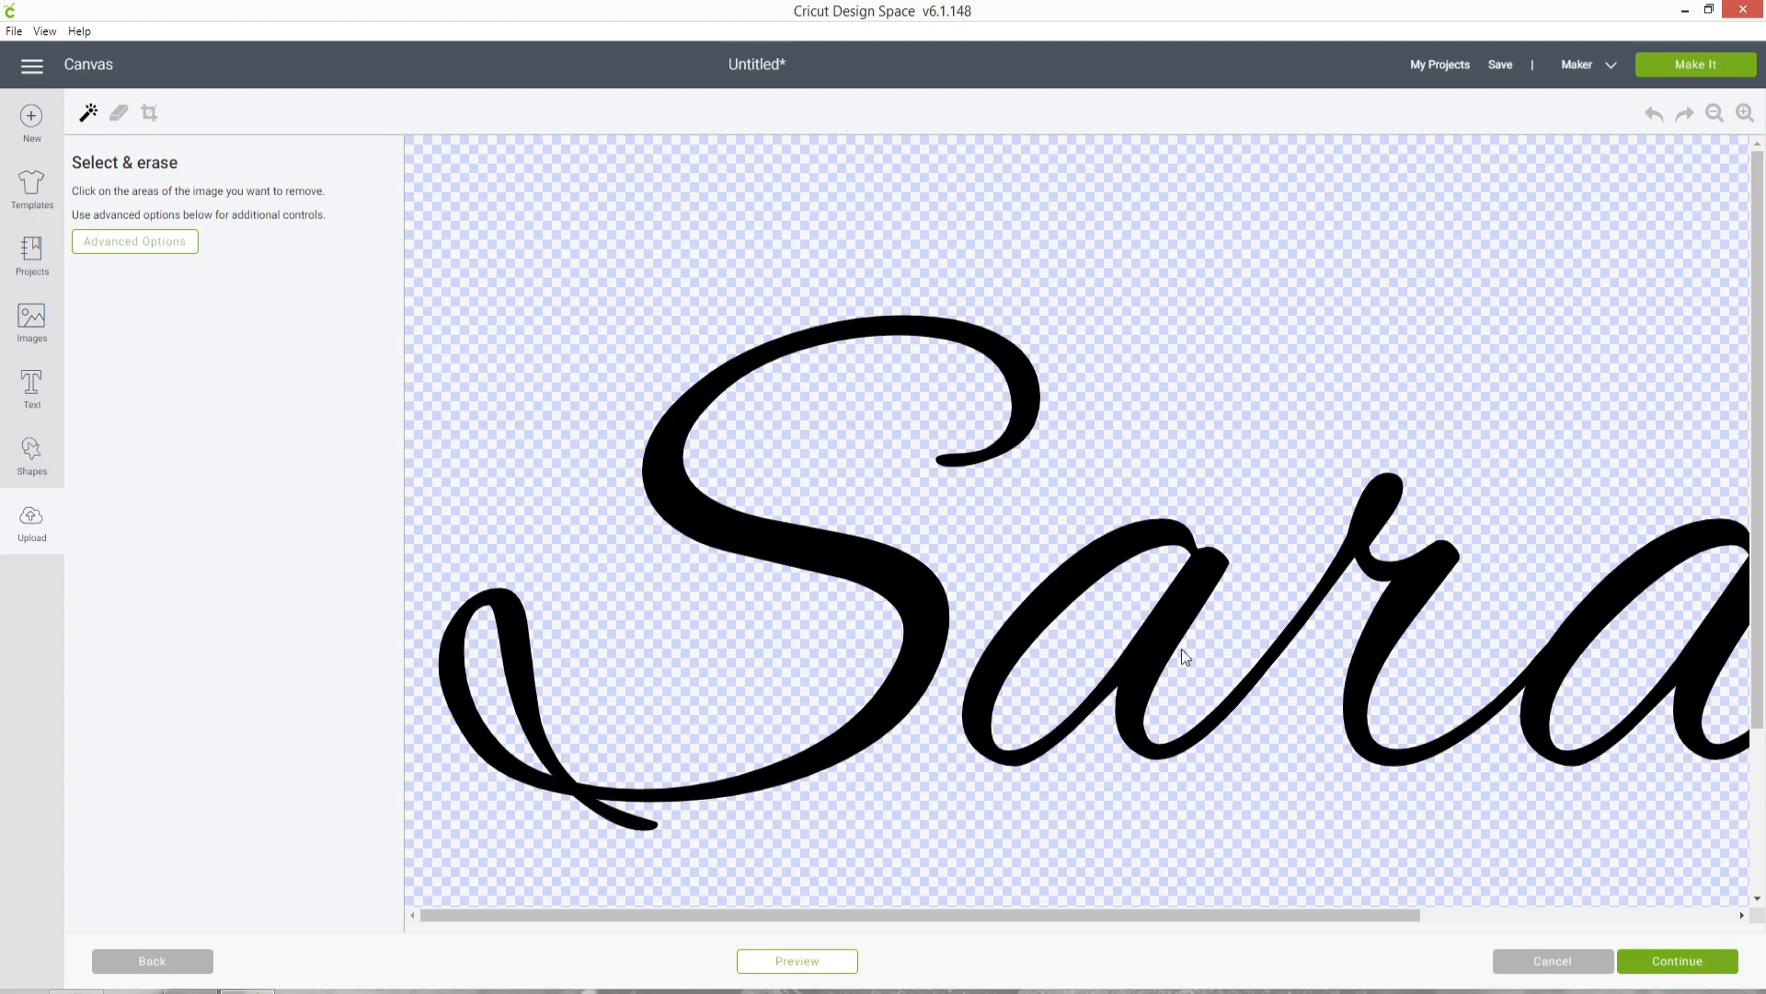
- Continue past image type and save the upload as a Cut image
{"action": "left_click", "coordinate": [1676, 960]}
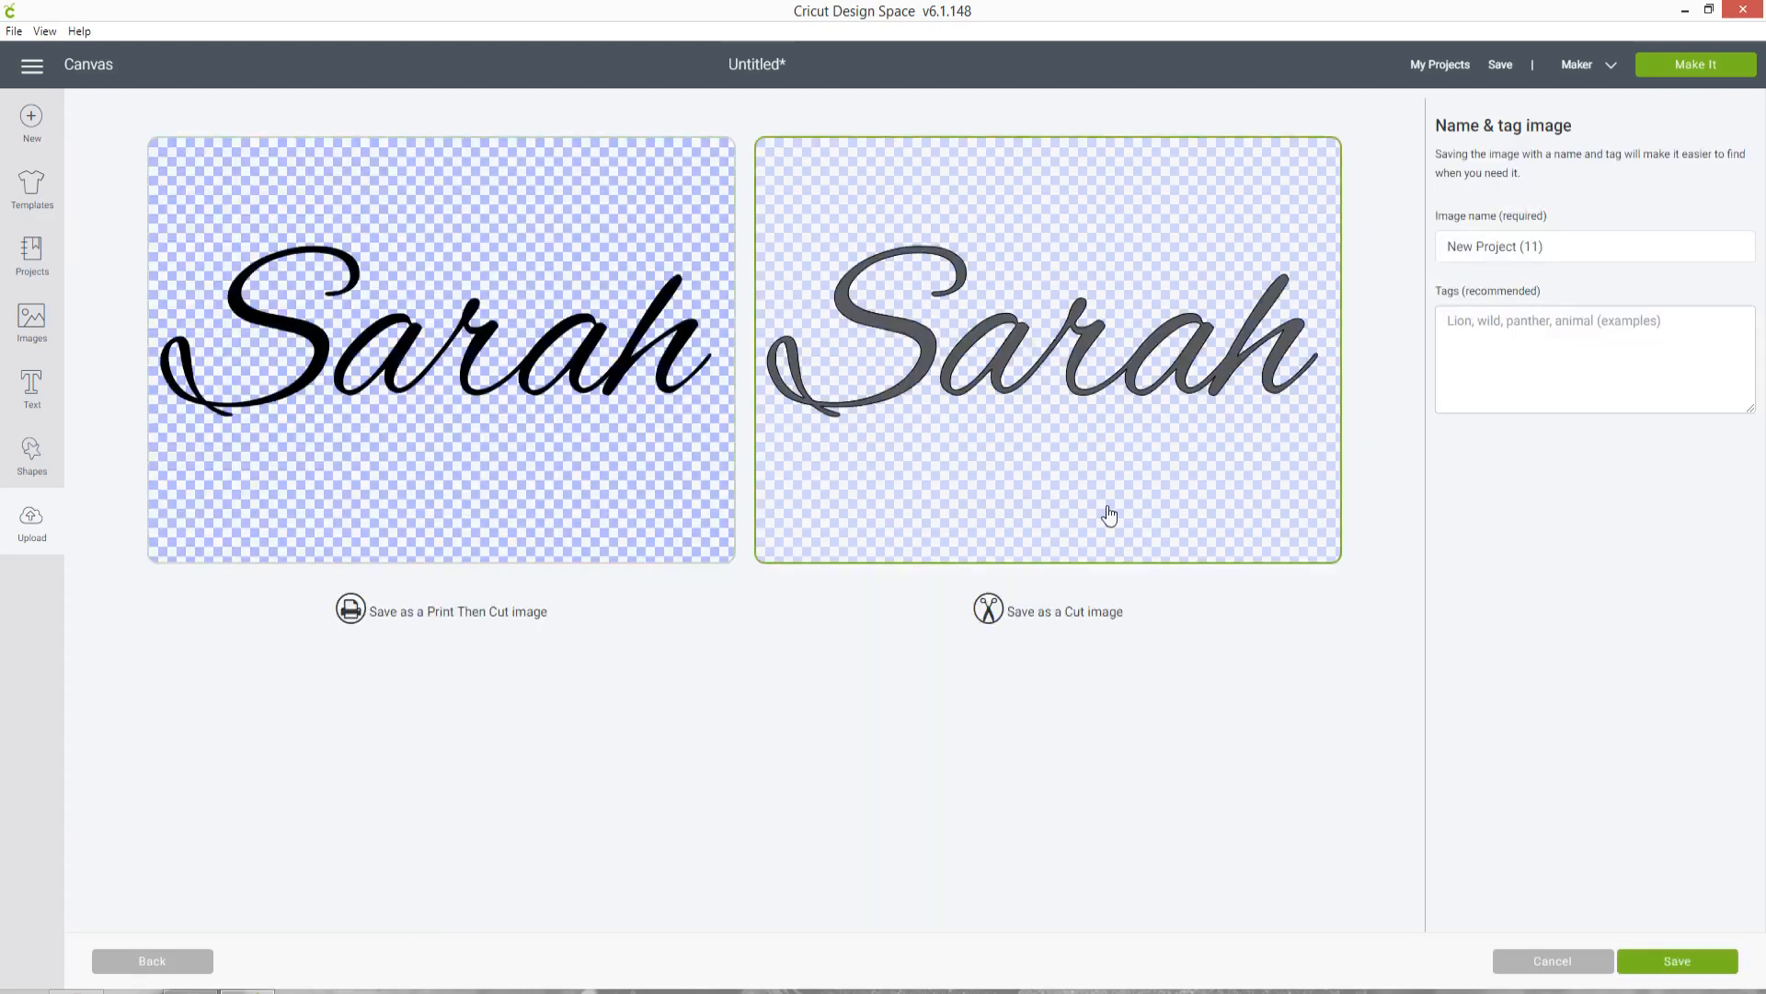
{"action": "mouse_move", "coordinate": [1014, 318]}
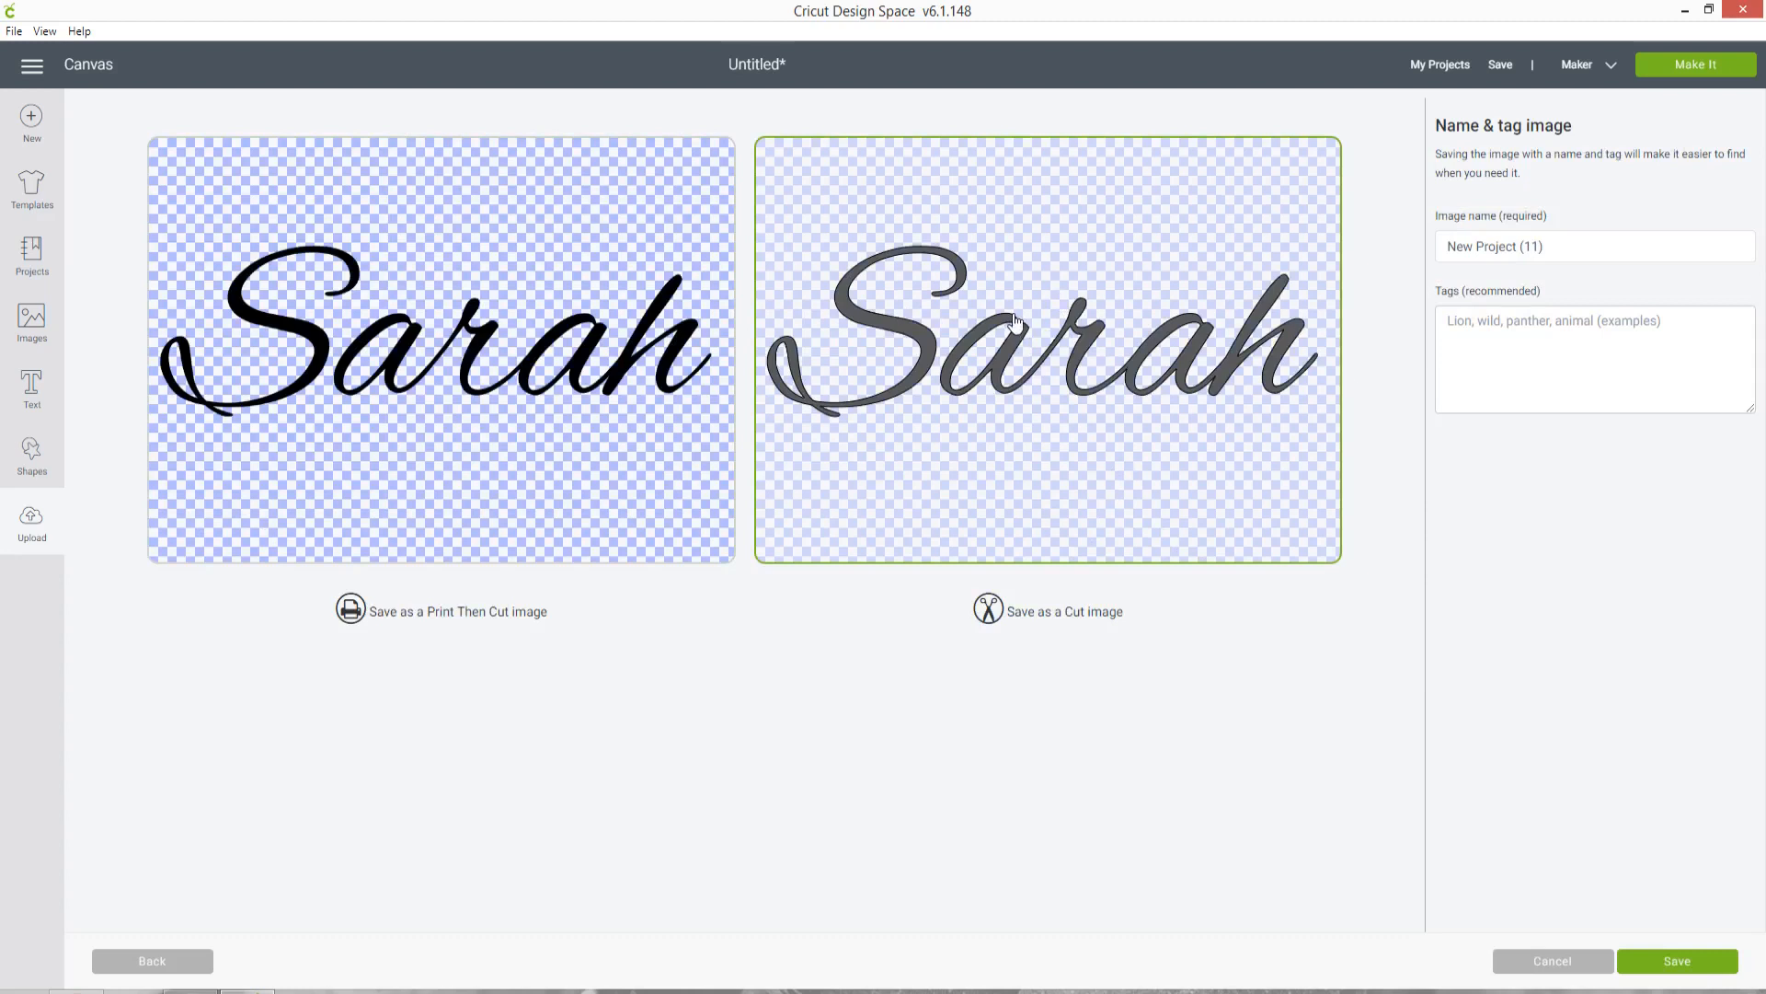
{"action": "mouse_move", "coordinate": [605, 409]}
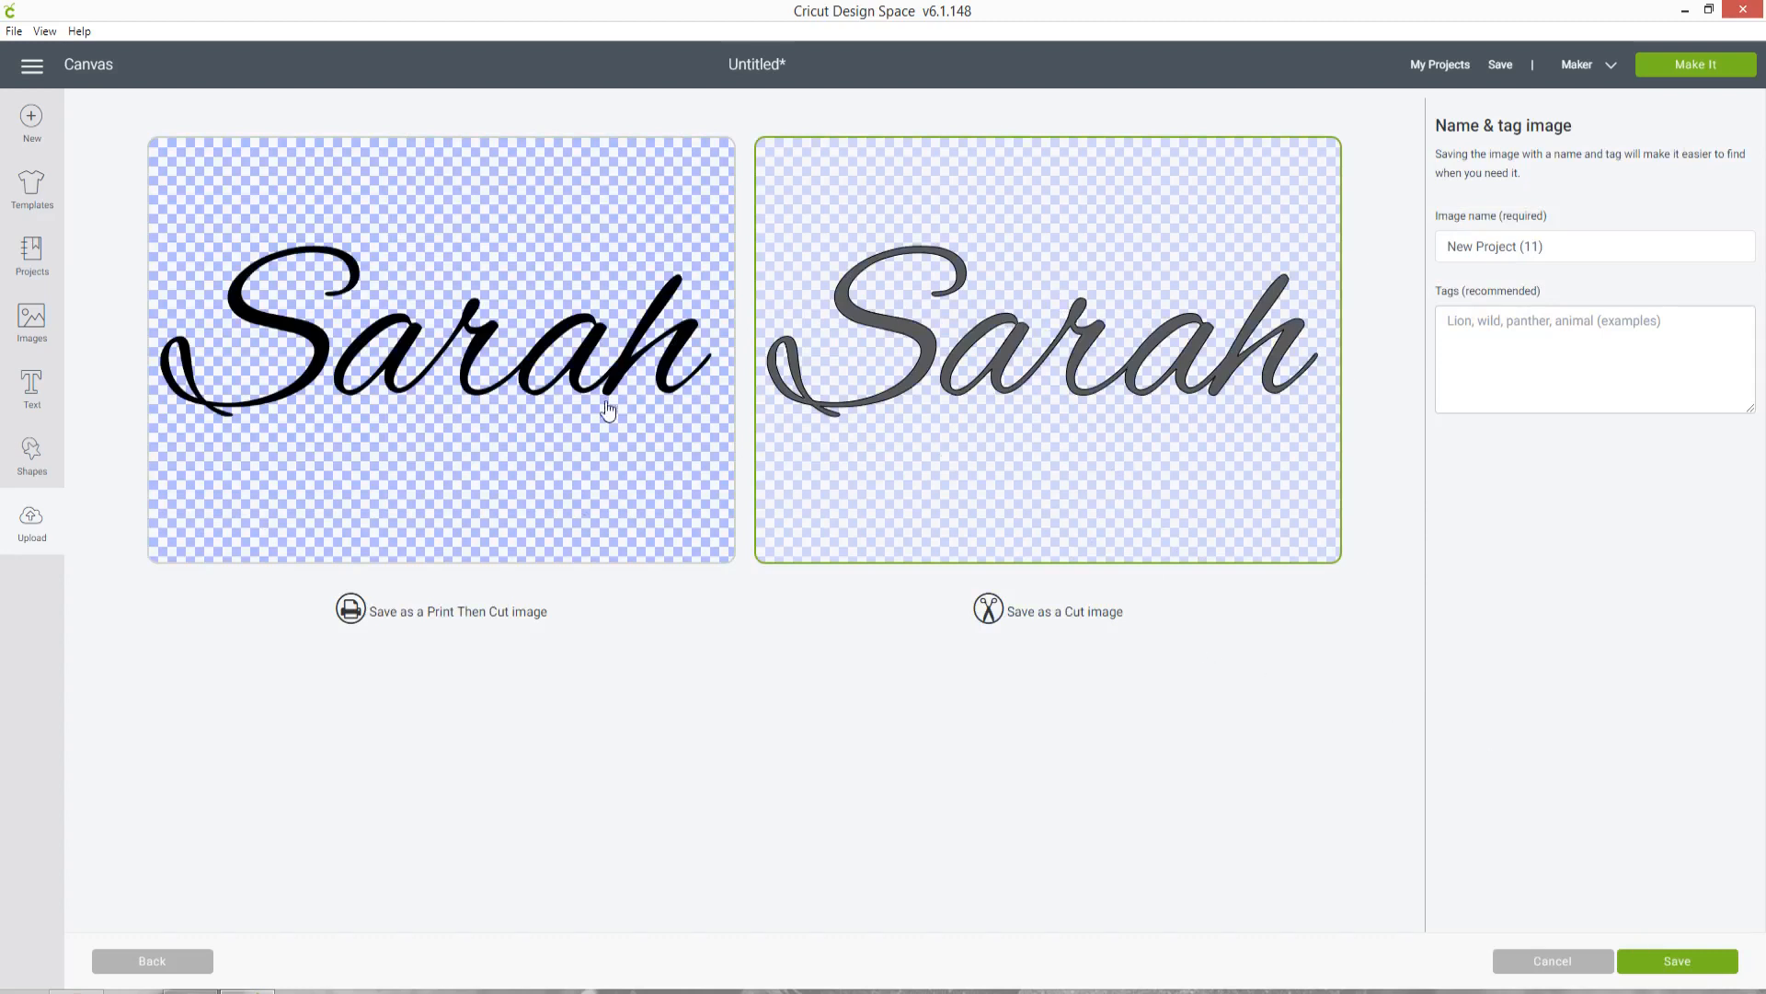
{"action": "mouse_move", "coordinate": [1126, 343]}
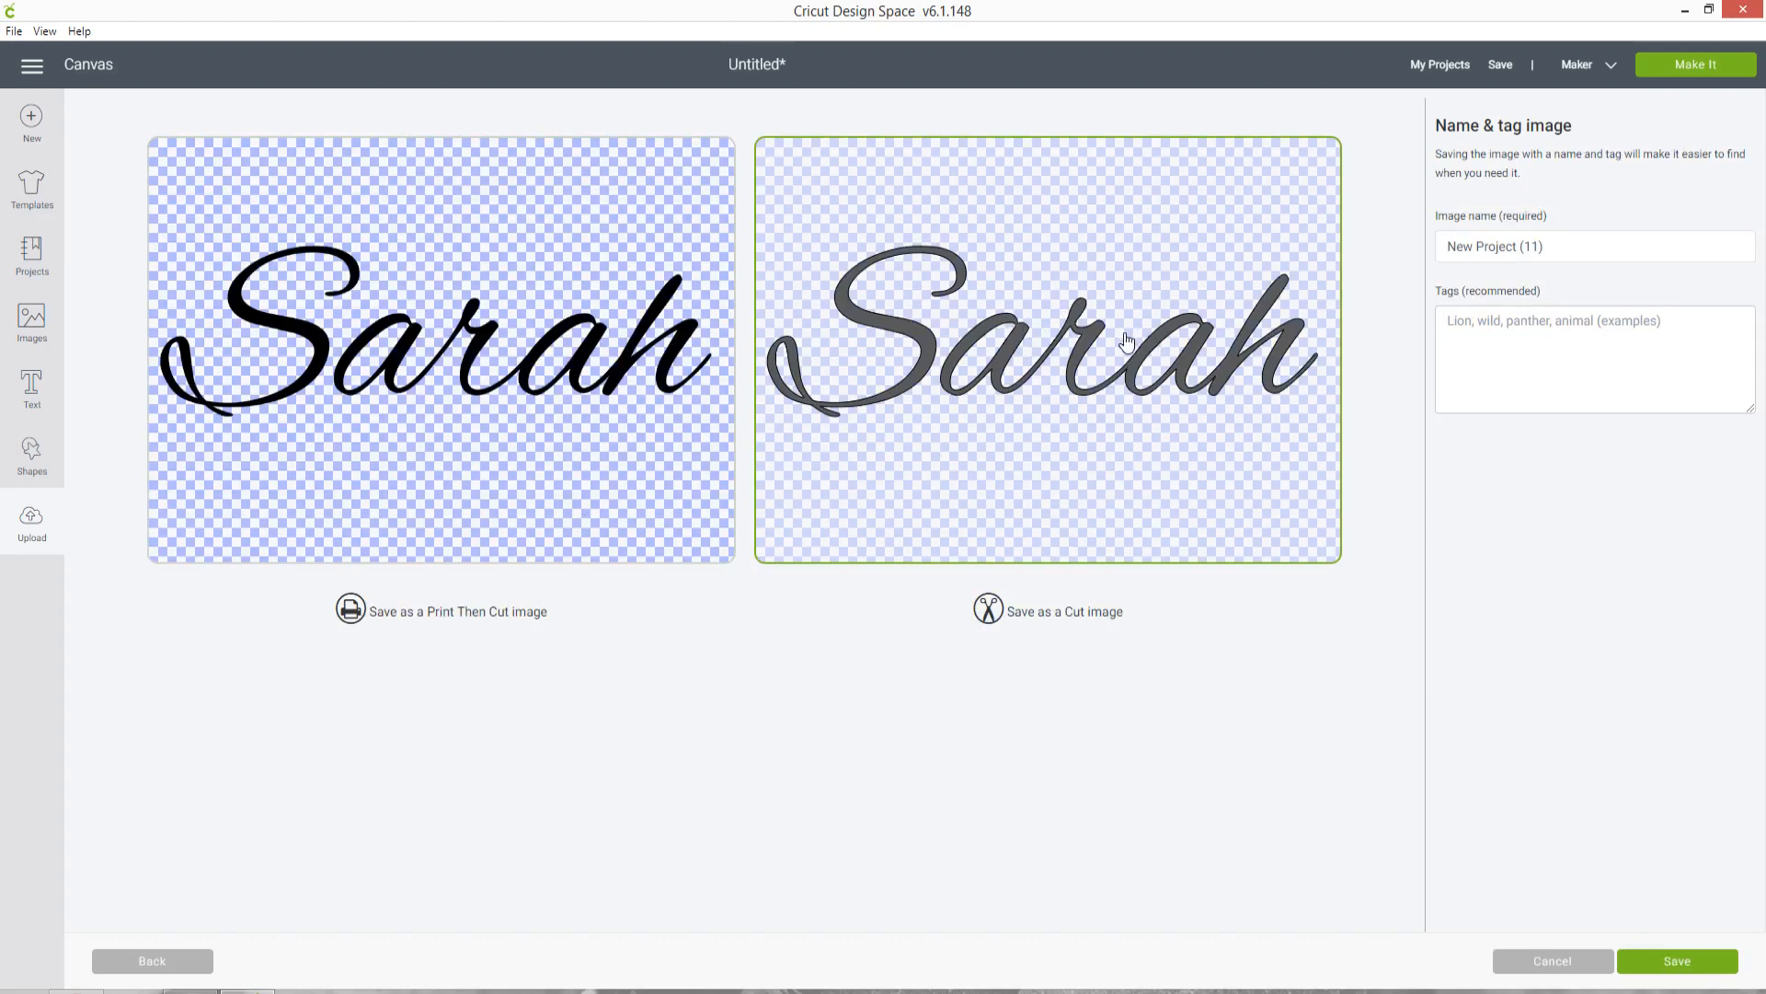
{"action": "mouse_move", "coordinate": [1163, 296]}
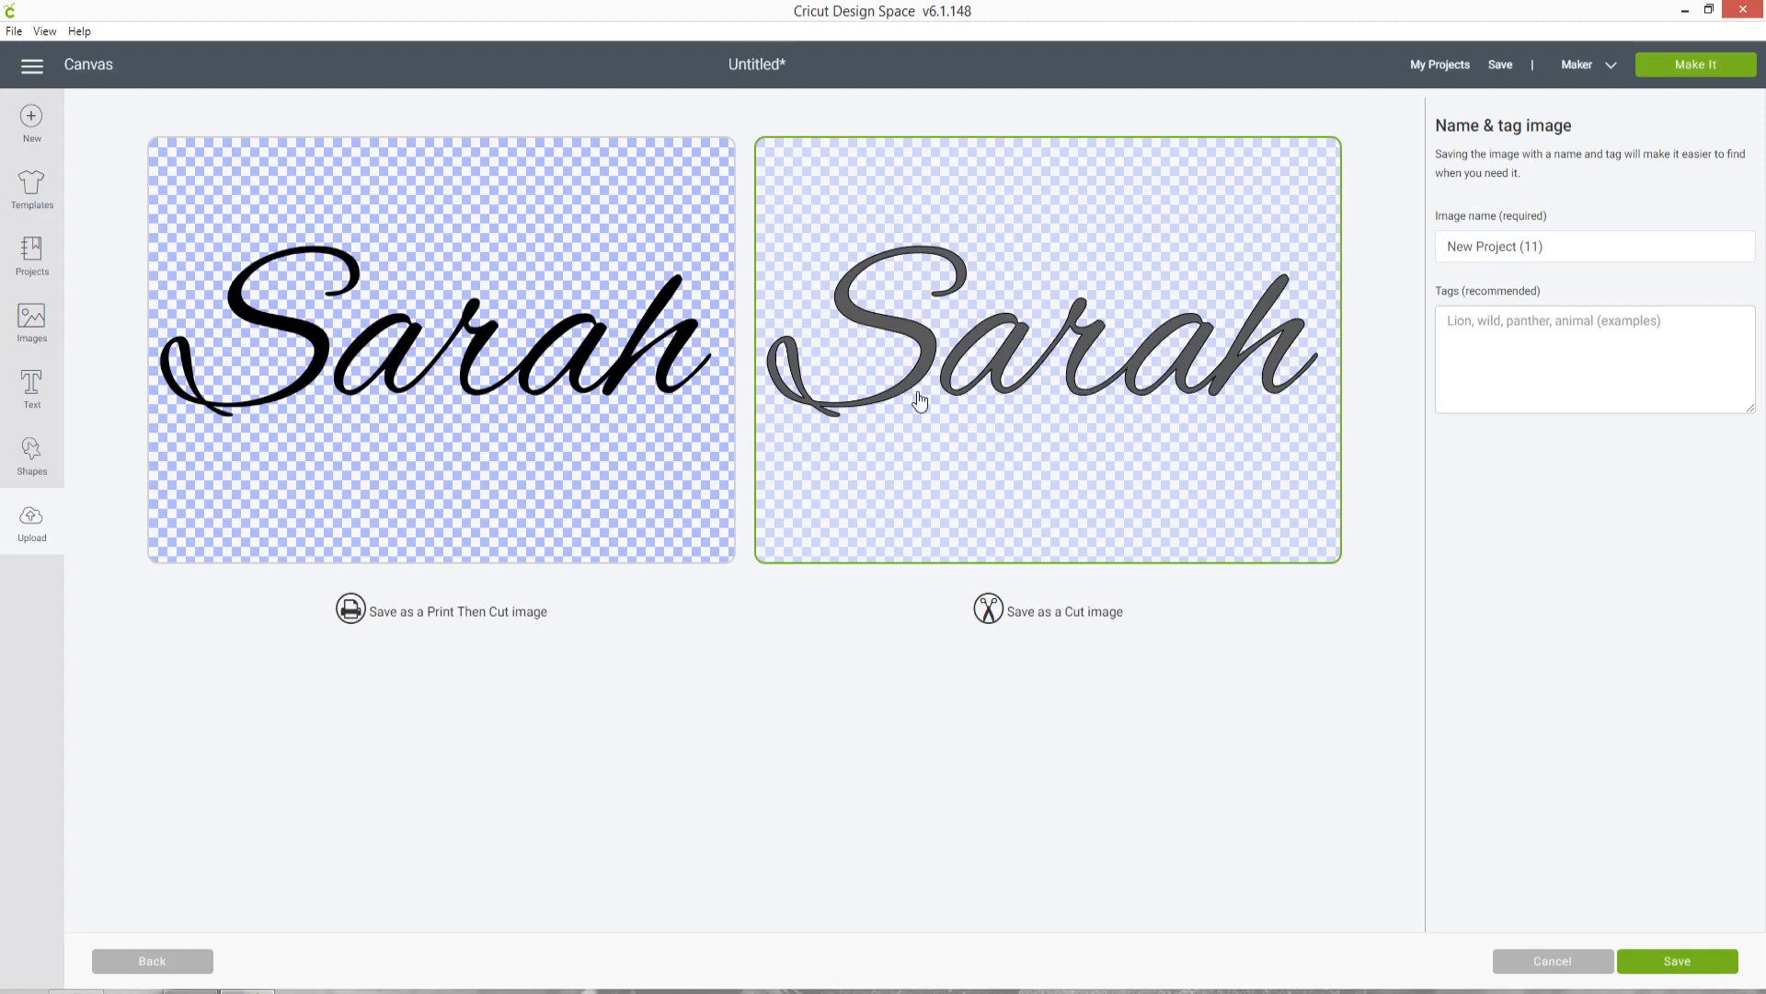
{"action": "left_click", "coordinate": [1674, 961]}
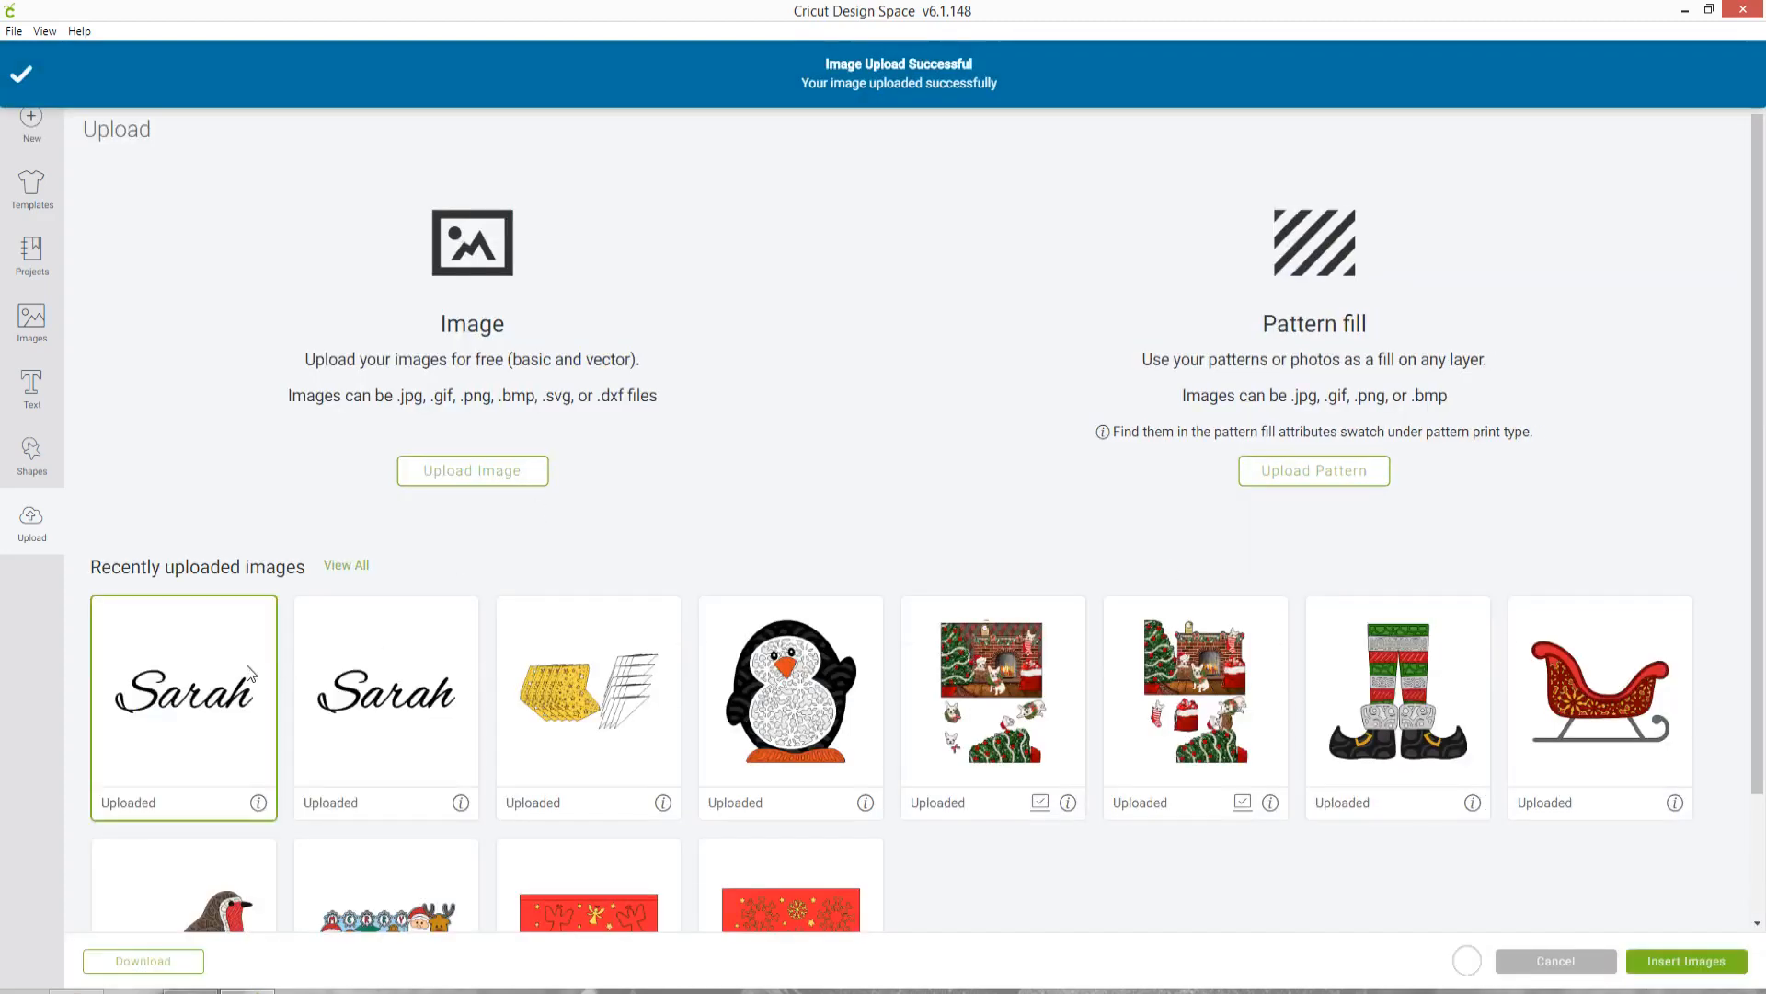
- Insert the new Sarah cut image and drag it below the two earlier Sarah designs
{"action": "left_click", "coordinate": [1685, 961]}
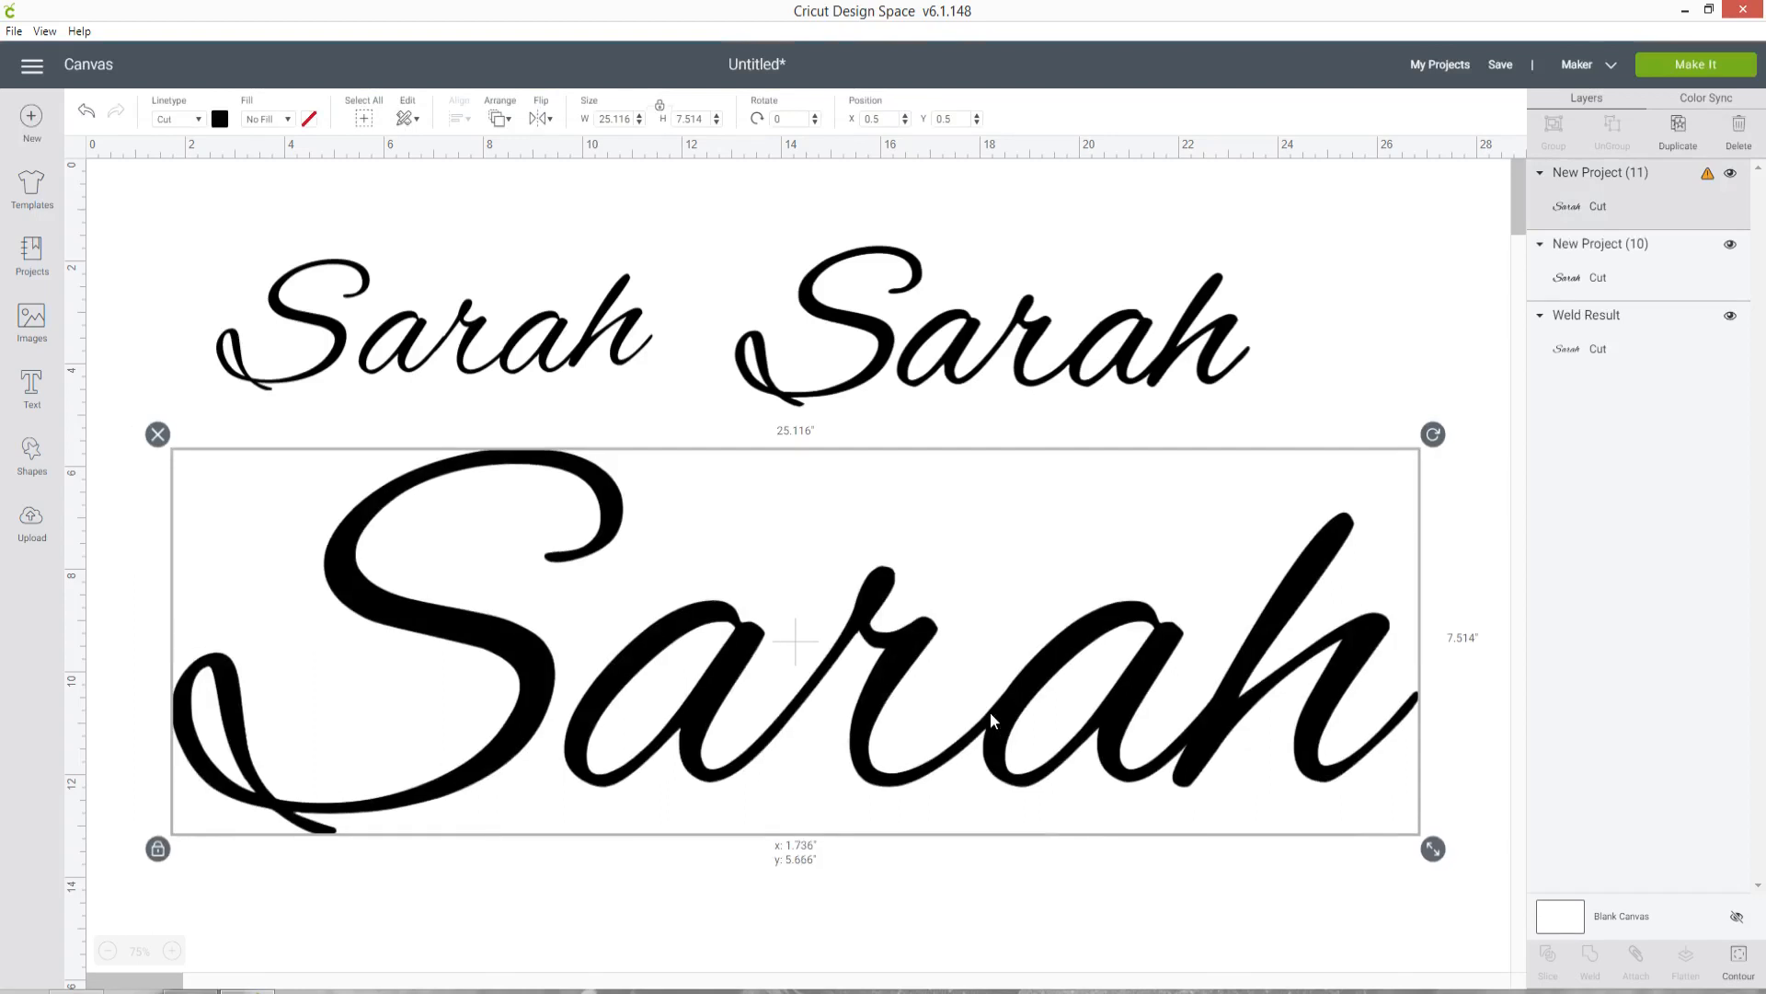
{"action": "left_click_drag", "start_coordinate": [992, 721], "coordinate": [626, 660]}
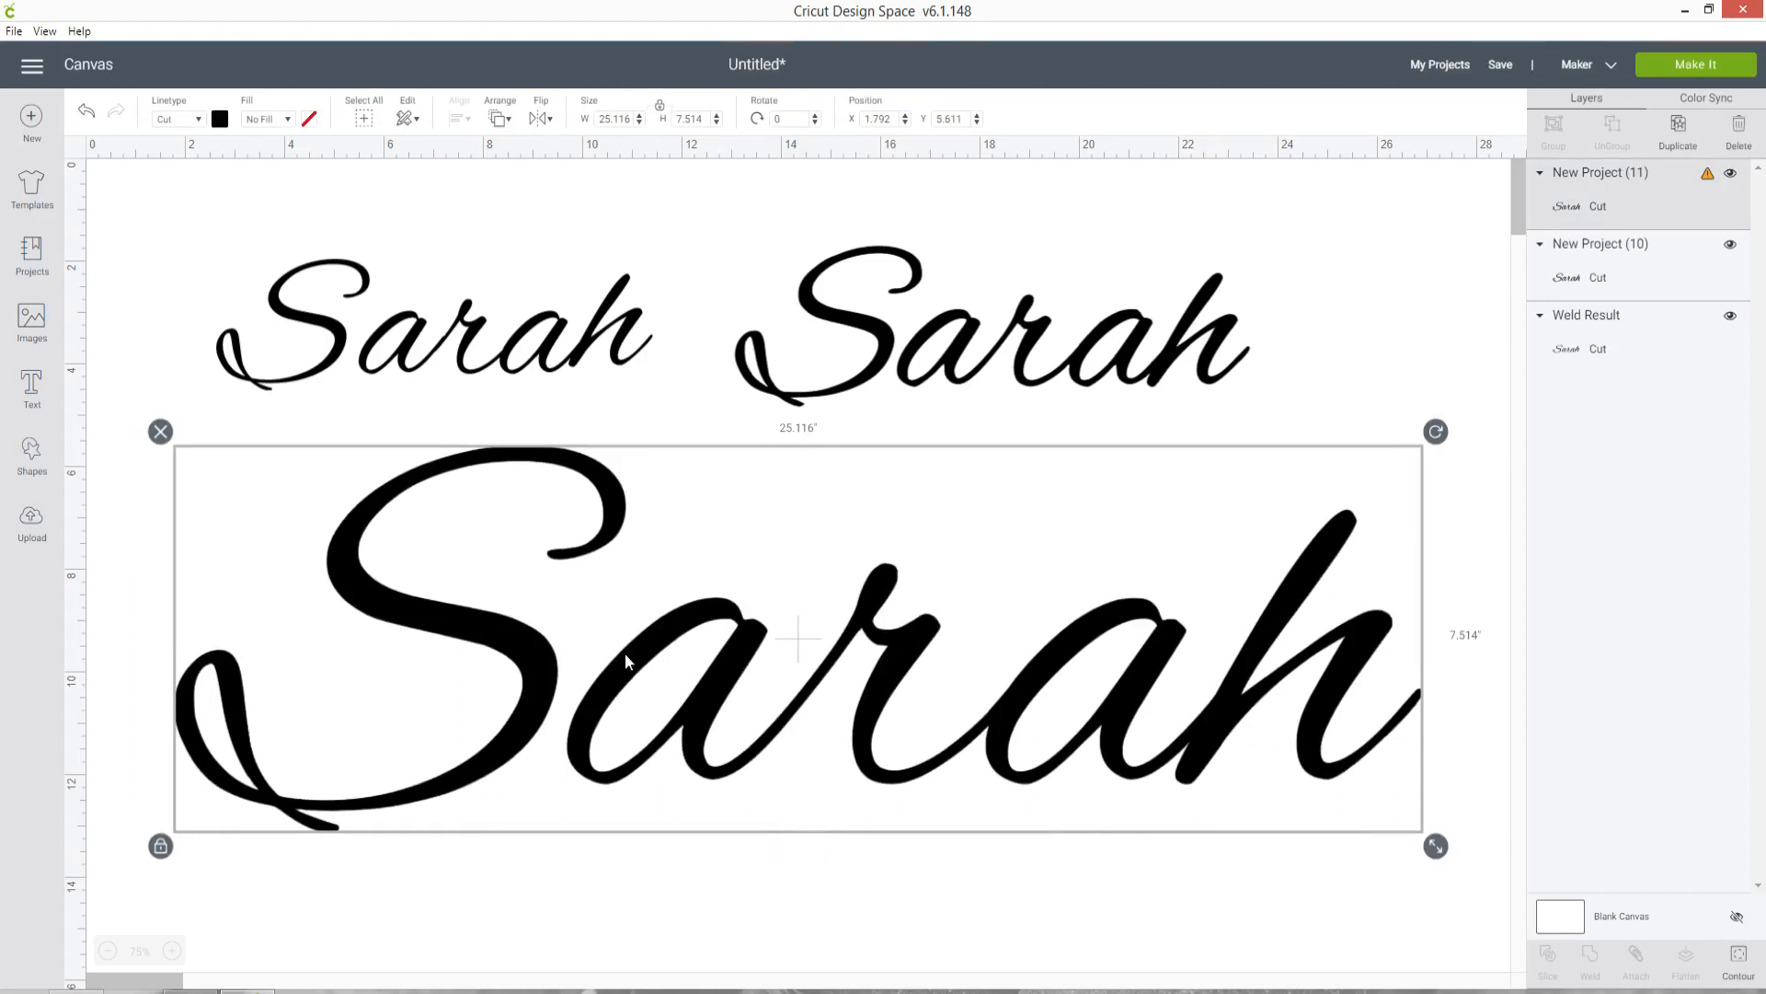
{"action": "mouse_move", "coordinate": [595, 800]}
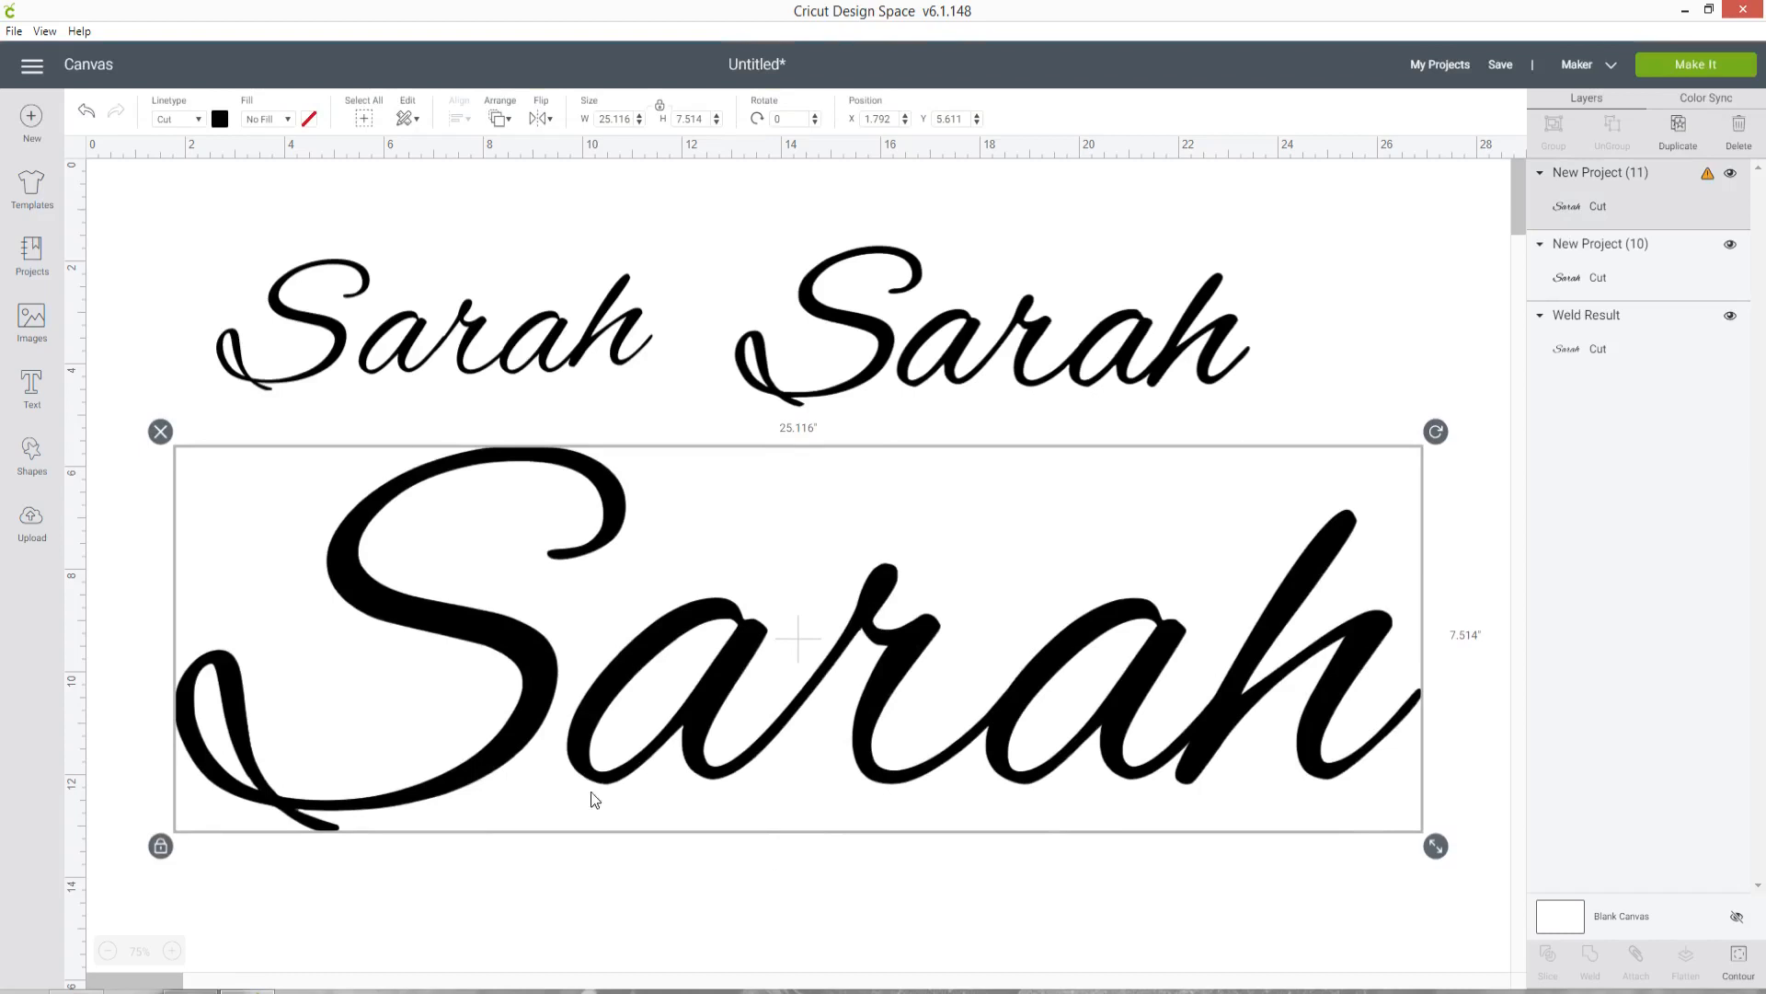
{"action": "mouse_move", "coordinate": [1435, 846]}
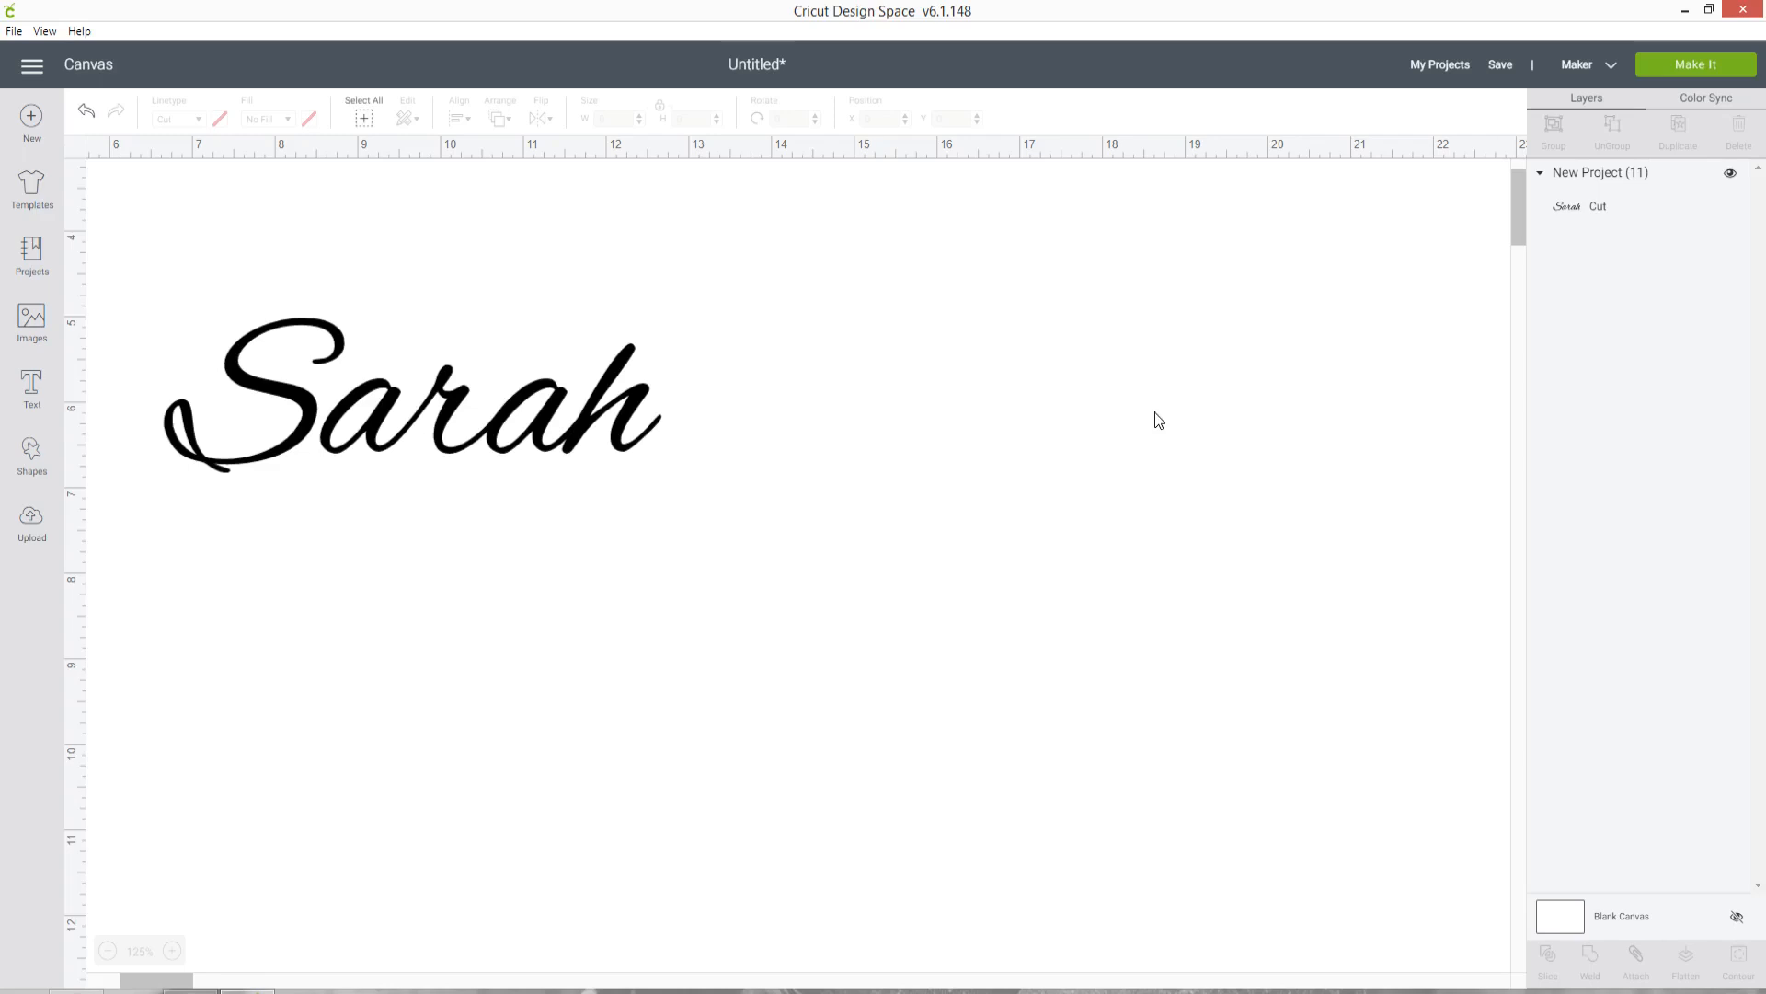
{"action": "mouse_move", "coordinate": [553, 525]}
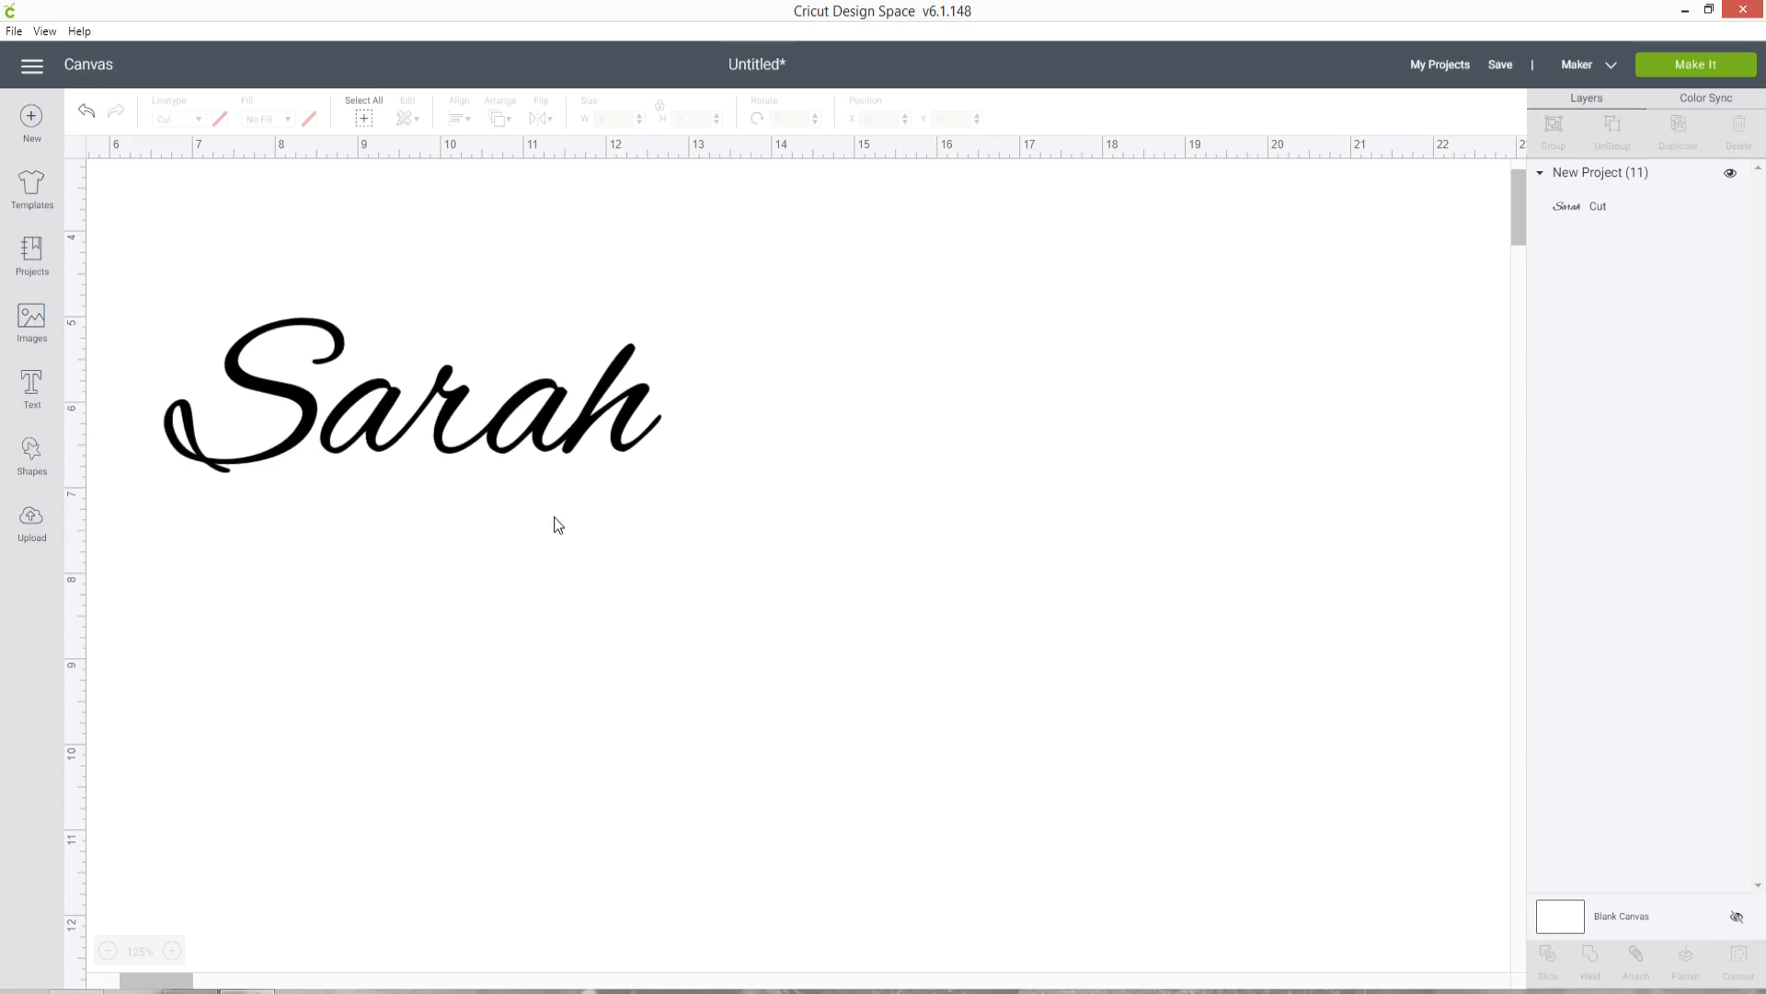